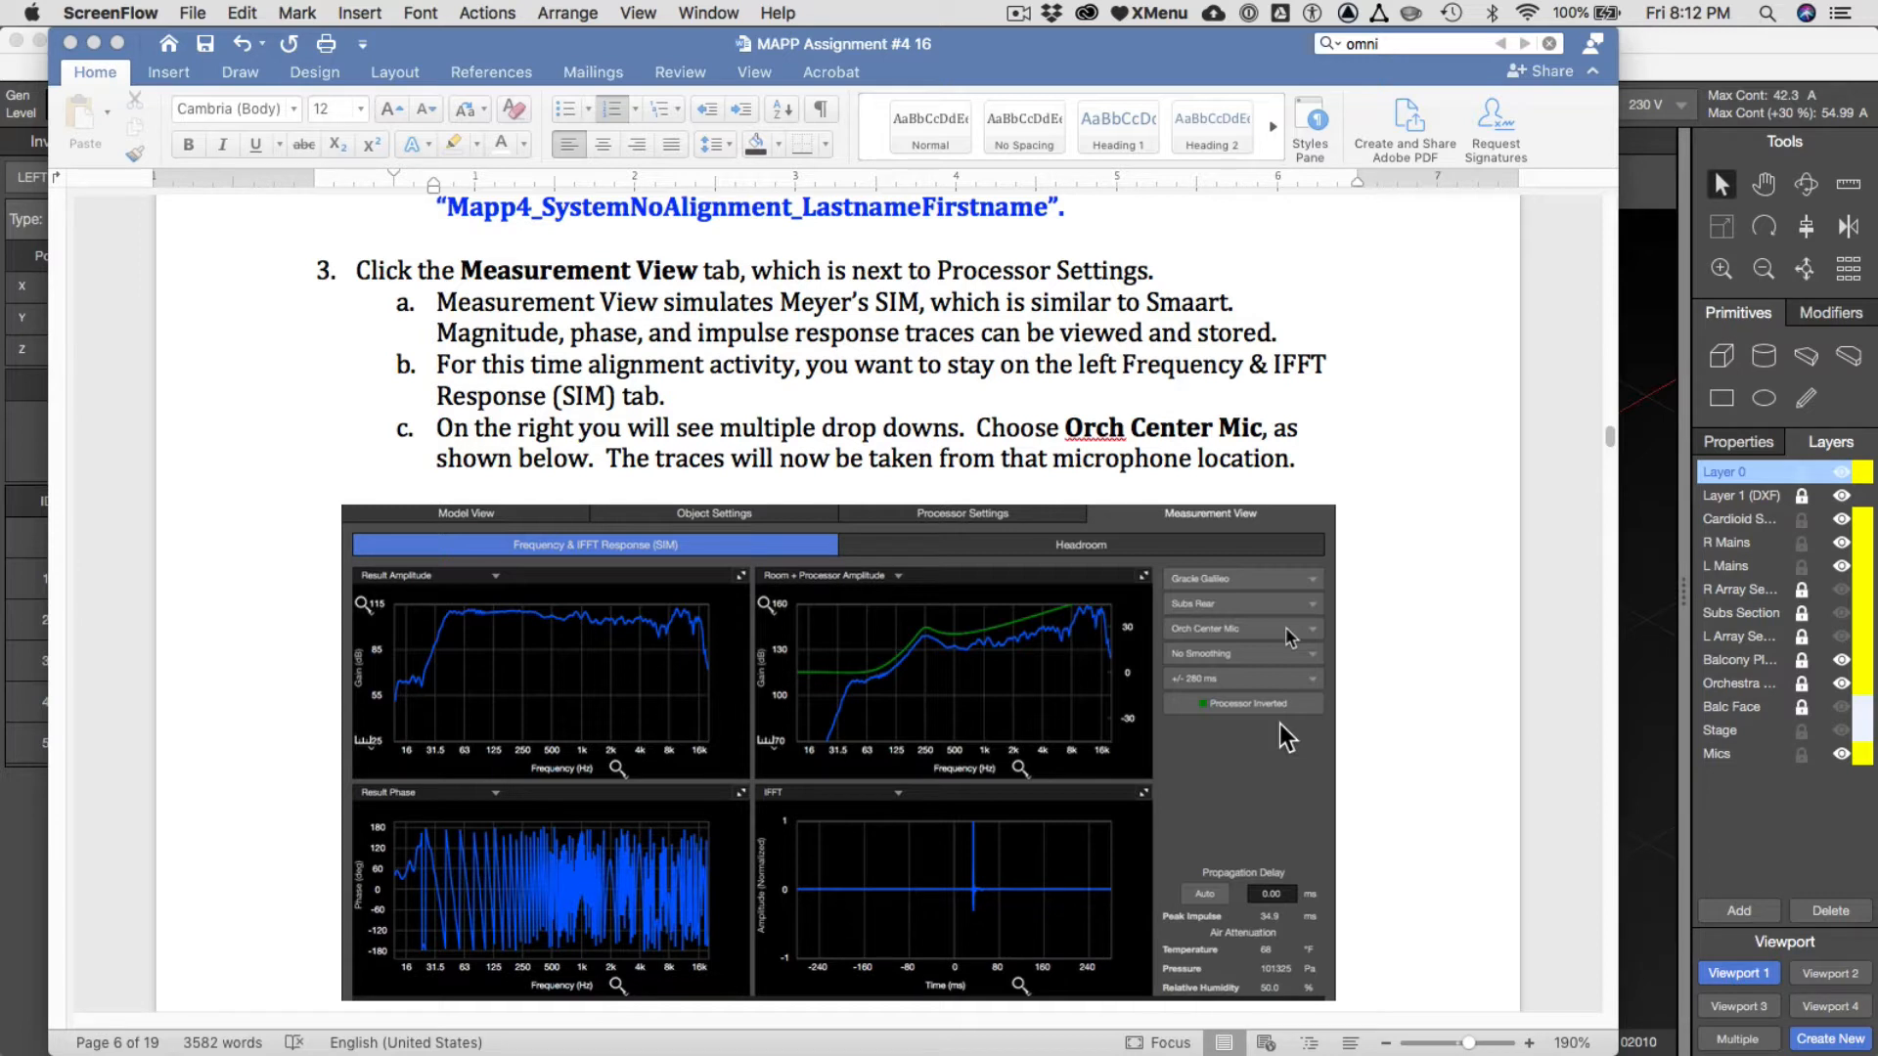
Step: Switch from the Word instructions to the MAPP 3D theatre model
key("cmd+tab")
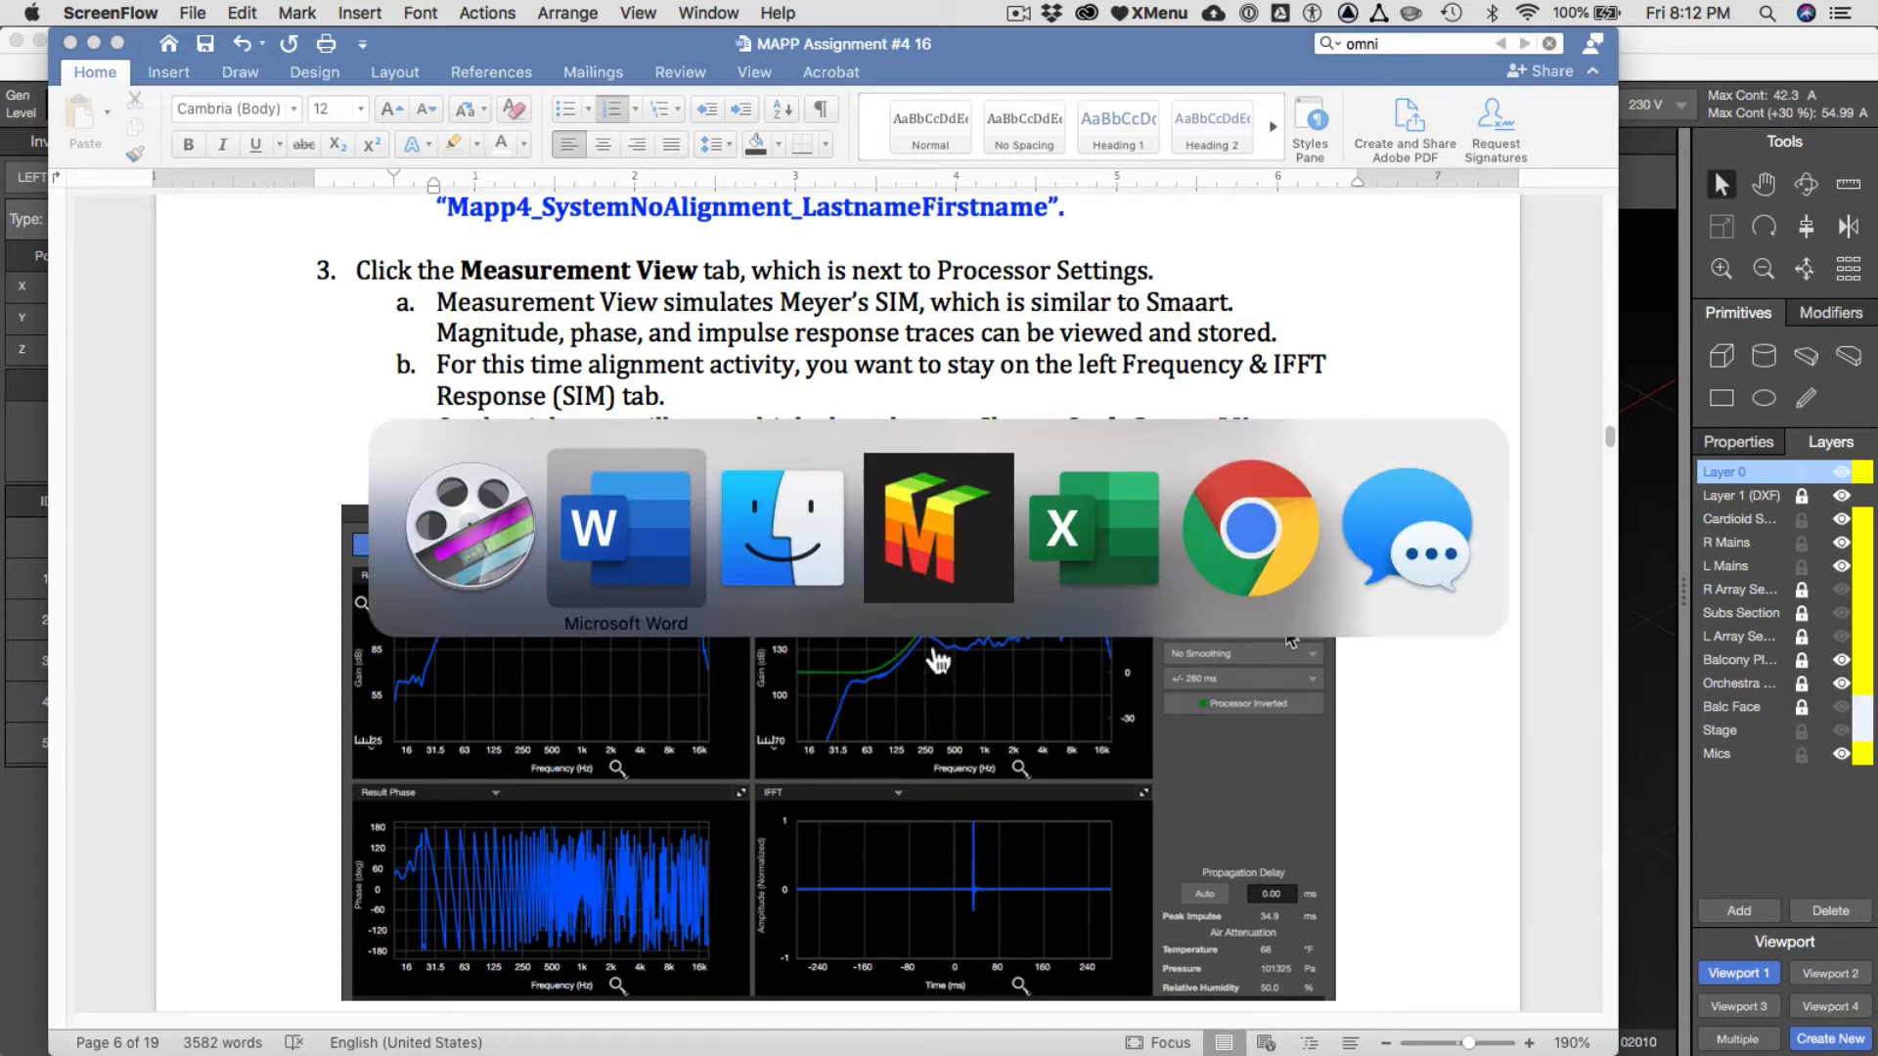
left_click(938, 527)
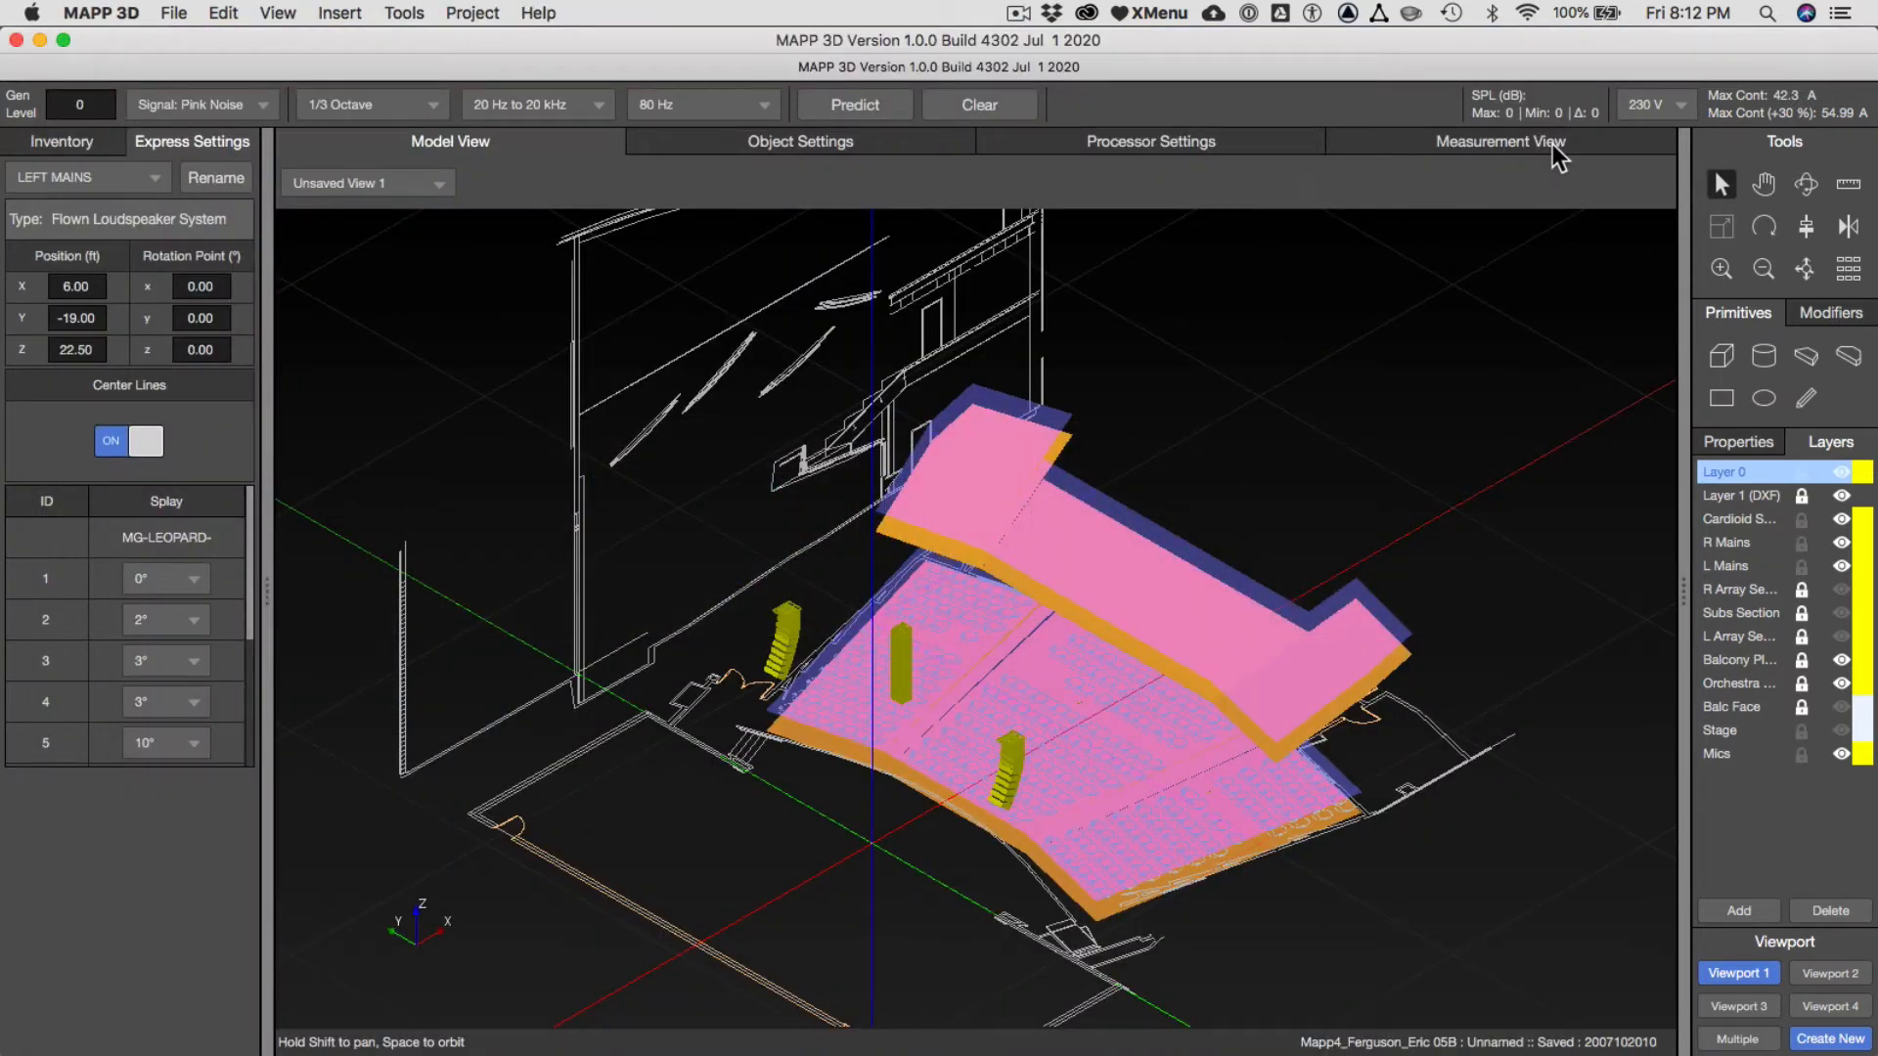
Step: Show the Measurement View with frequency, phase and impulse response traces
left_click(1500, 140)
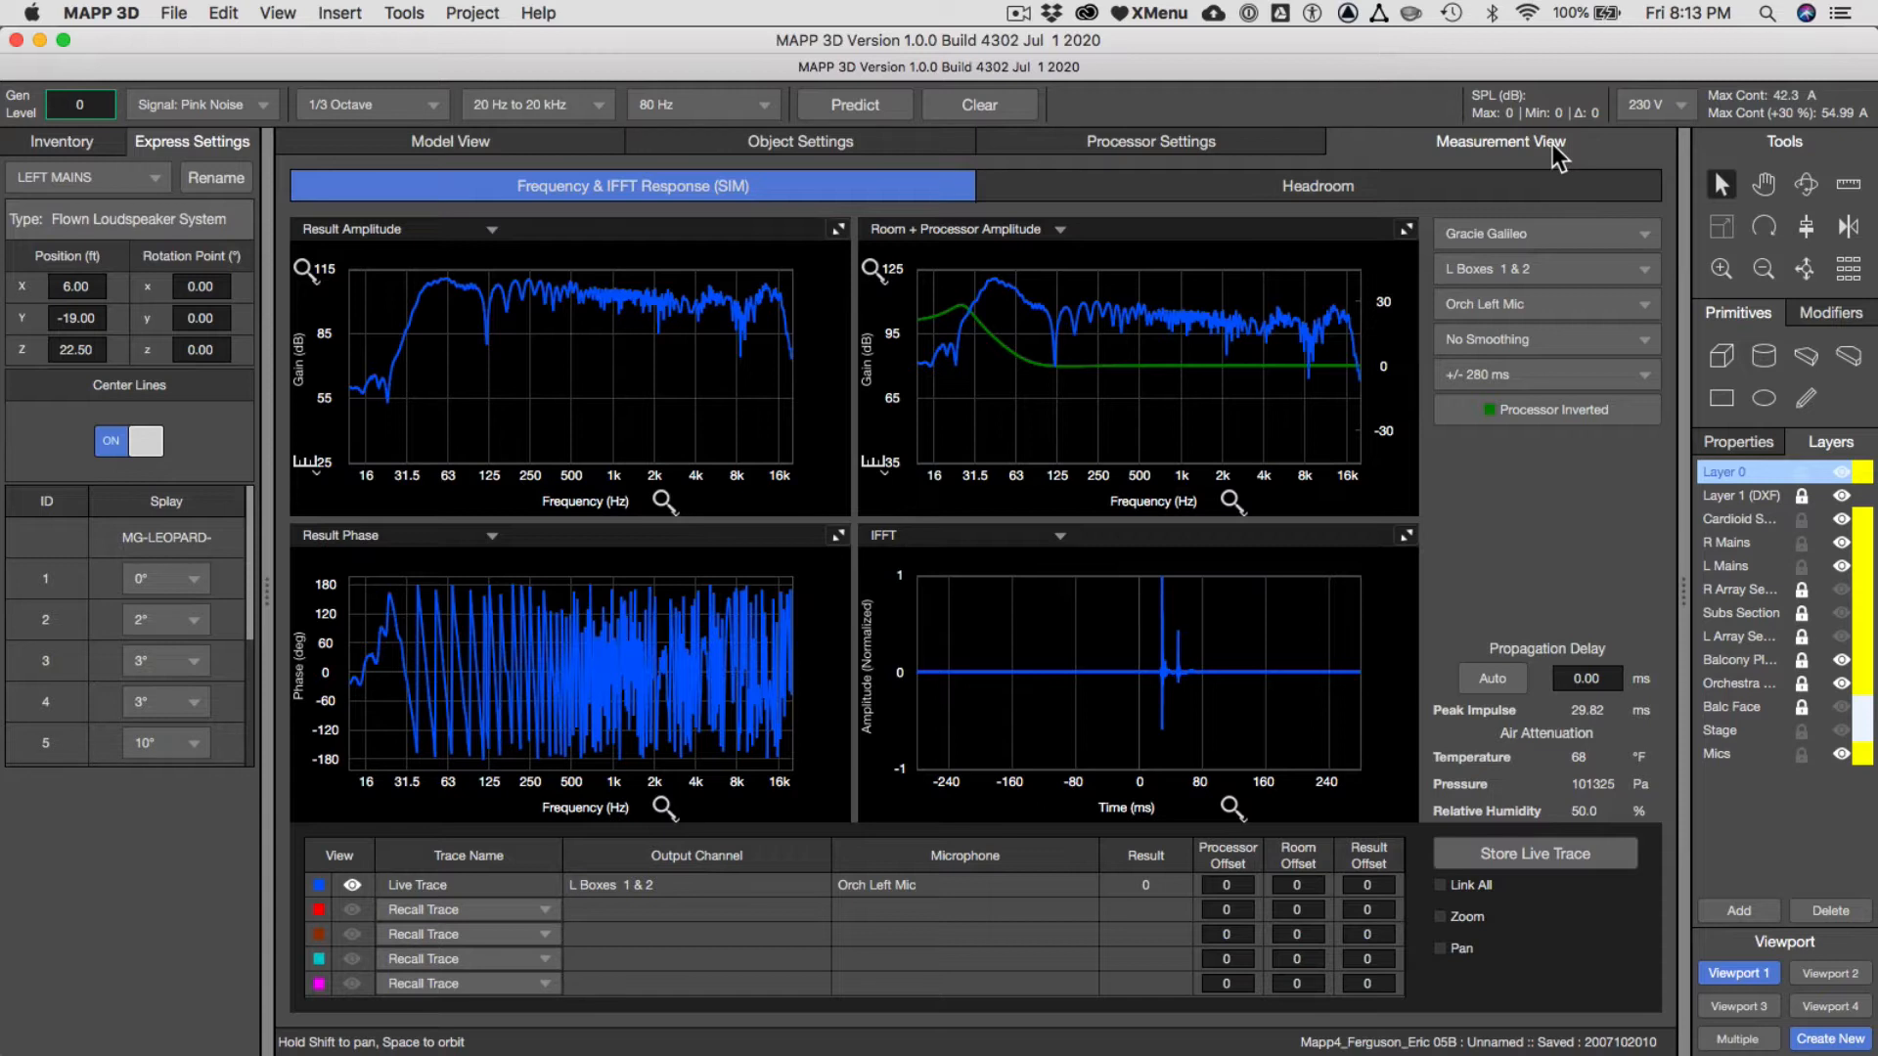
mouse_move(988, 657)
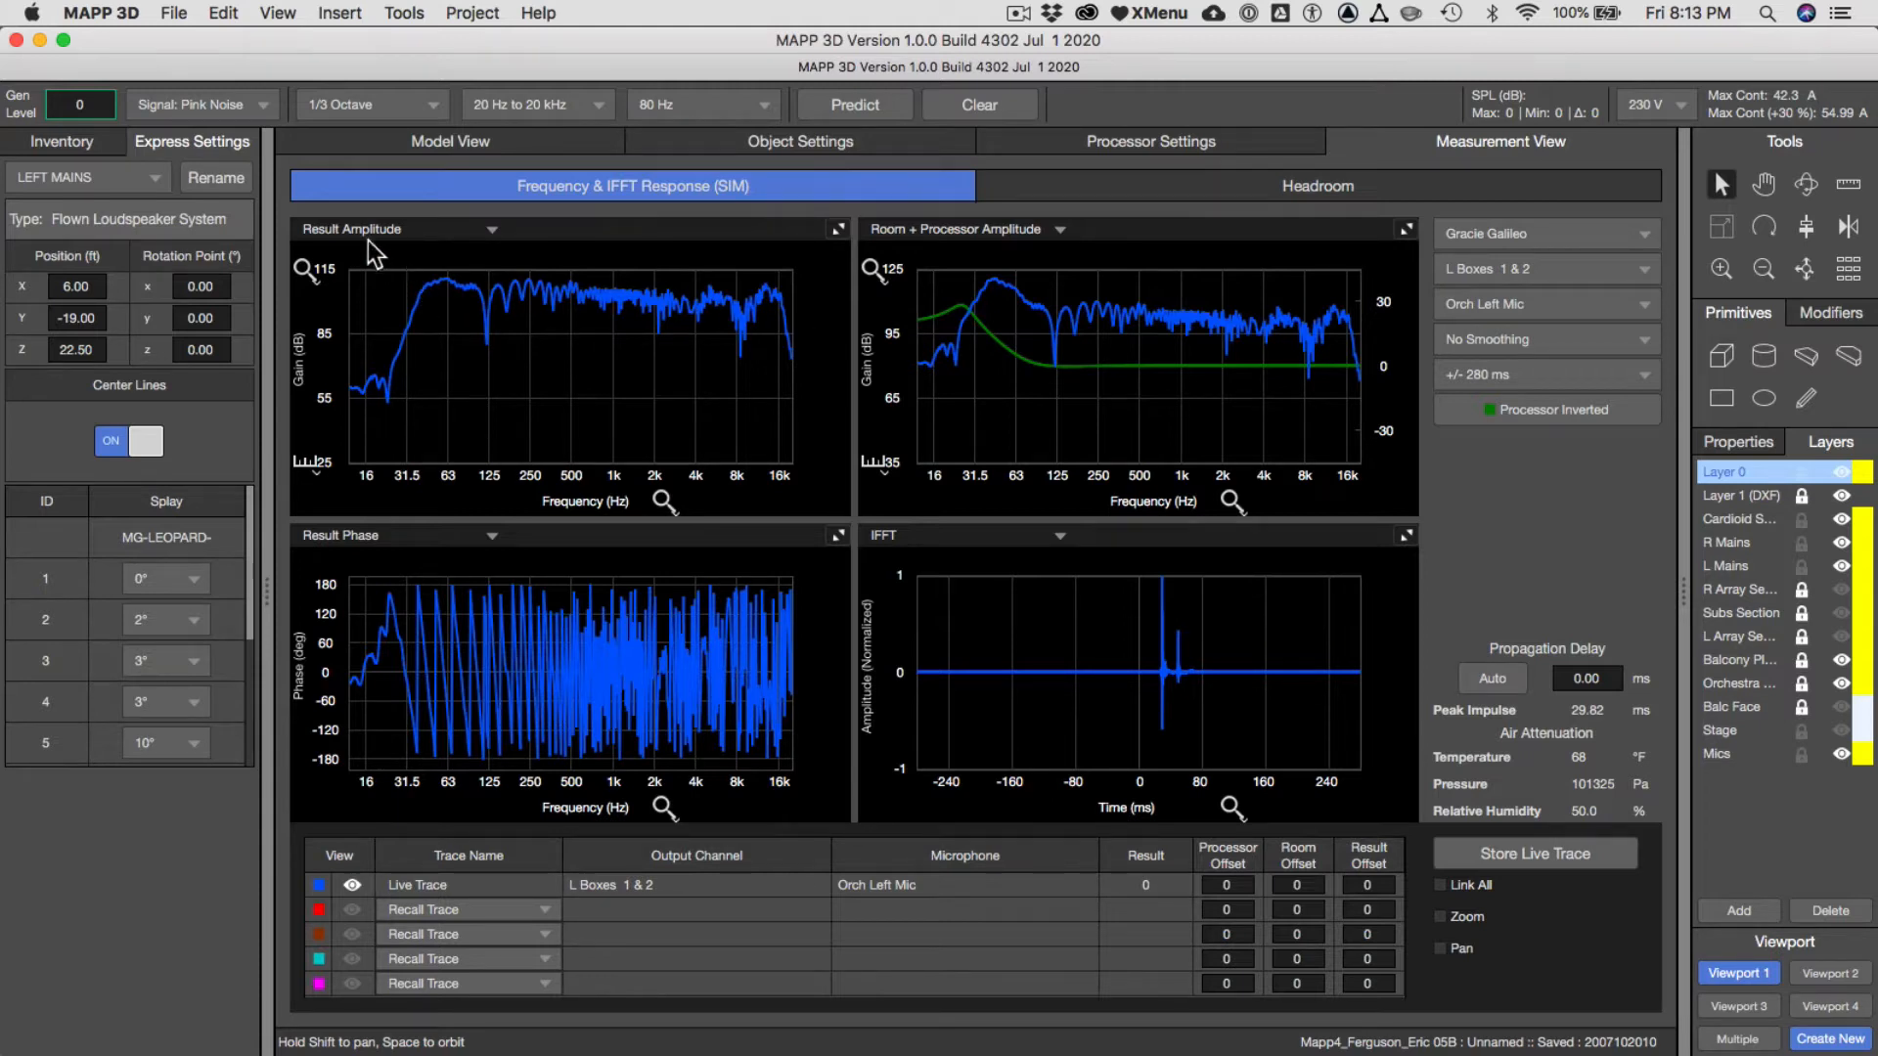
mouse_move(1154, 822)
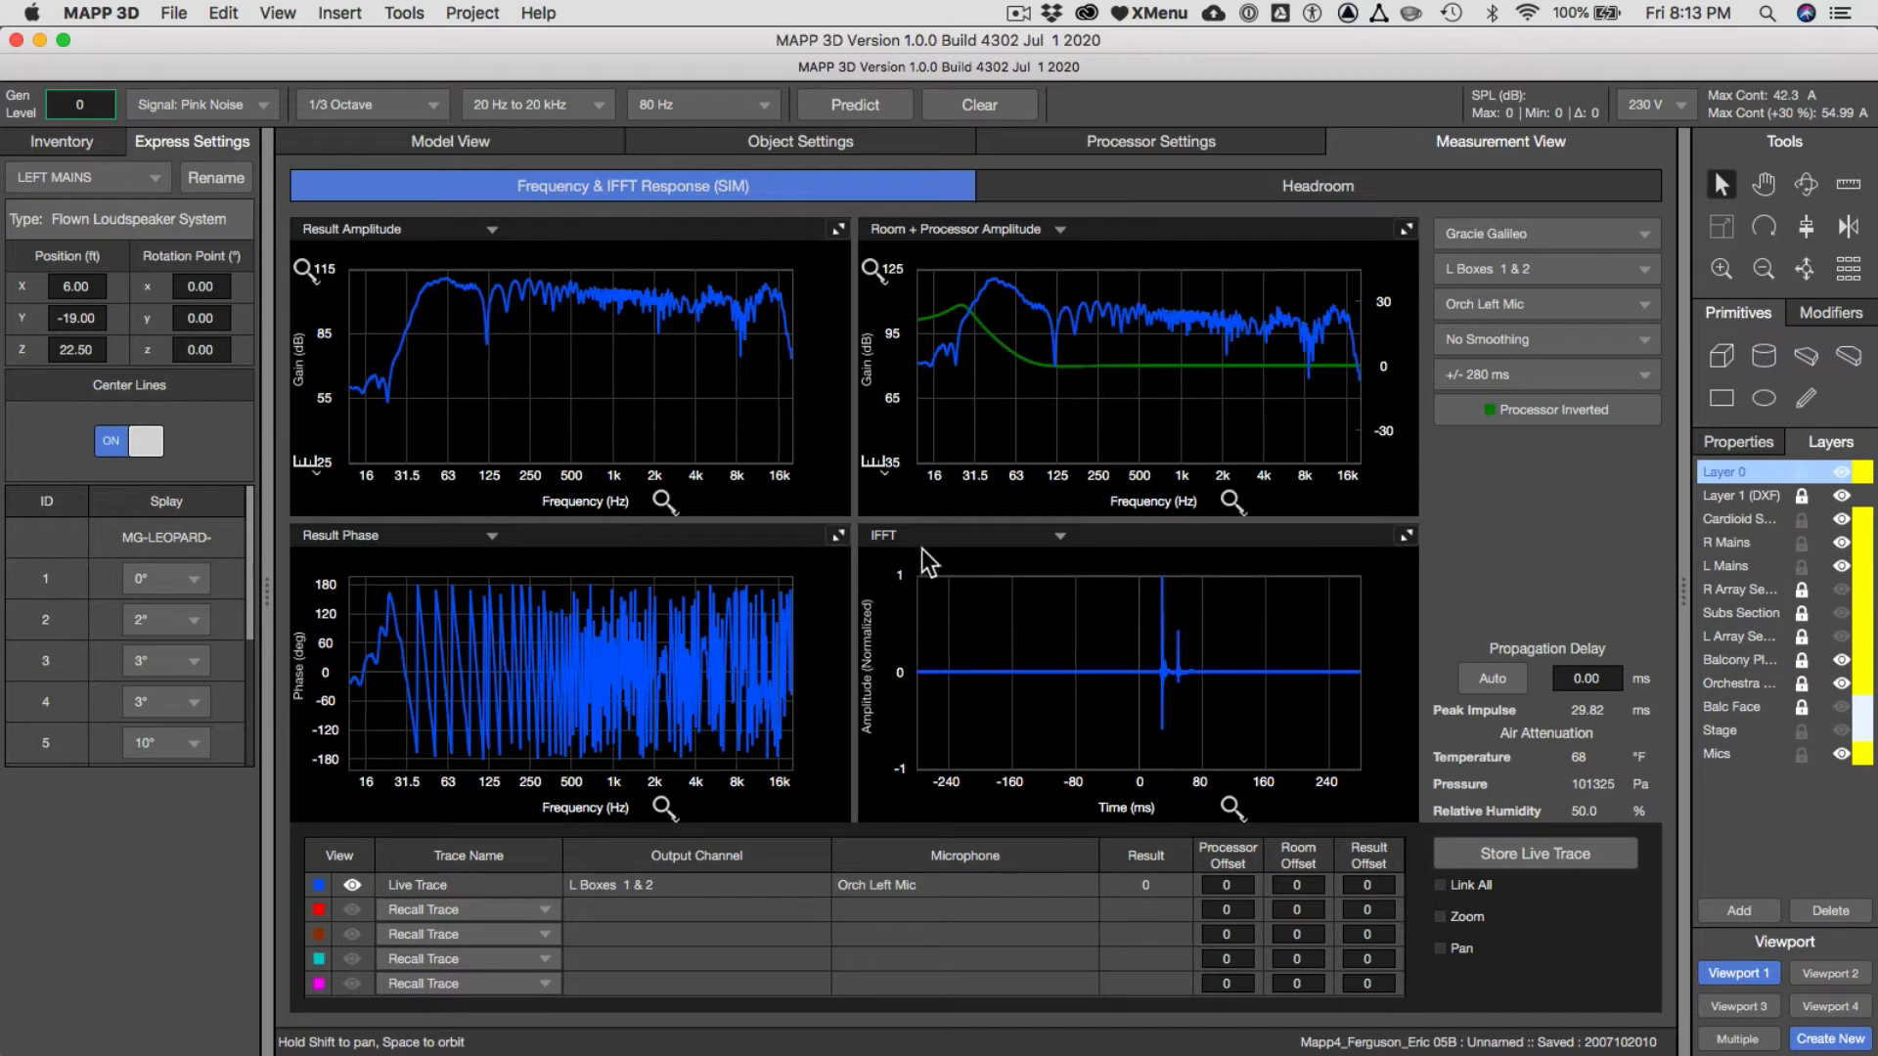
mouse_move(959, 578)
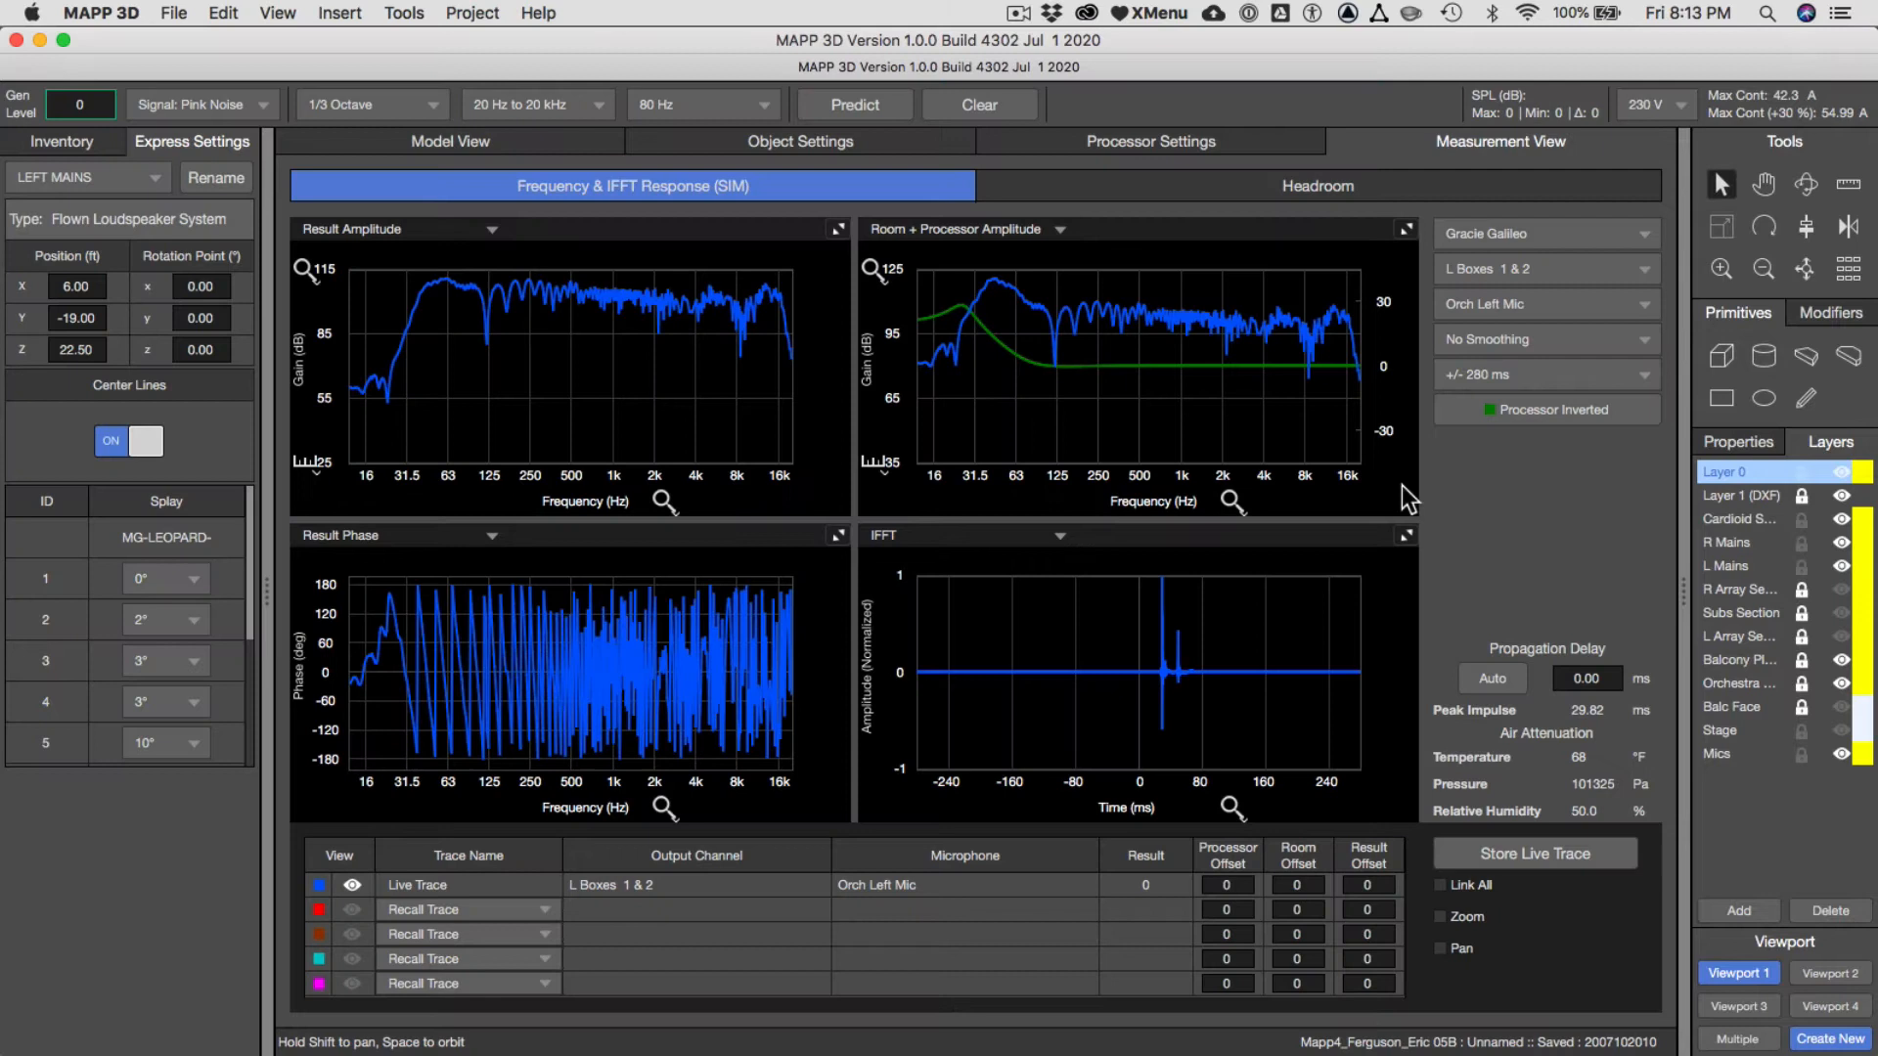
mouse_move(1509, 333)
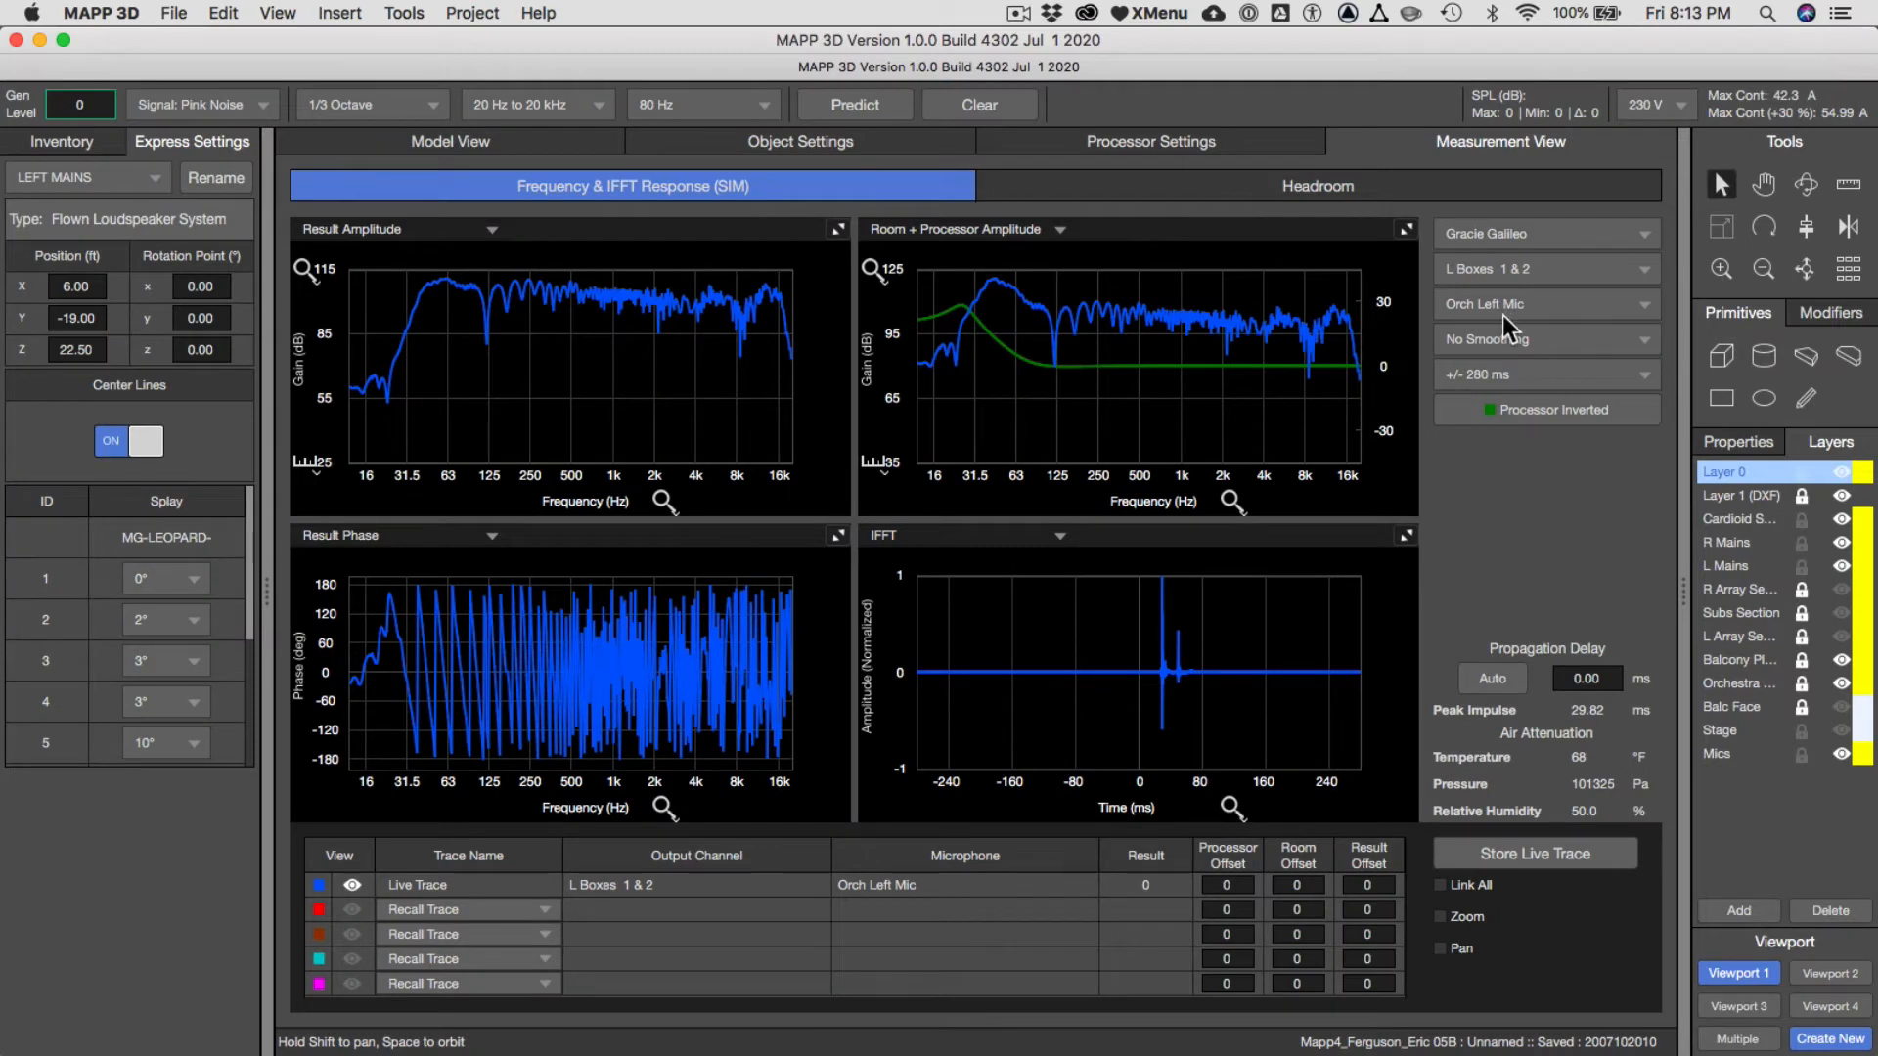
Step: Measure at the Orch Center Mic, giving about 35.04 ms propagation delay
left_click(1545, 304)
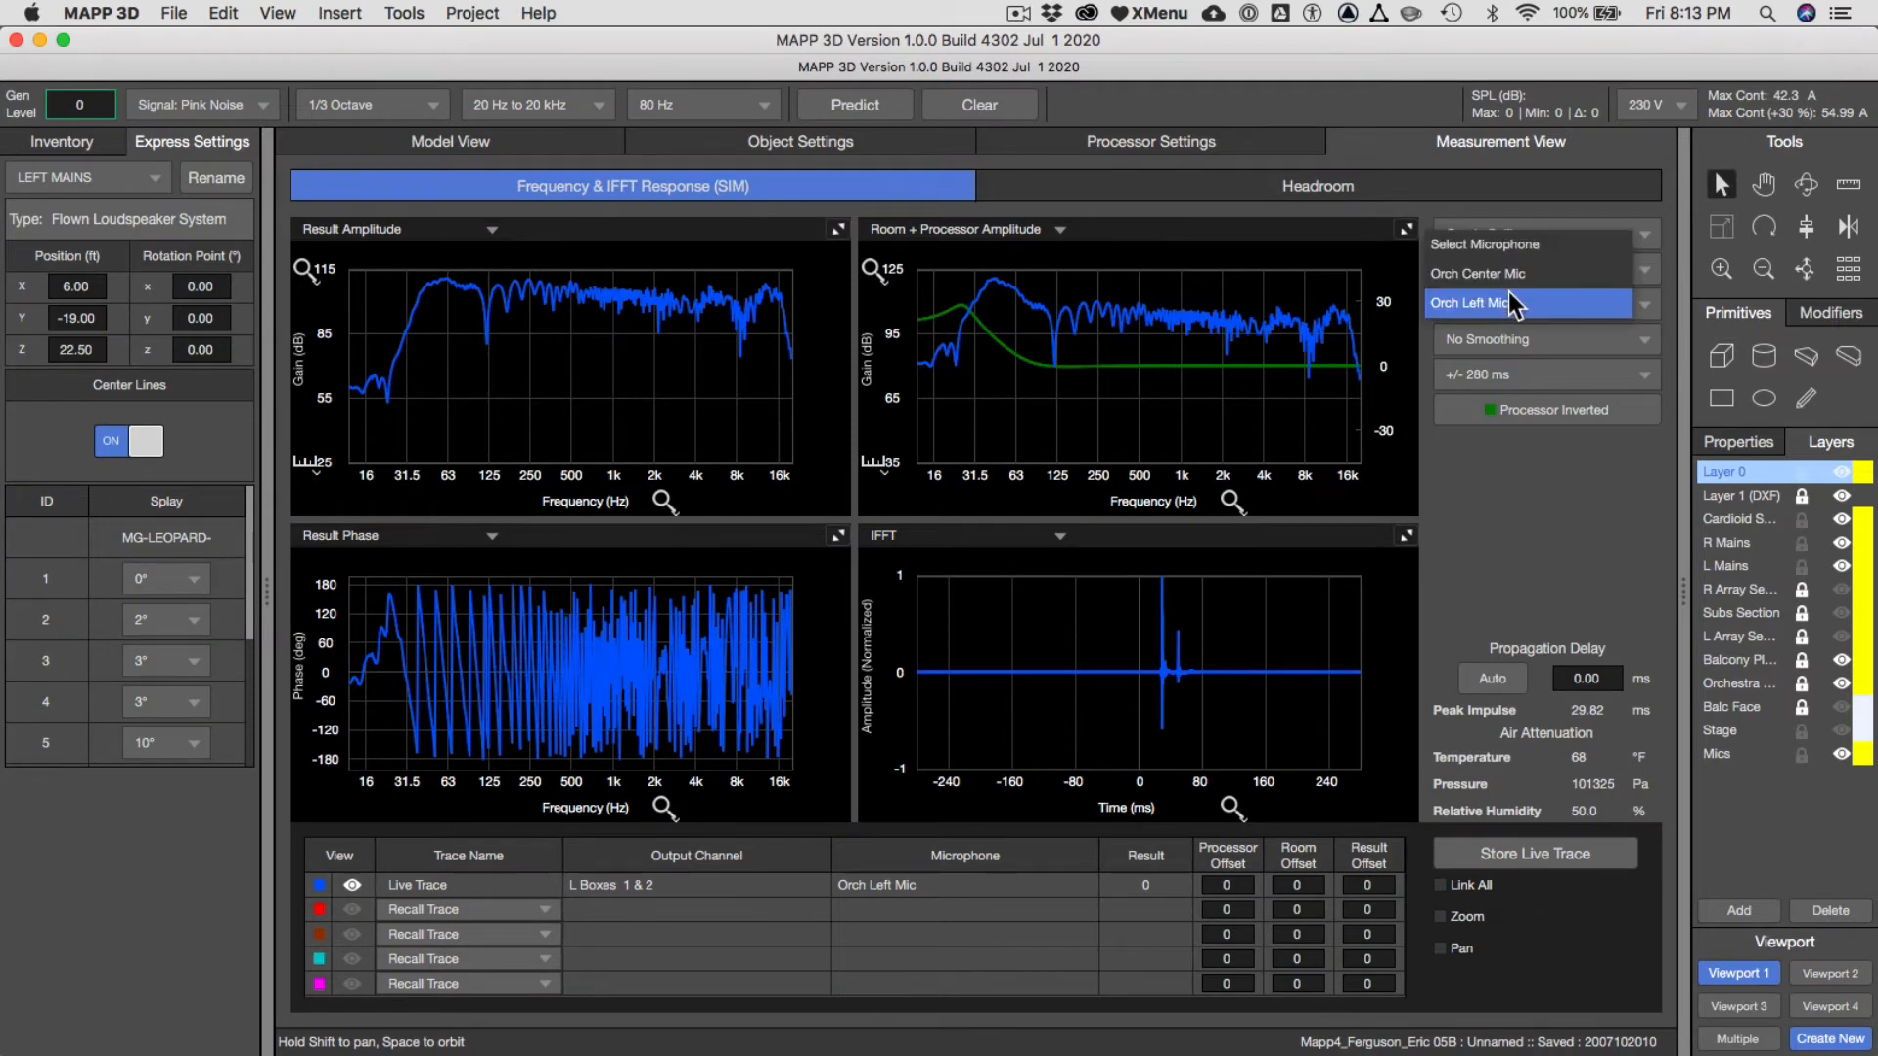
left_click(1526, 302)
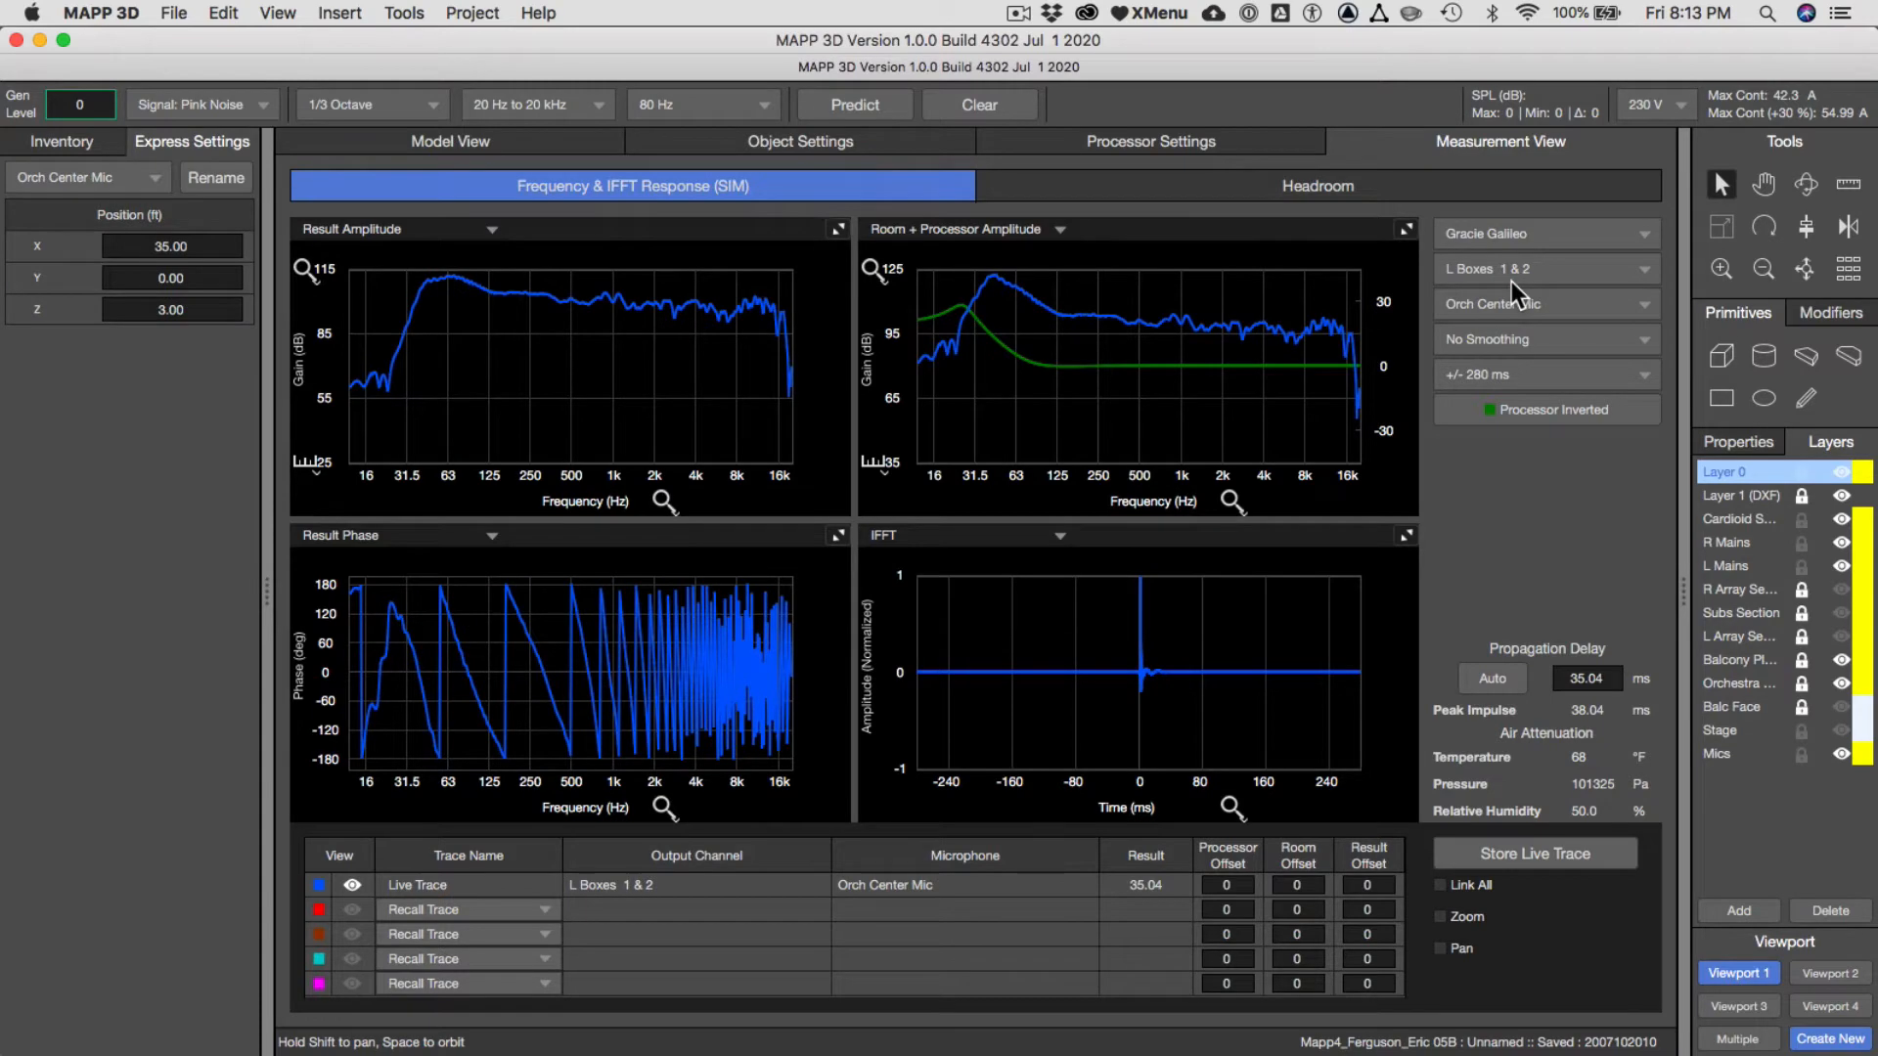
mouse_move(914, 655)
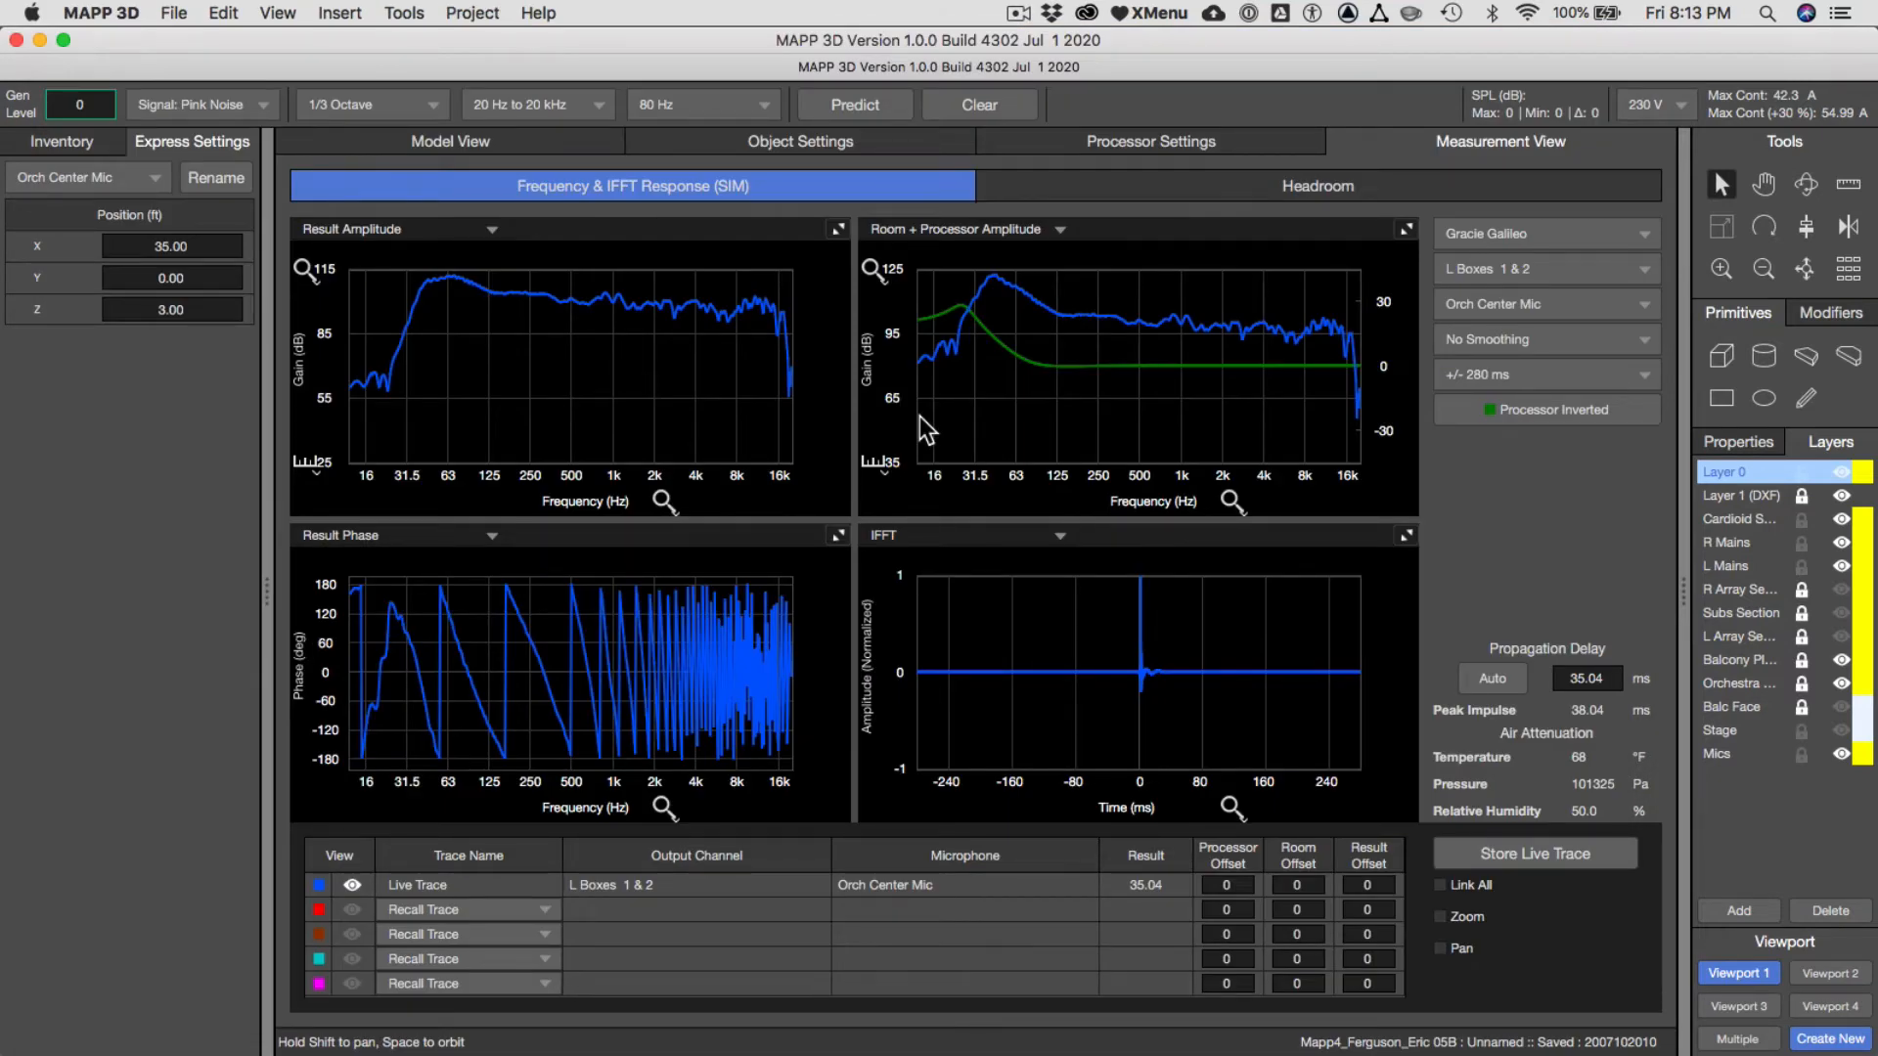
mouse_move(838, 493)
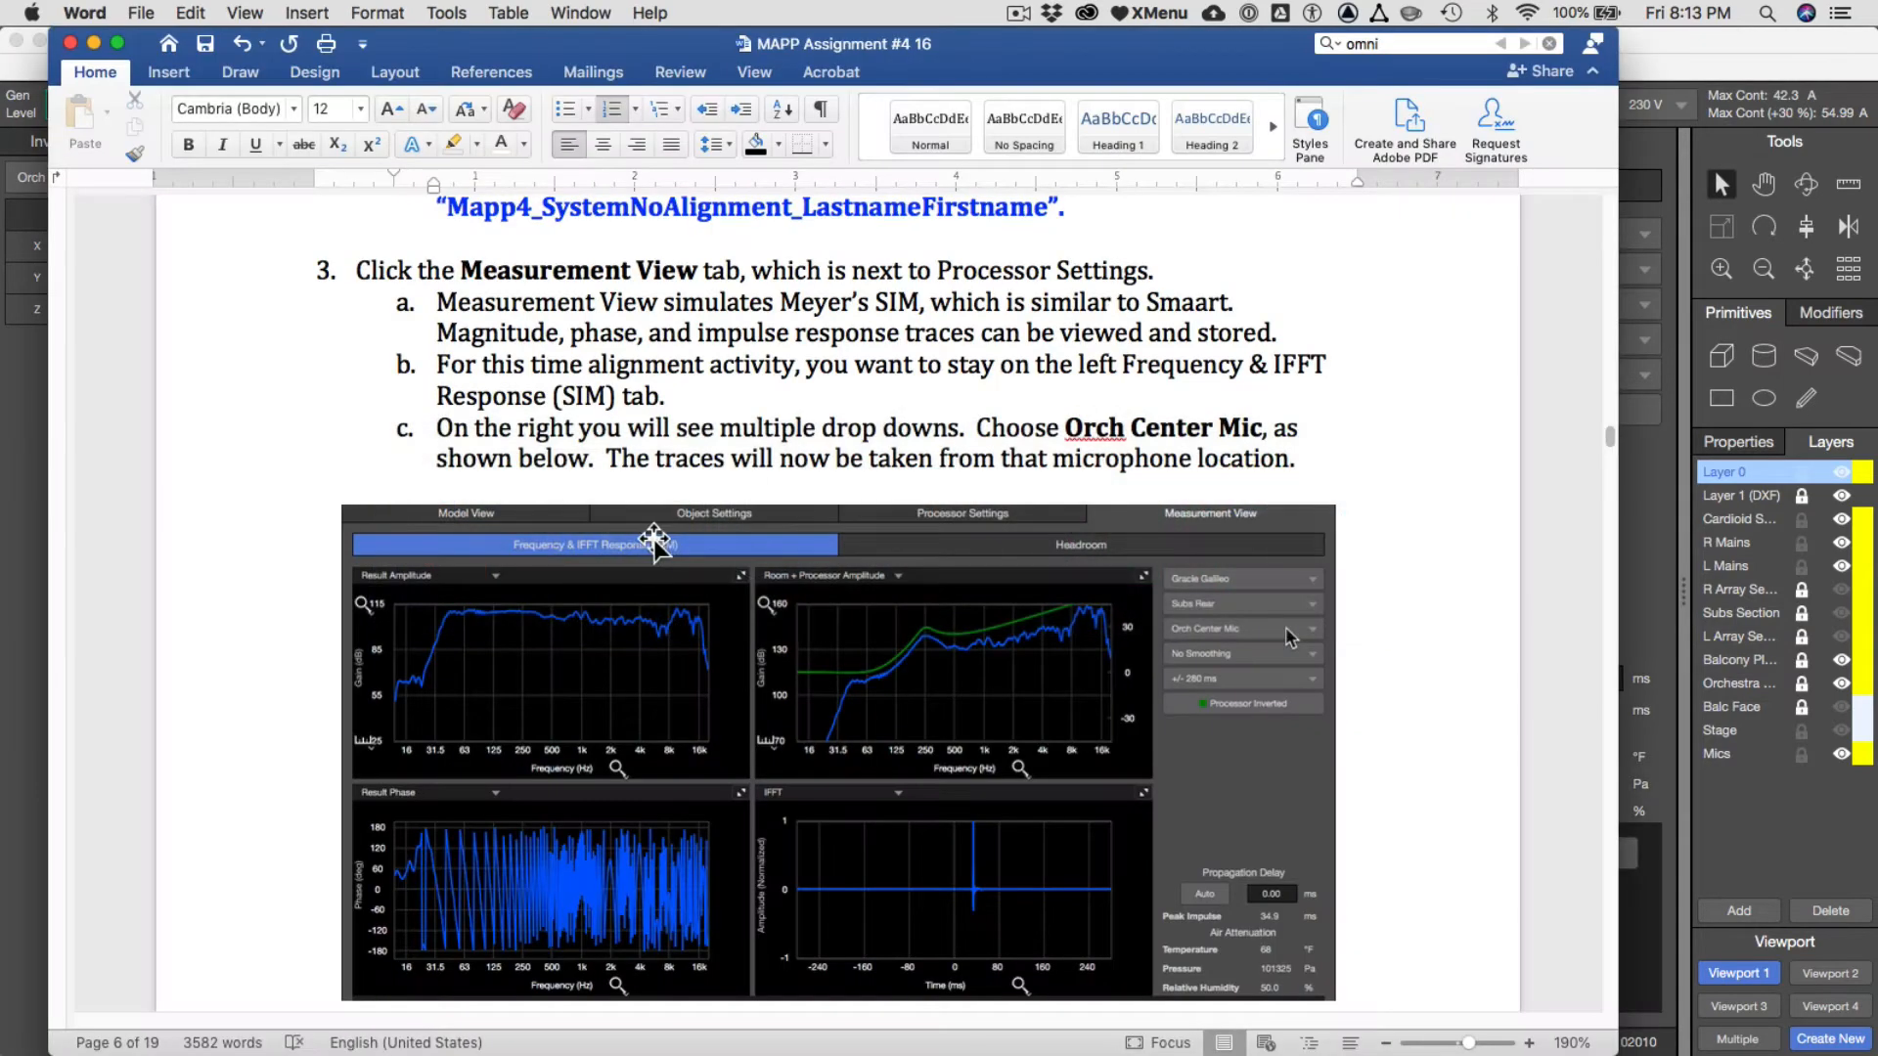
Step: Scroll the Word instructions down to step 4 on matching mains and subs levels
scroll("down", 3)
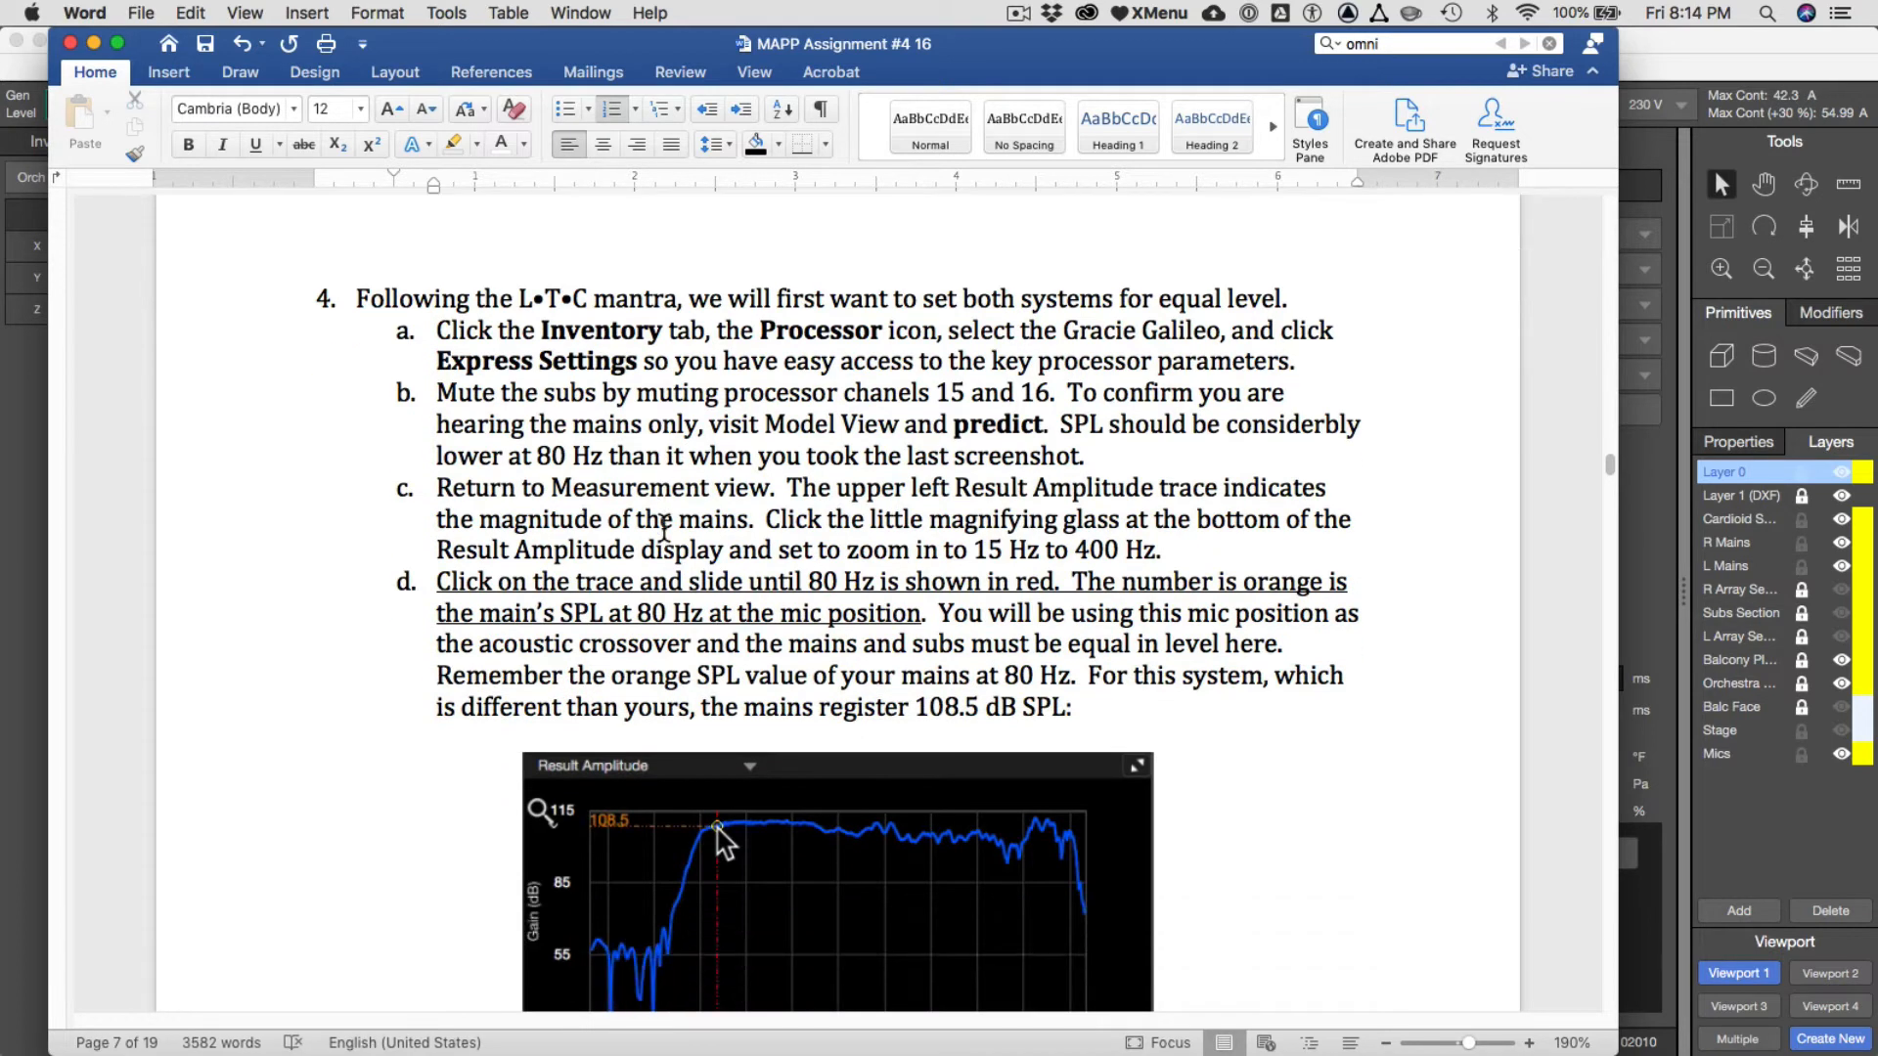
scroll("down", 3)
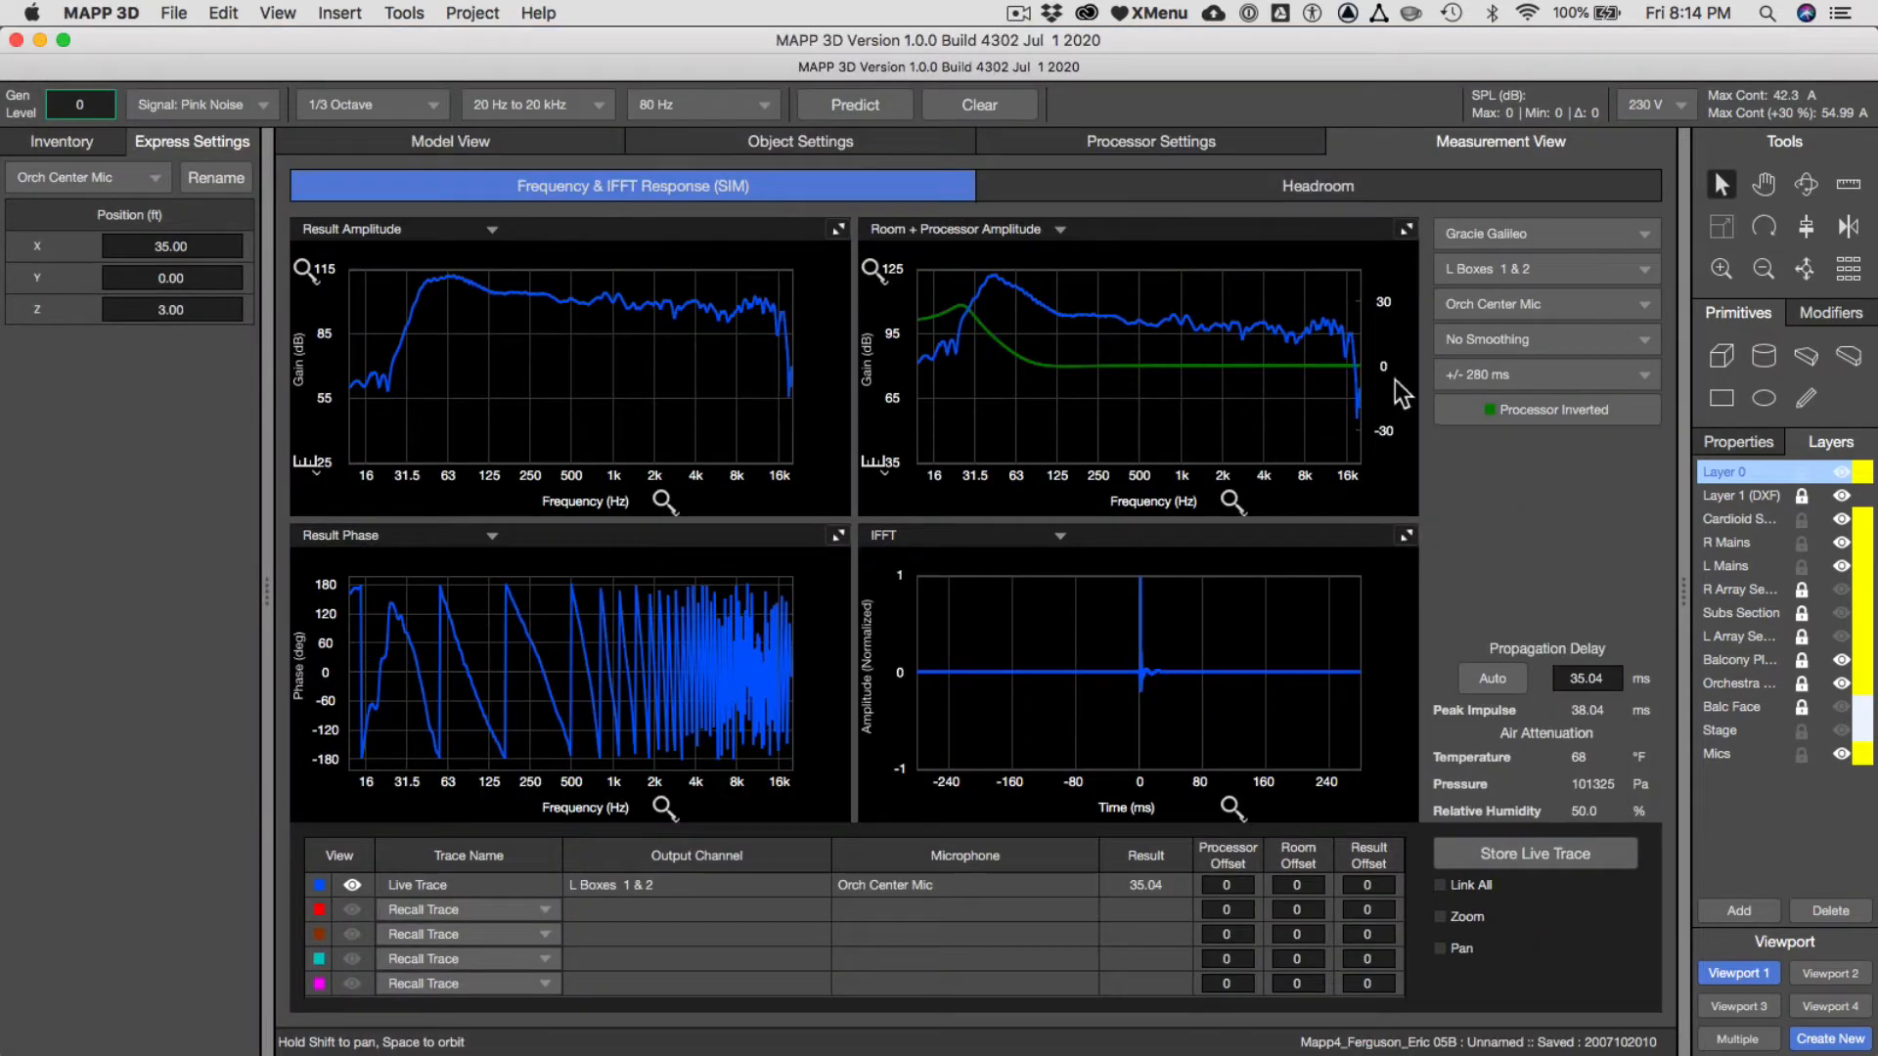
mouse_move(1521, 324)
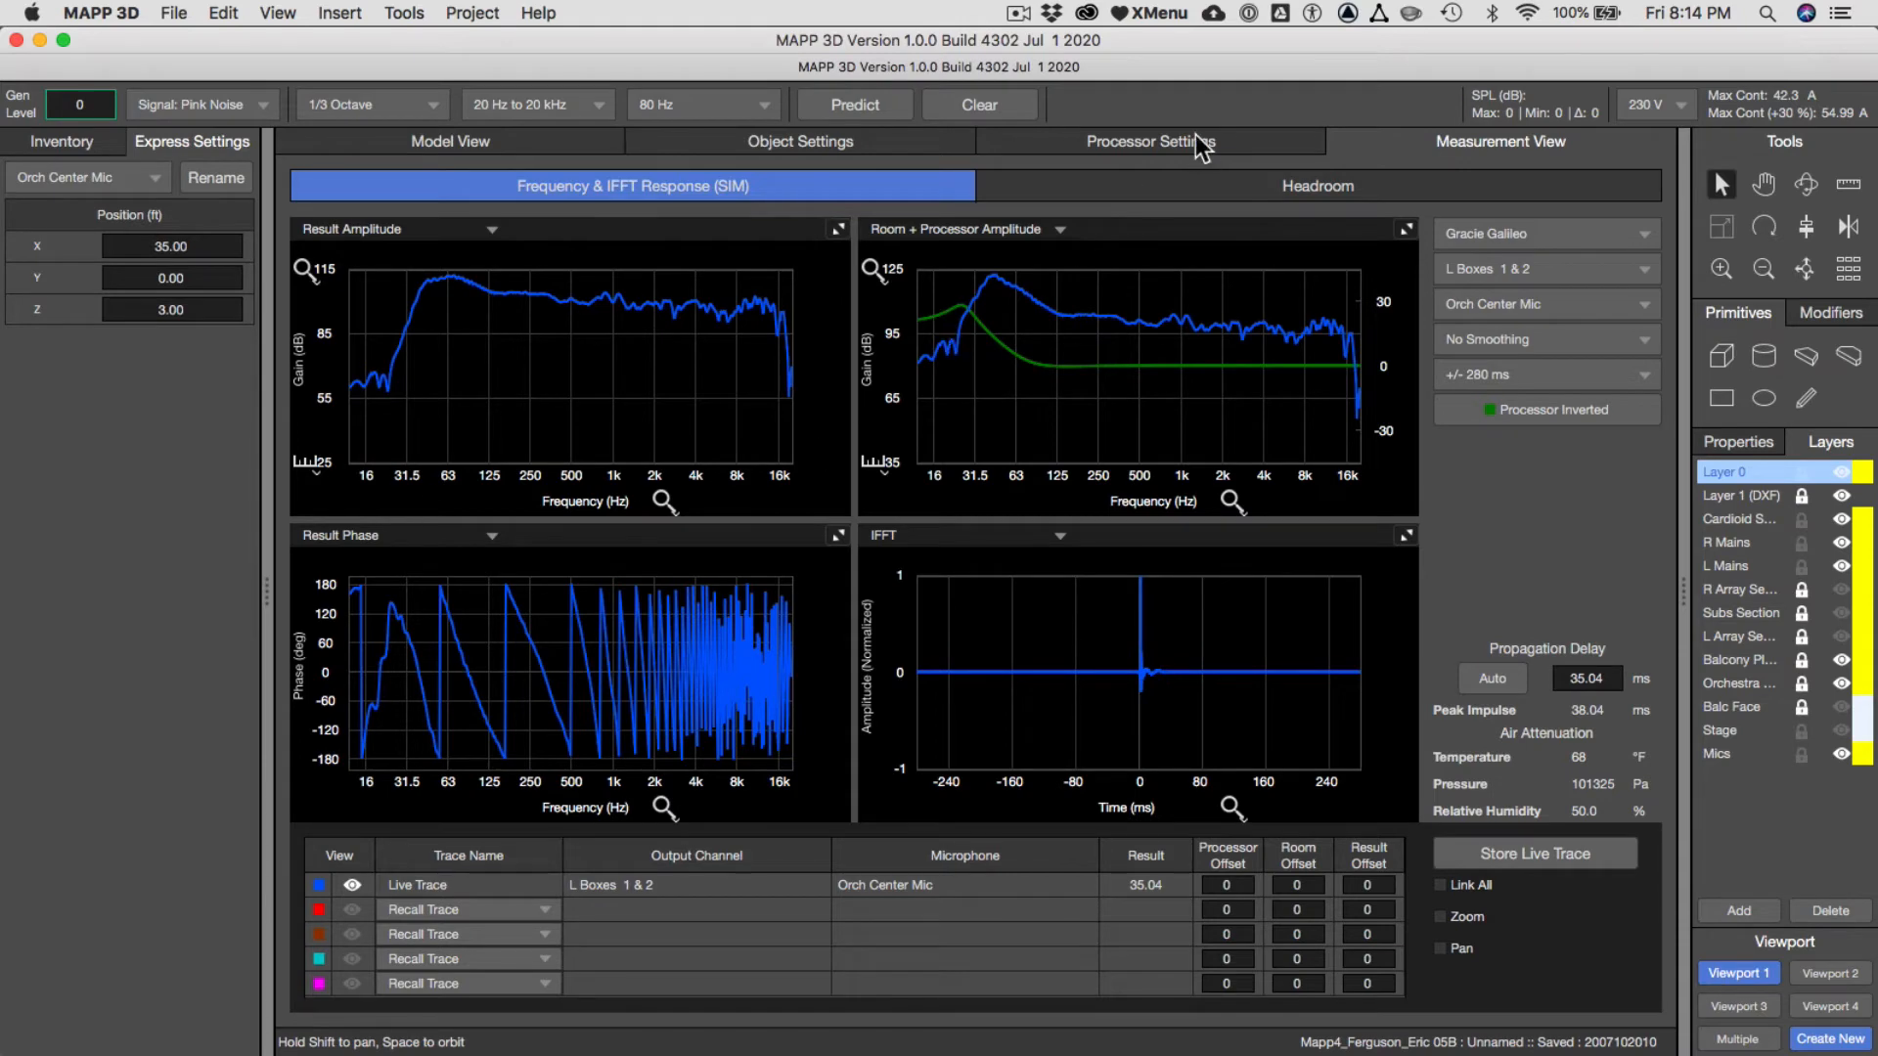
Step: Check the processor's channel table, then return to the Measurement View
left_click(1147, 141)
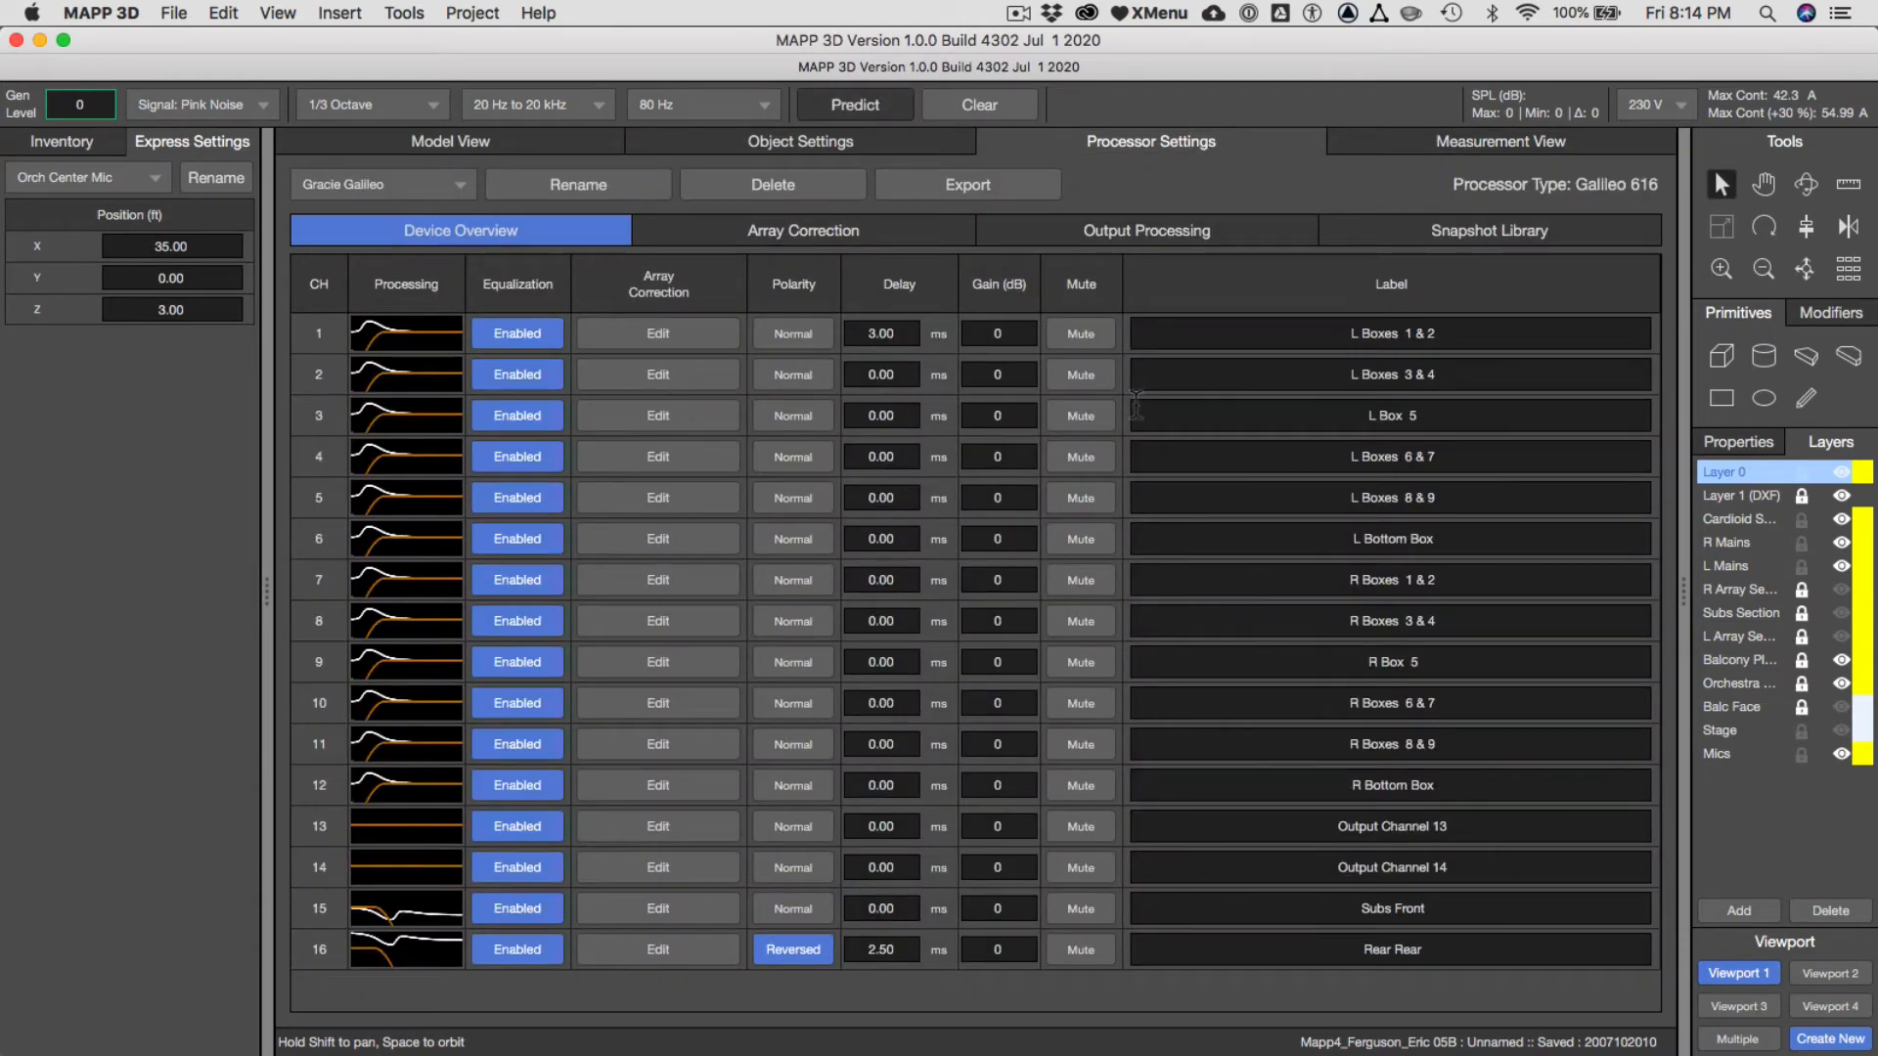
left_click(1499, 141)
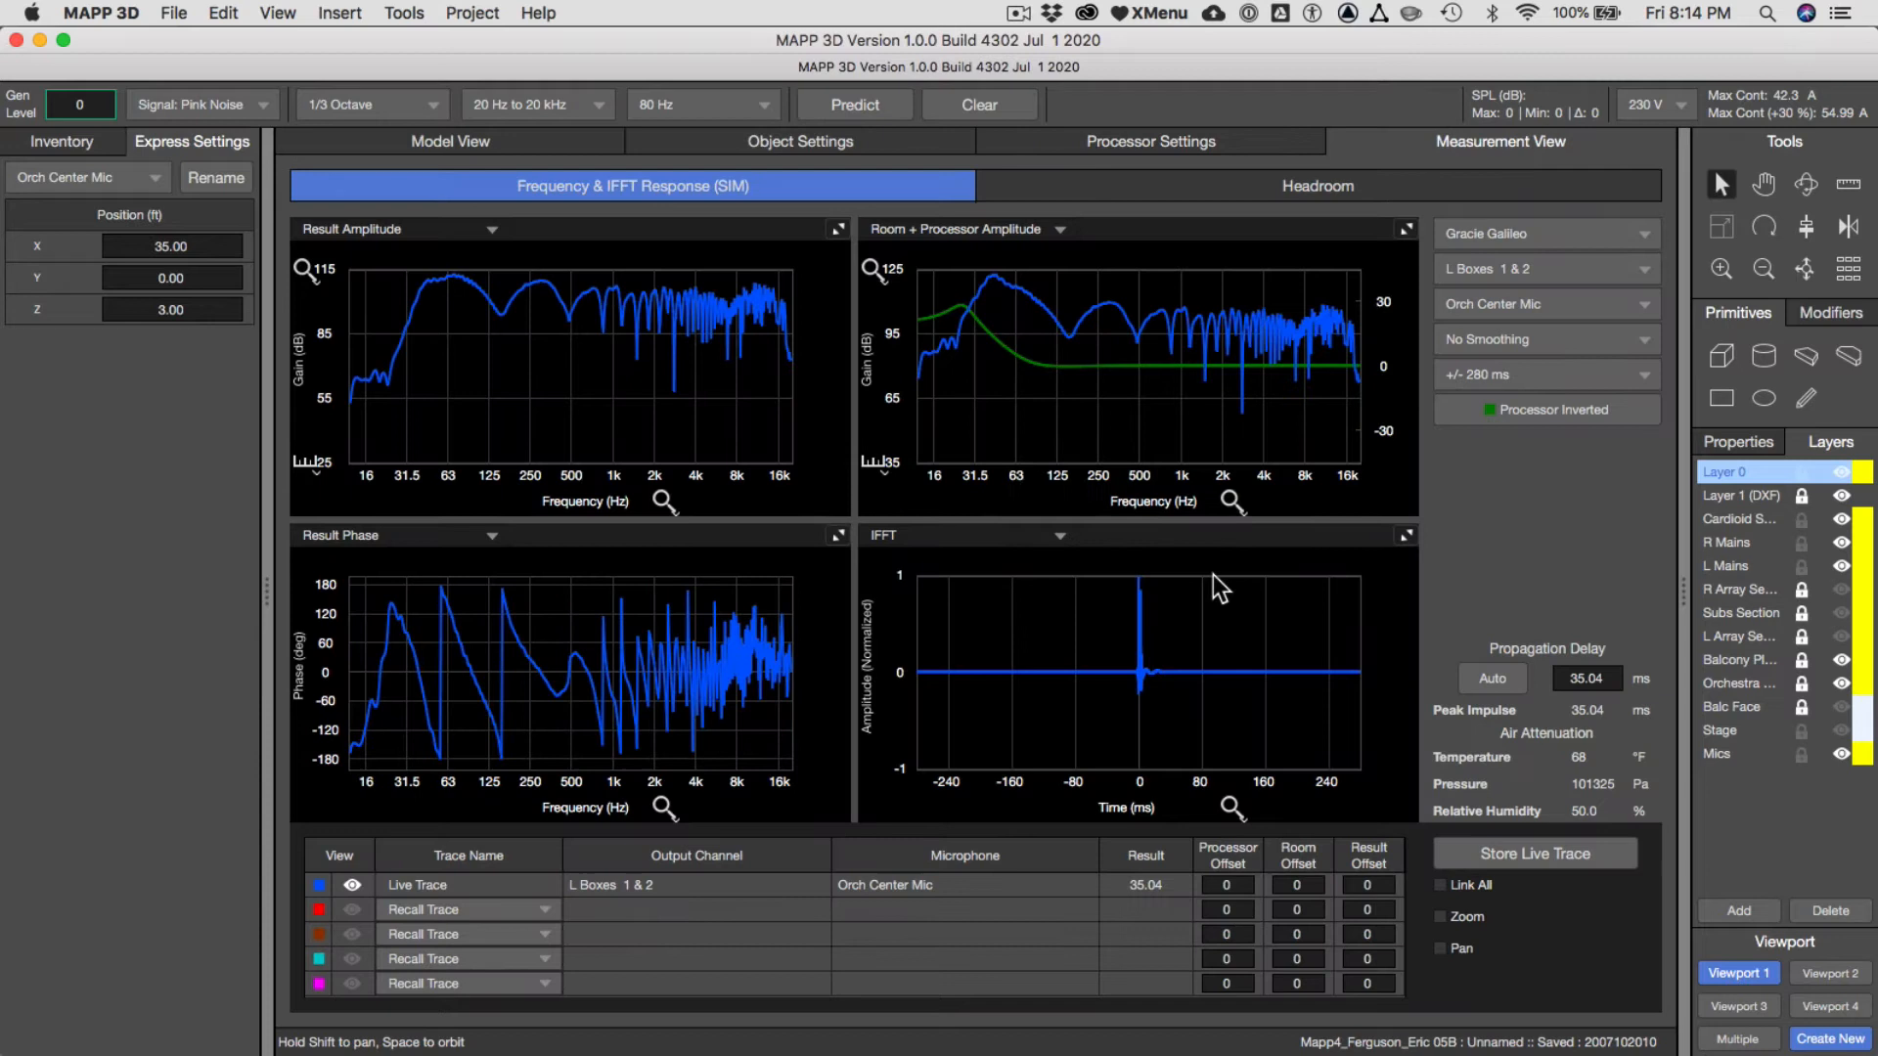
mouse_move(72, 180)
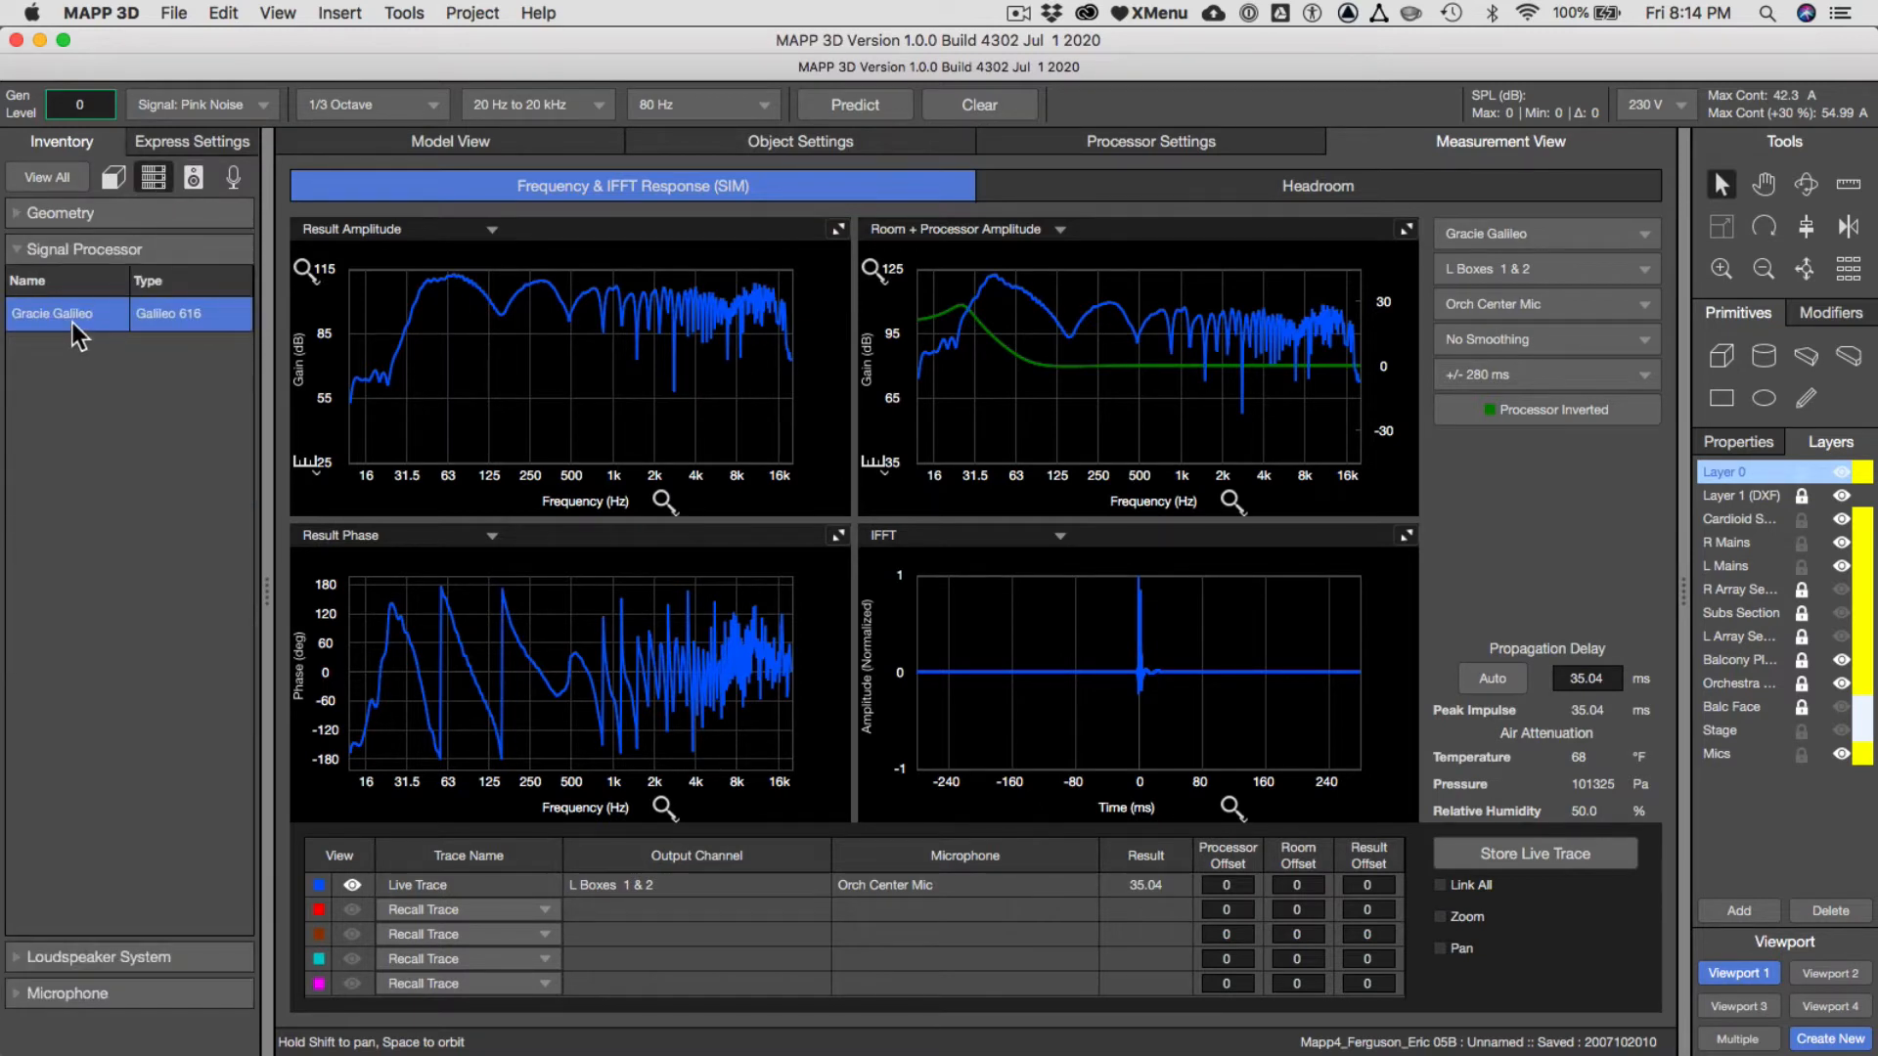
Step: In Express Settings, mute sub channels 15 and 16
left_click(189, 141)
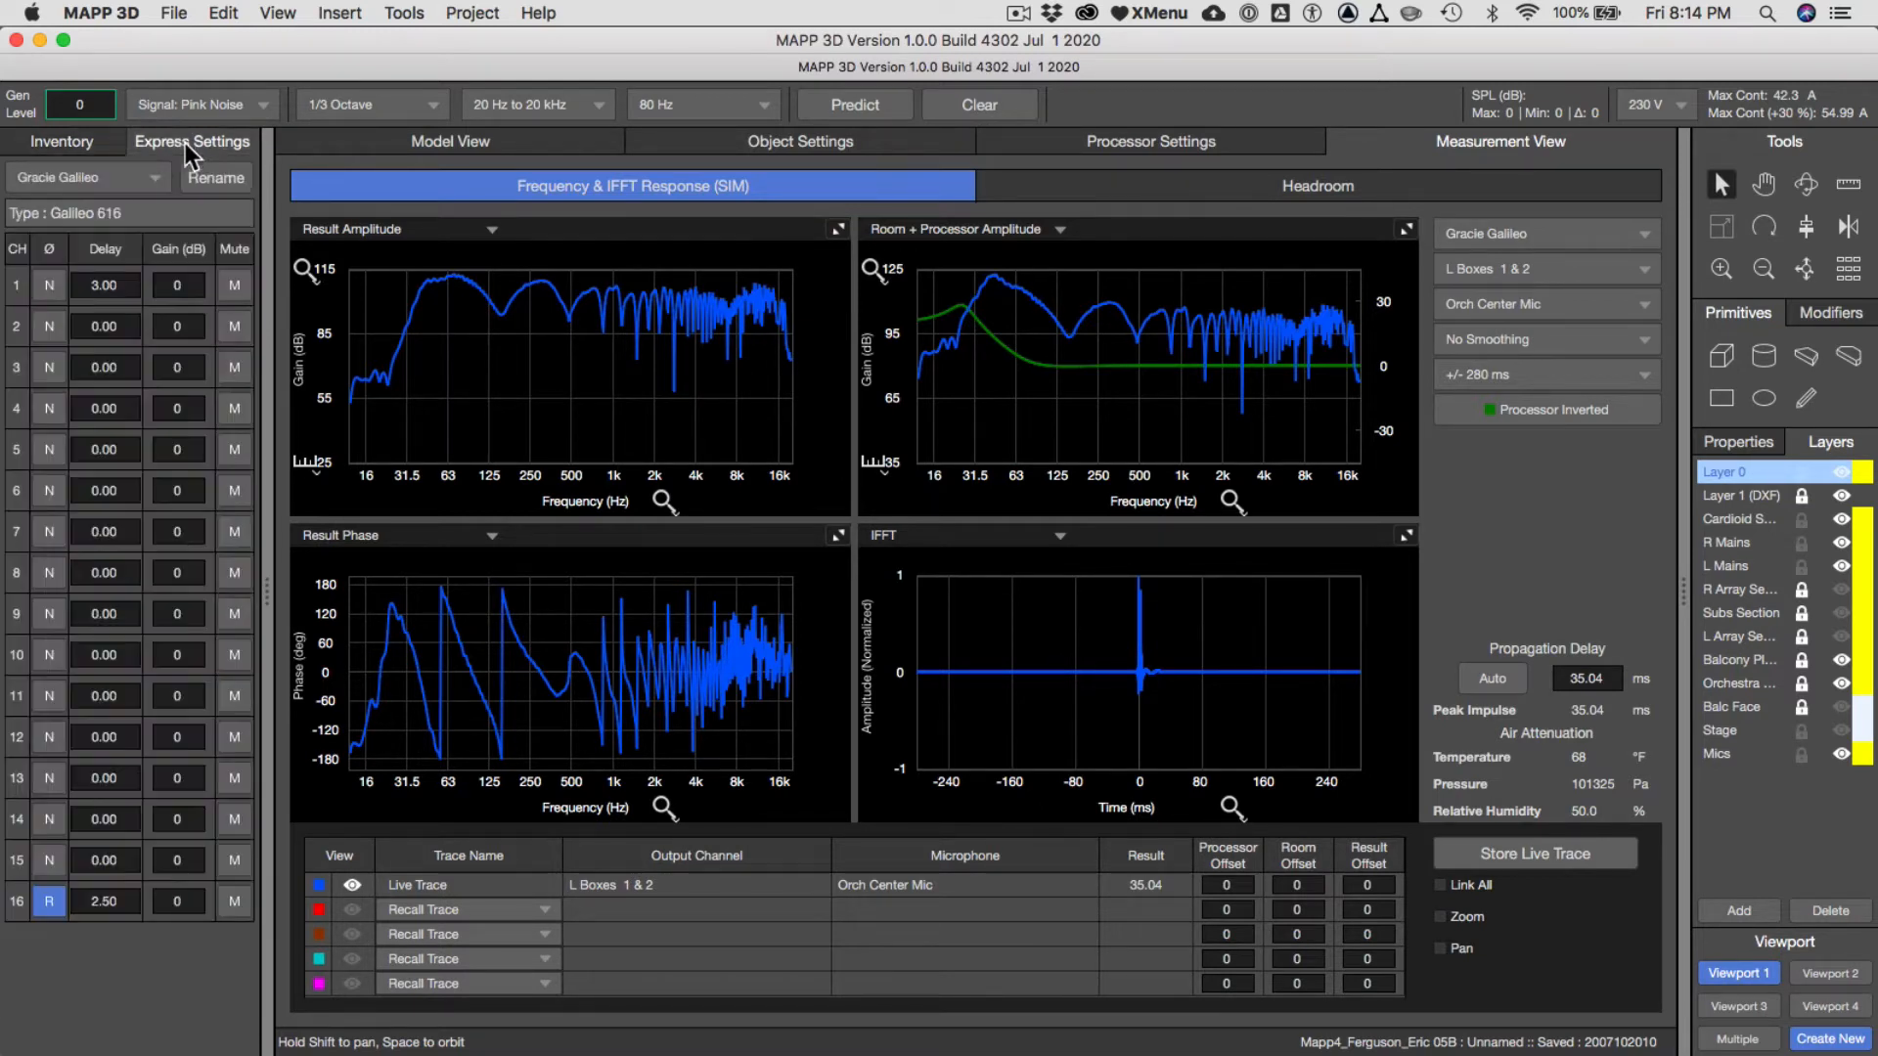
mouse_move(47, 719)
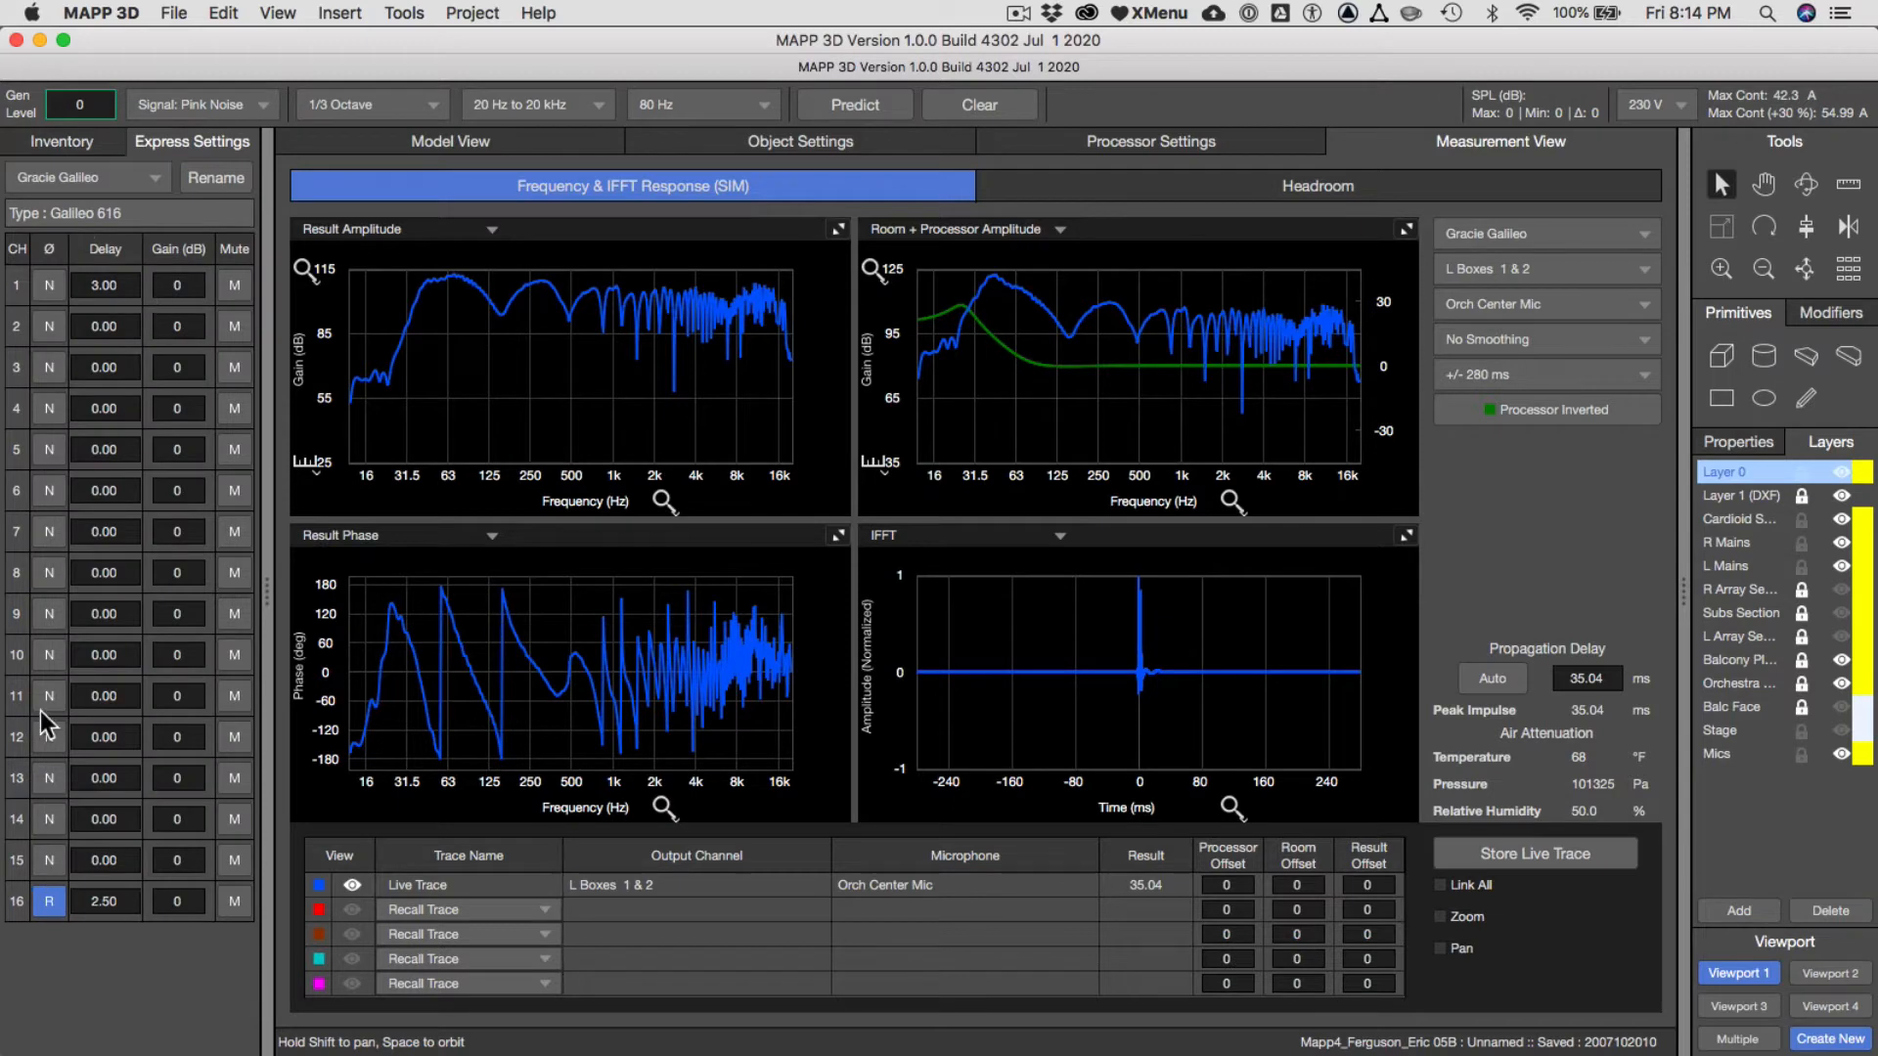
mouse_move(315, 480)
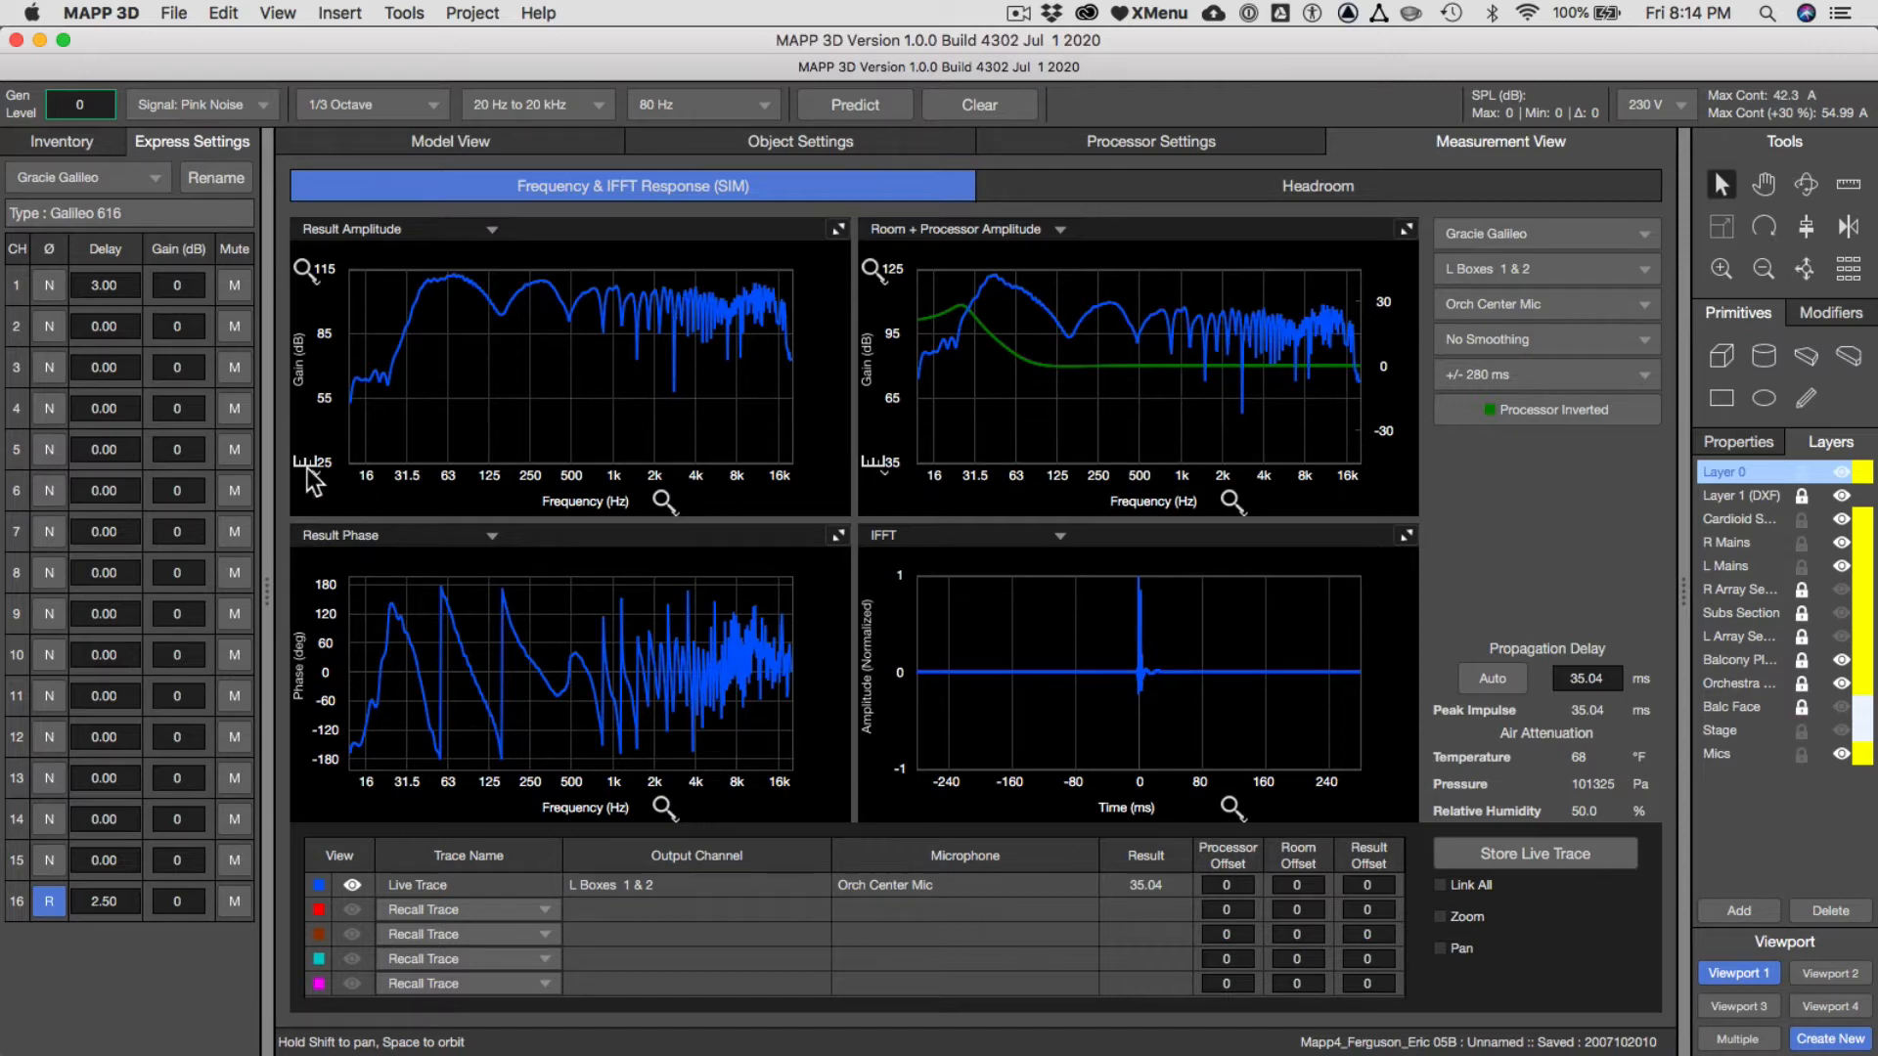
mouse_move(239, 916)
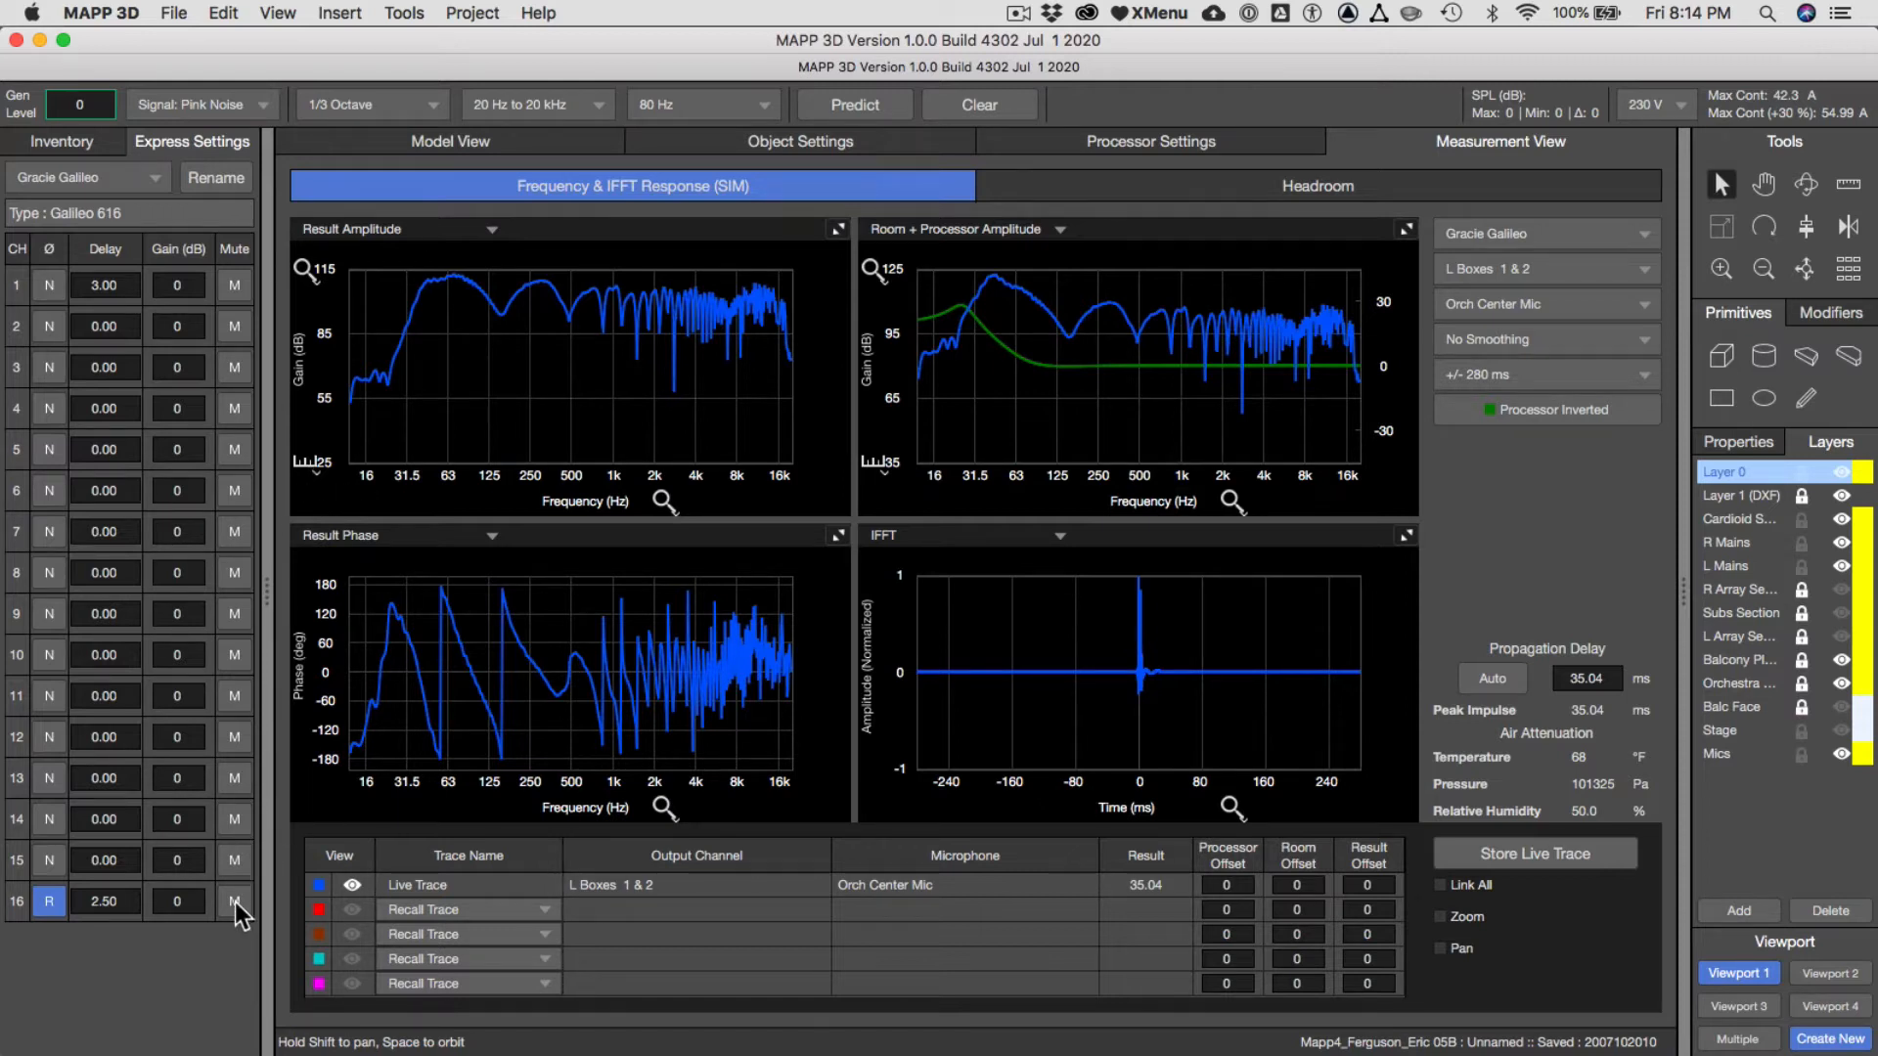
left_click(234, 860)
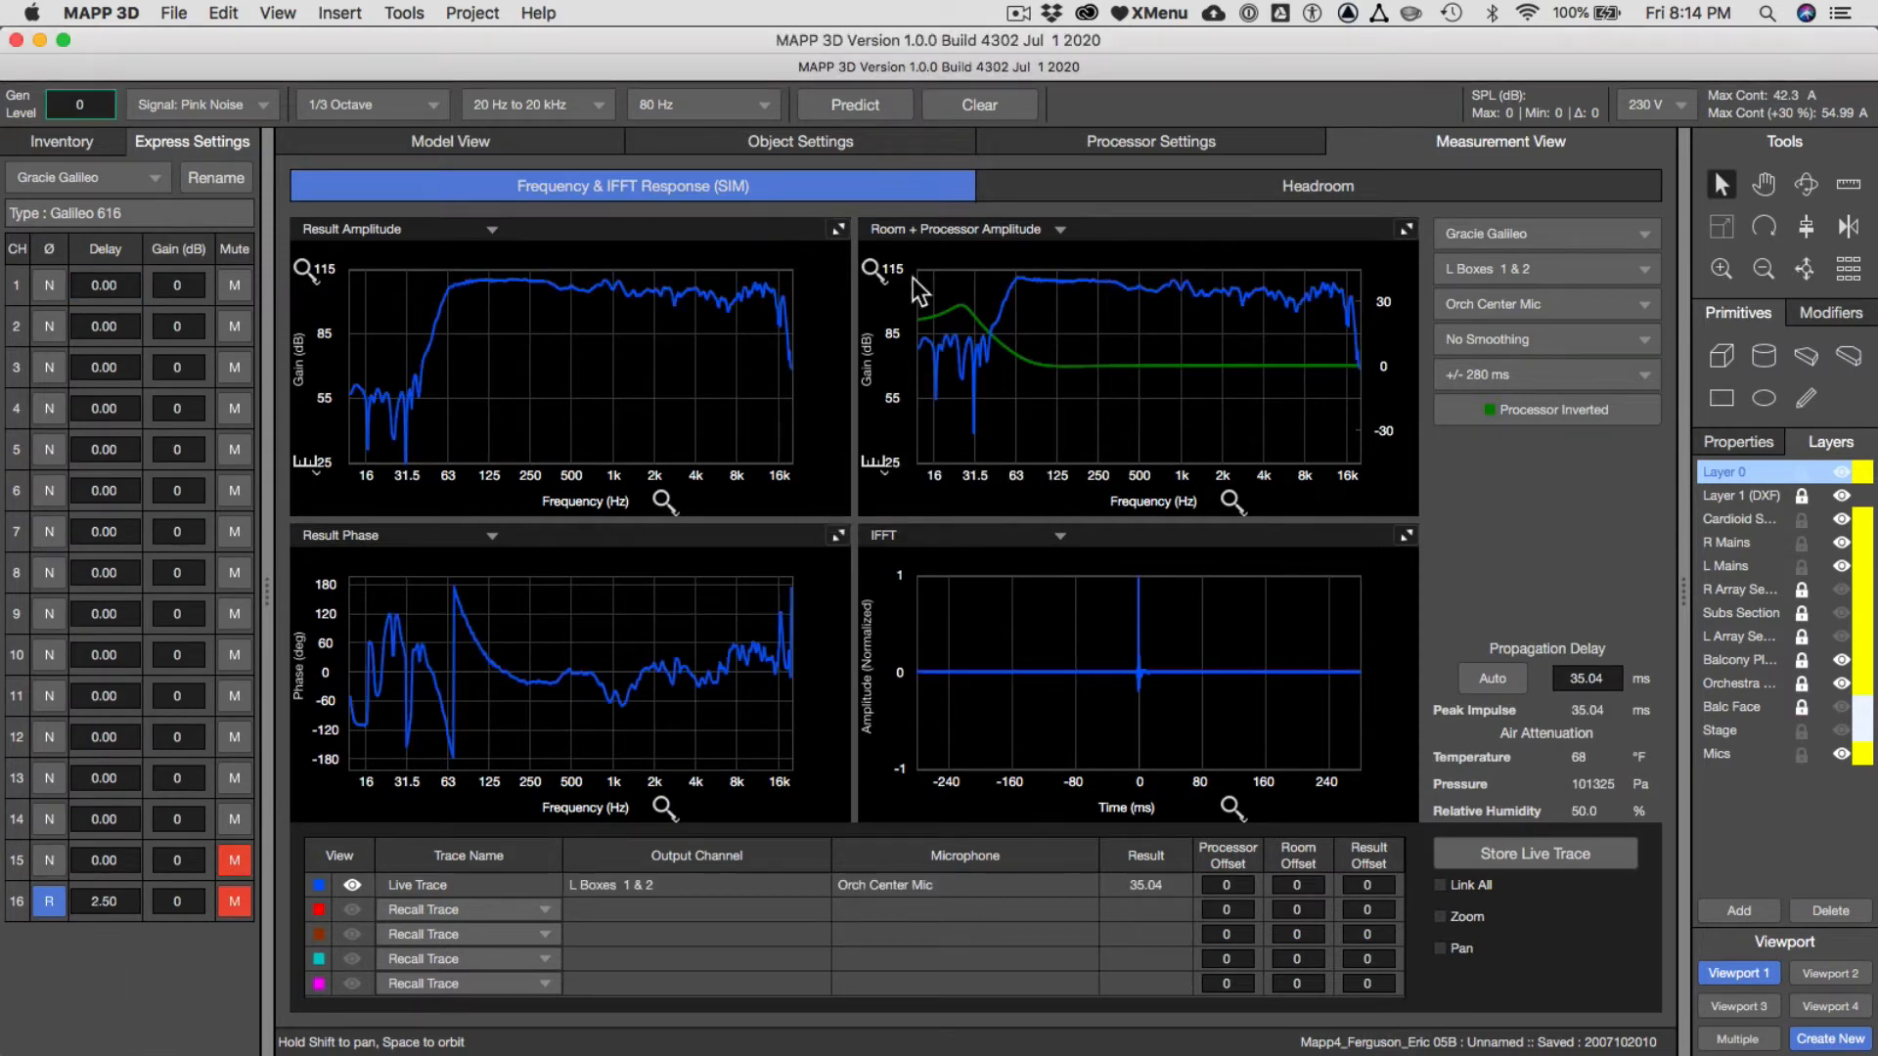
mouse_move(535, 348)
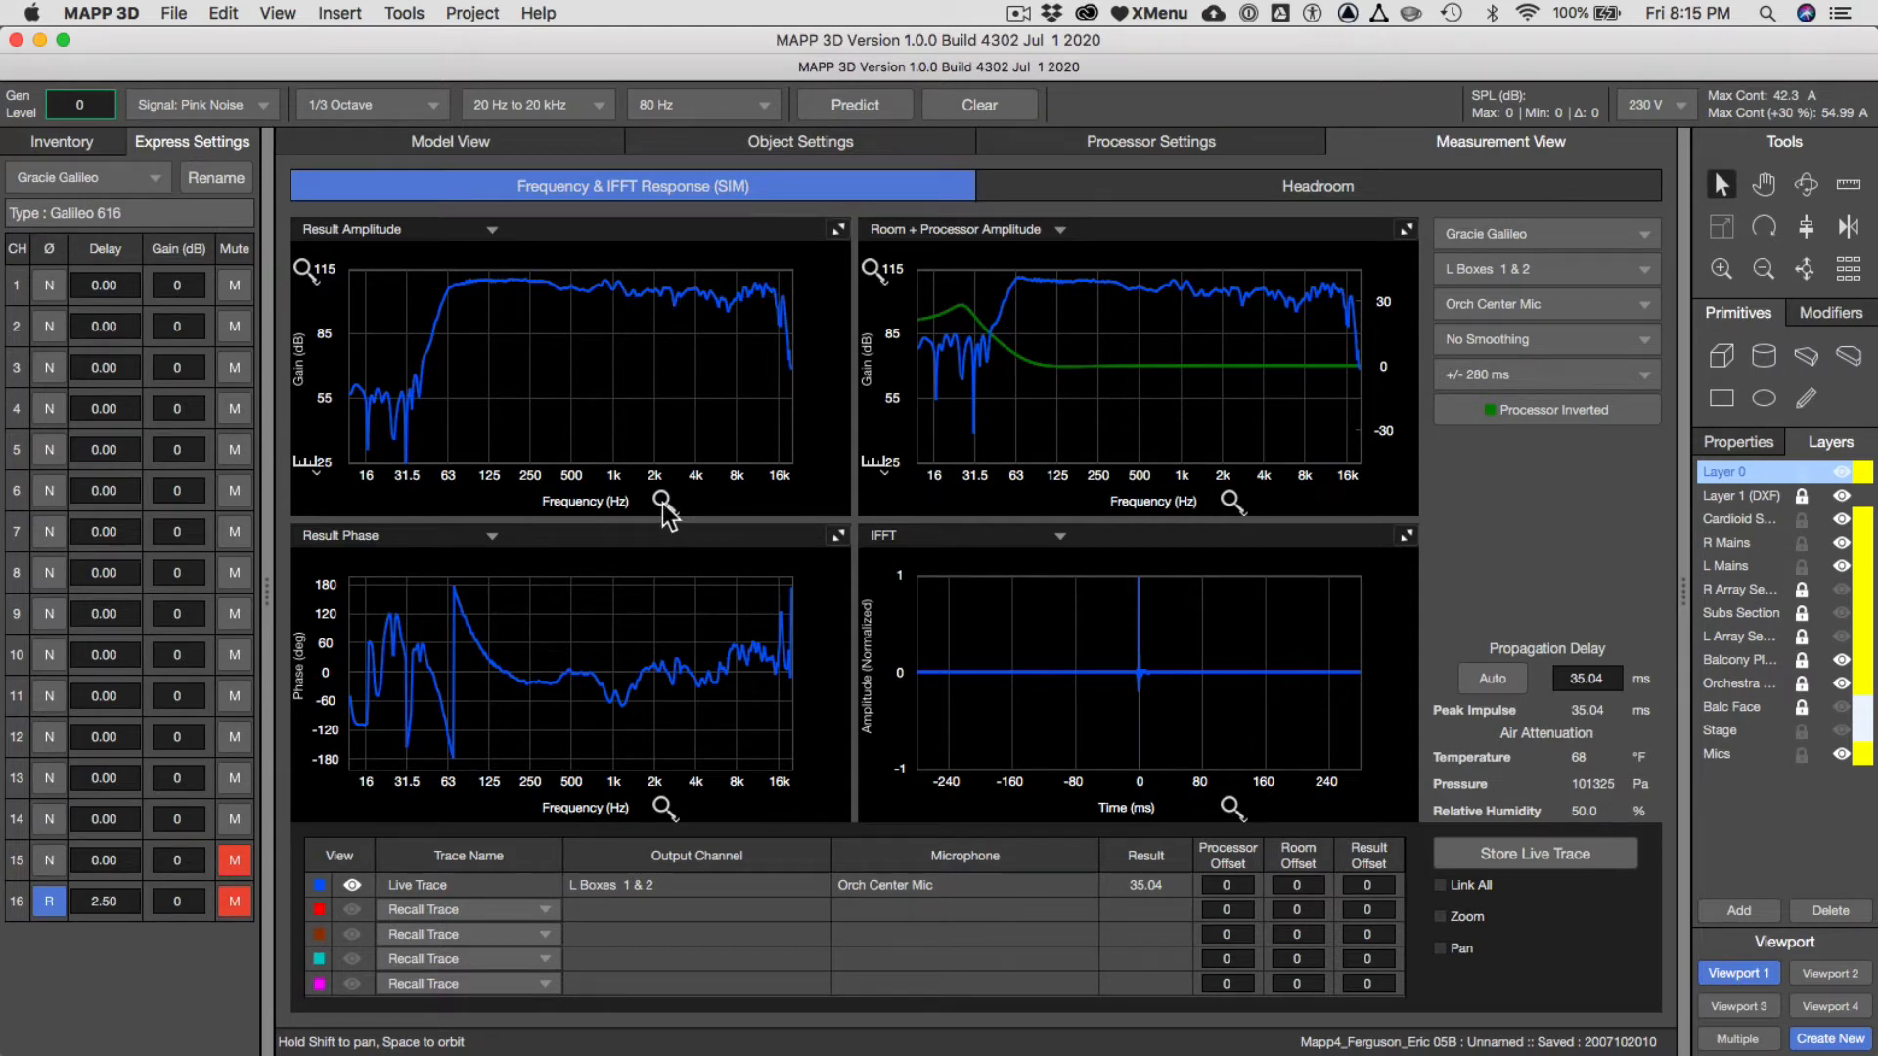
Step: Zoom Result Amplitude to 15–400 Hz and read the mains level, about 110 dB
left_click(662, 502)
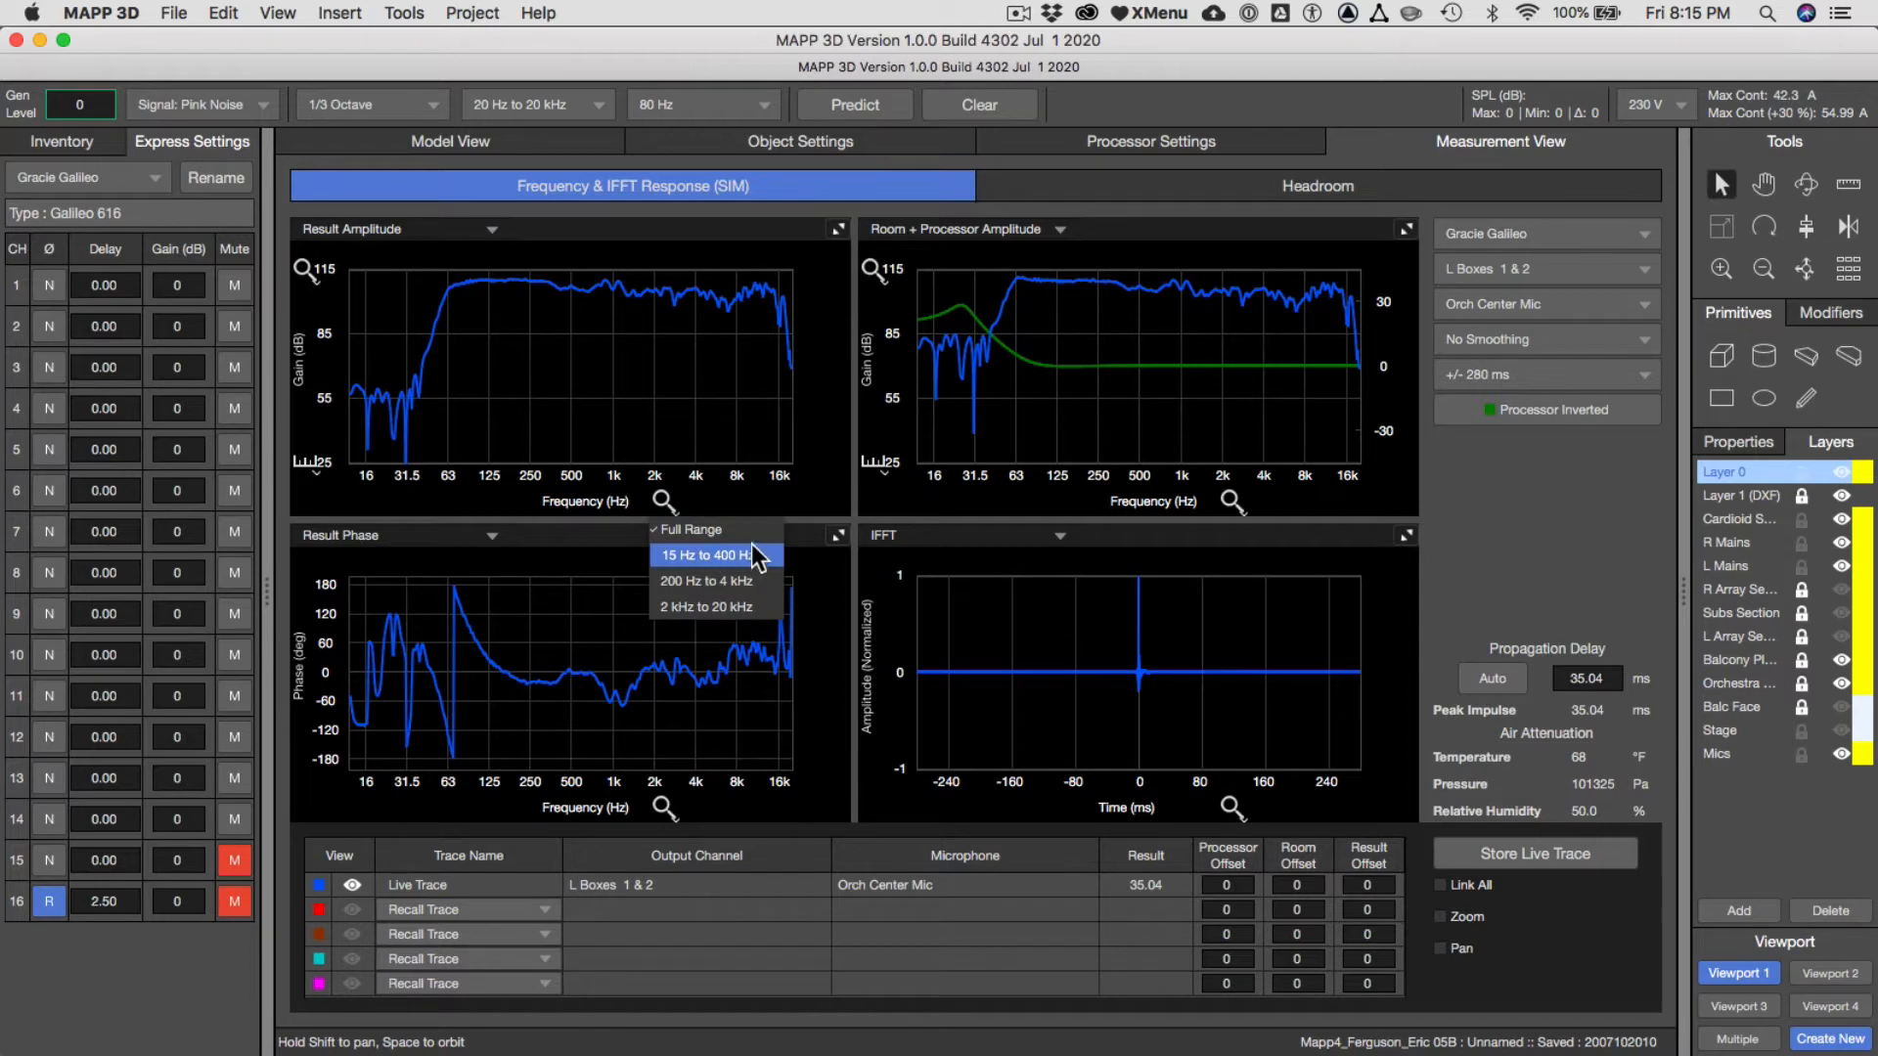
left_click(700, 555)
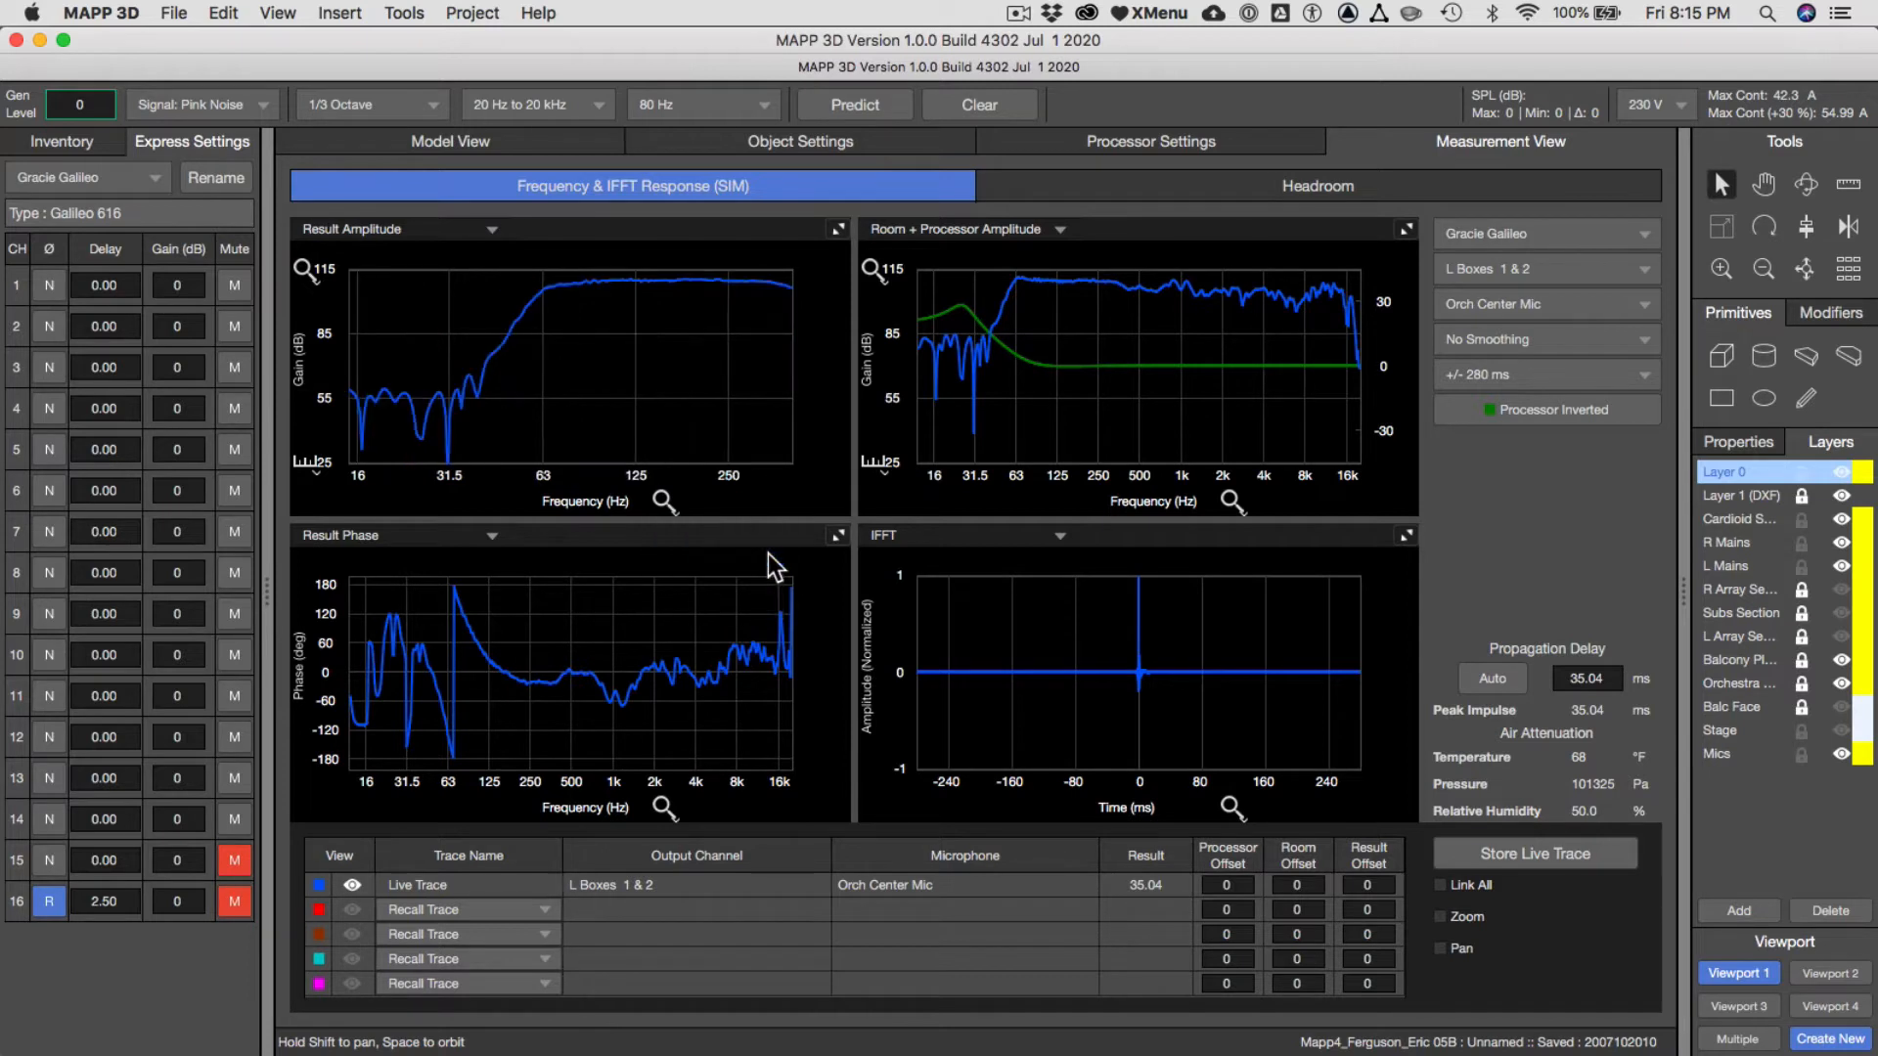
mouse_move(737, 356)
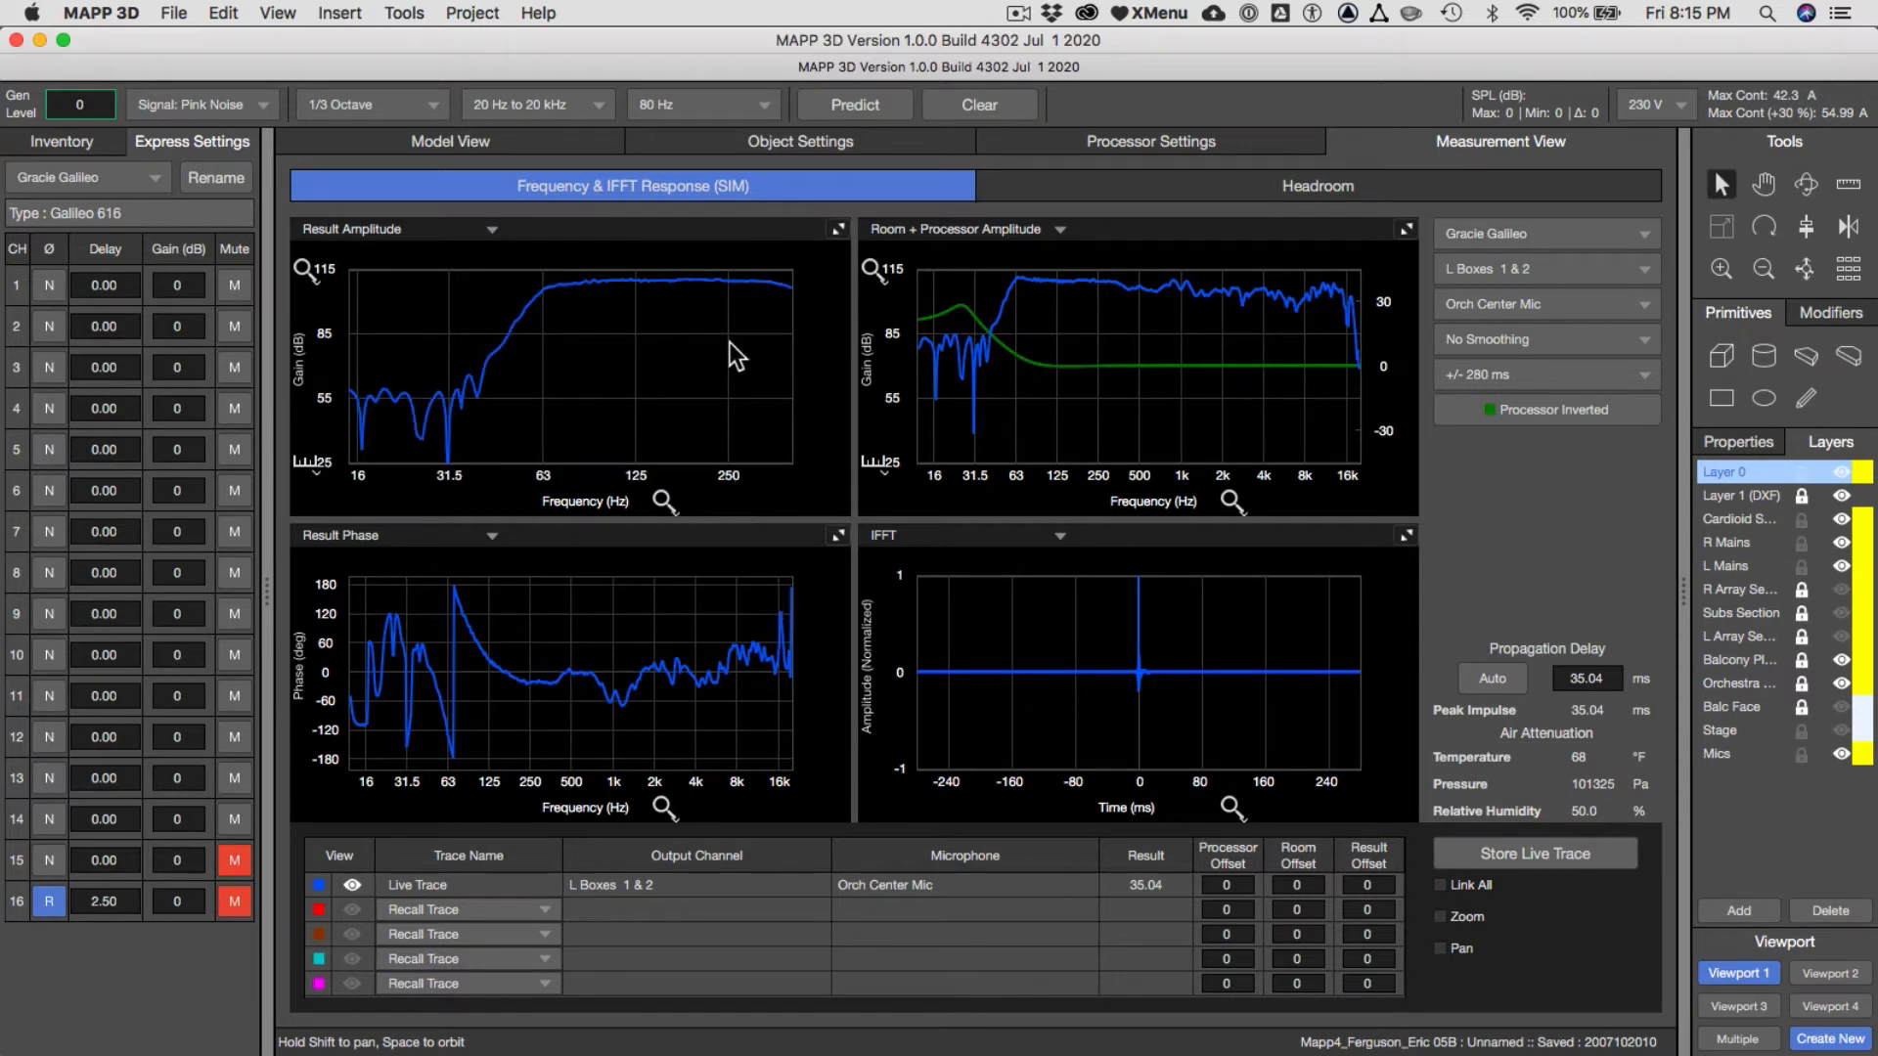
mouse_move(754, 298)
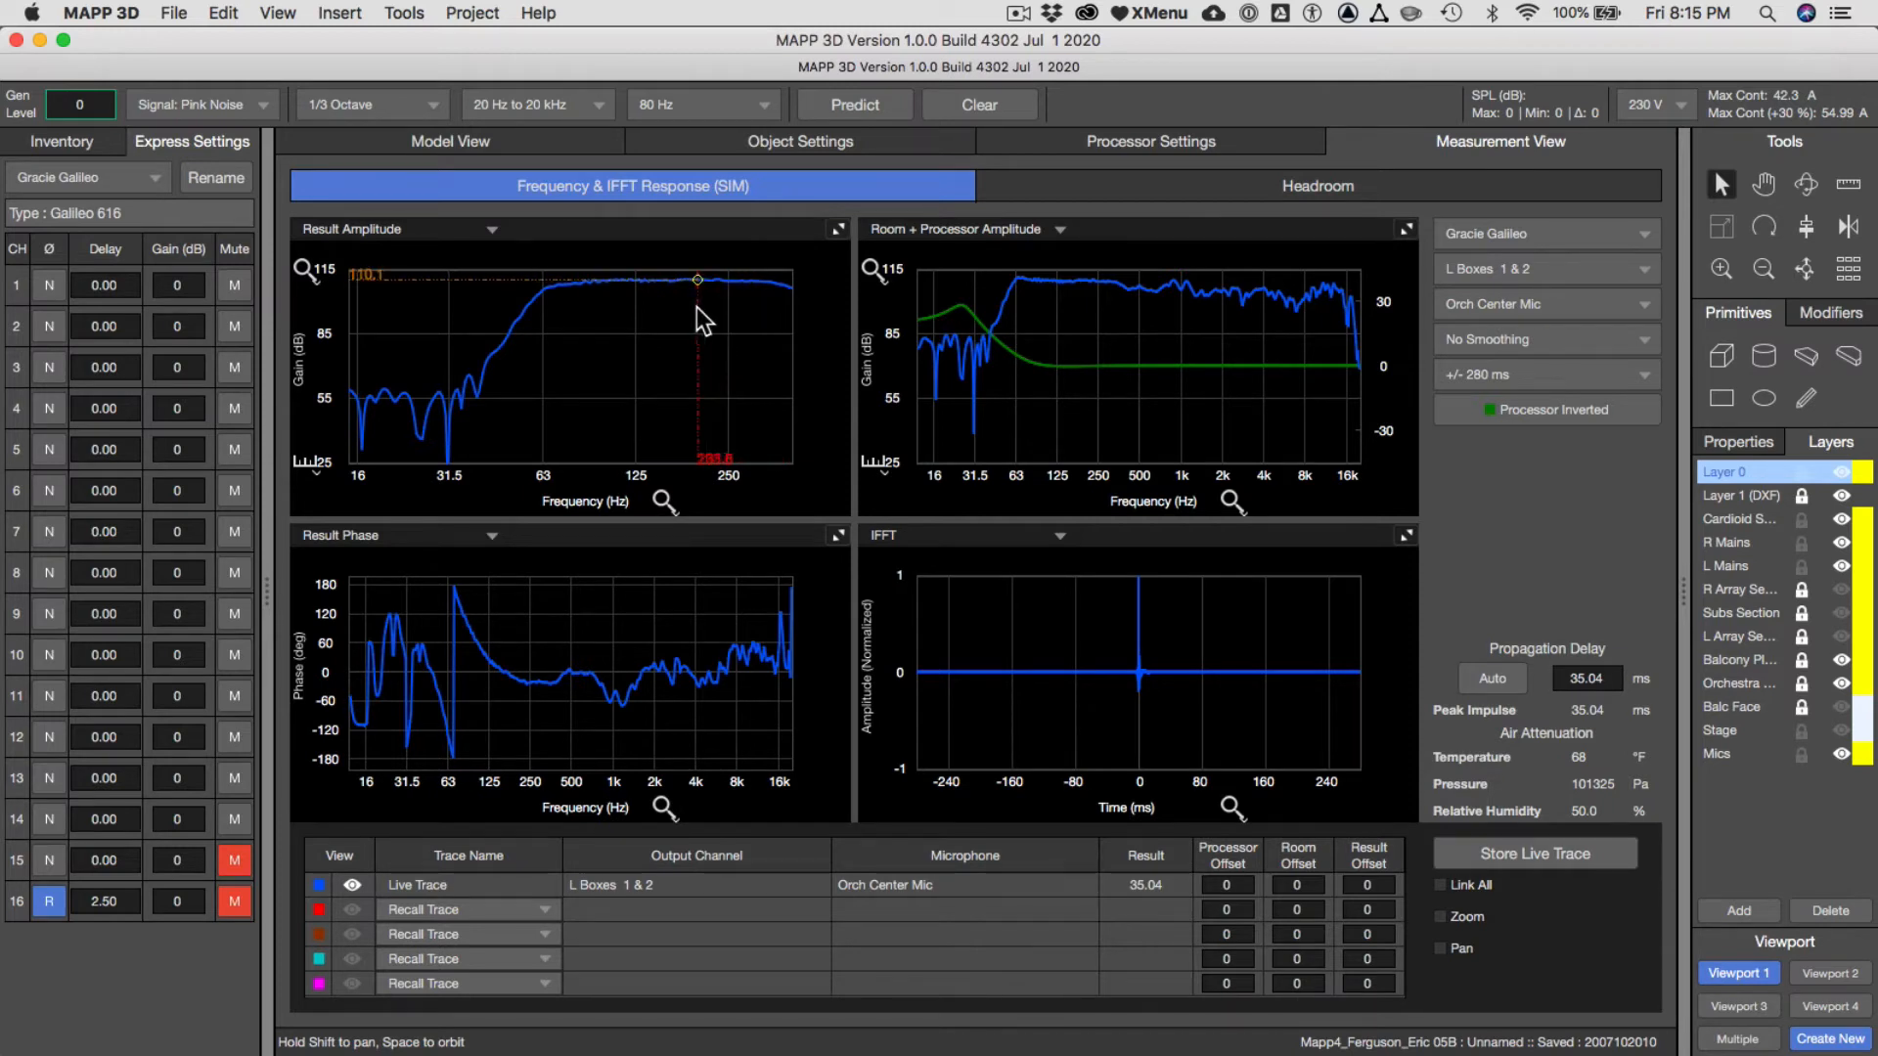
left_click_drag(698, 281, 614, 280)
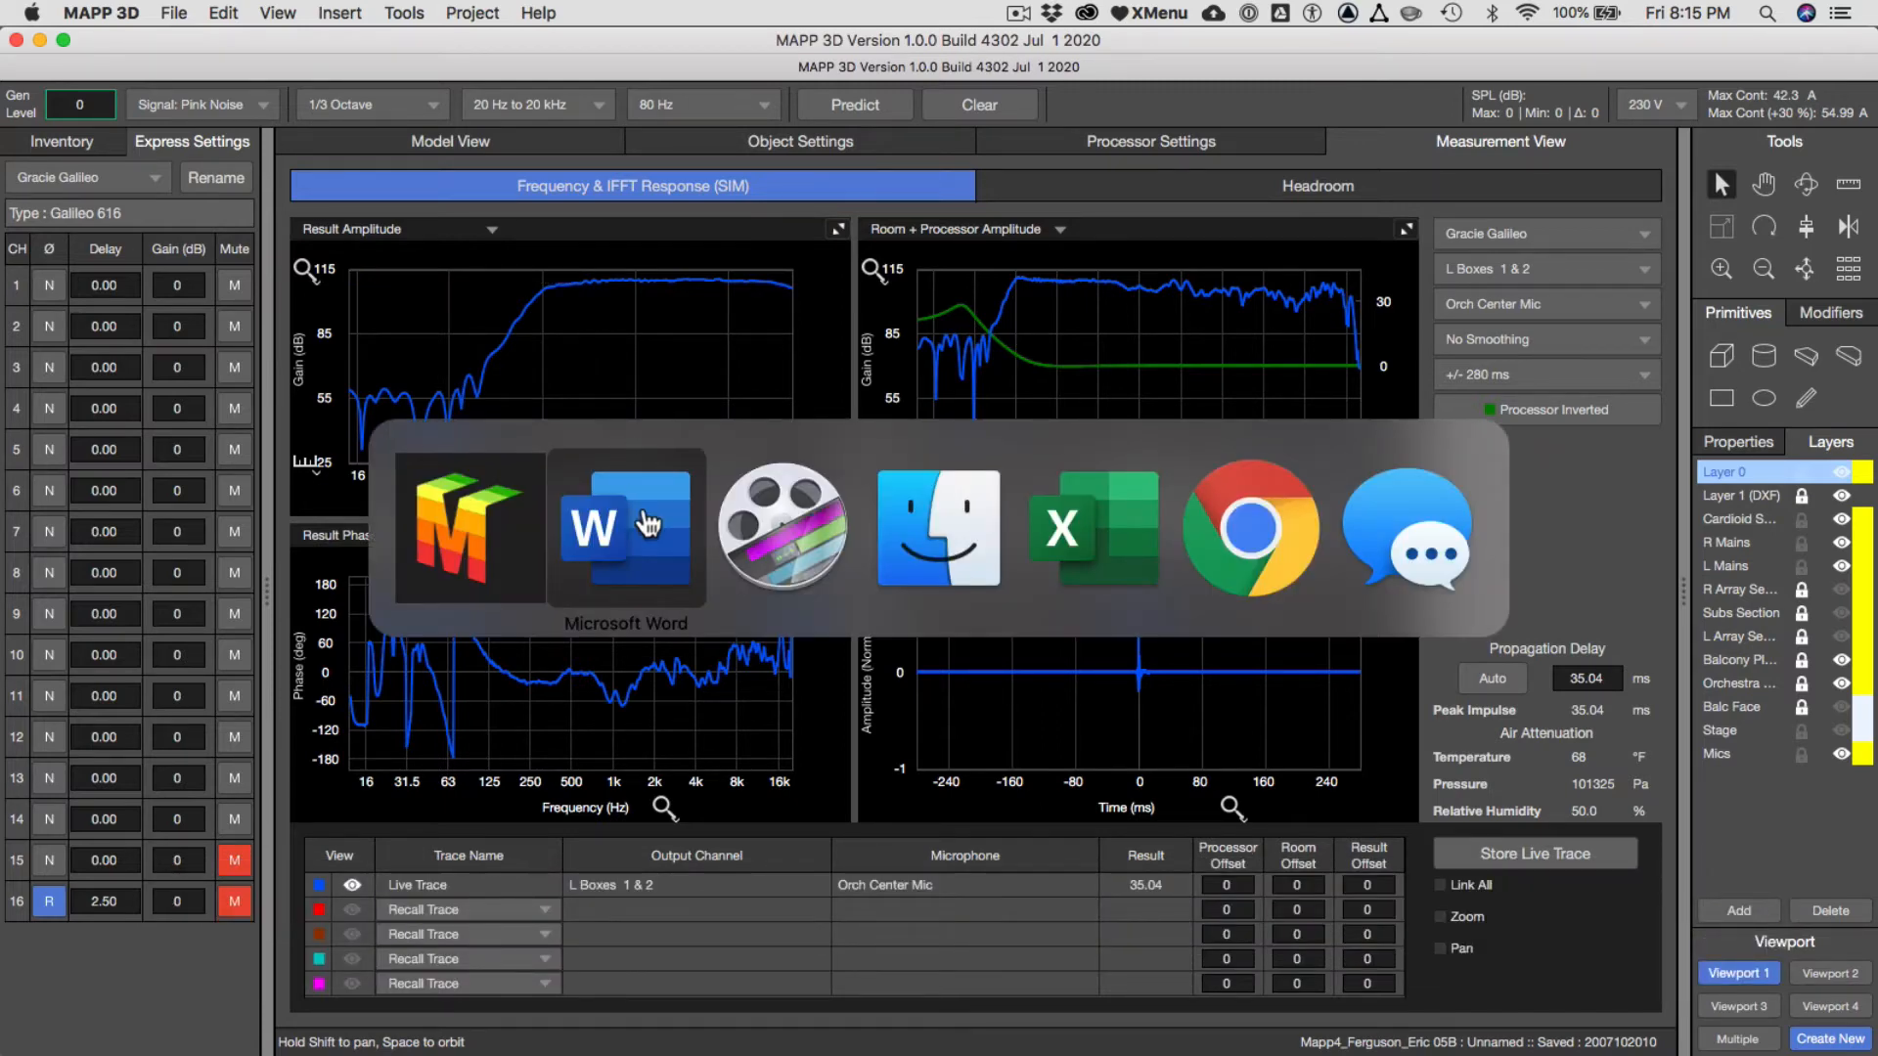
Step: Scroll the Word assignment to the next step: unmute subs, mute main channels
left_click(624, 527)
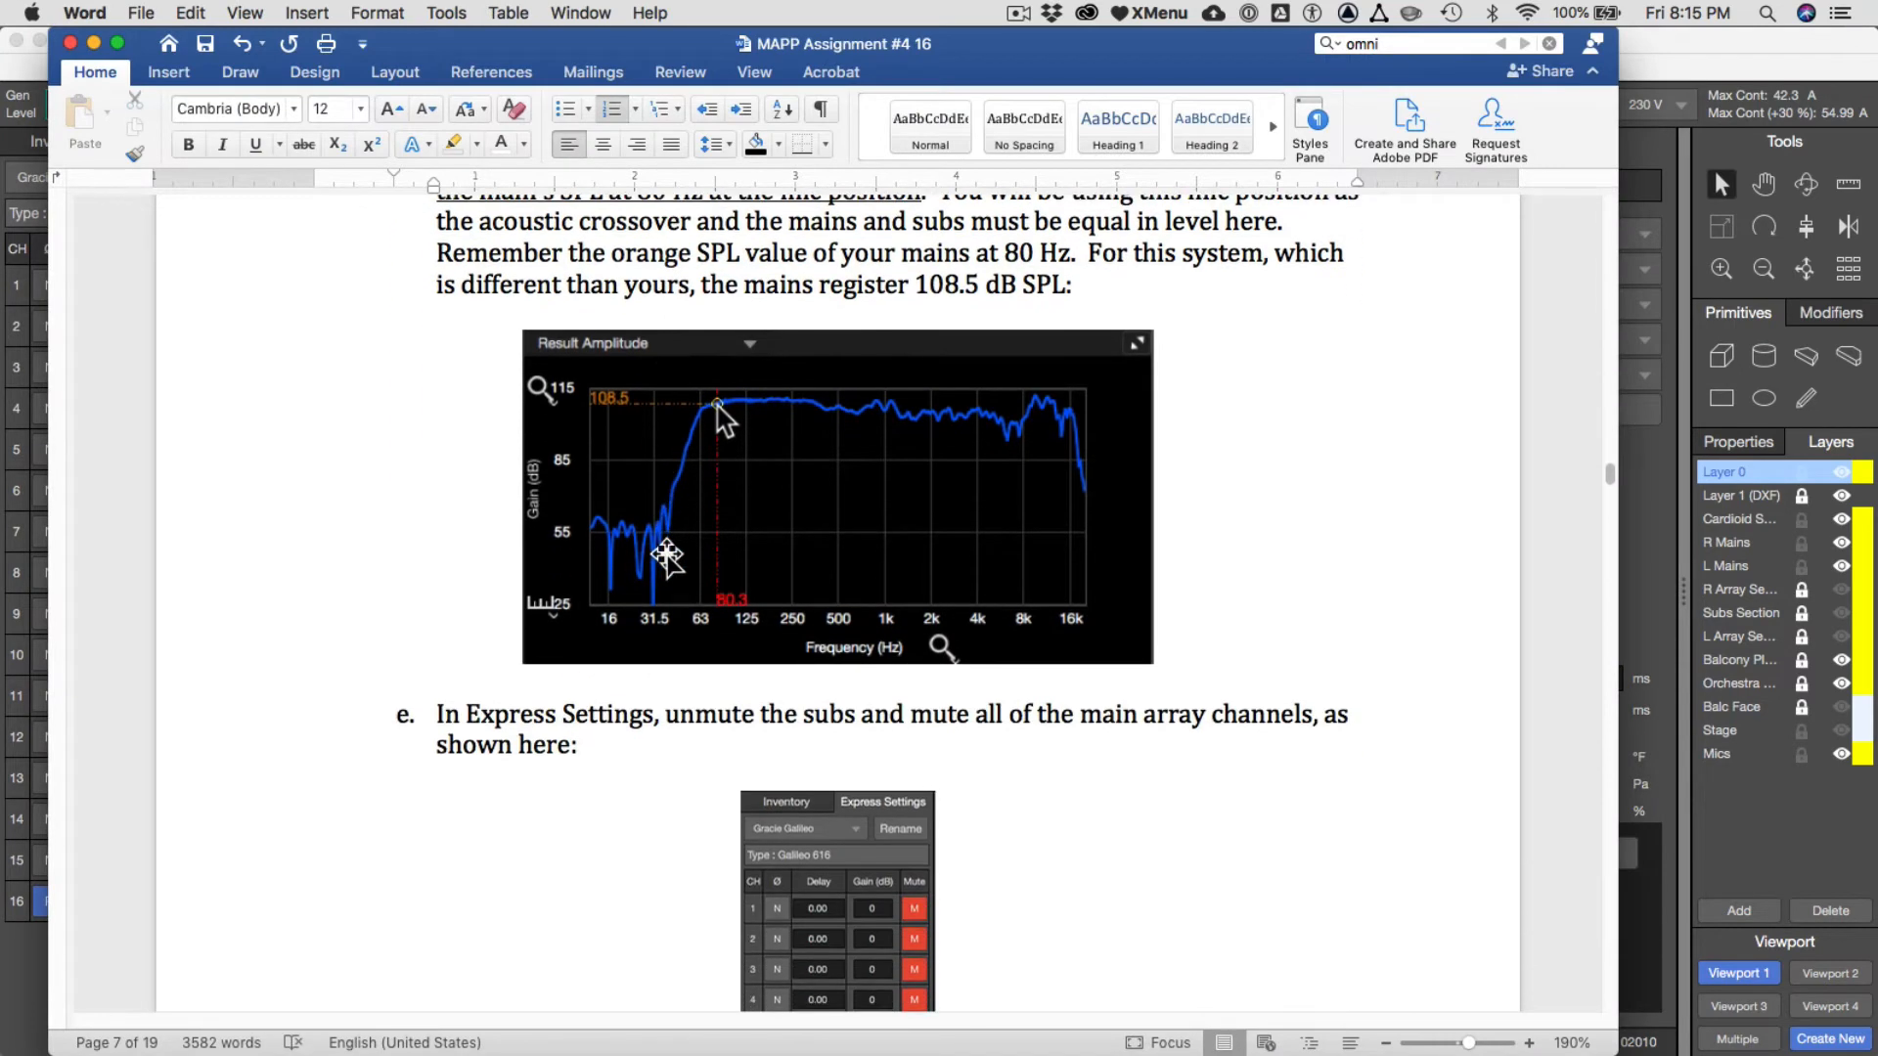
scroll("down", 3)
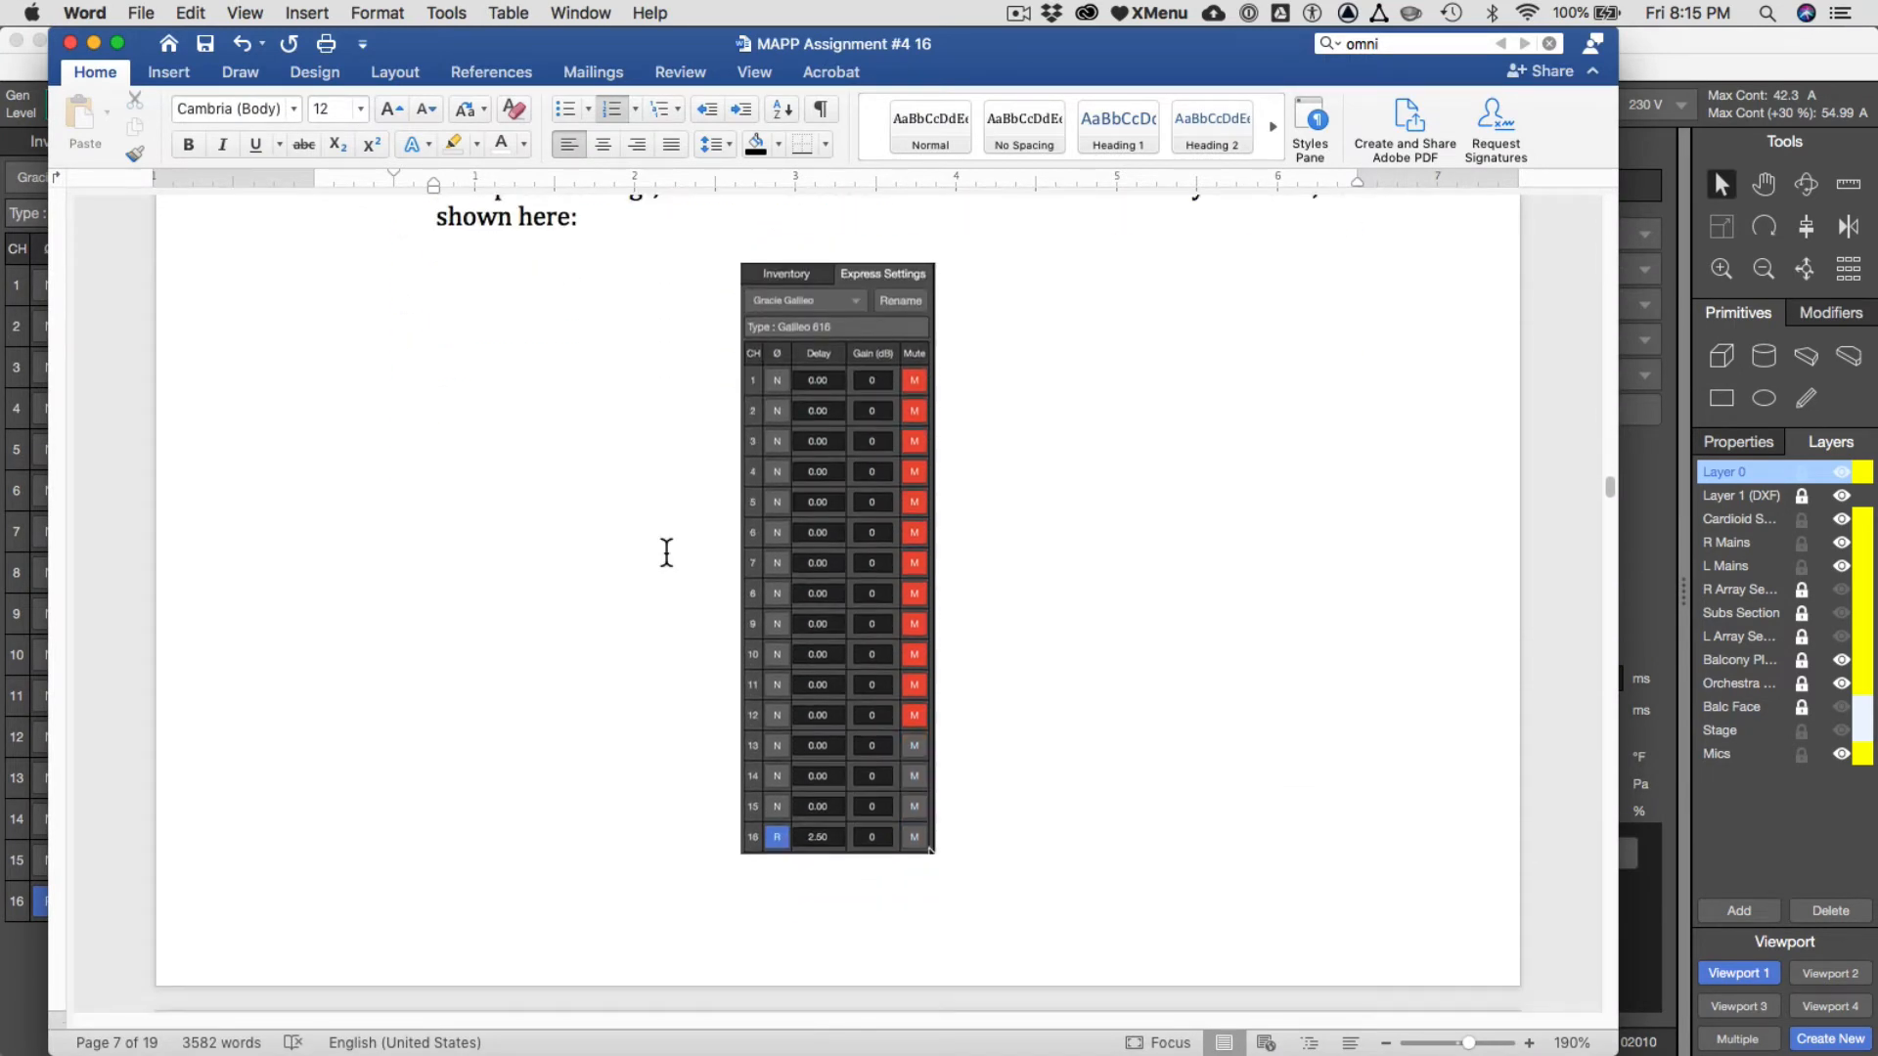
mouse_move(898, 593)
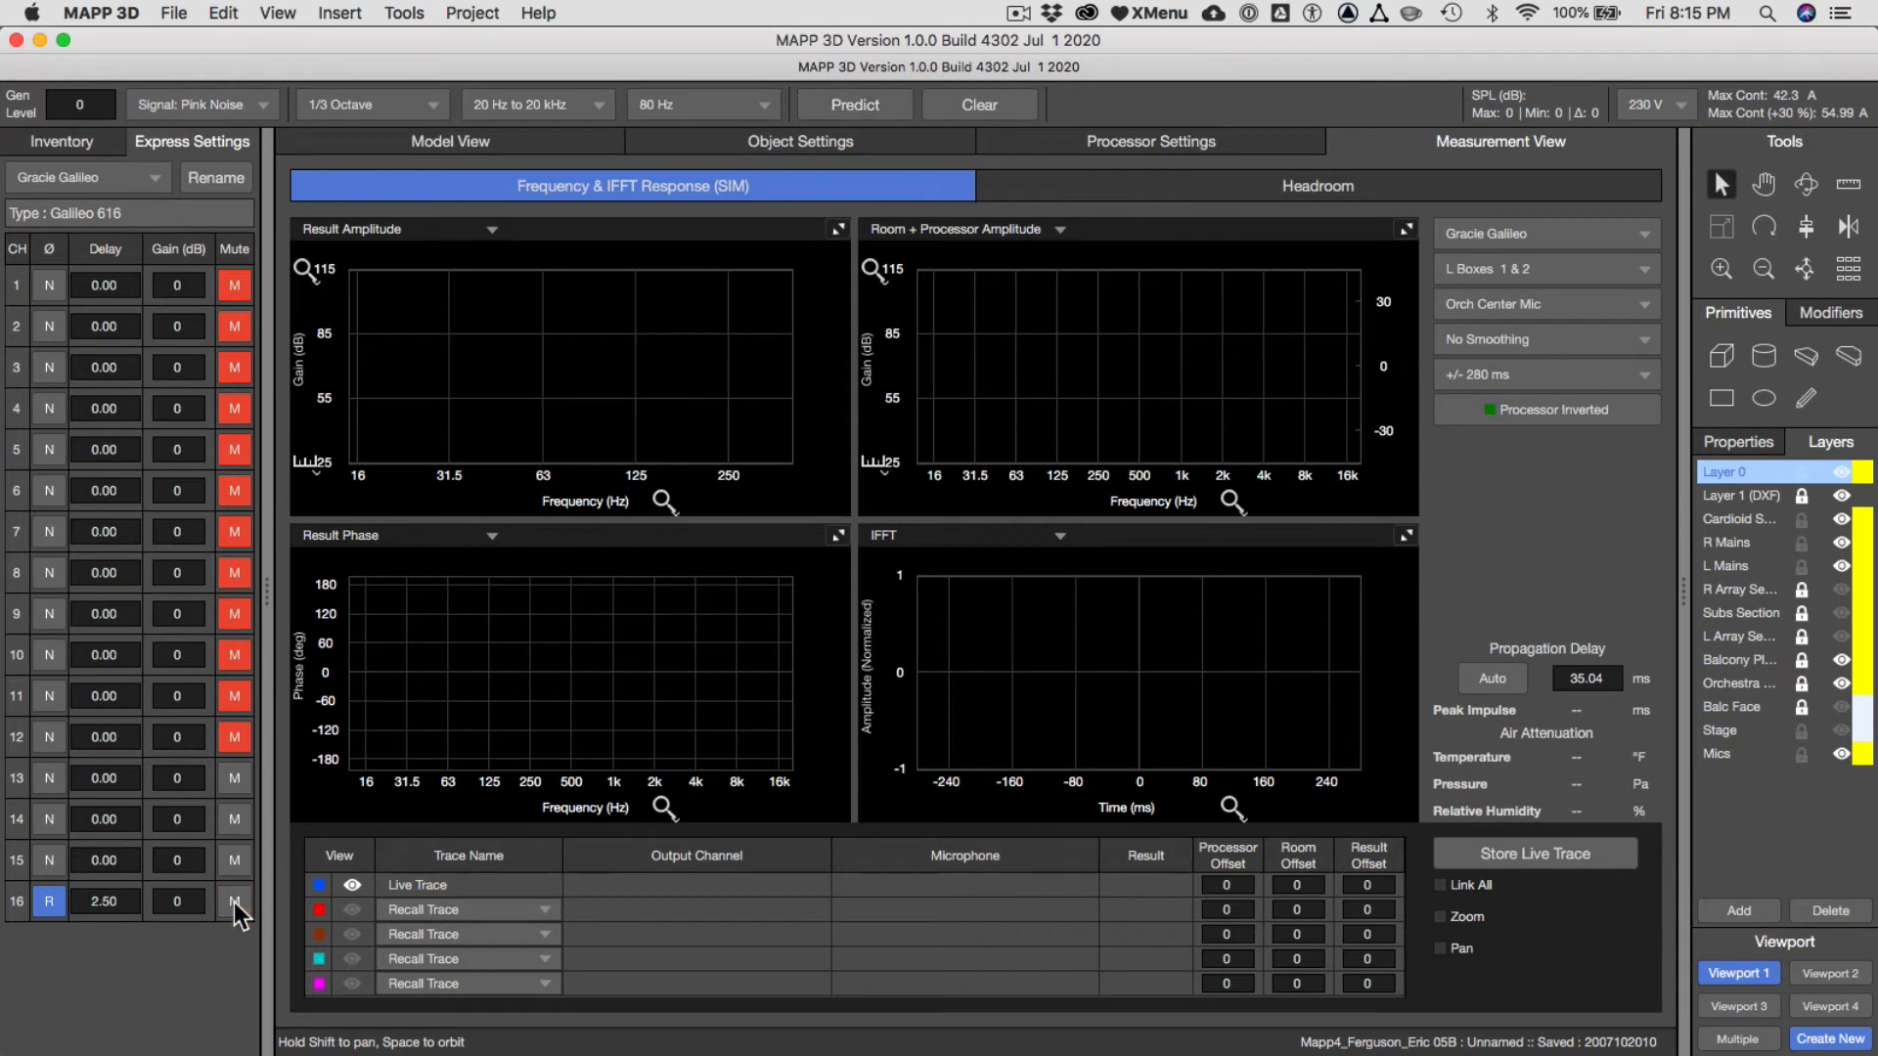
Step: Run a prediction and set channel 1 gain to -2 dB
left_click(854, 105)
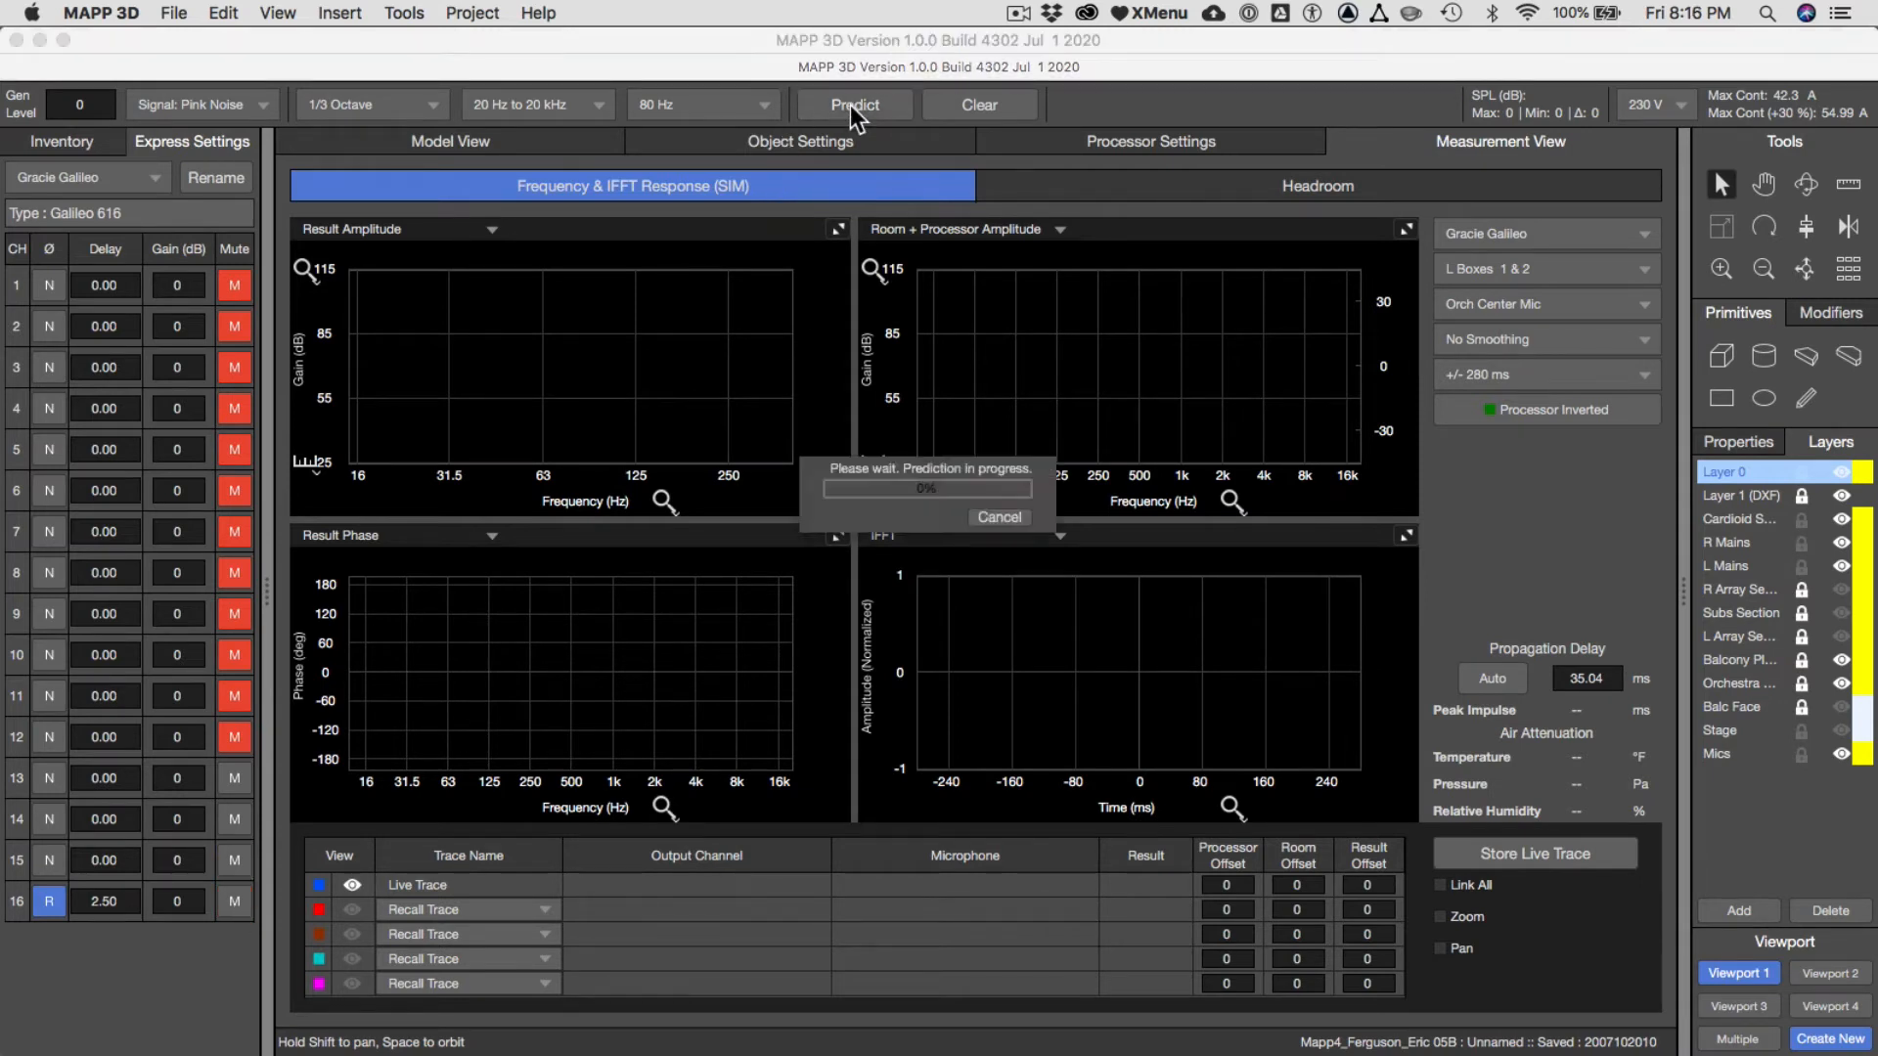
left_click(852, 105)
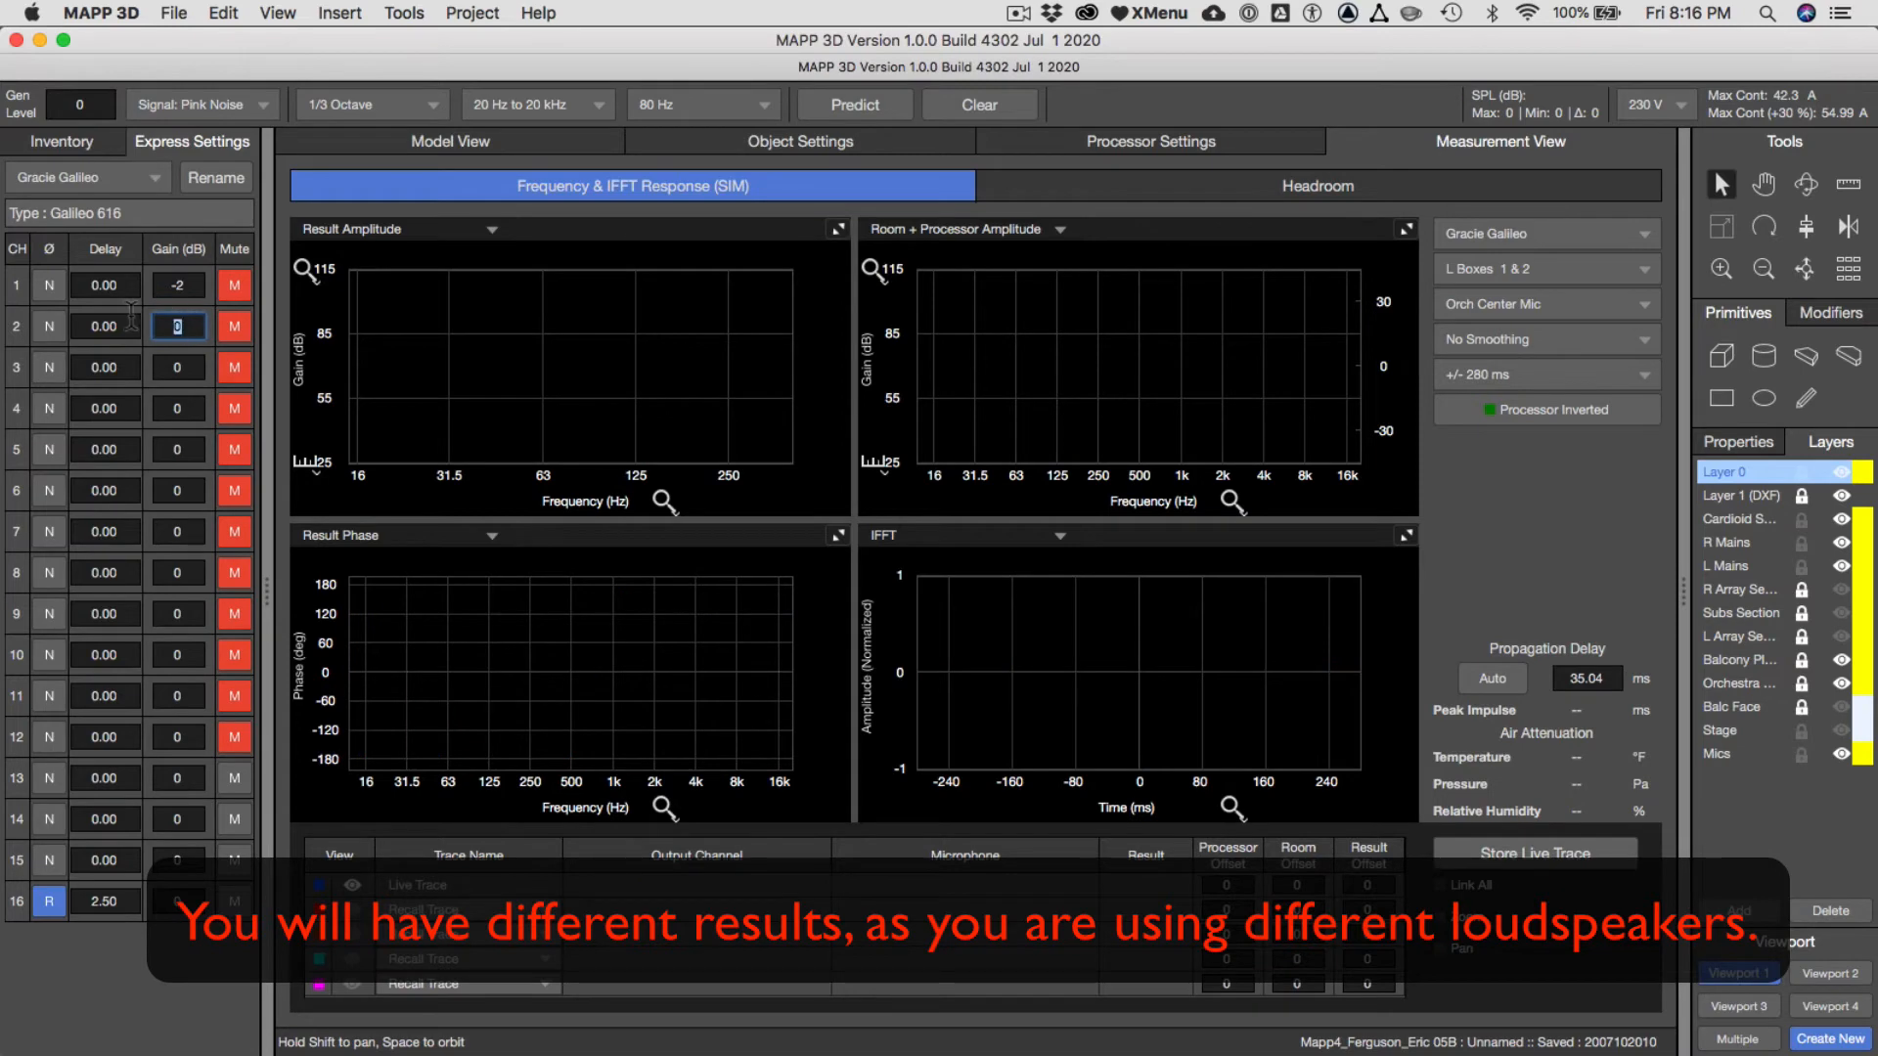
Step: Set the Gain (dB) of mains channels 2 and 3 to -2
left_click(852, 105)
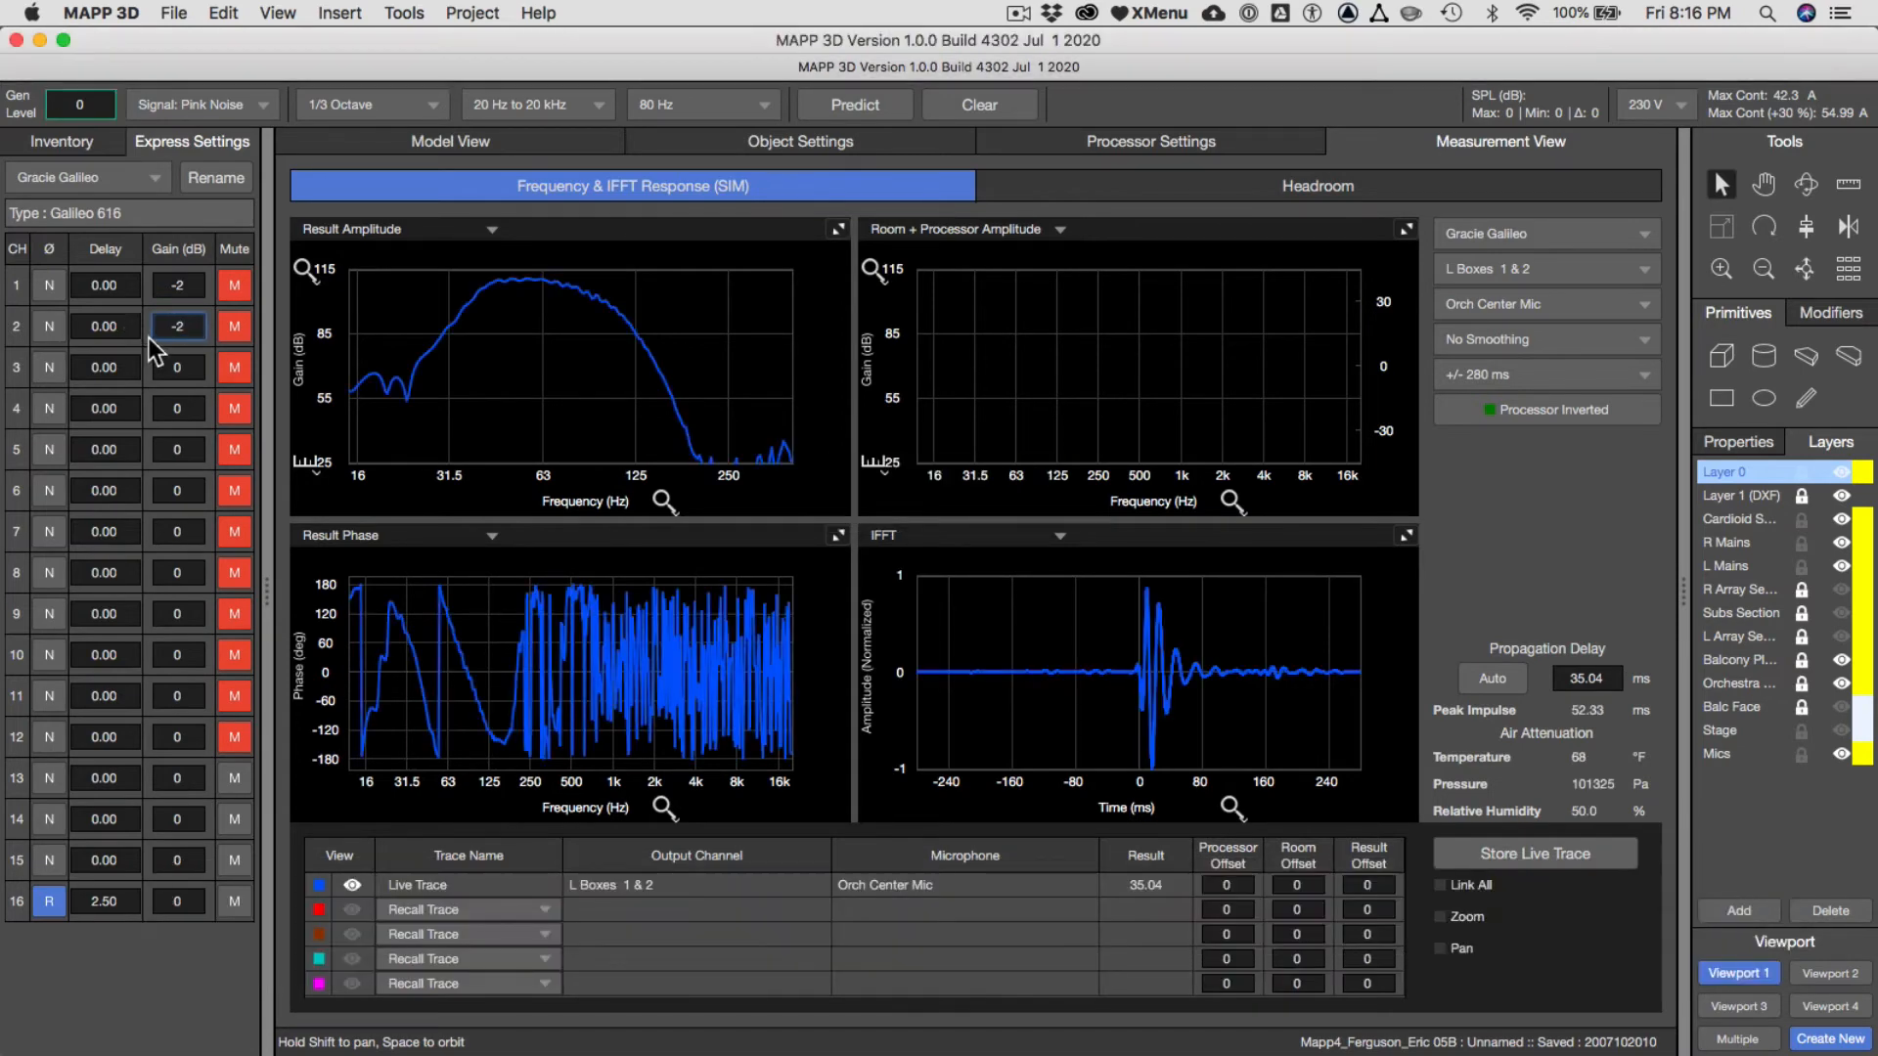
left_click(178, 367)
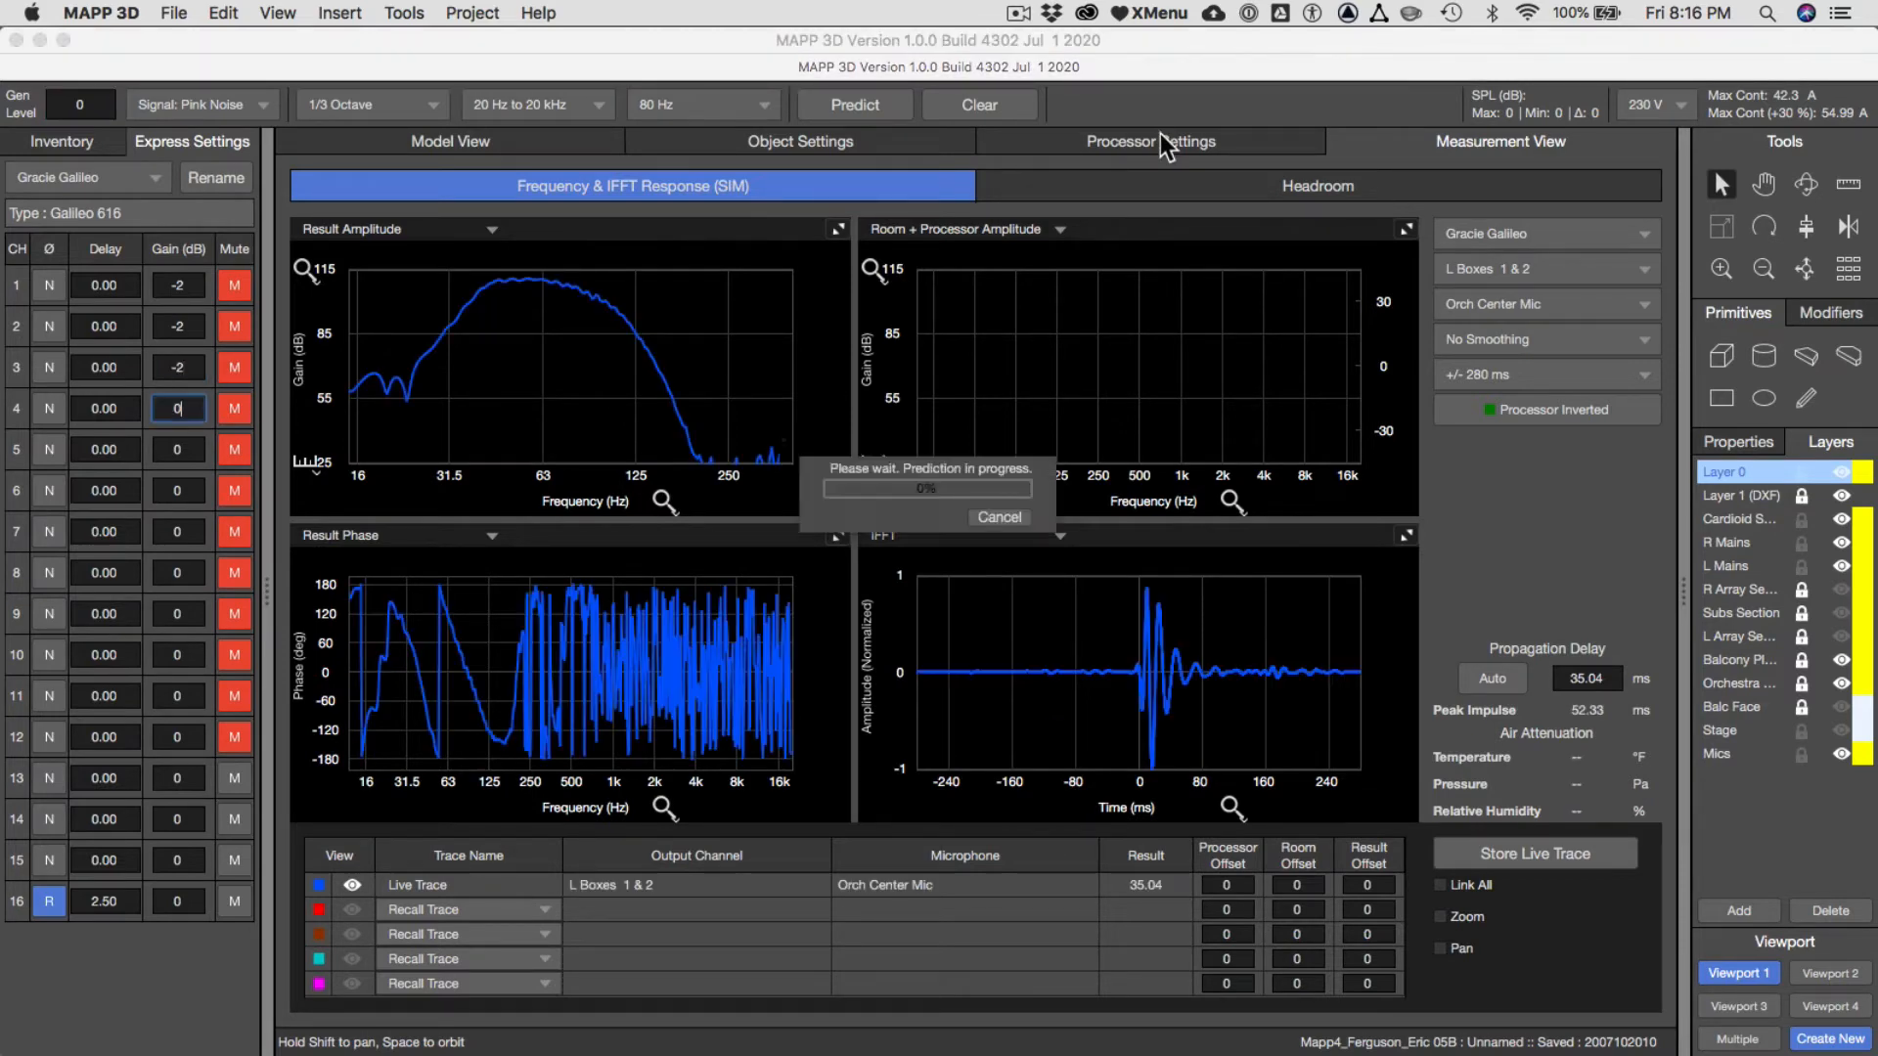
Step: In Device Overview, set the Gain of mains channels 1–12 to -2 dB, leaving subs 15–16 at 0 dB
left_click(1147, 140)
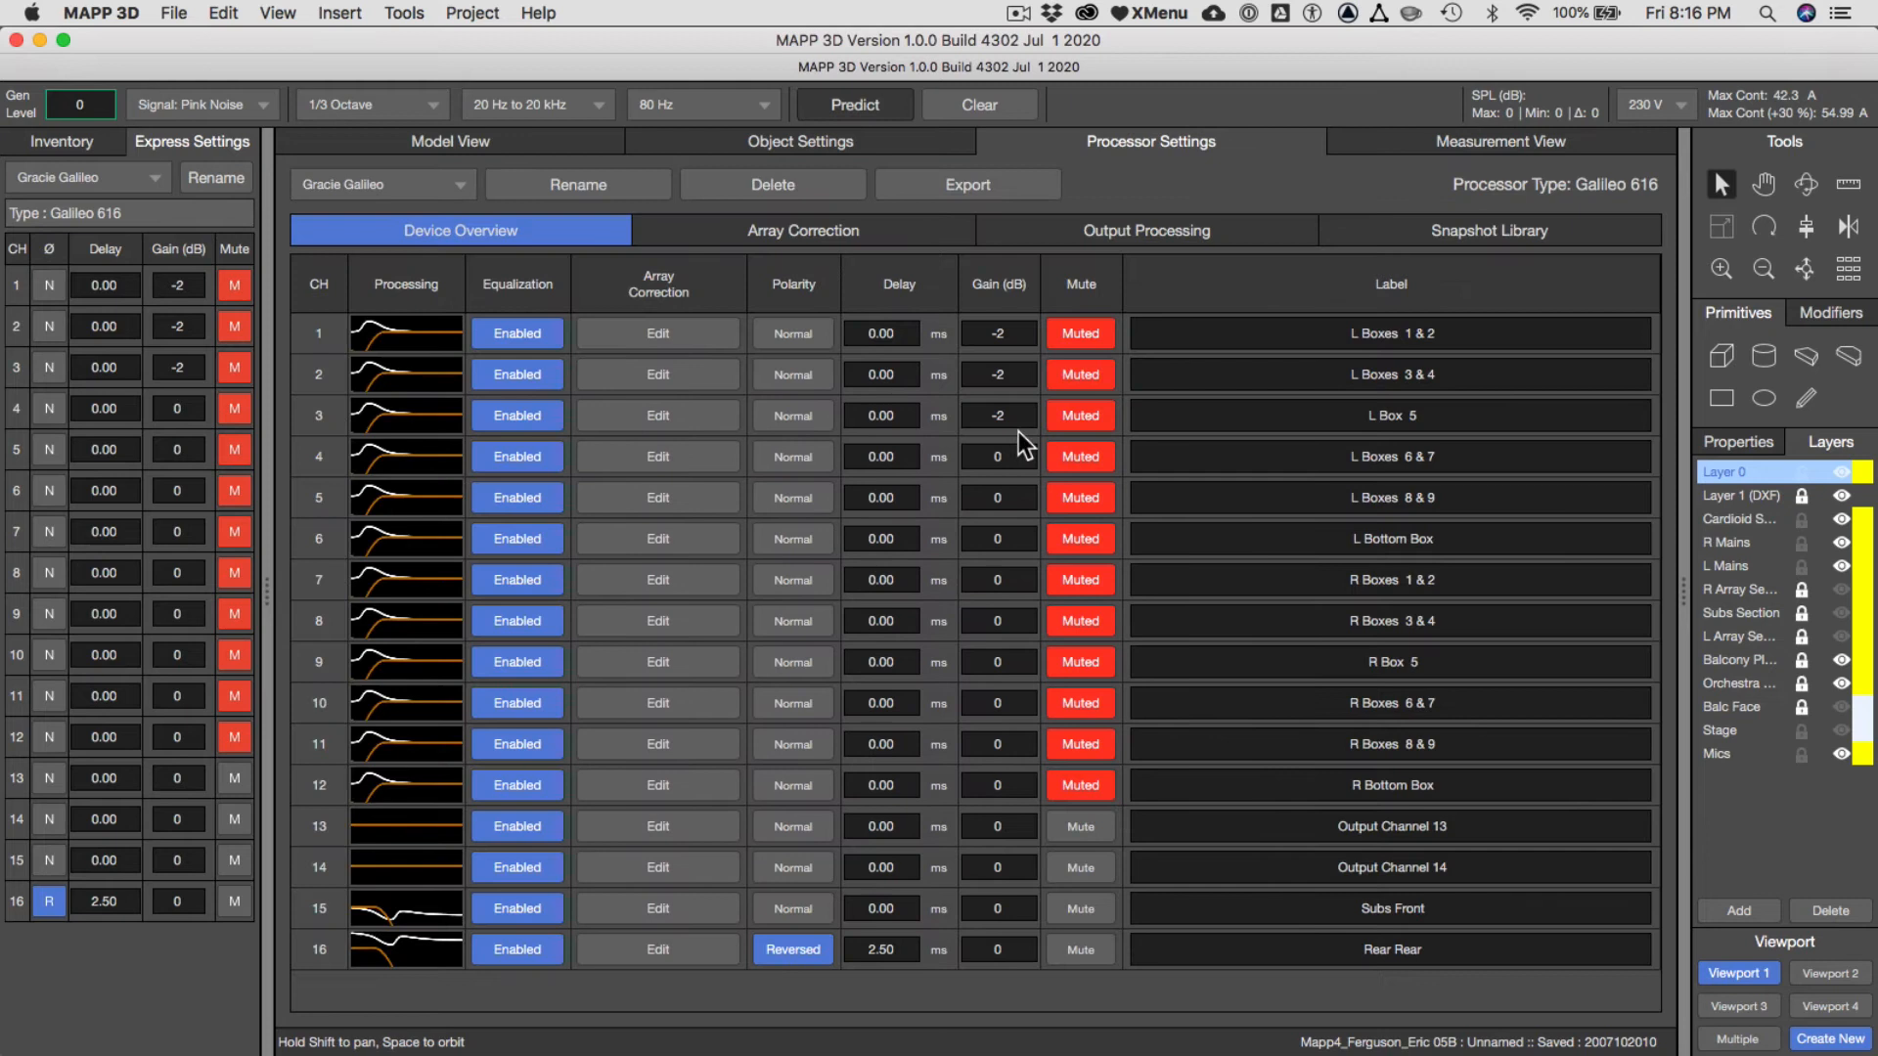
mouse_move(1012, 481)
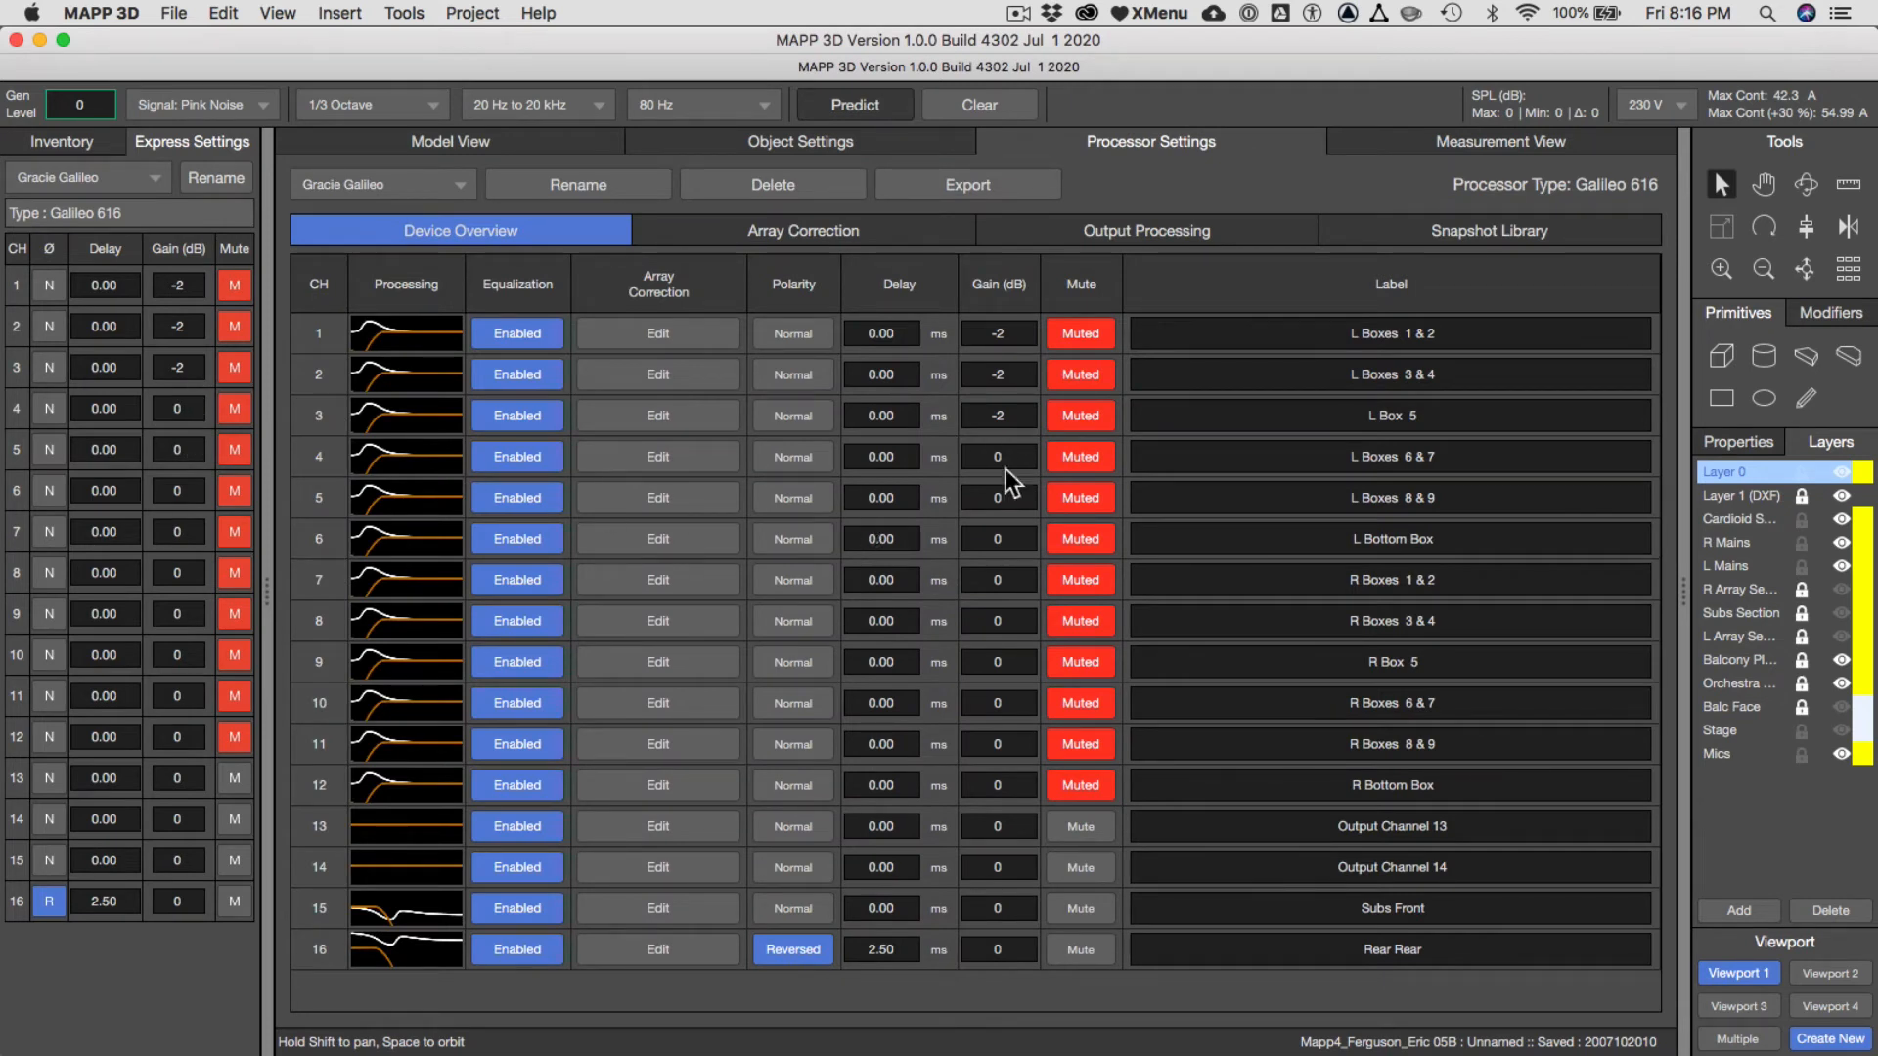
left_click(998, 457)
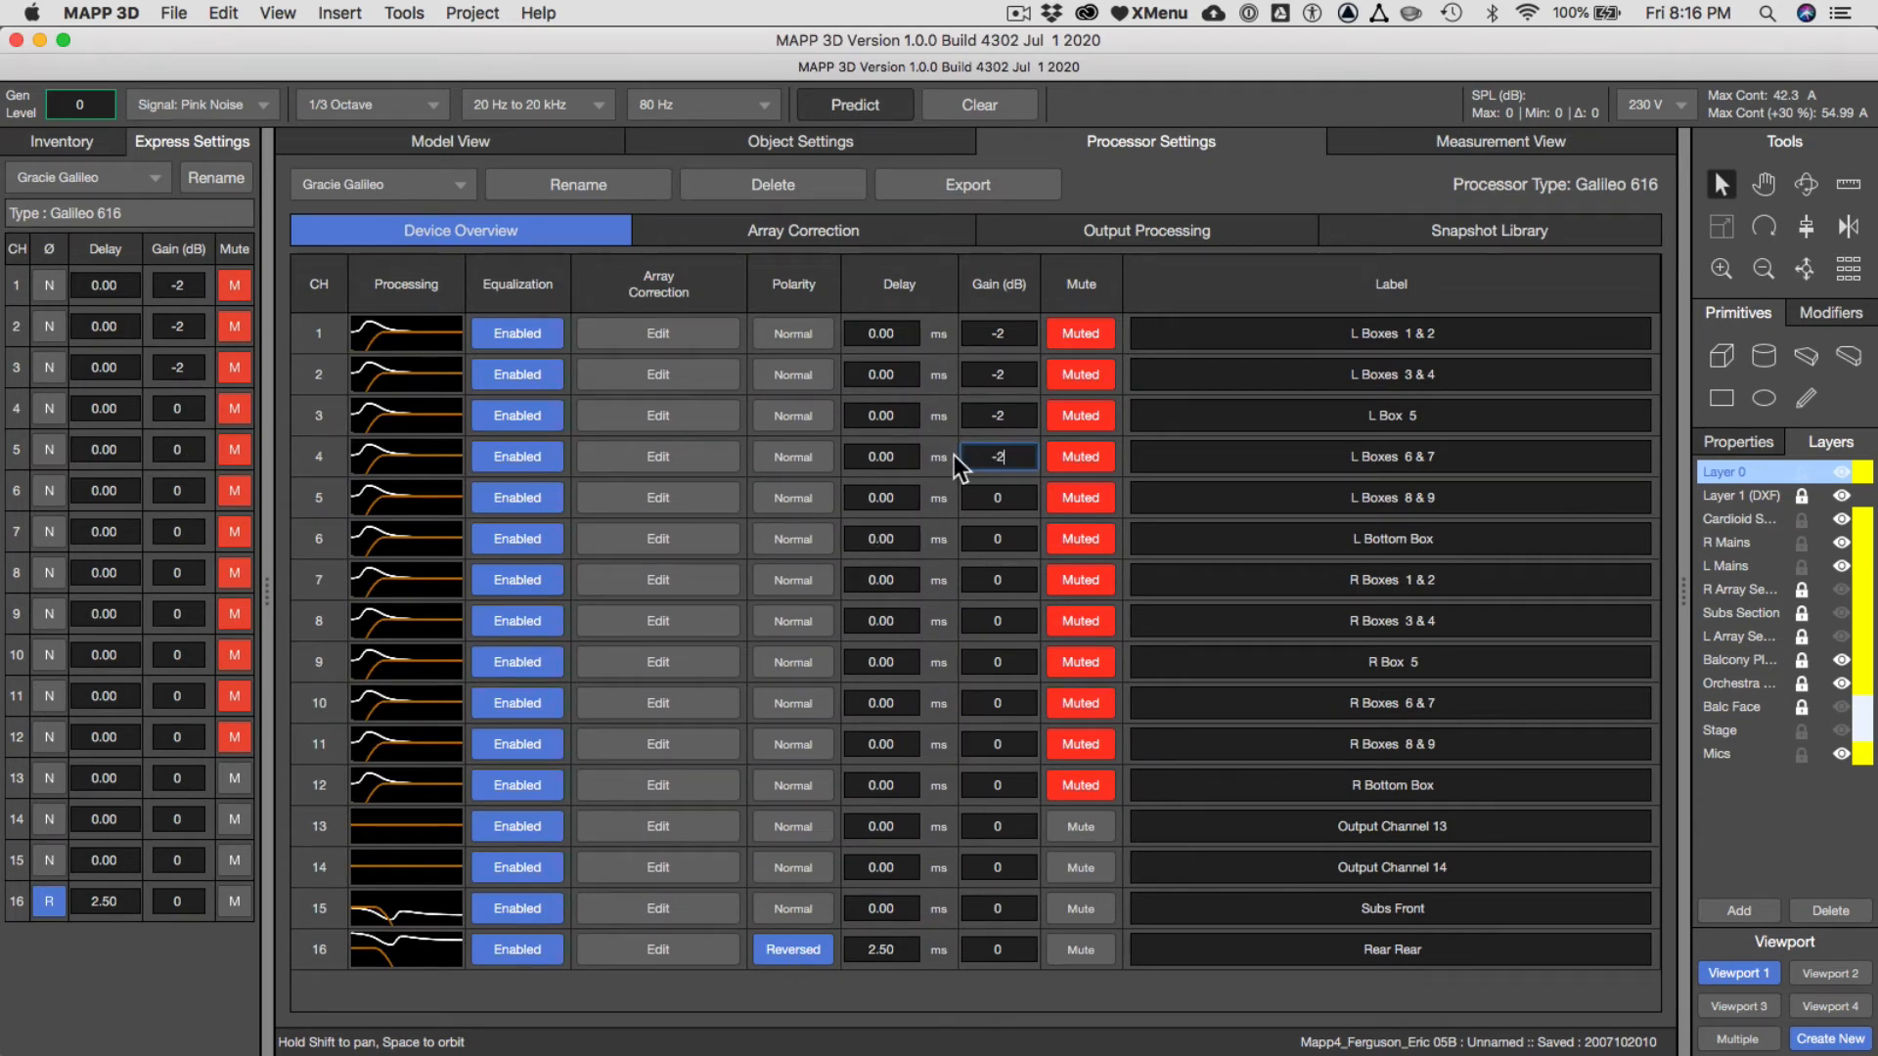
left_click(997, 497)
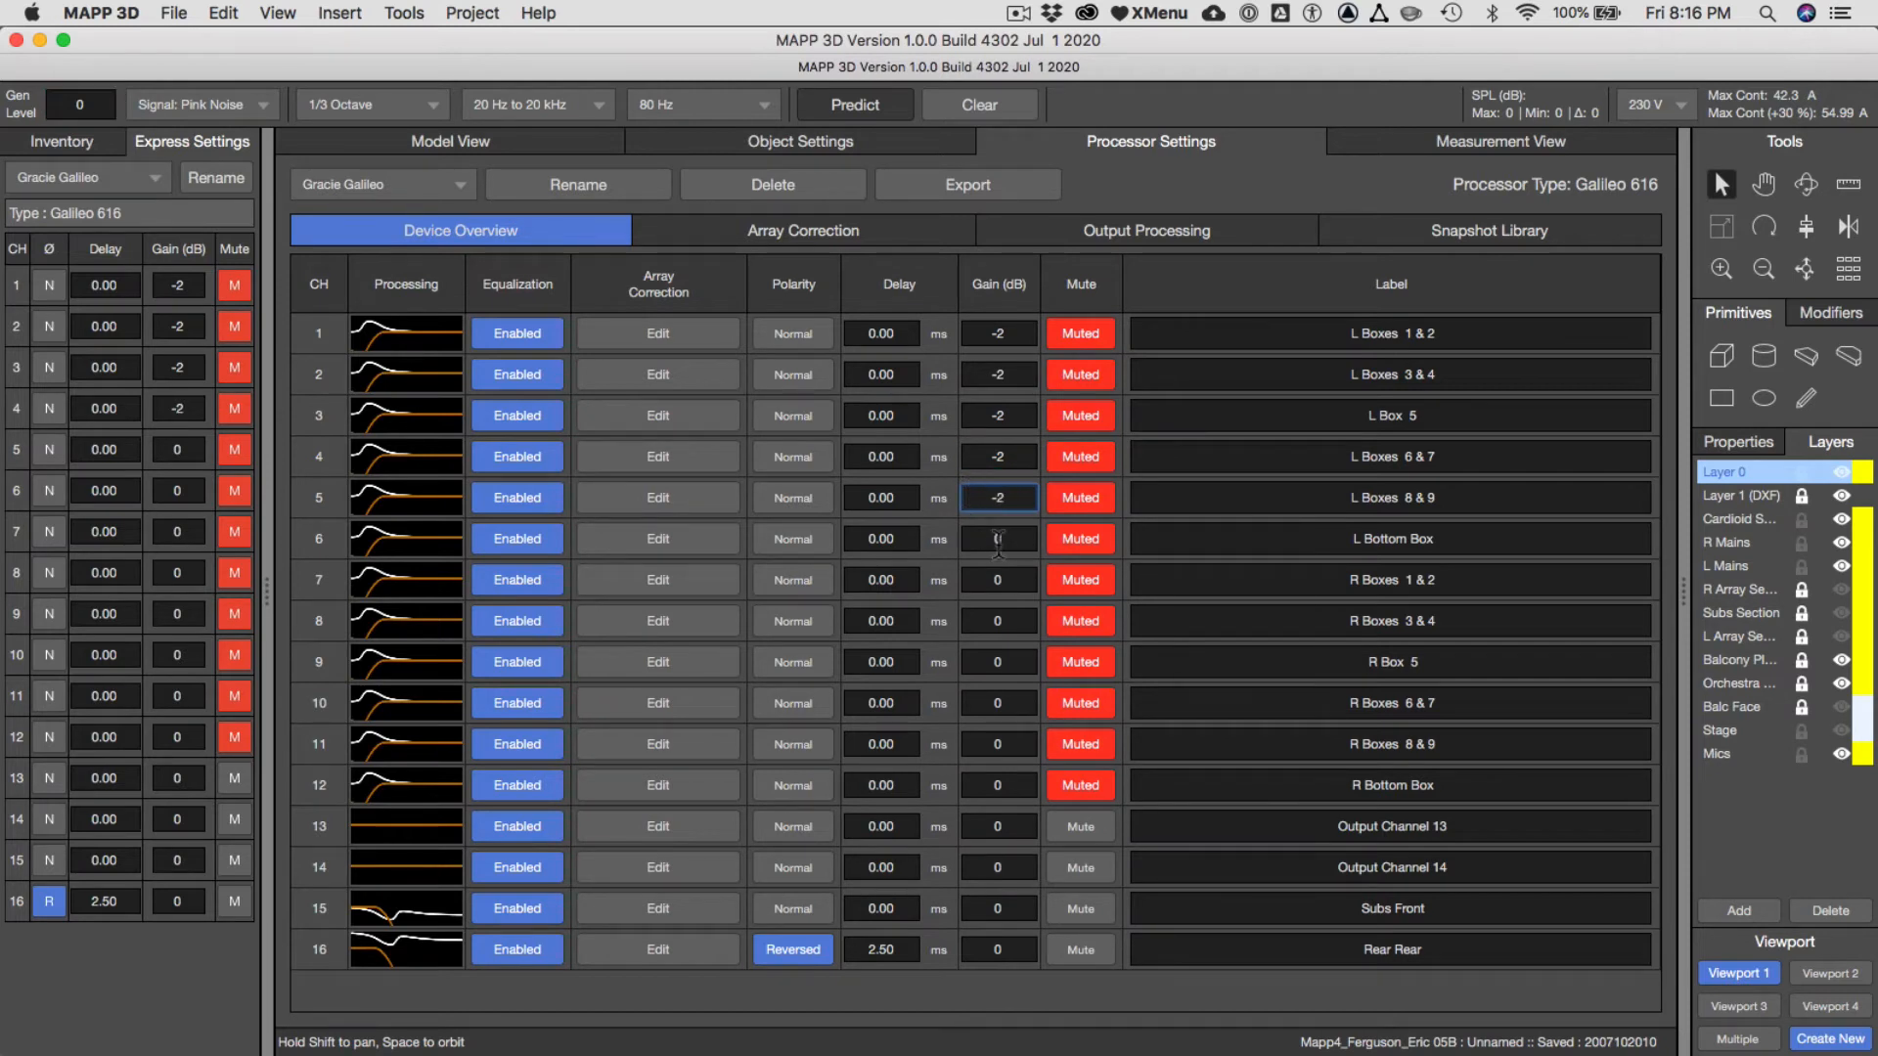
left_click(998, 539)
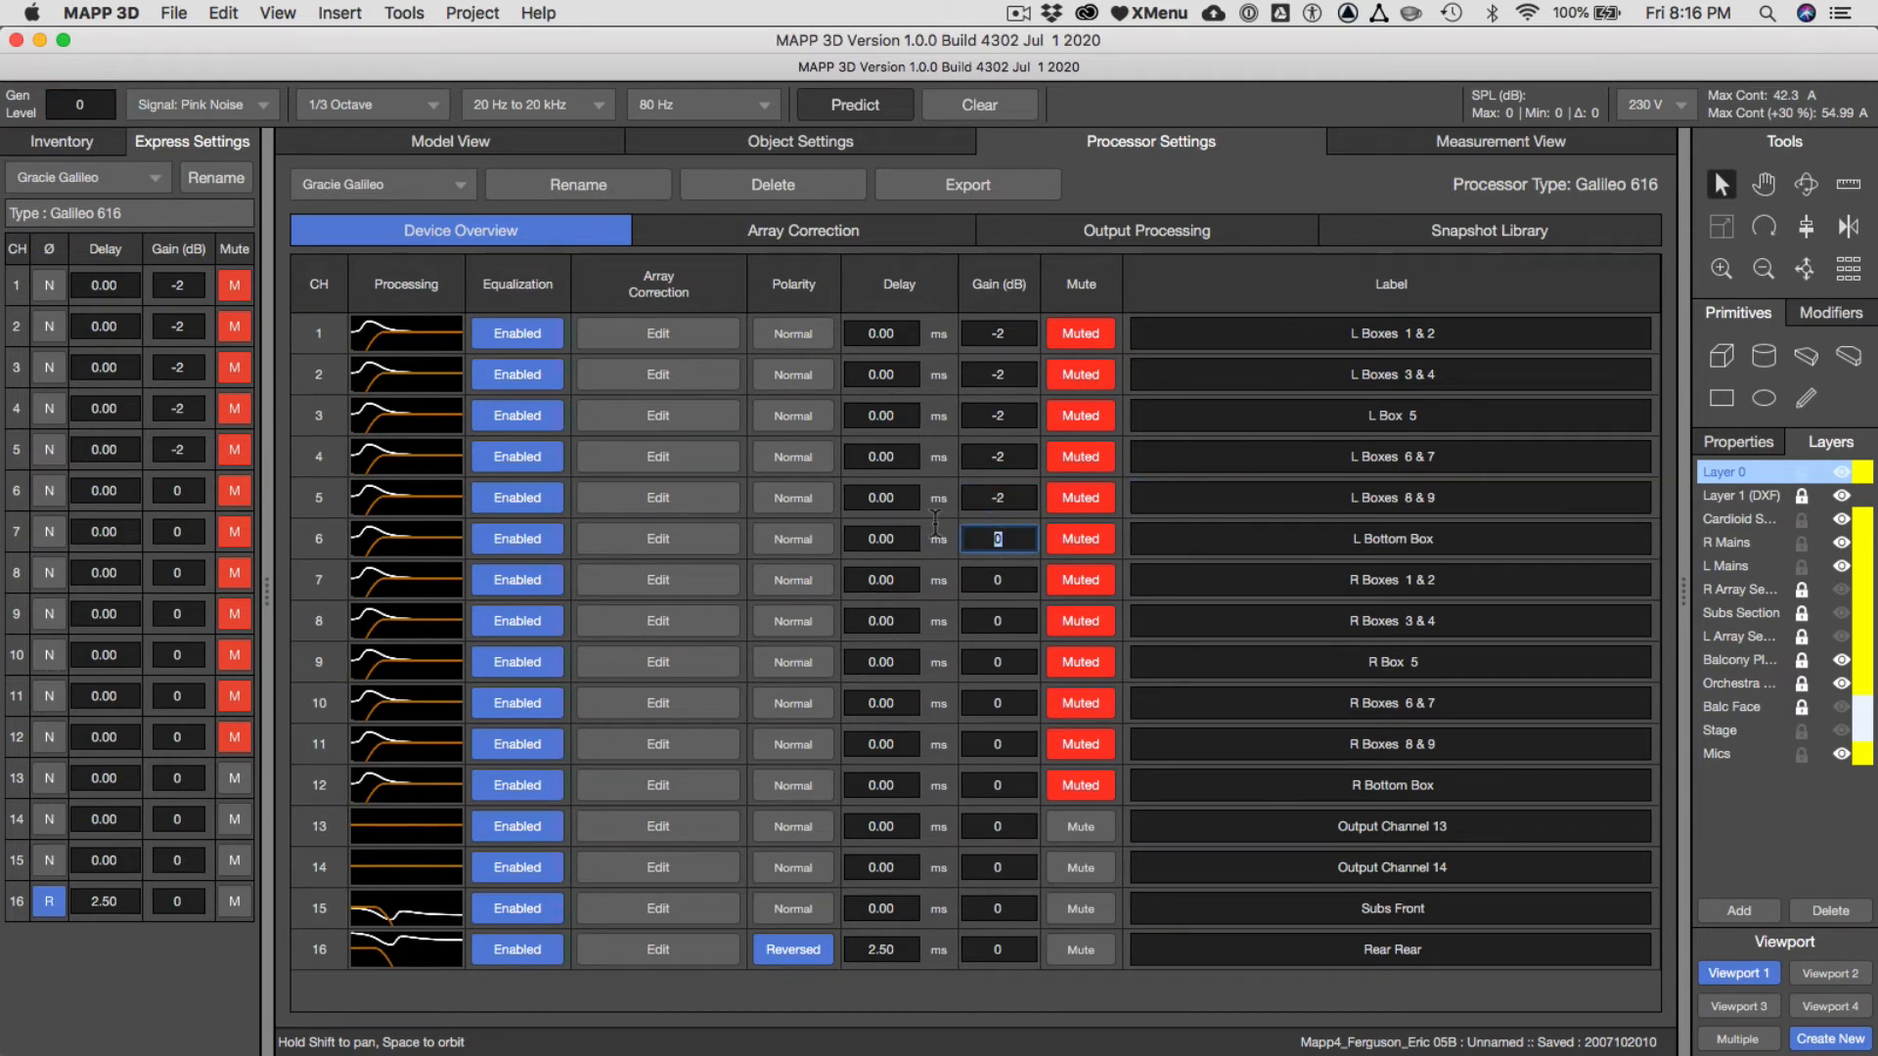
left_click(997, 580)
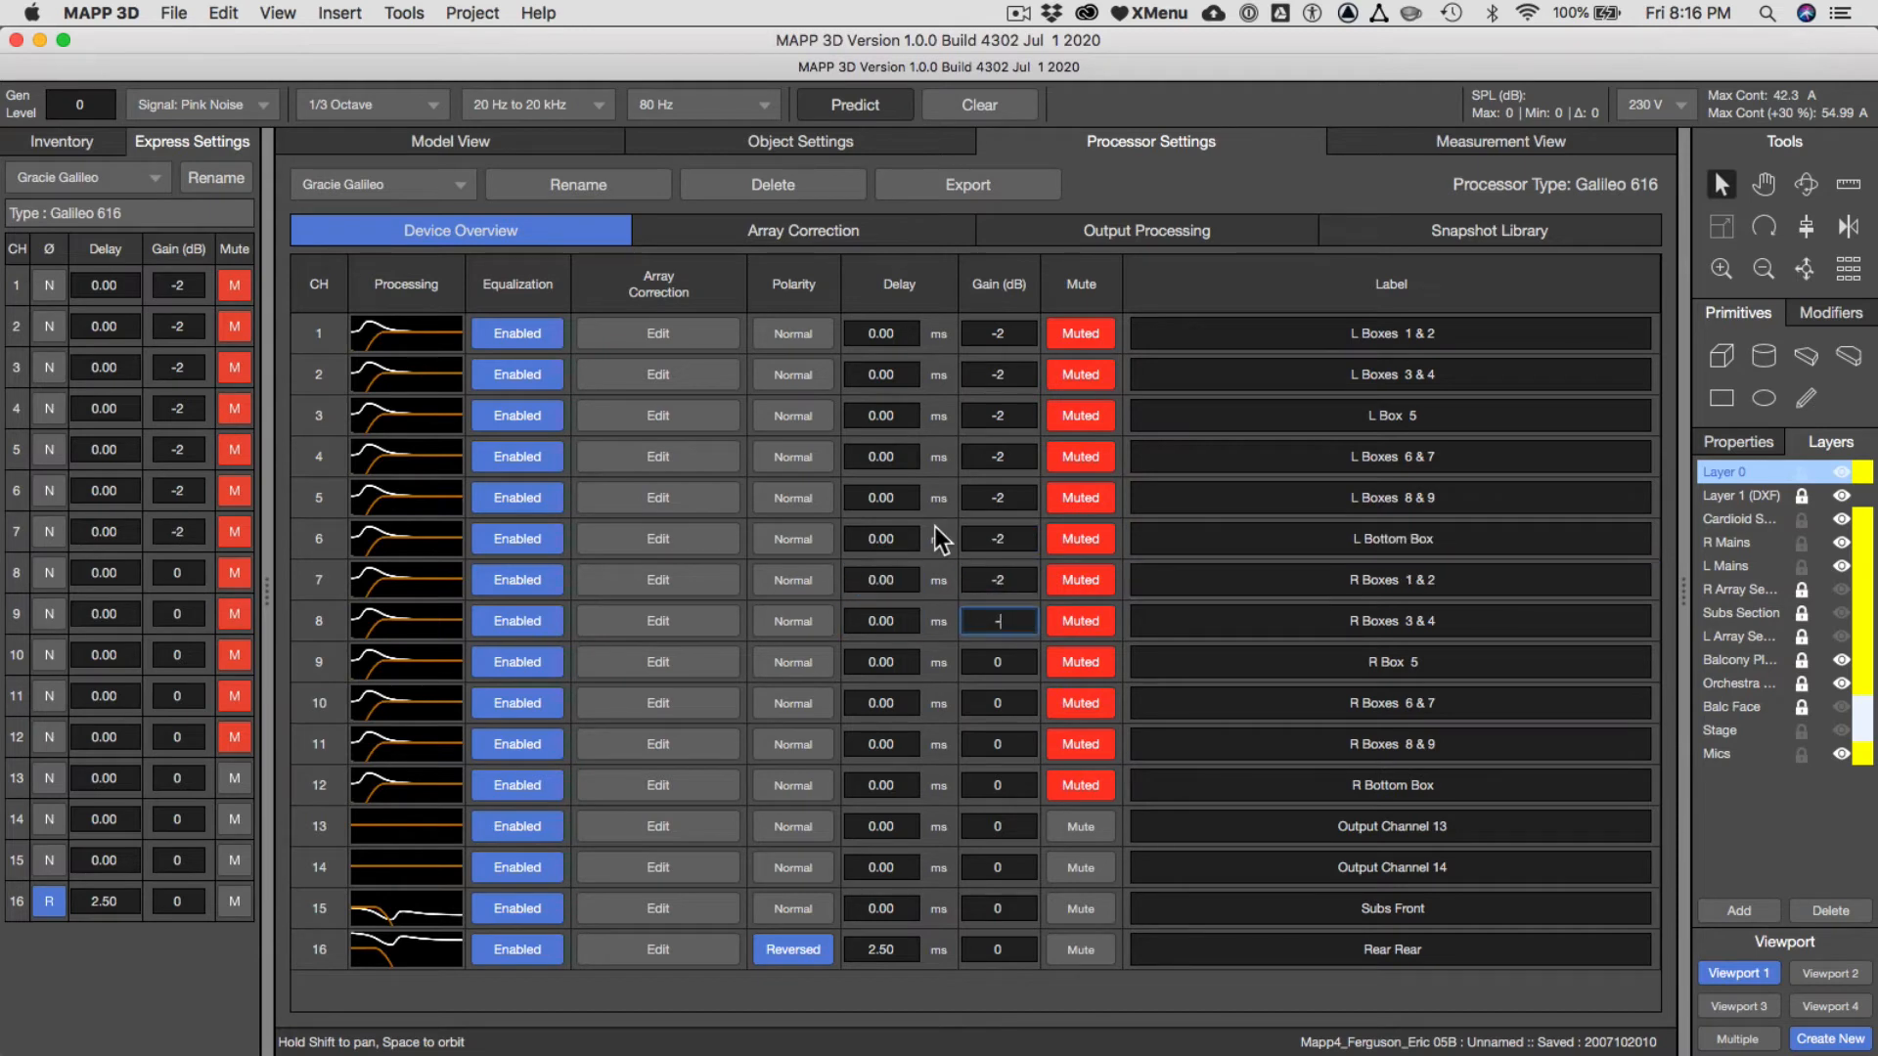
left_click(998, 662)
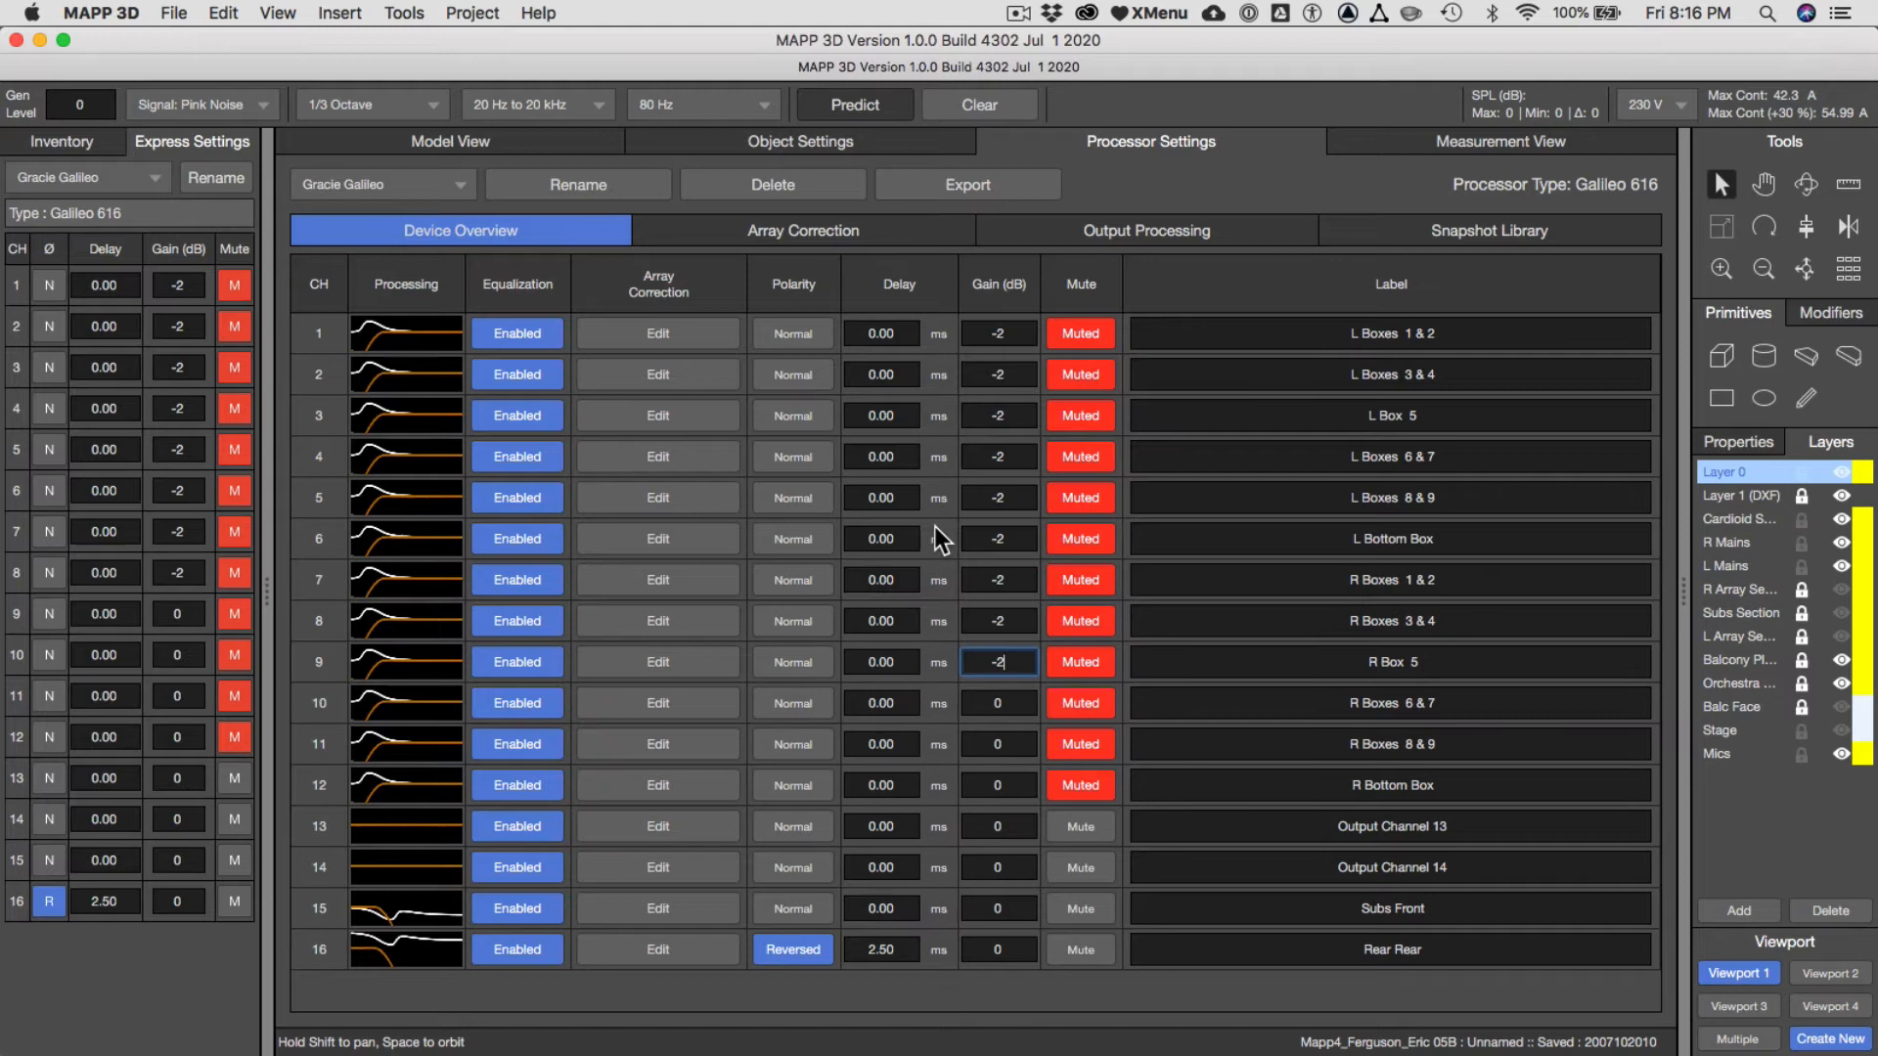
left_click(997, 743)
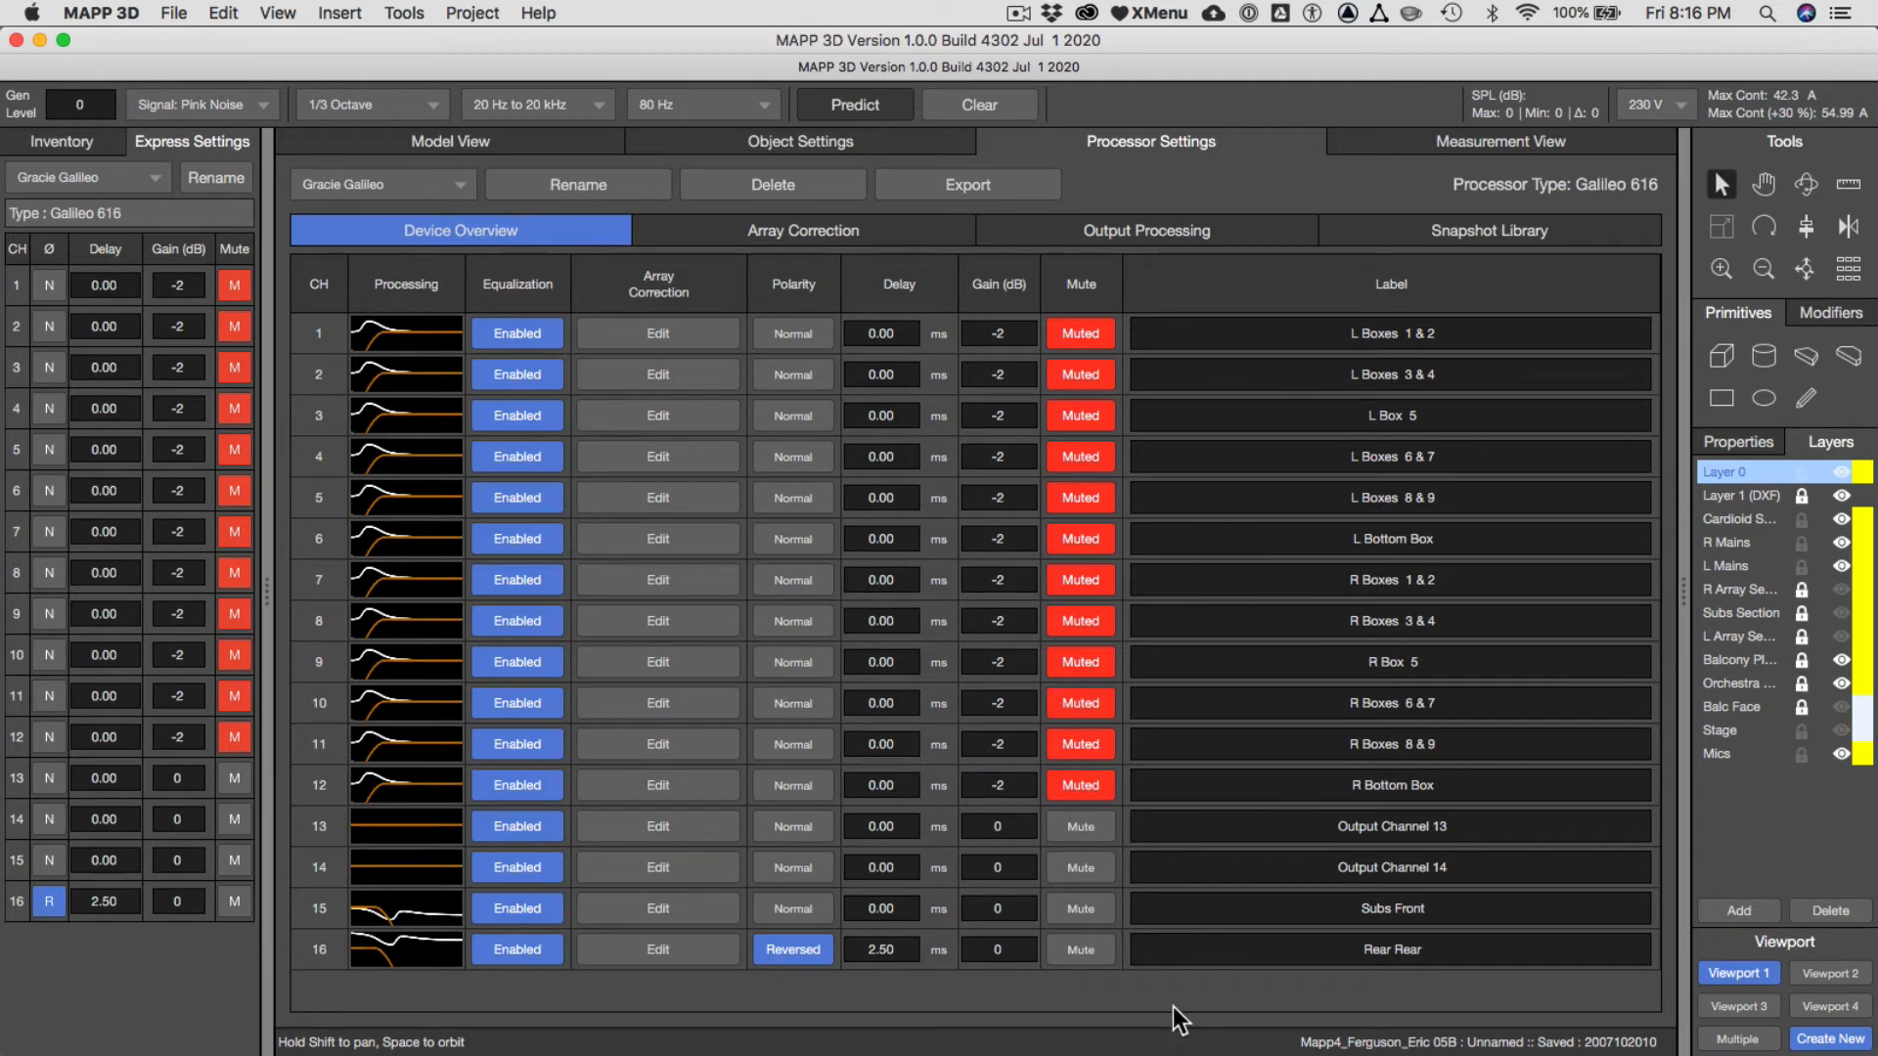
mouse_move(847, 177)
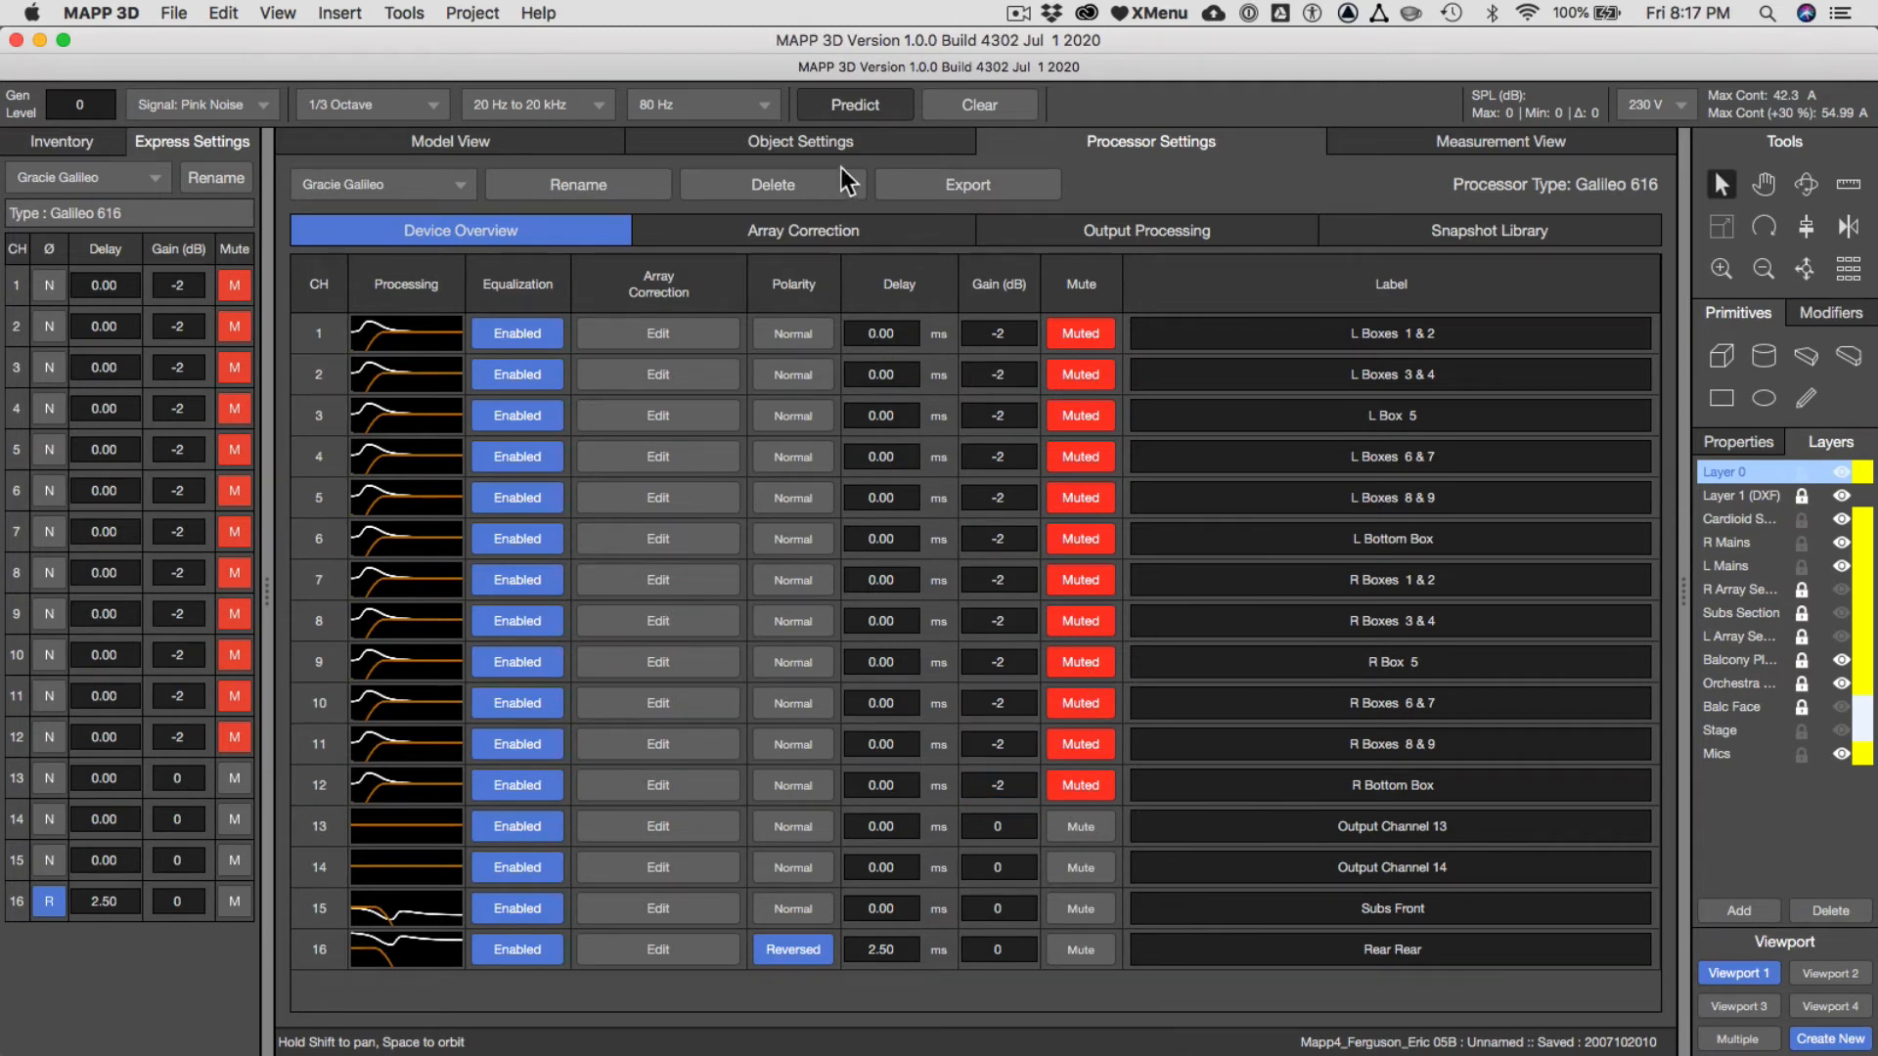
Step: In Measurement View, unmute channels 1–12, mute channels 15–16, and predict the -2 dB mains response
left_click(1499, 141)
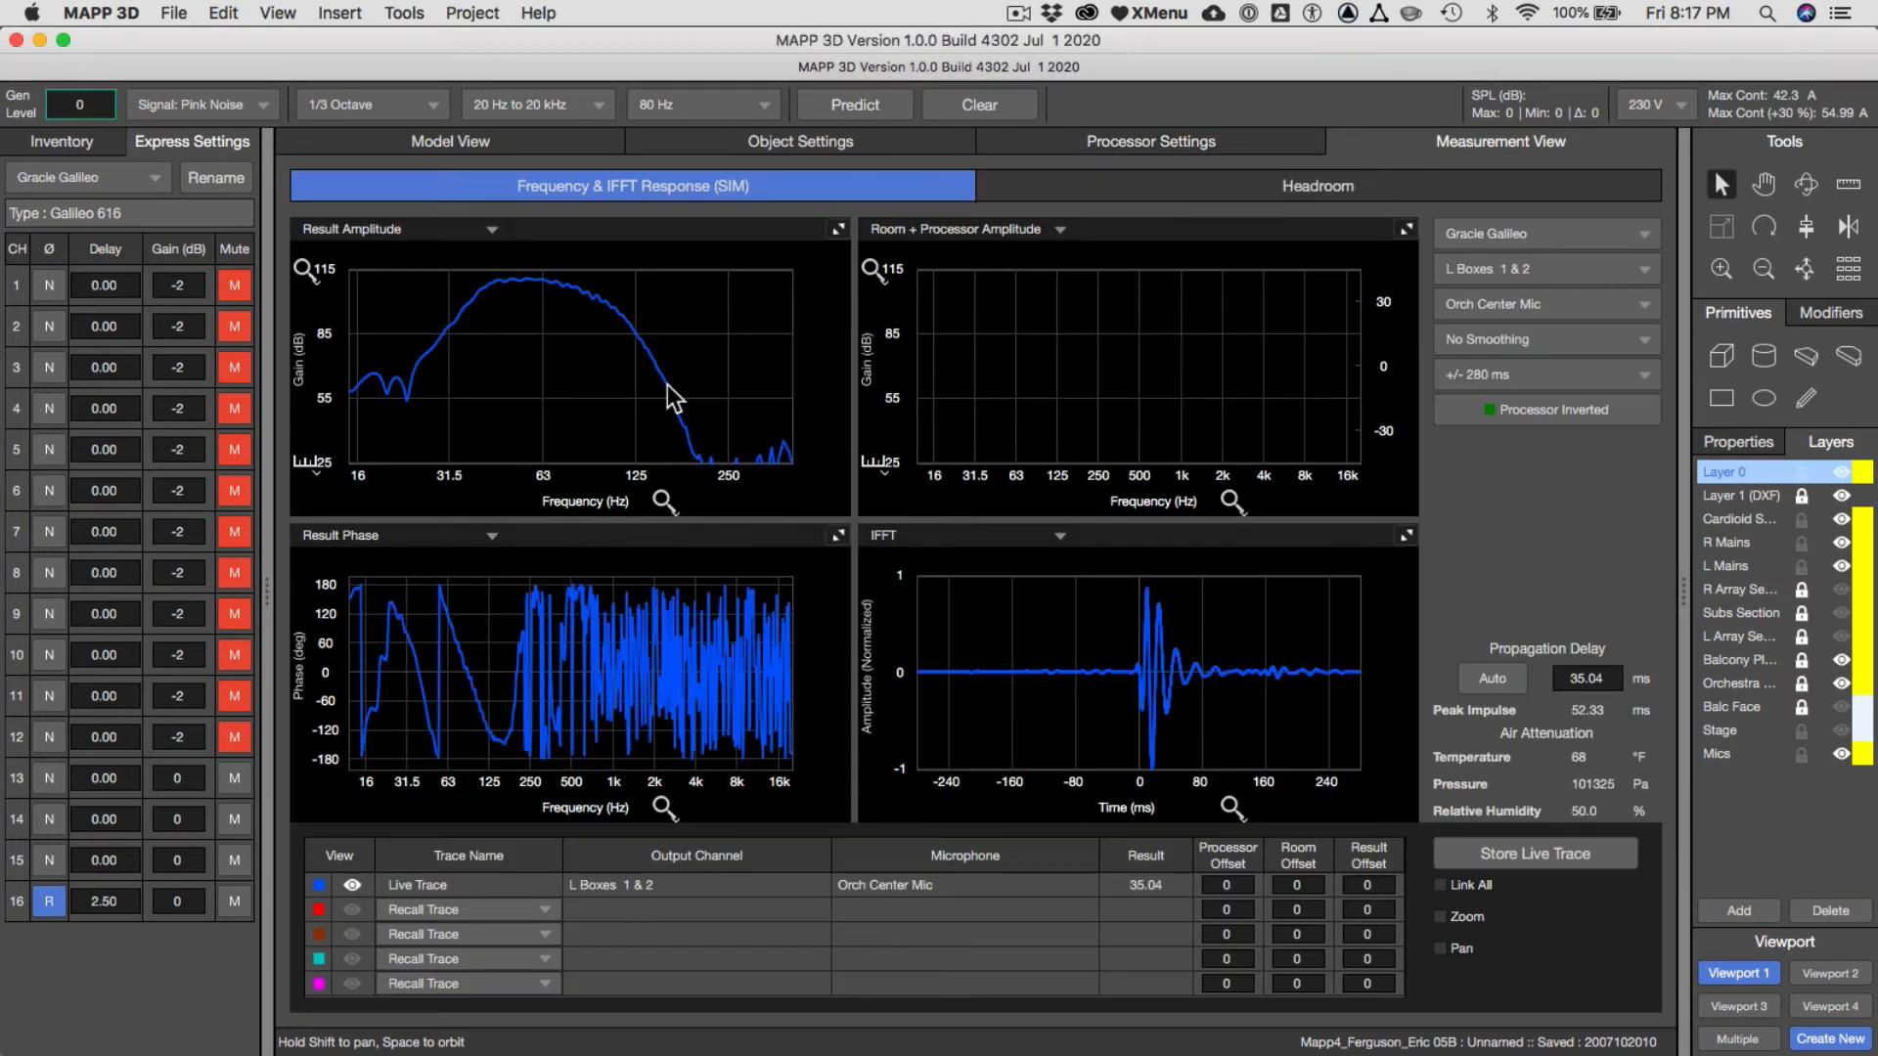
left_click(564, 286)
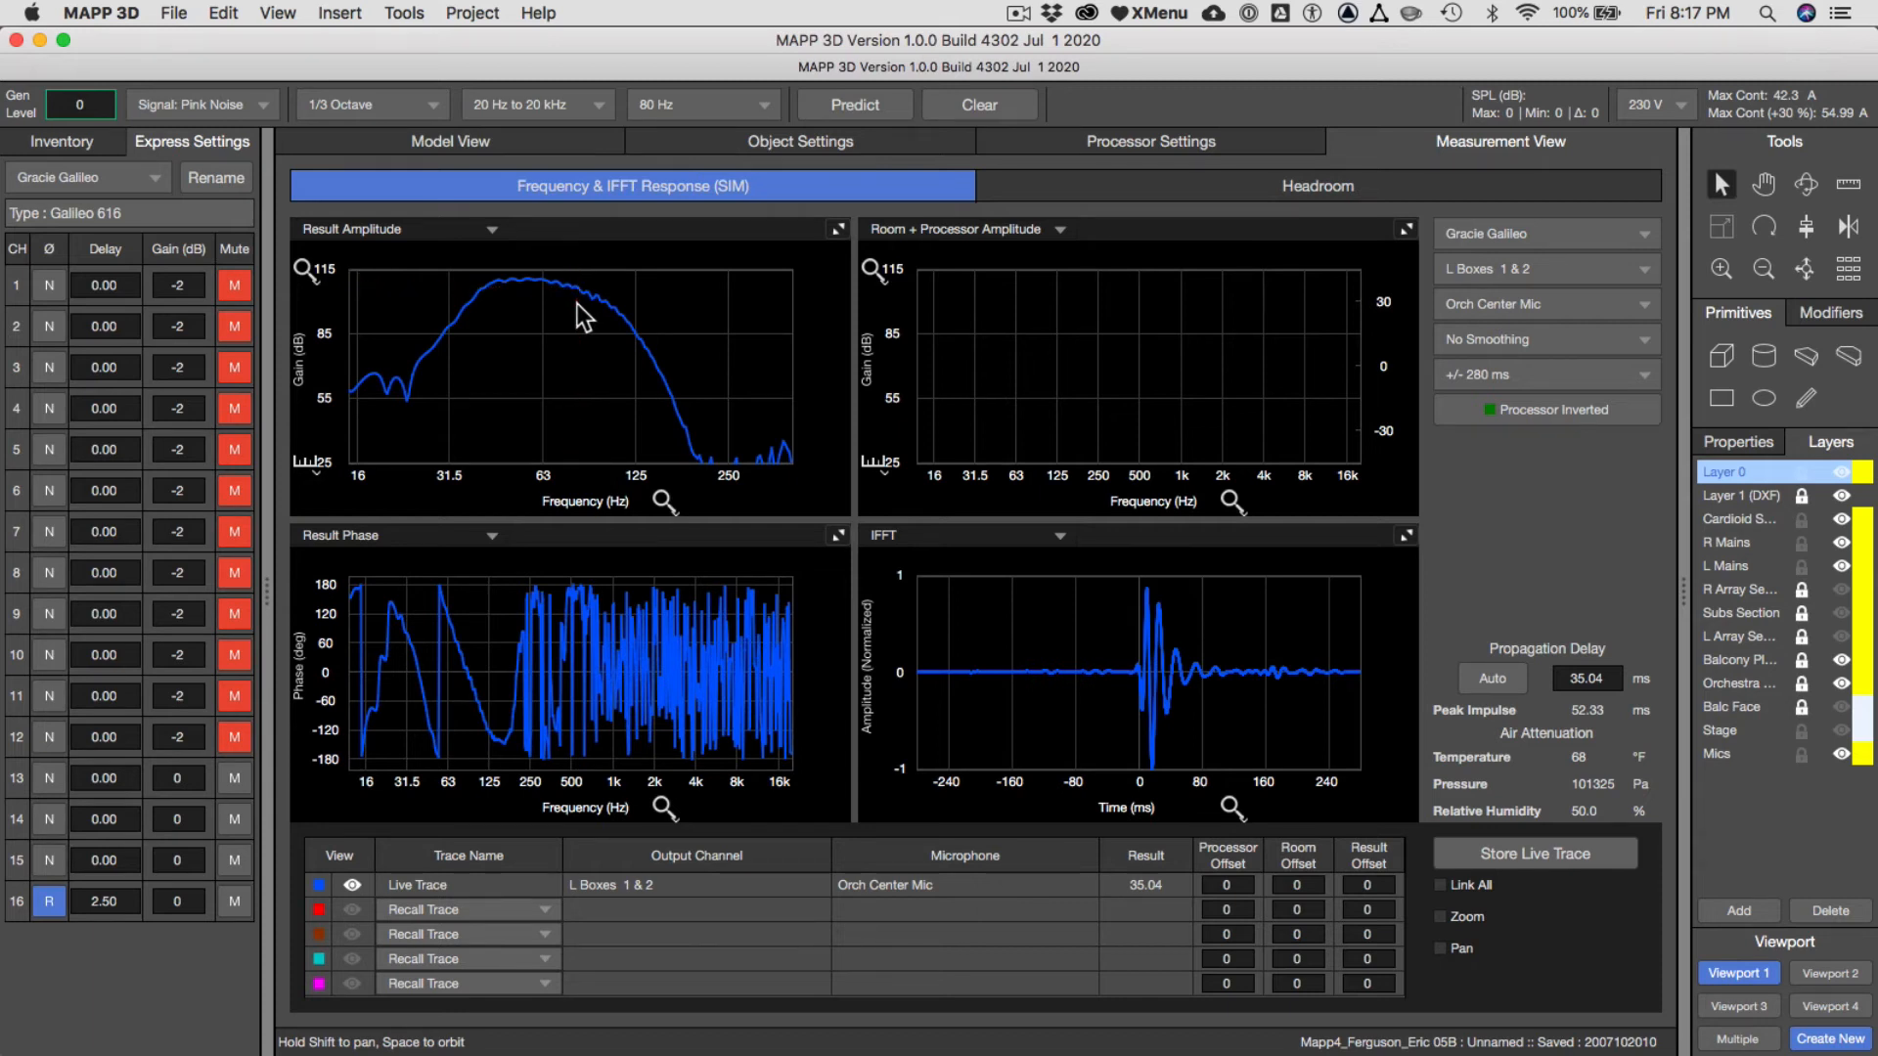
mouse_move(378, 565)
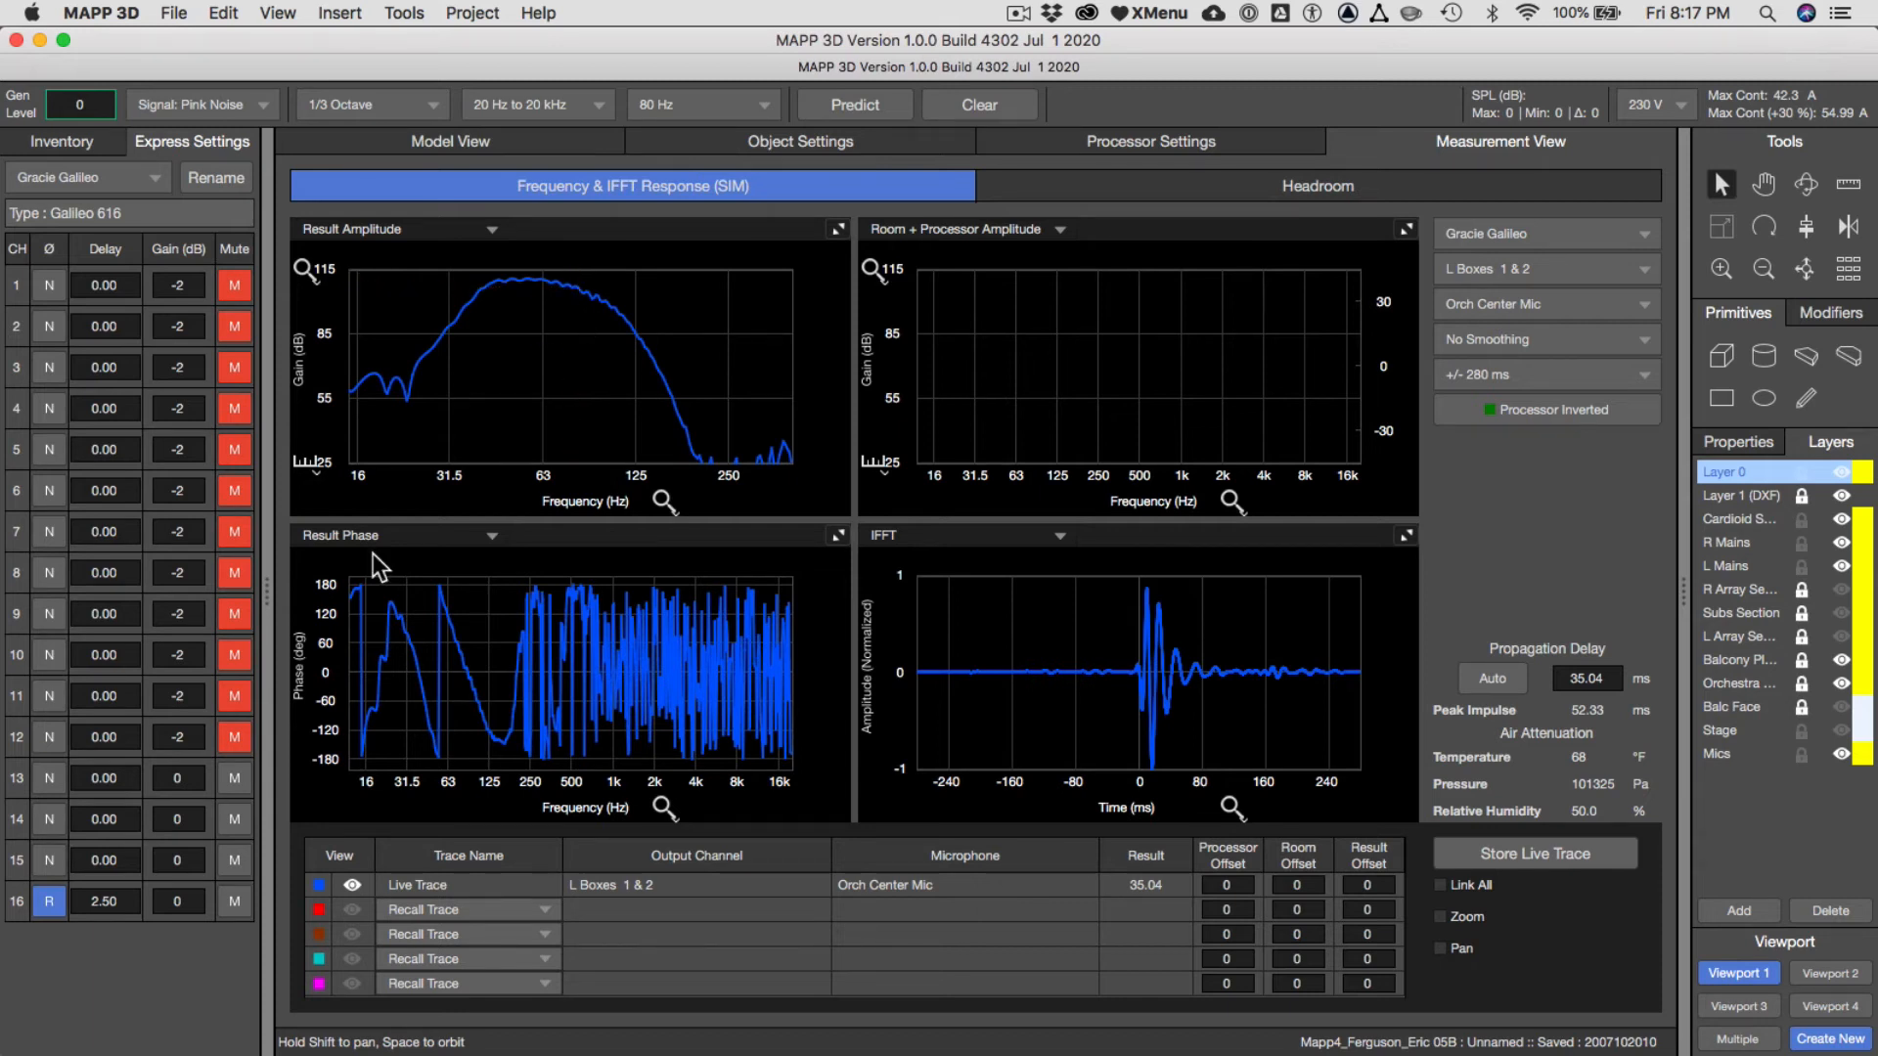
left_click(977, 104)
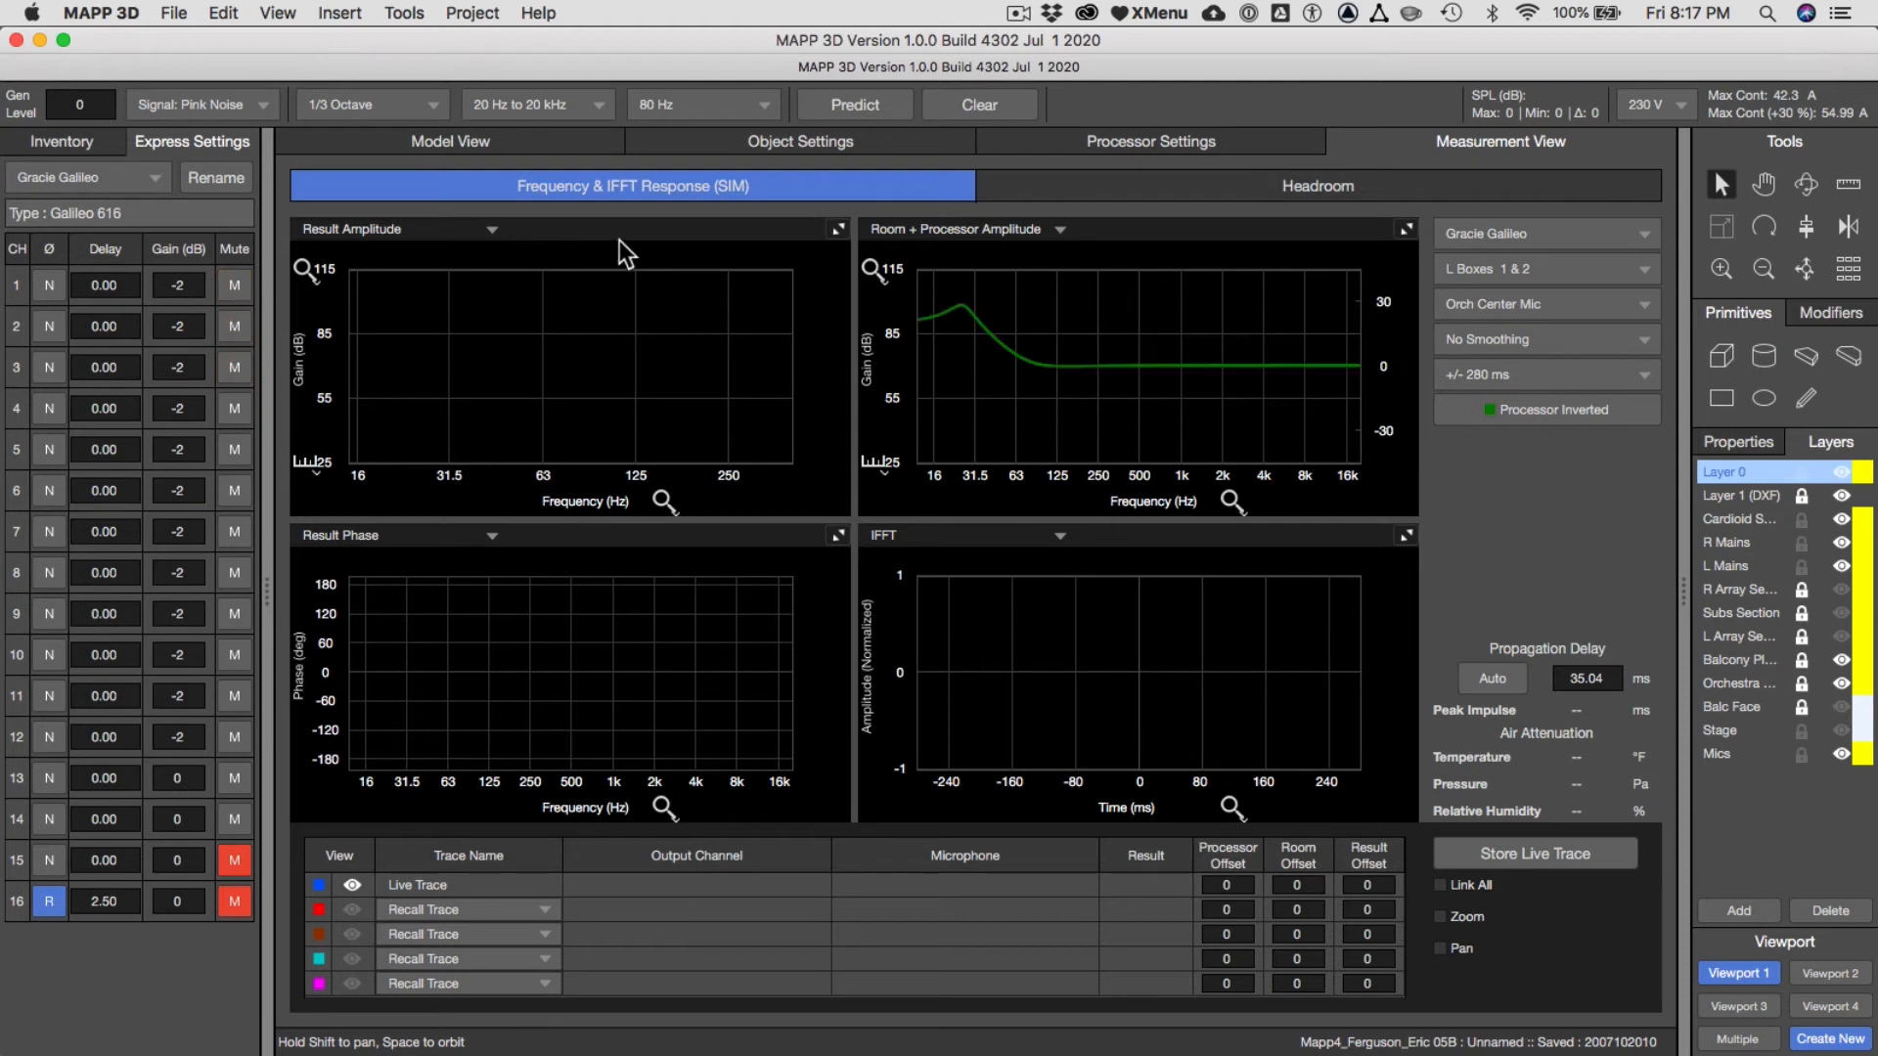
left_click(853, 105)
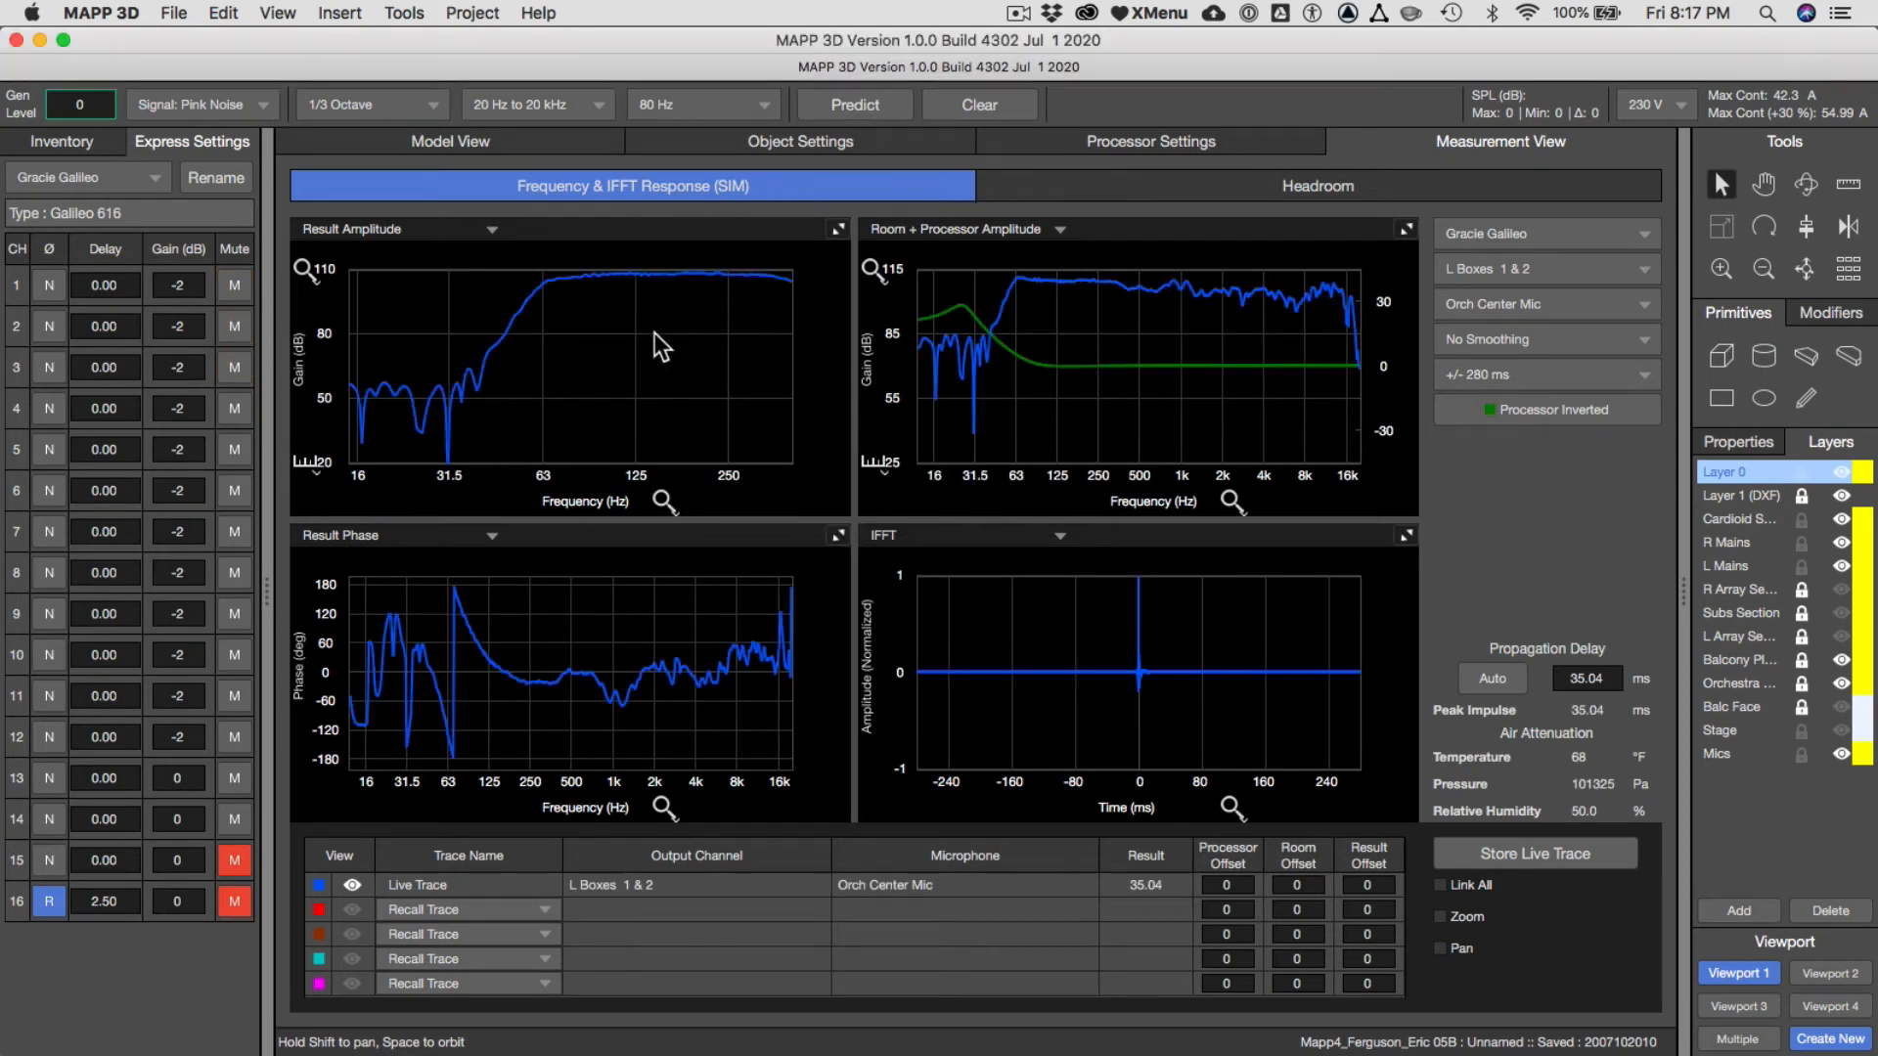
left_click(576, 276)
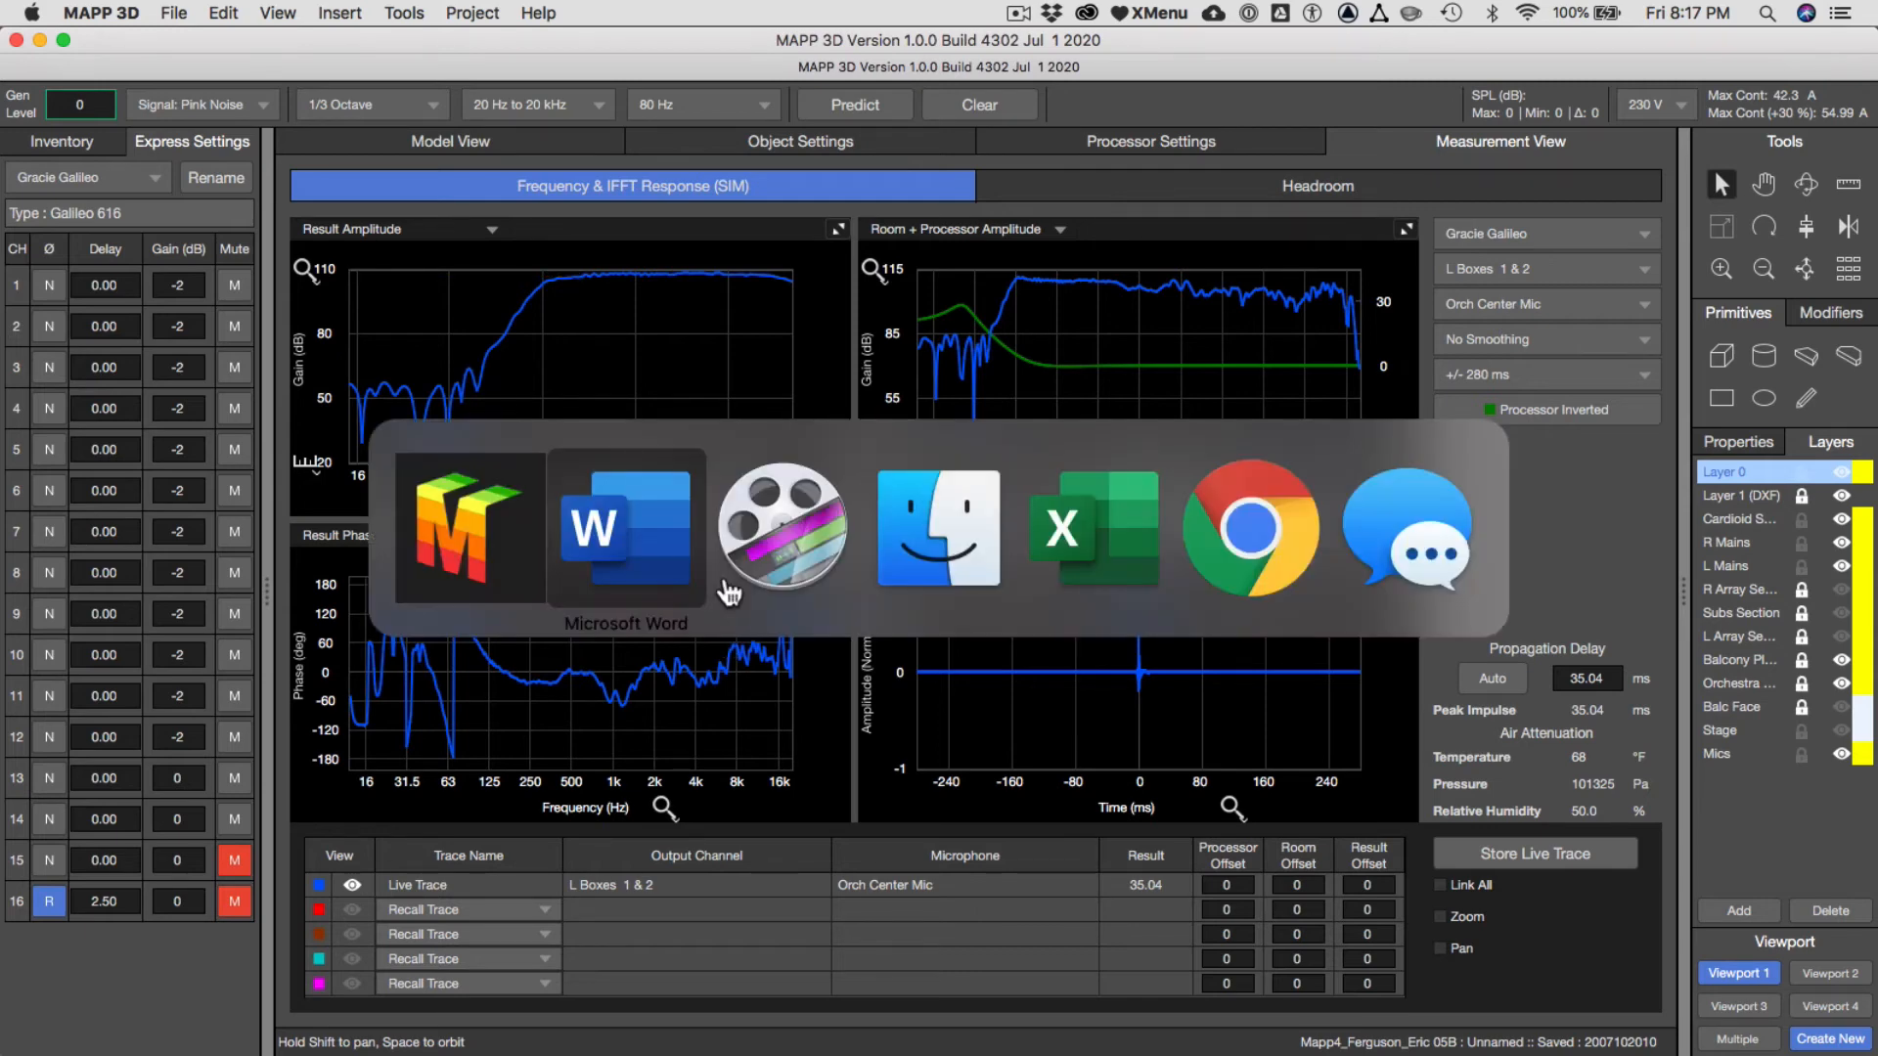
Step: Select the Orch Left Mic and auto-set propagation delay to 29.82 ms
left_click(624, 527)
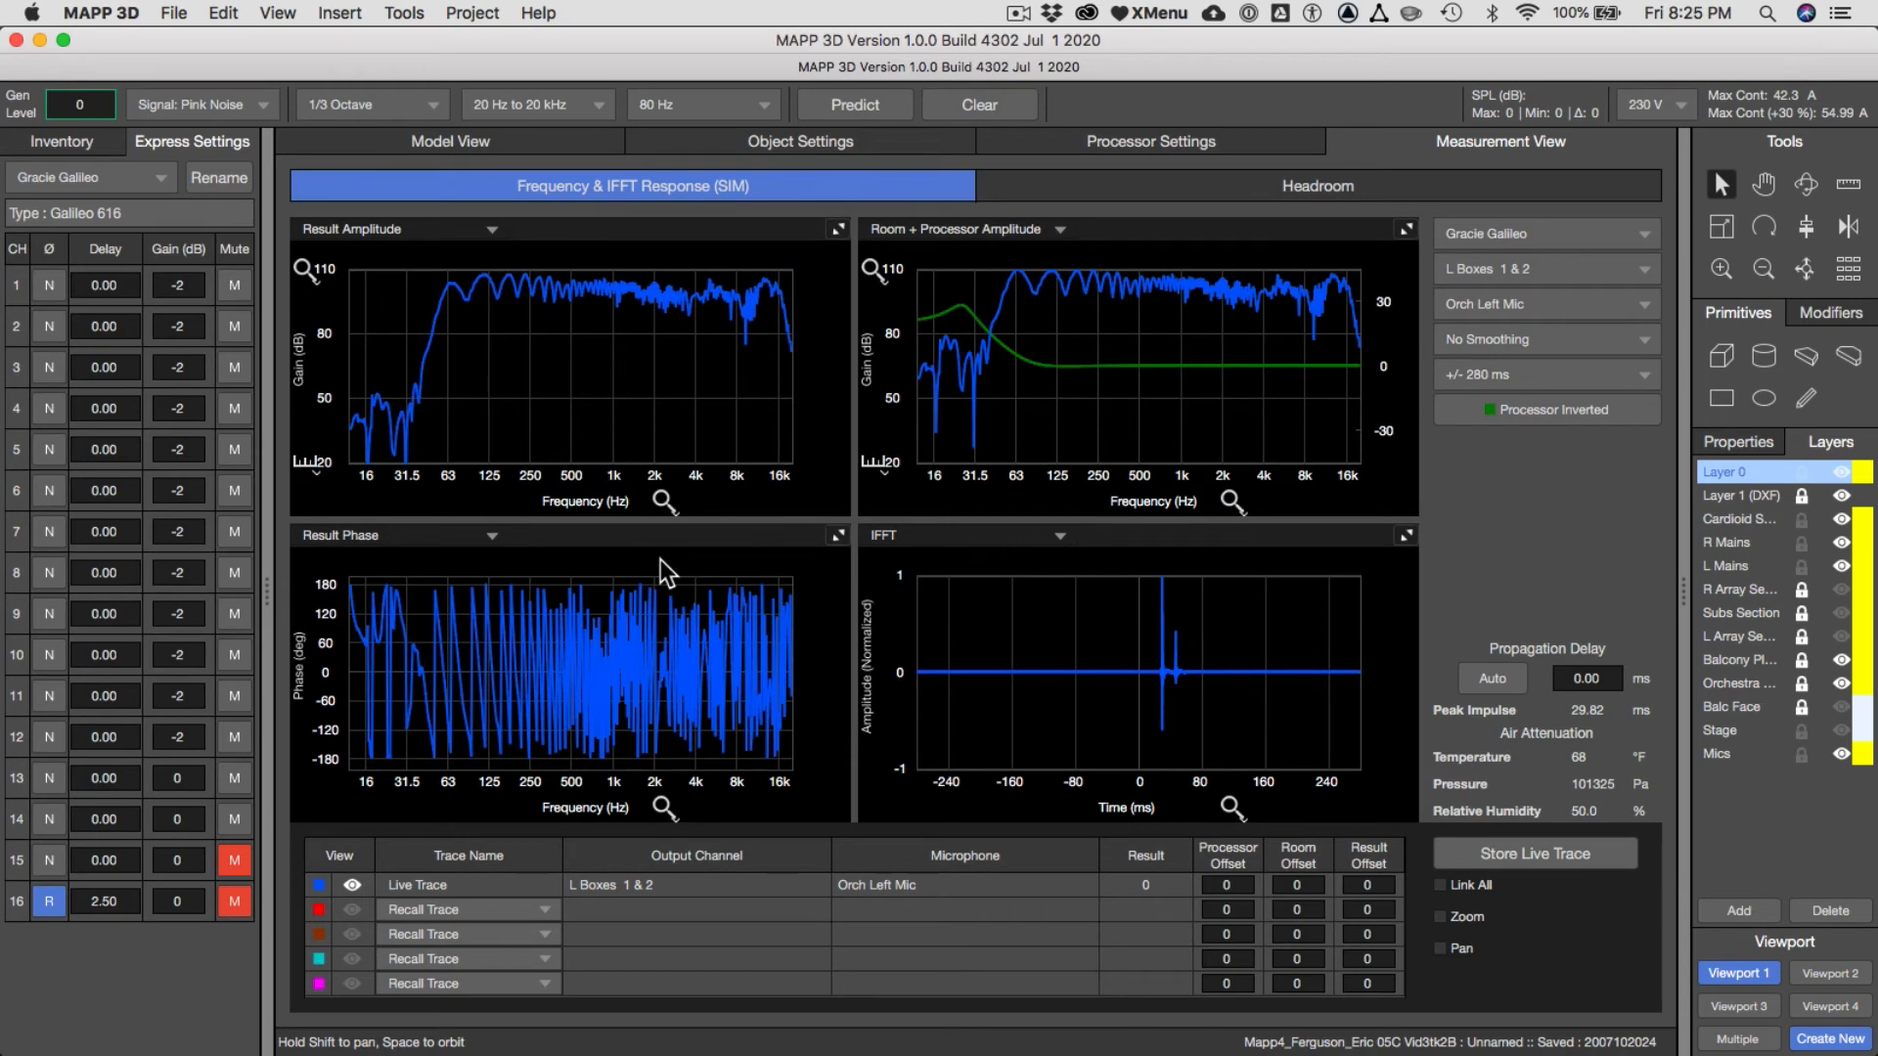
mouse_move(1425, 766)
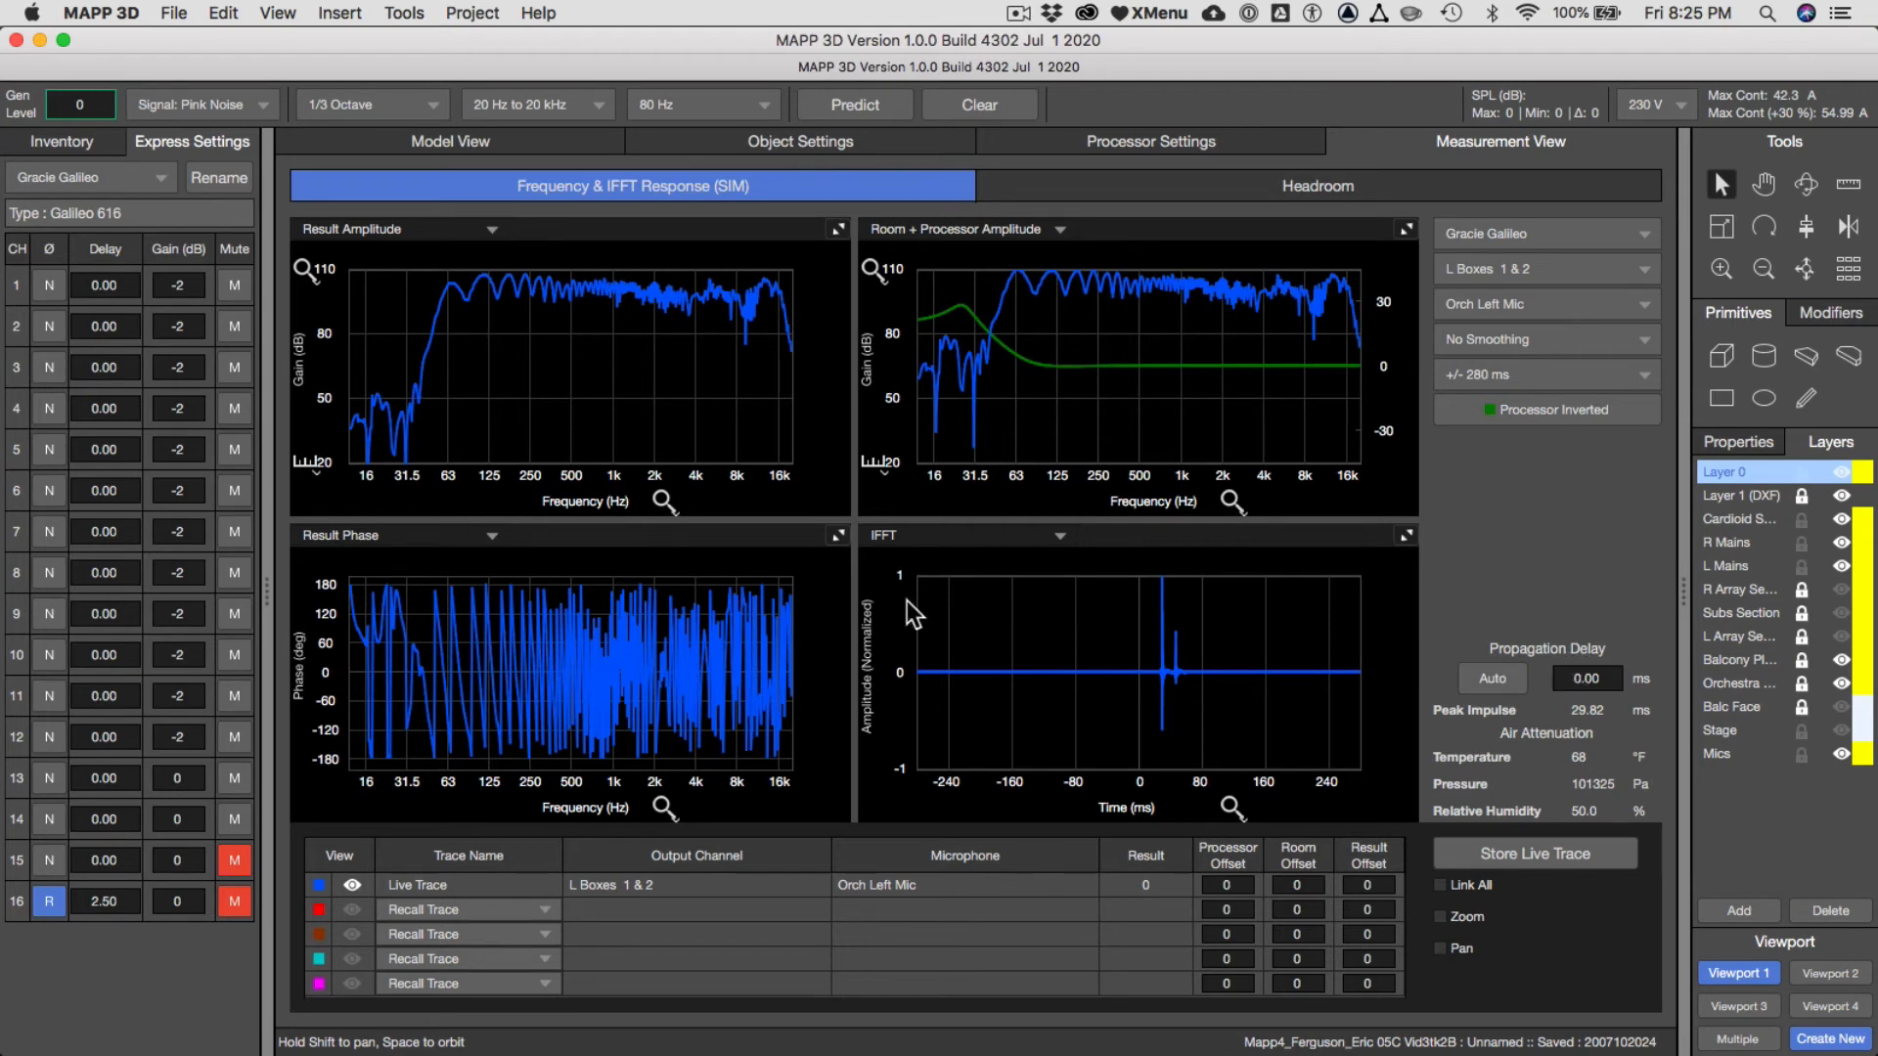
mouse_move(646, 725)
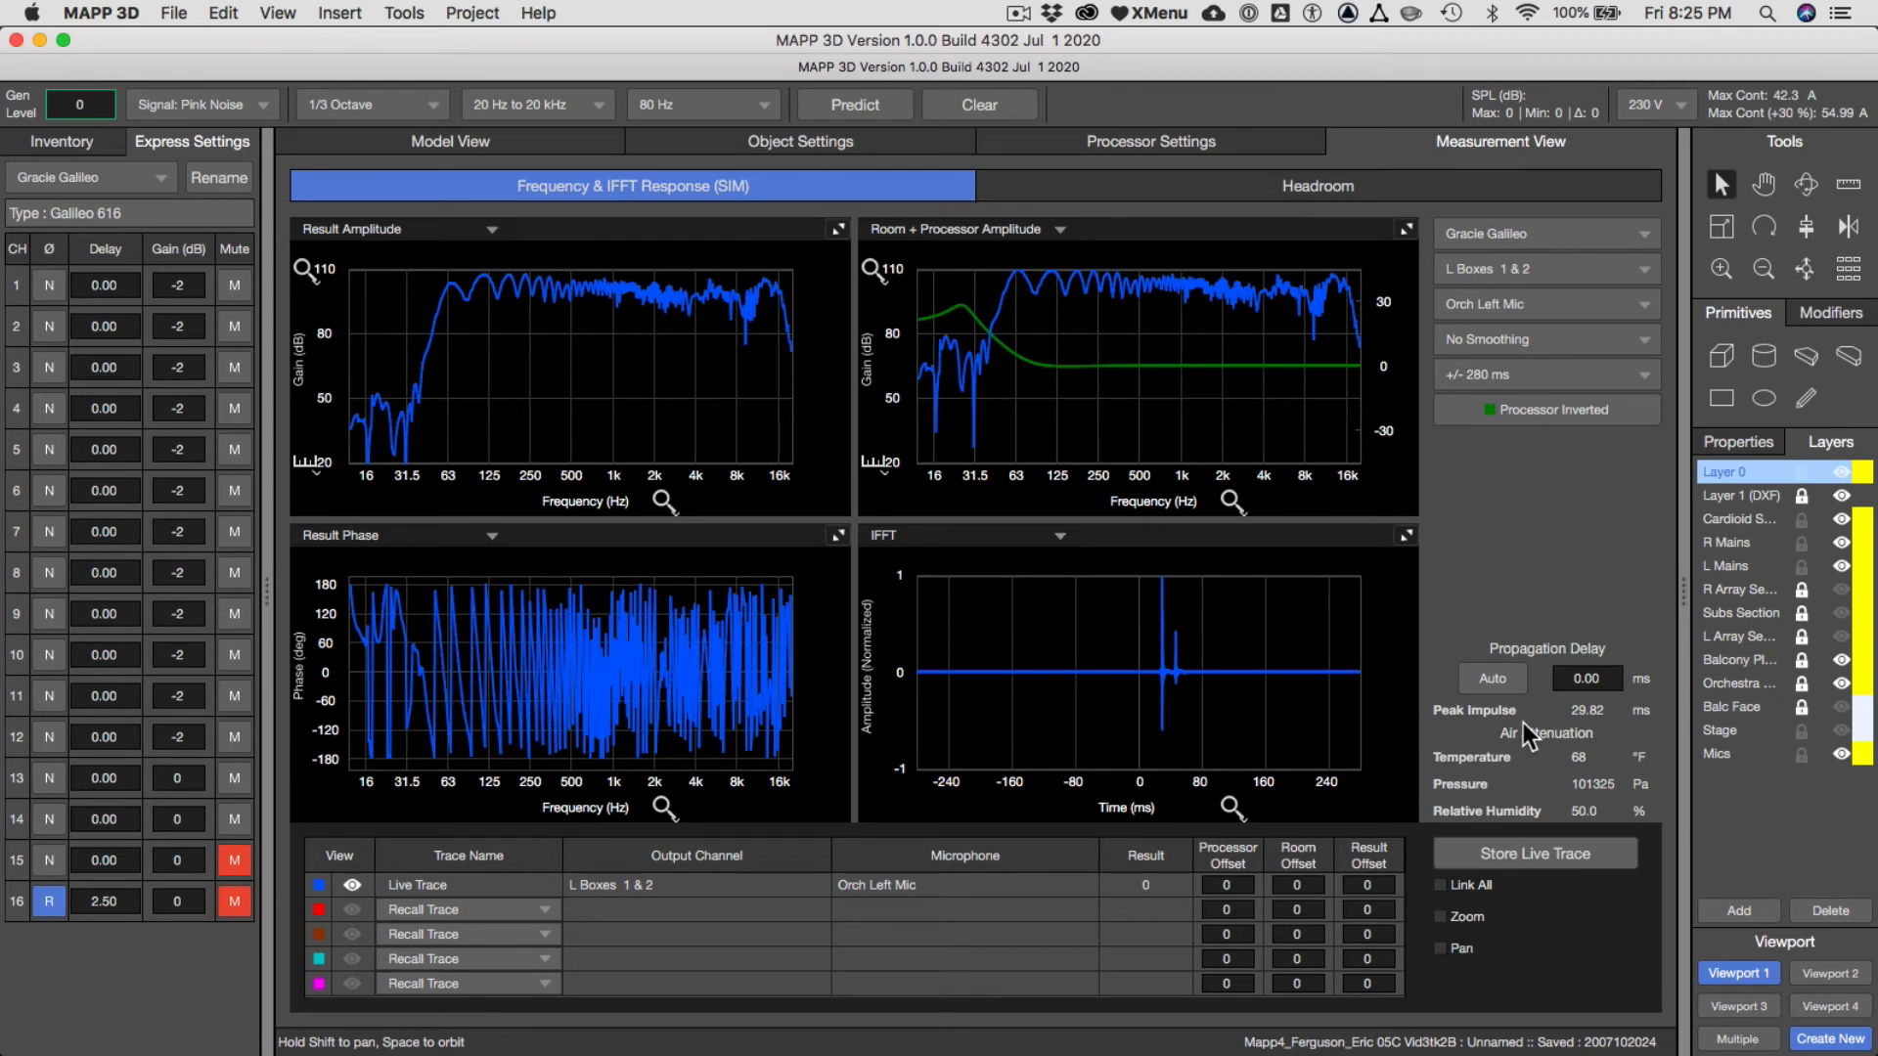
mouse_move(1521, 707)
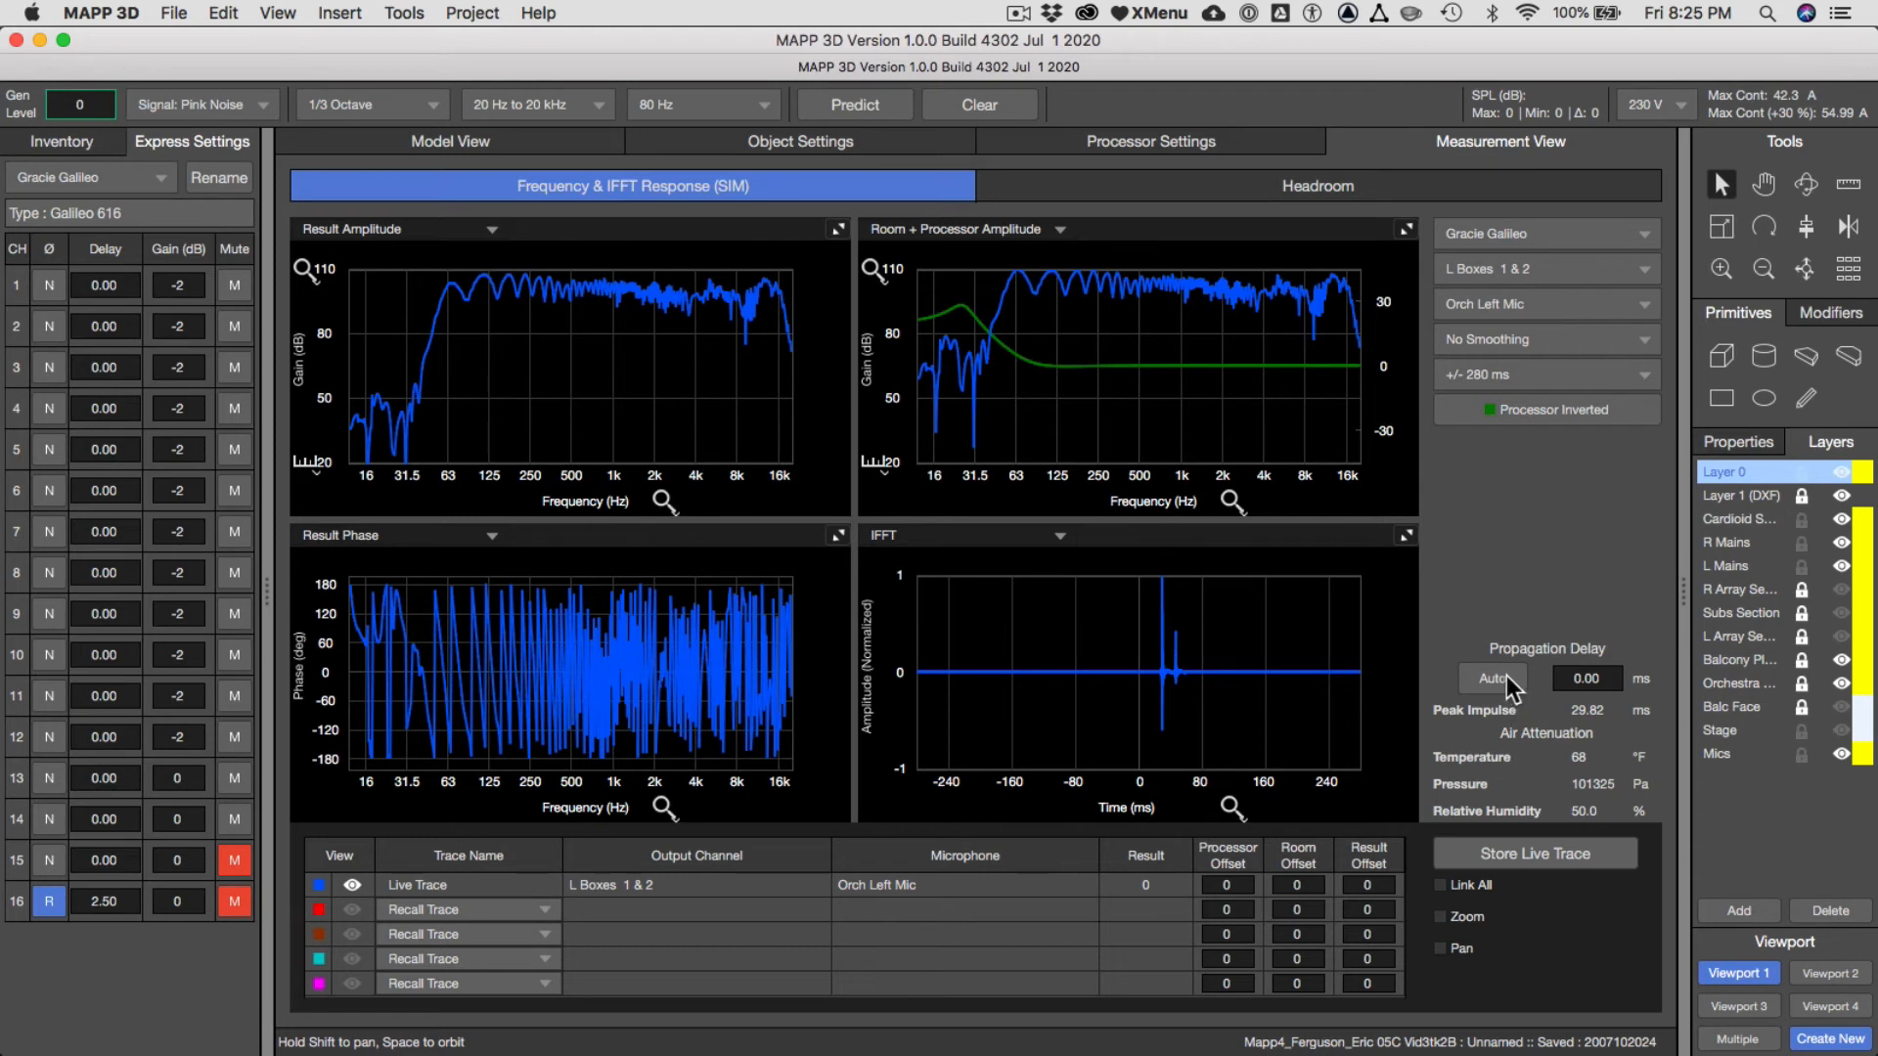
left_click(1491, 679)
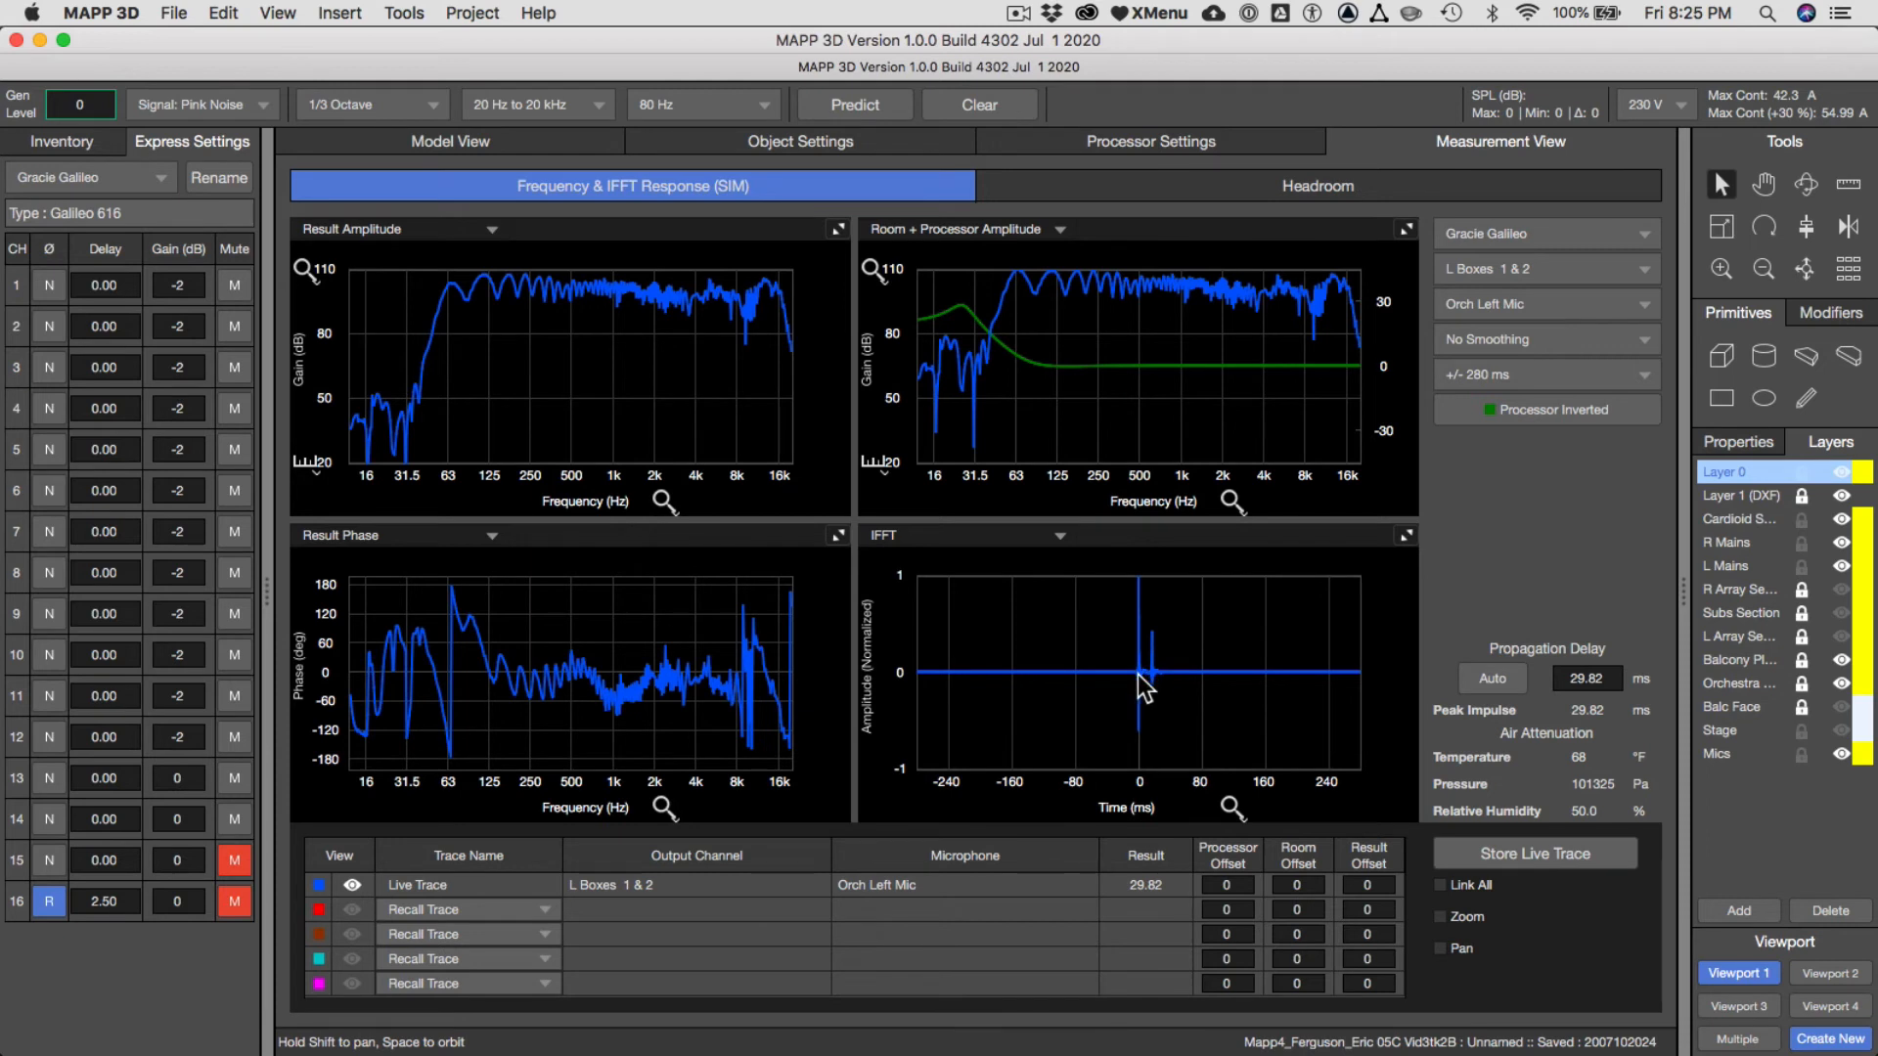
mouse_move(1143, 706)
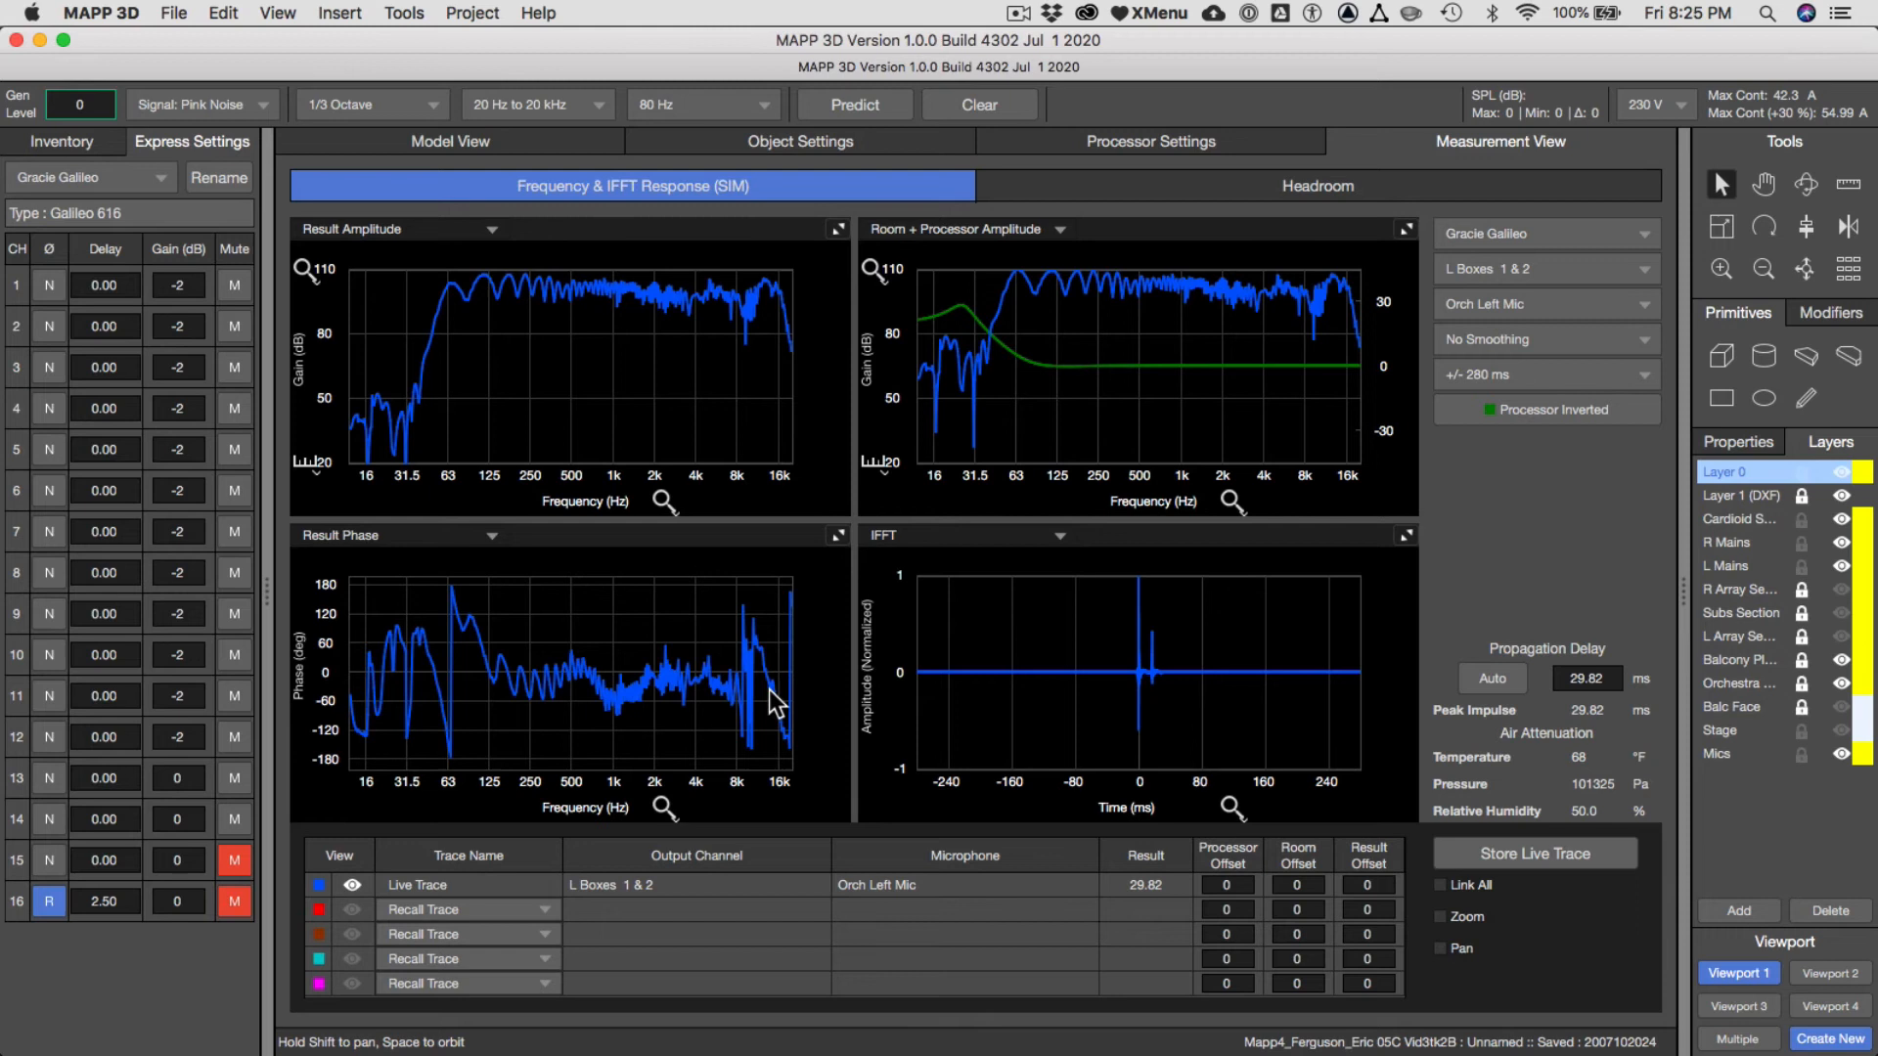
mouse_move(1473, 325)
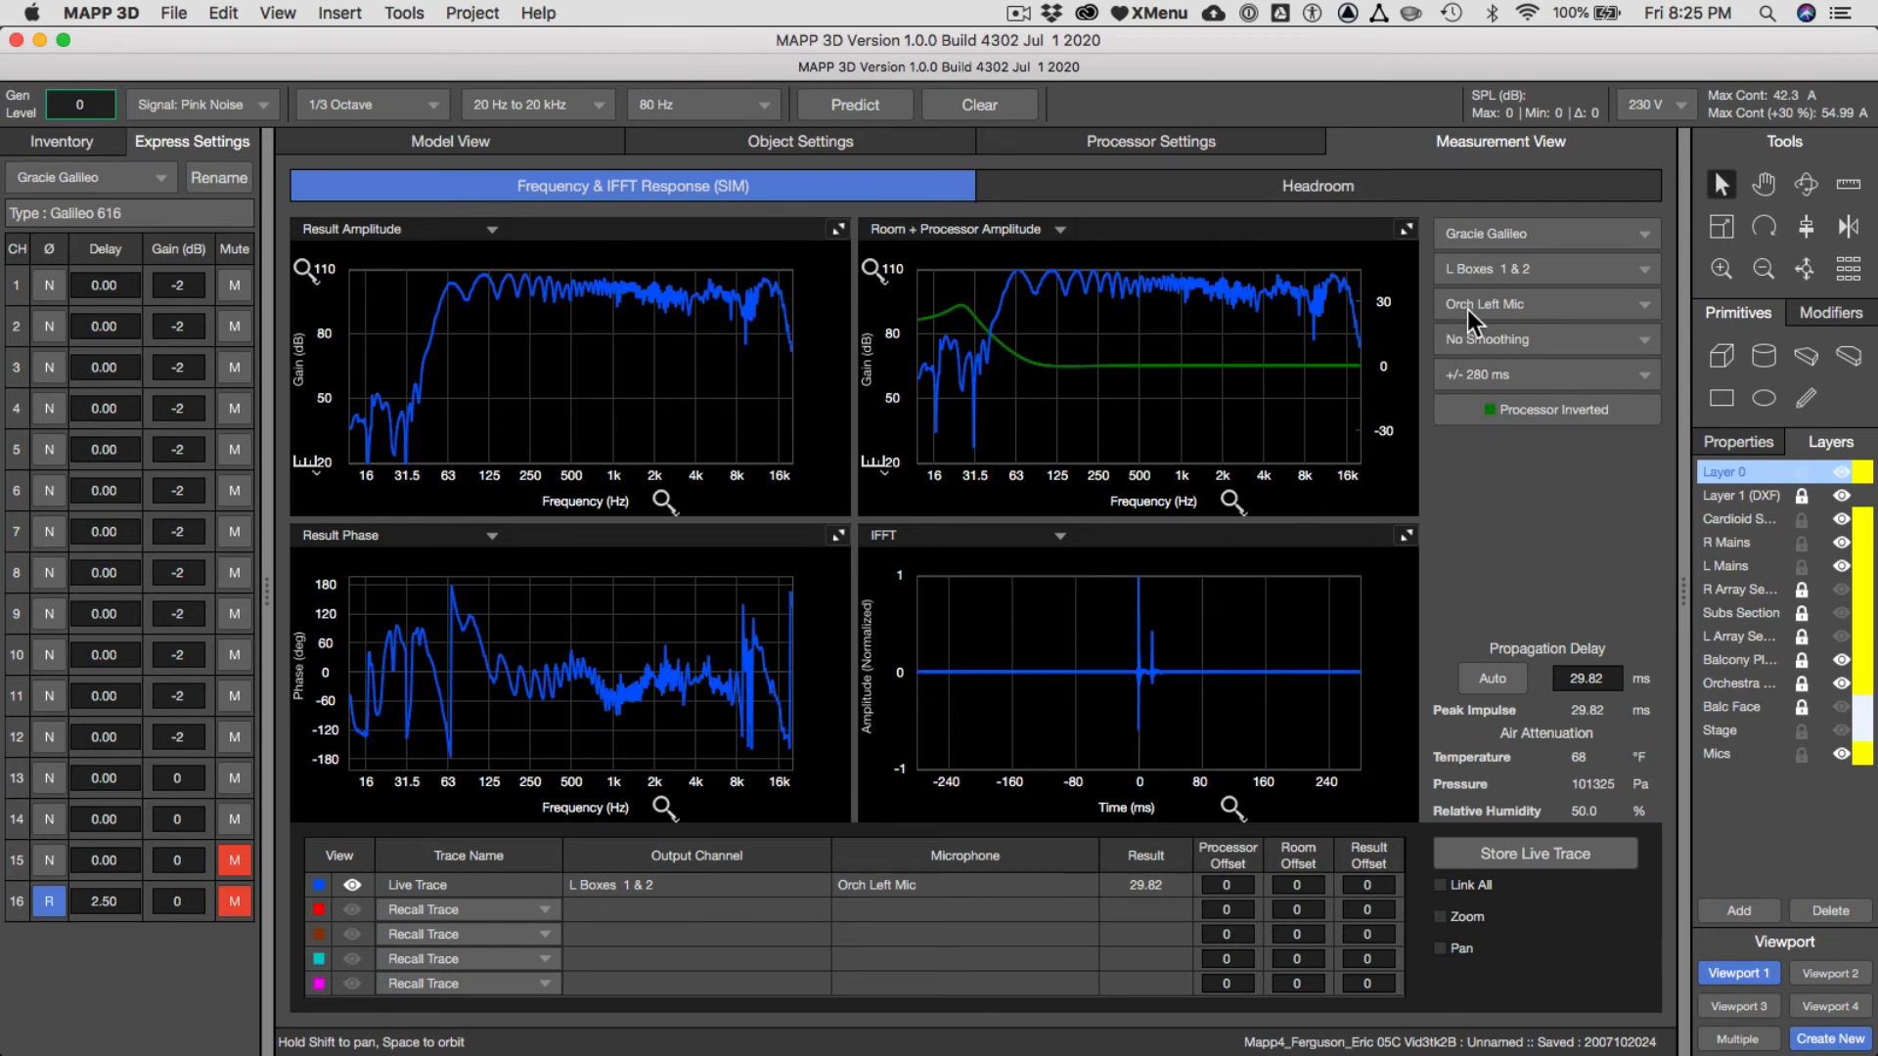
left_click(1542, 303)
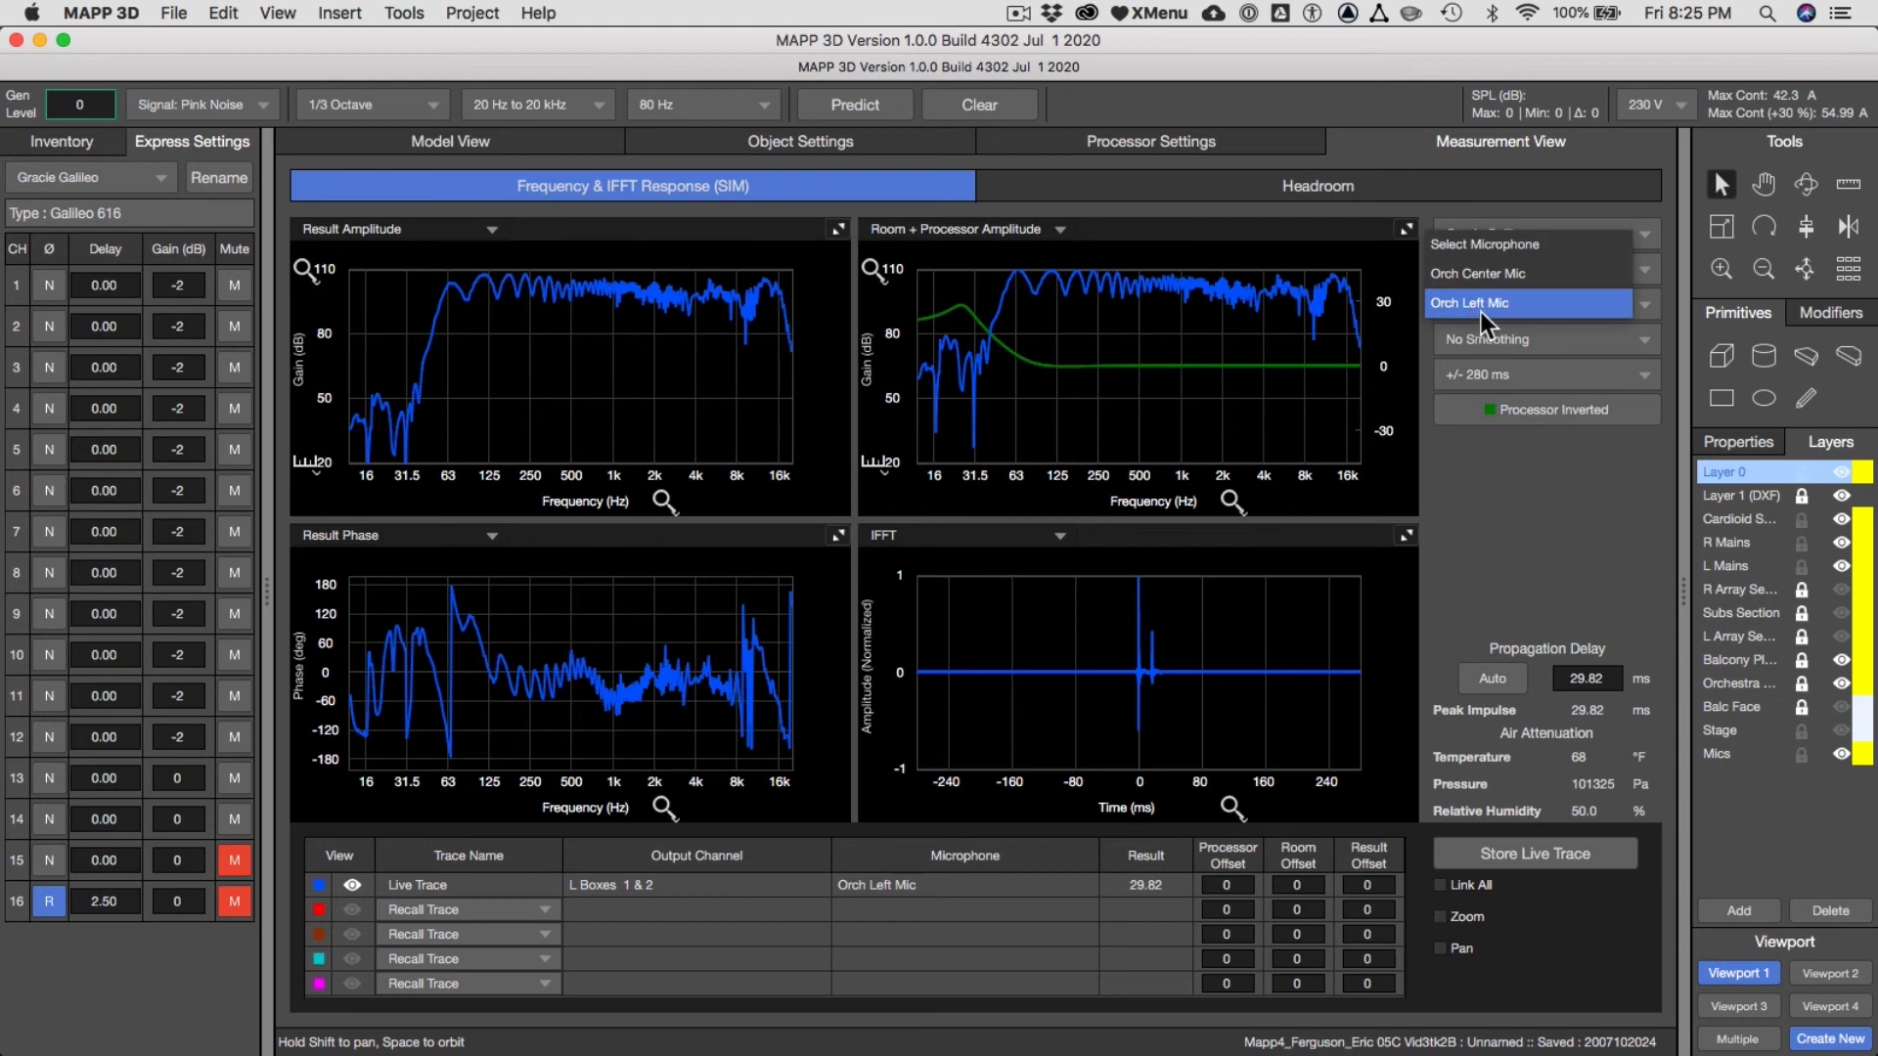
mouse_move(1521, 281)
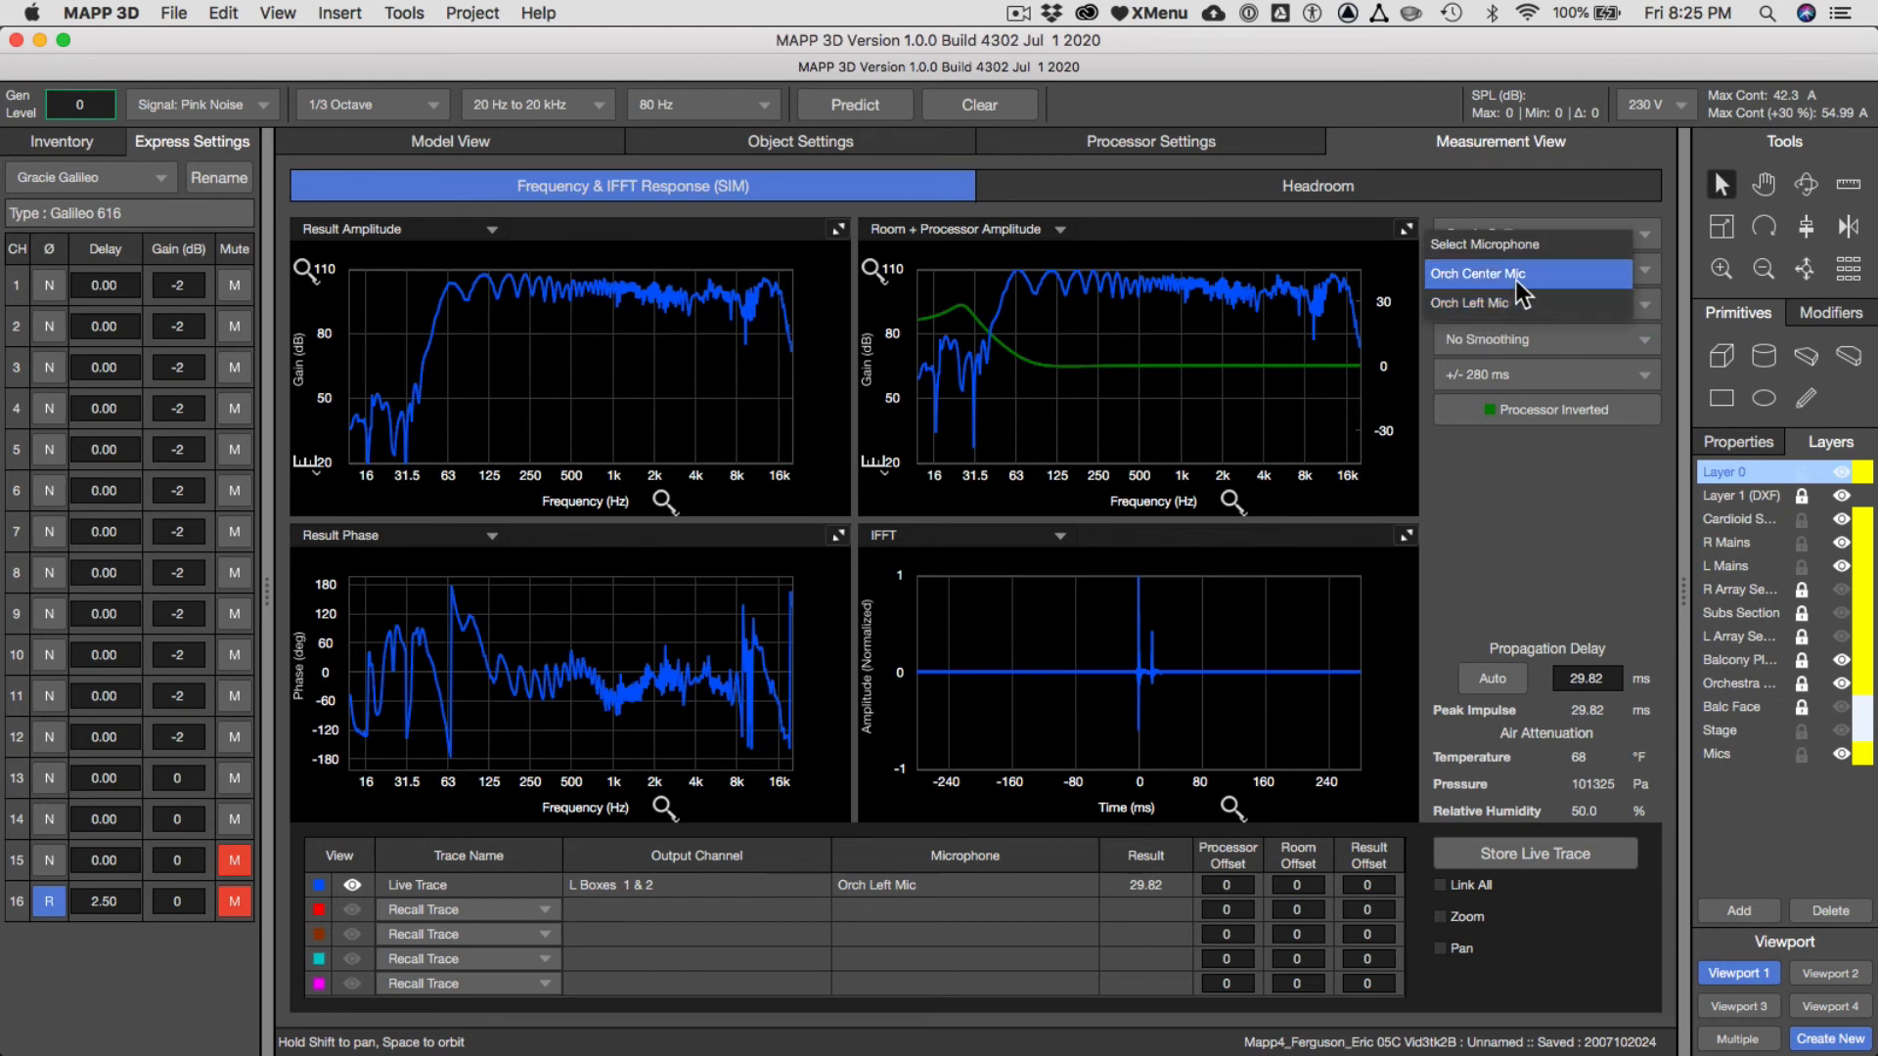
left_click(1527, 273)
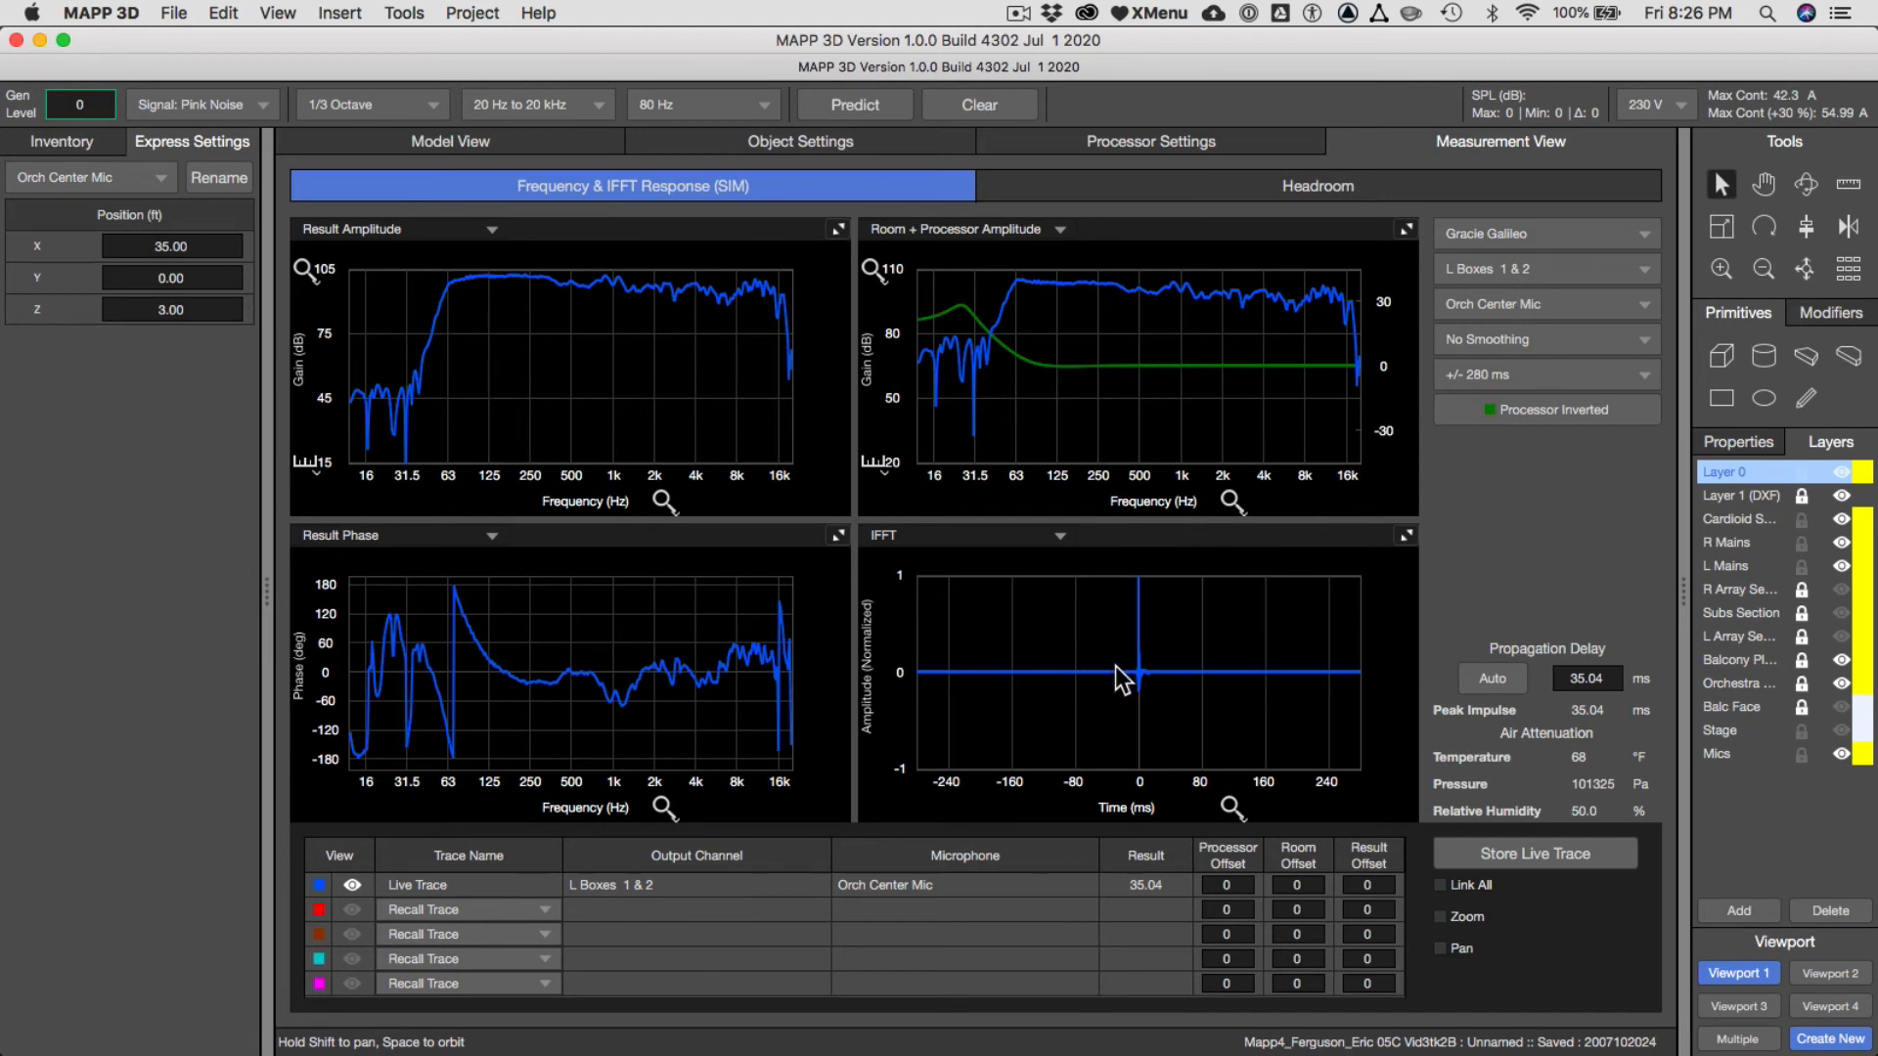
mouse_move(1152, 673)
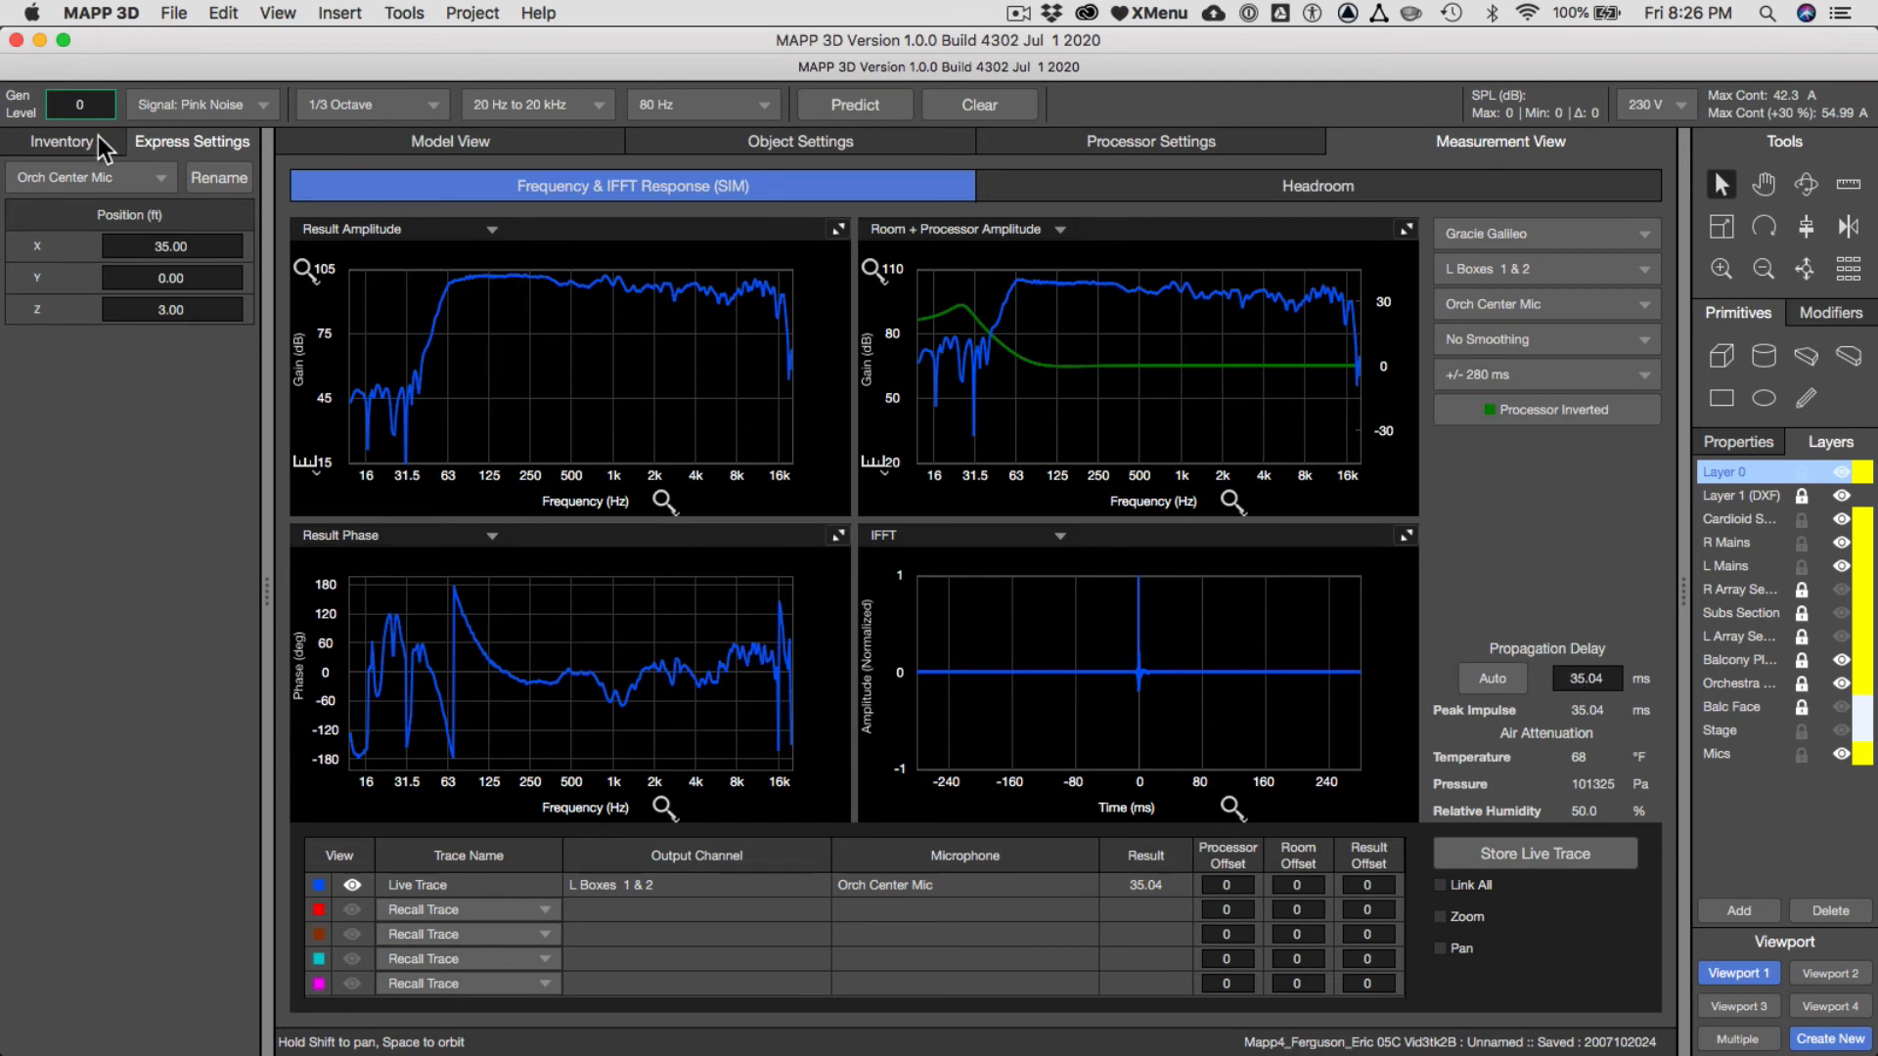
mouse_move(107, 156)
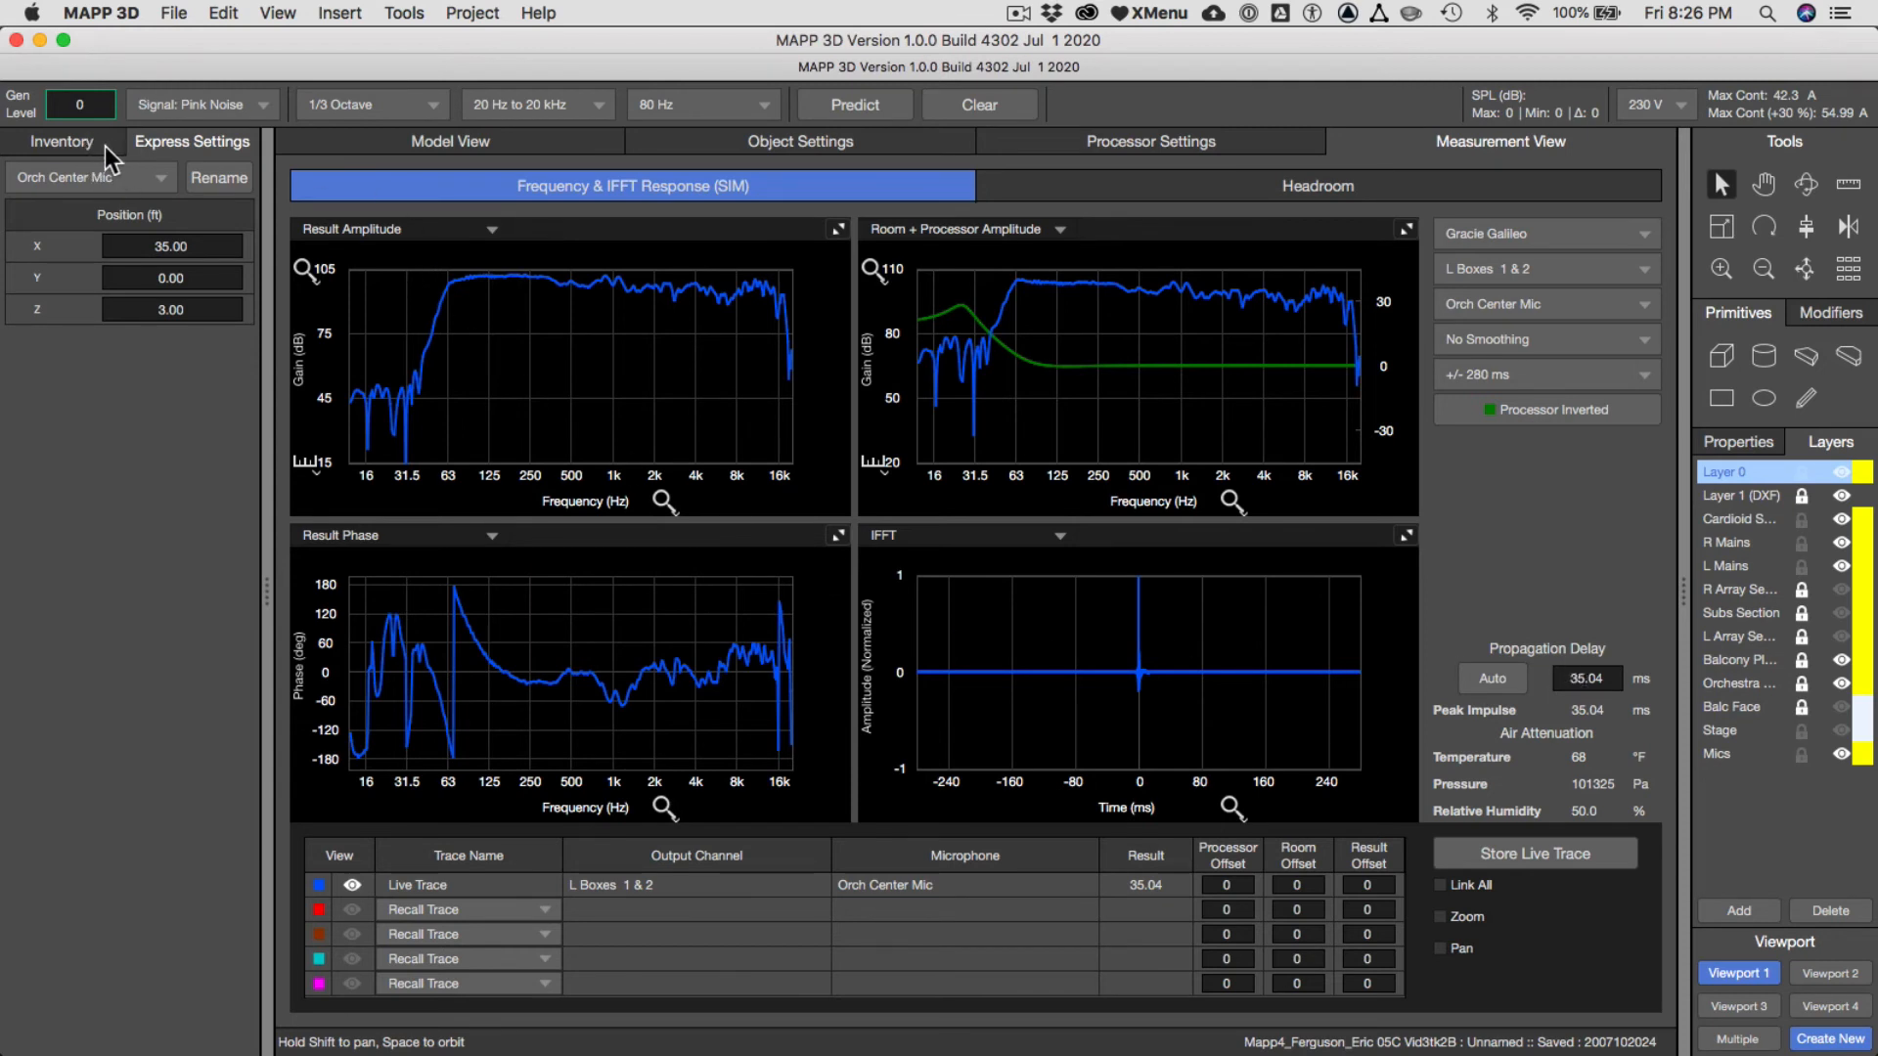
left_click(61, 141)
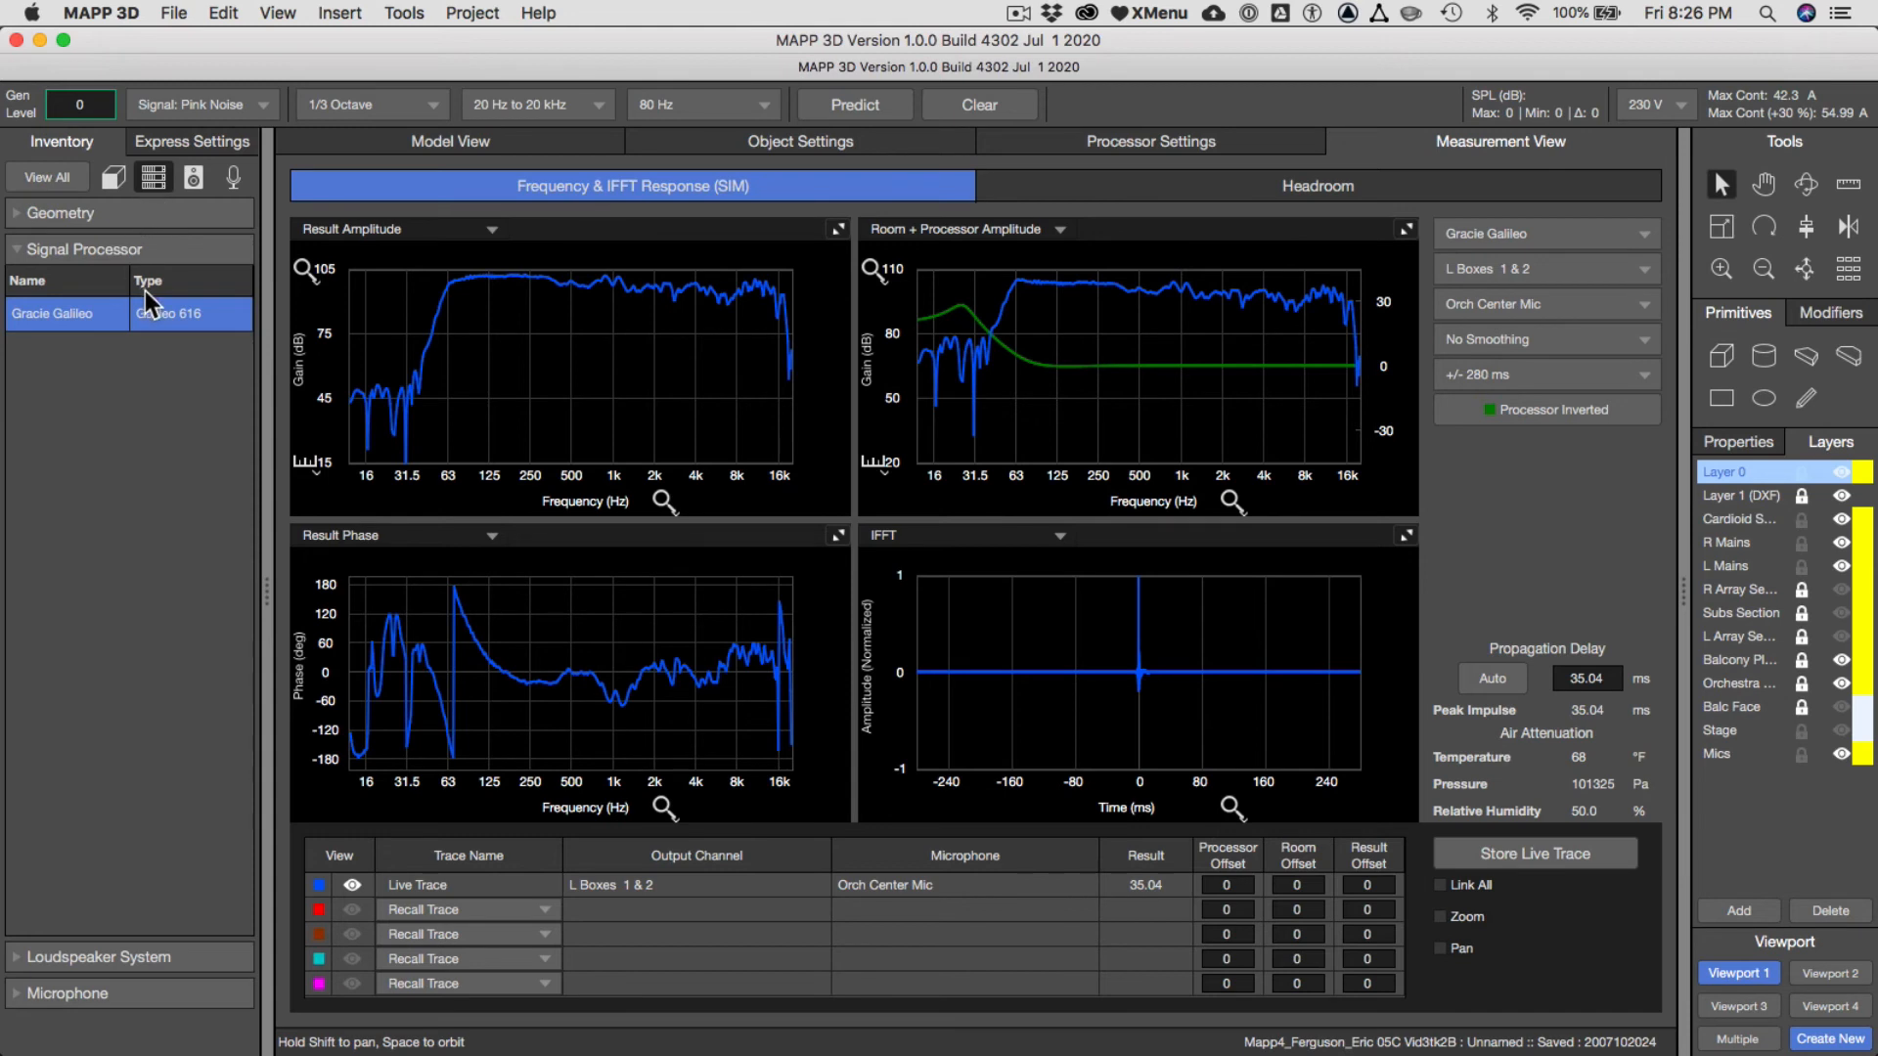
left_click(191, 140)
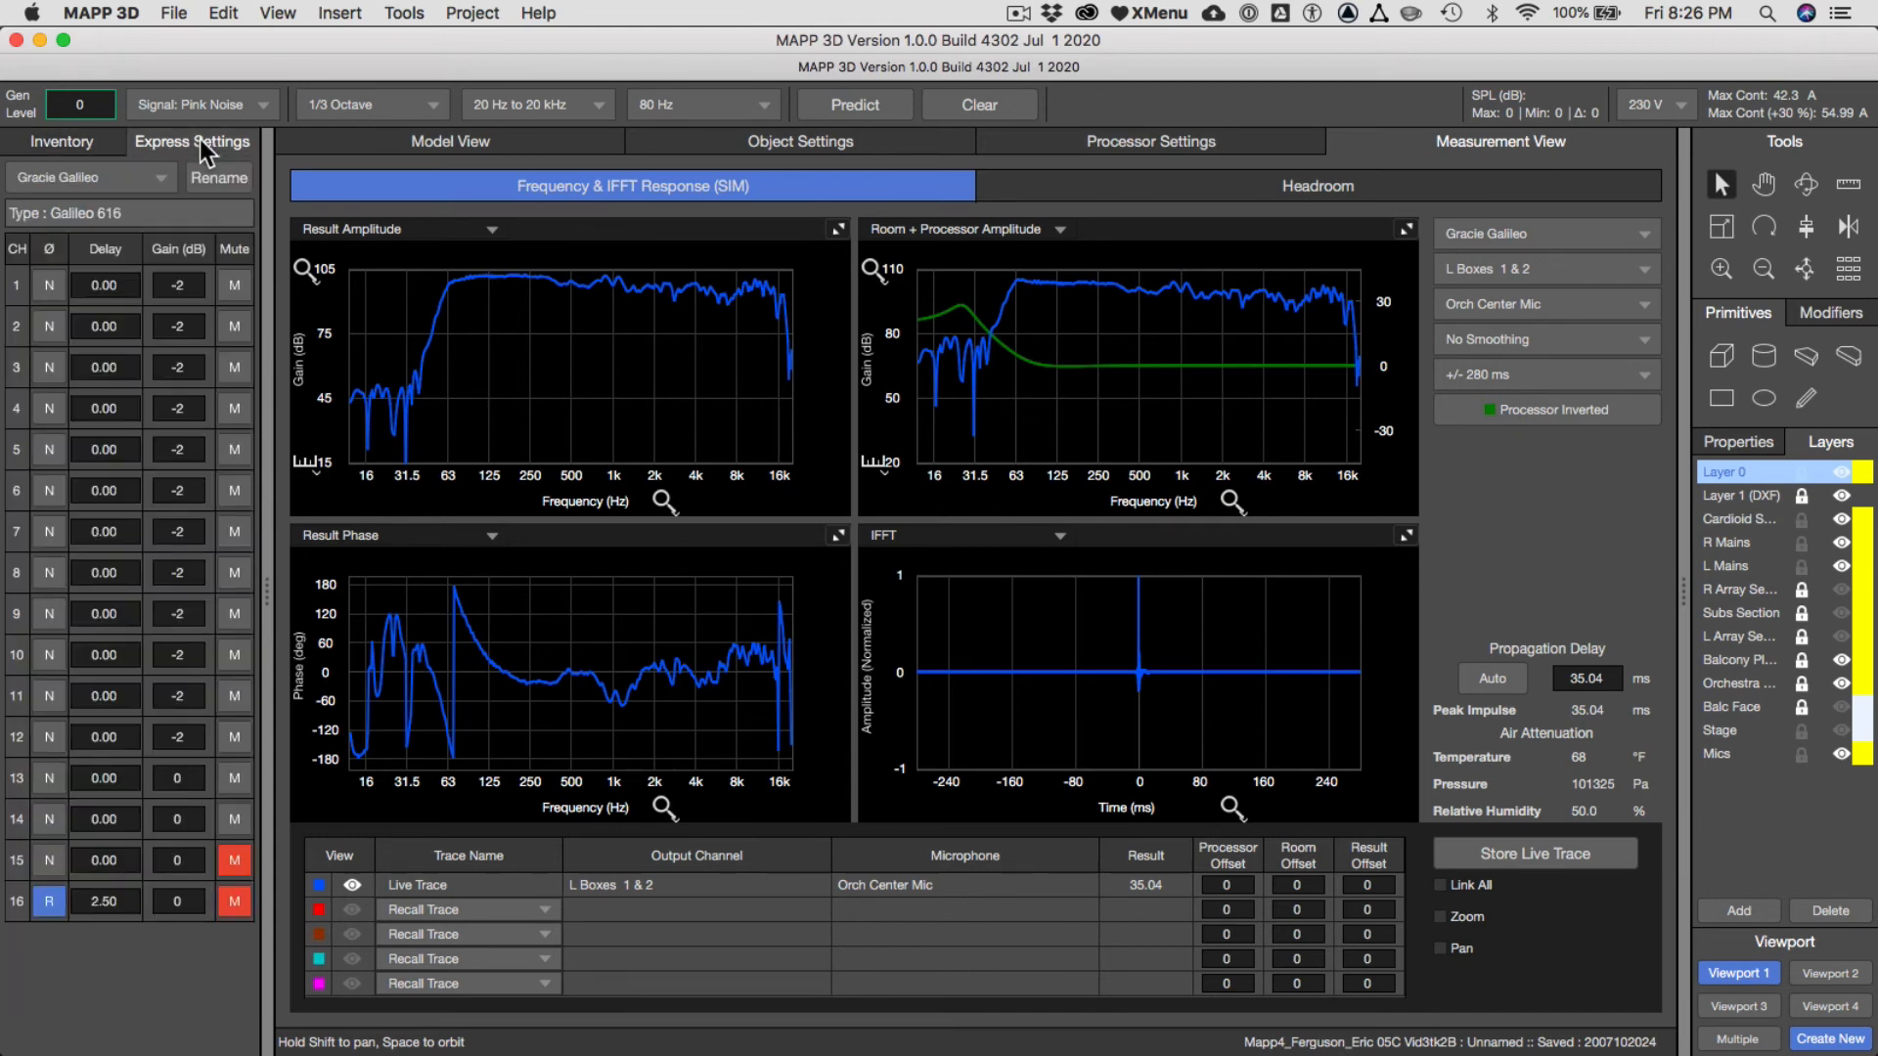
mouse_move(489, 508)
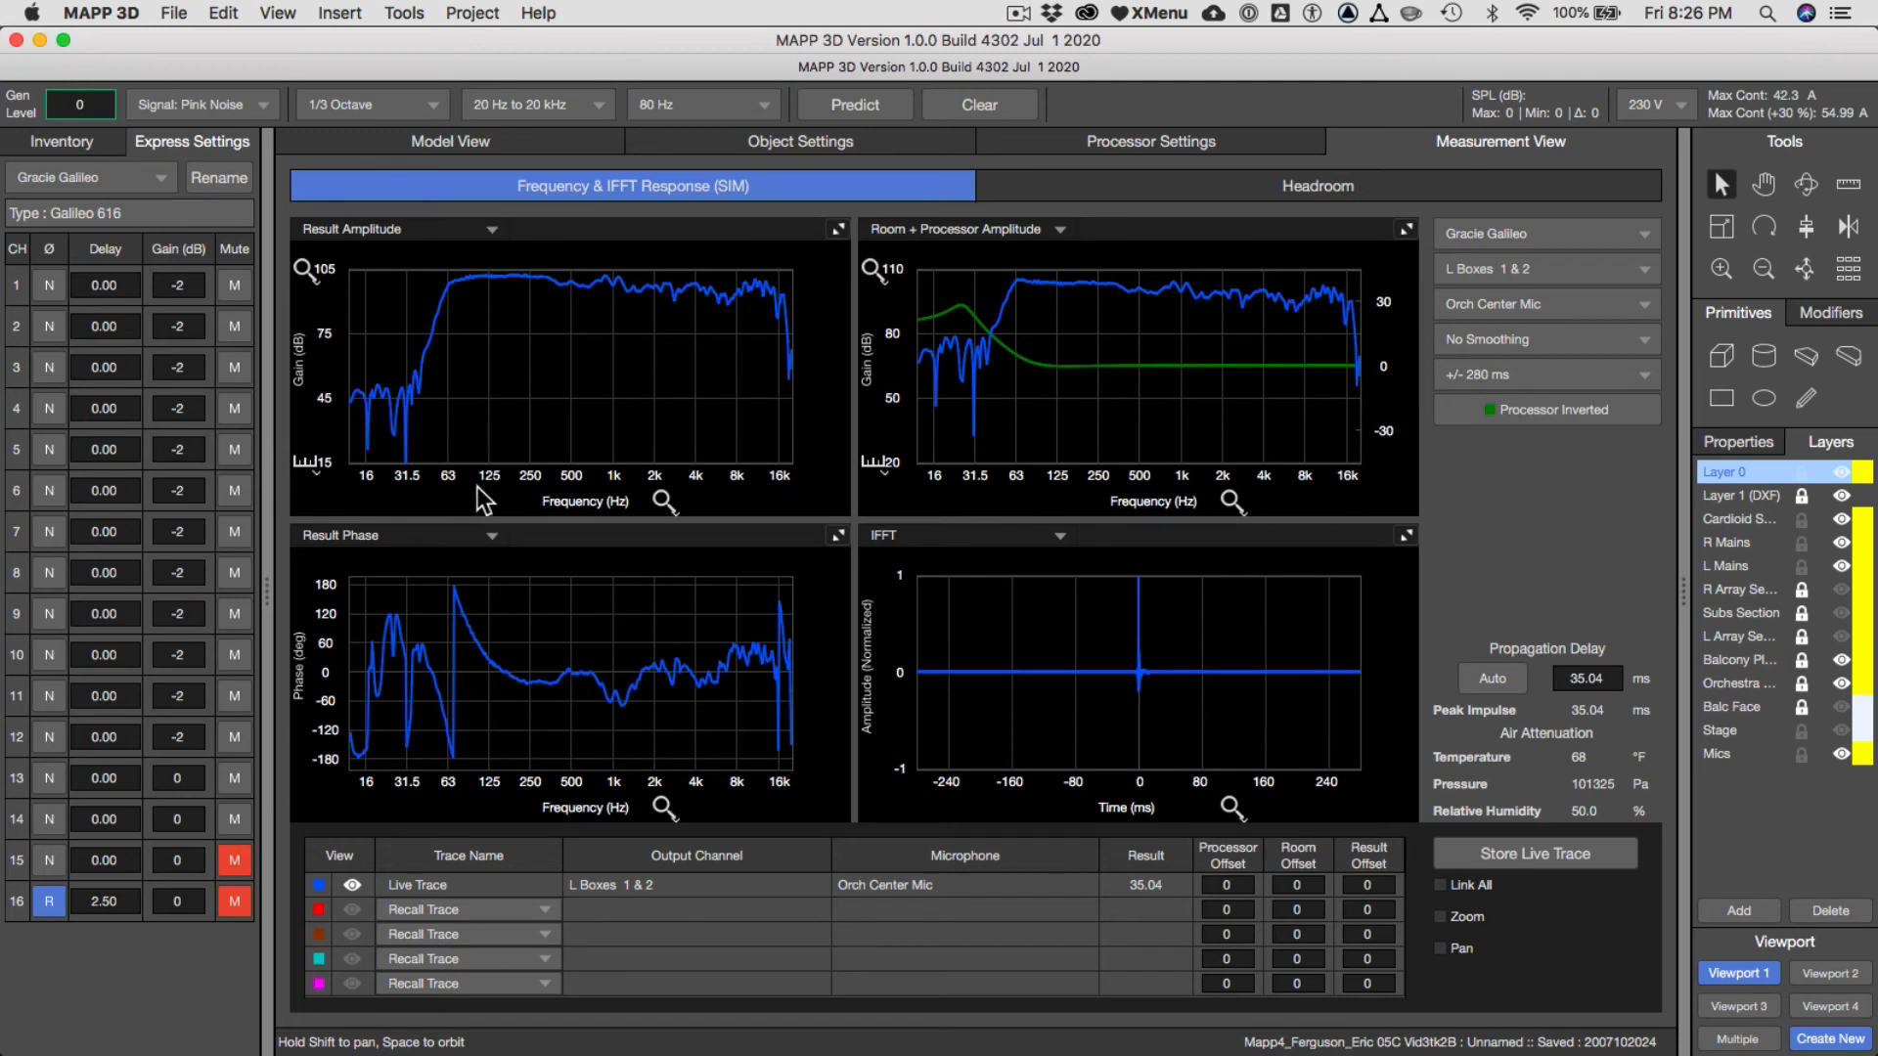
mouse_move(369, 376)
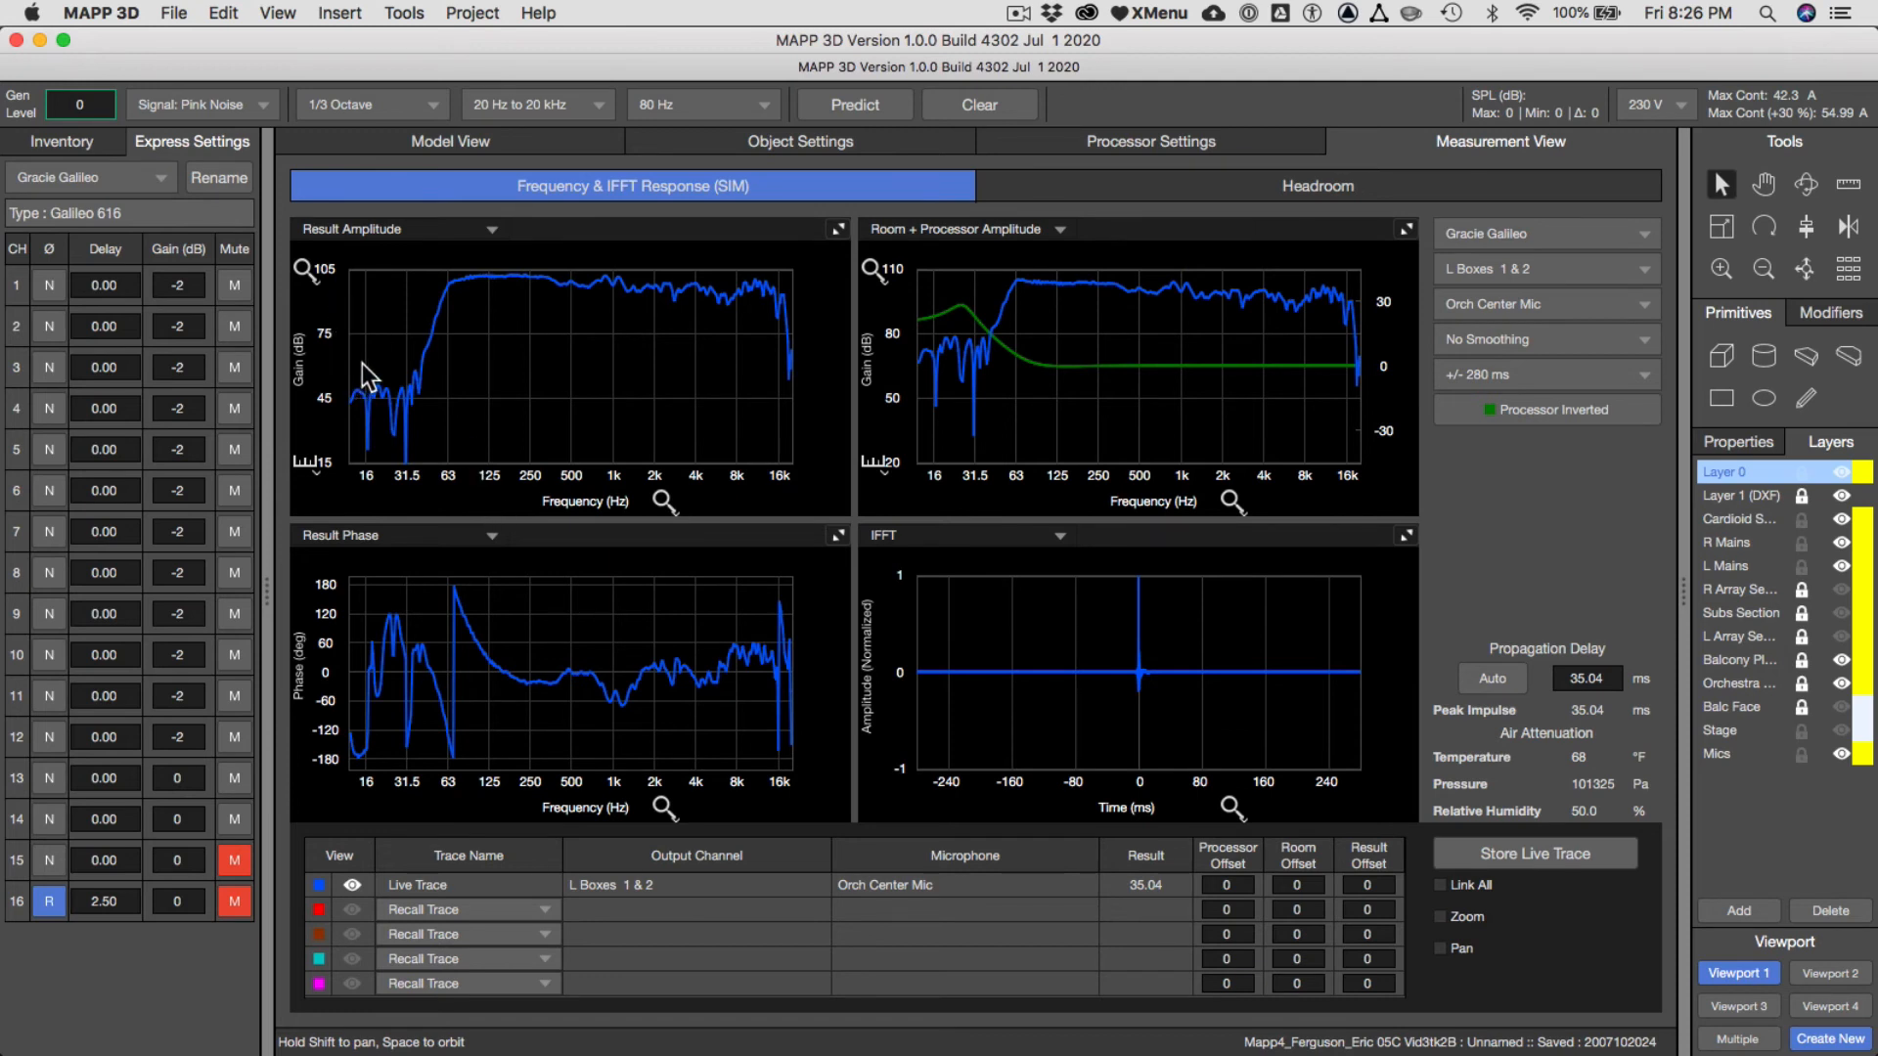
mouse_move(548, 872)
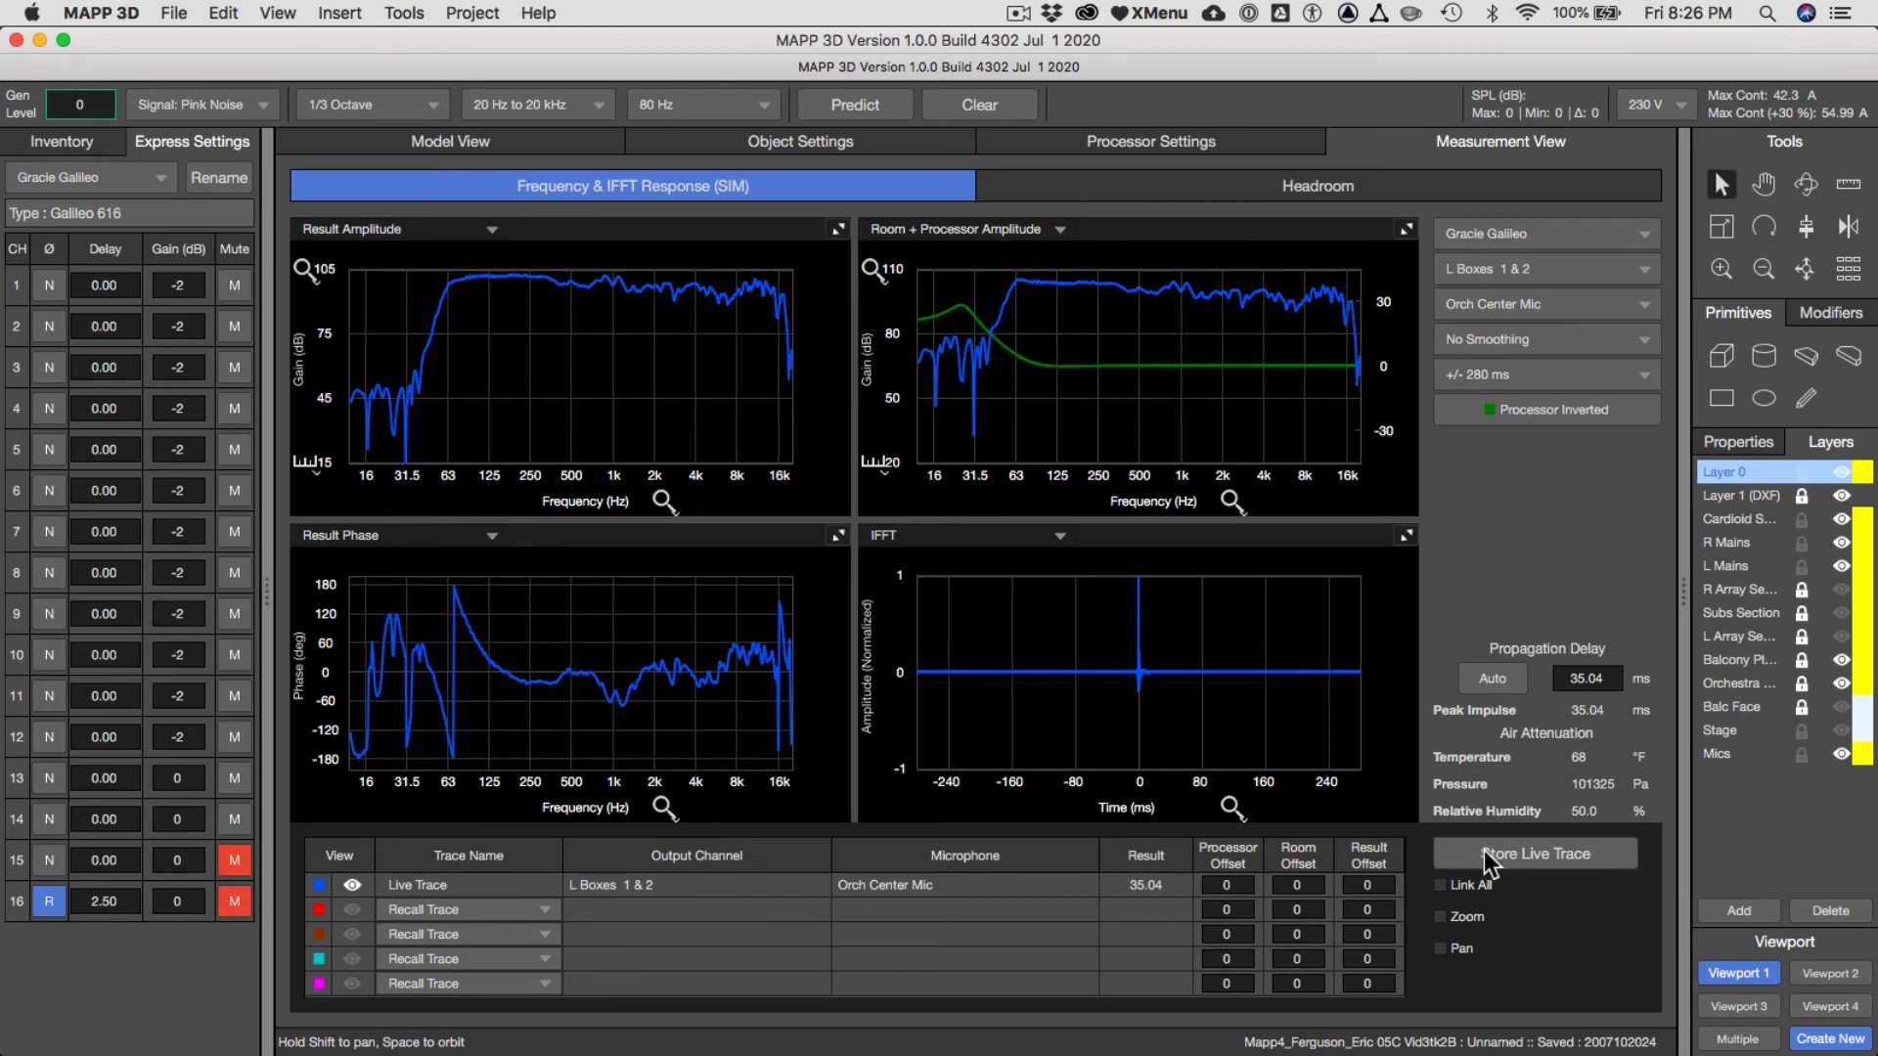
Step: Save the mains-alone live trace under the name 'Mains @ Center Mic'
left_click(1535, 853)
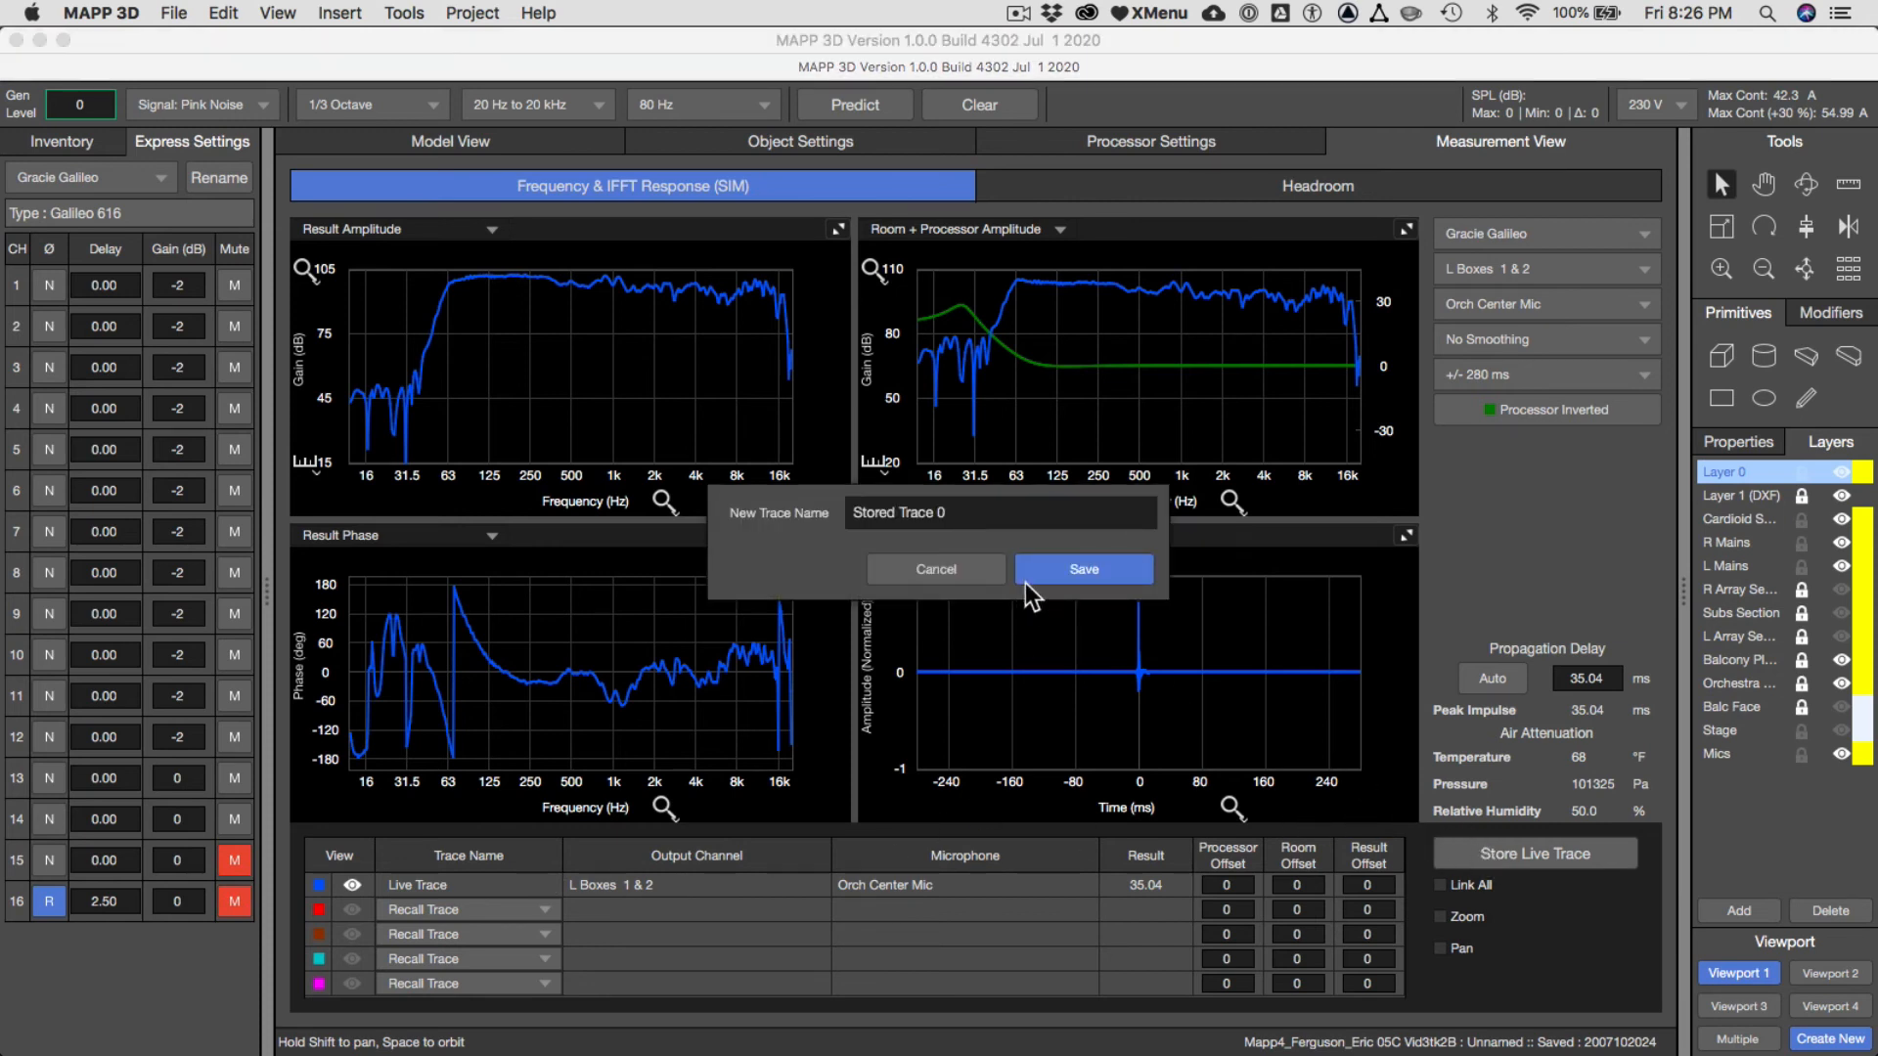
type("M")
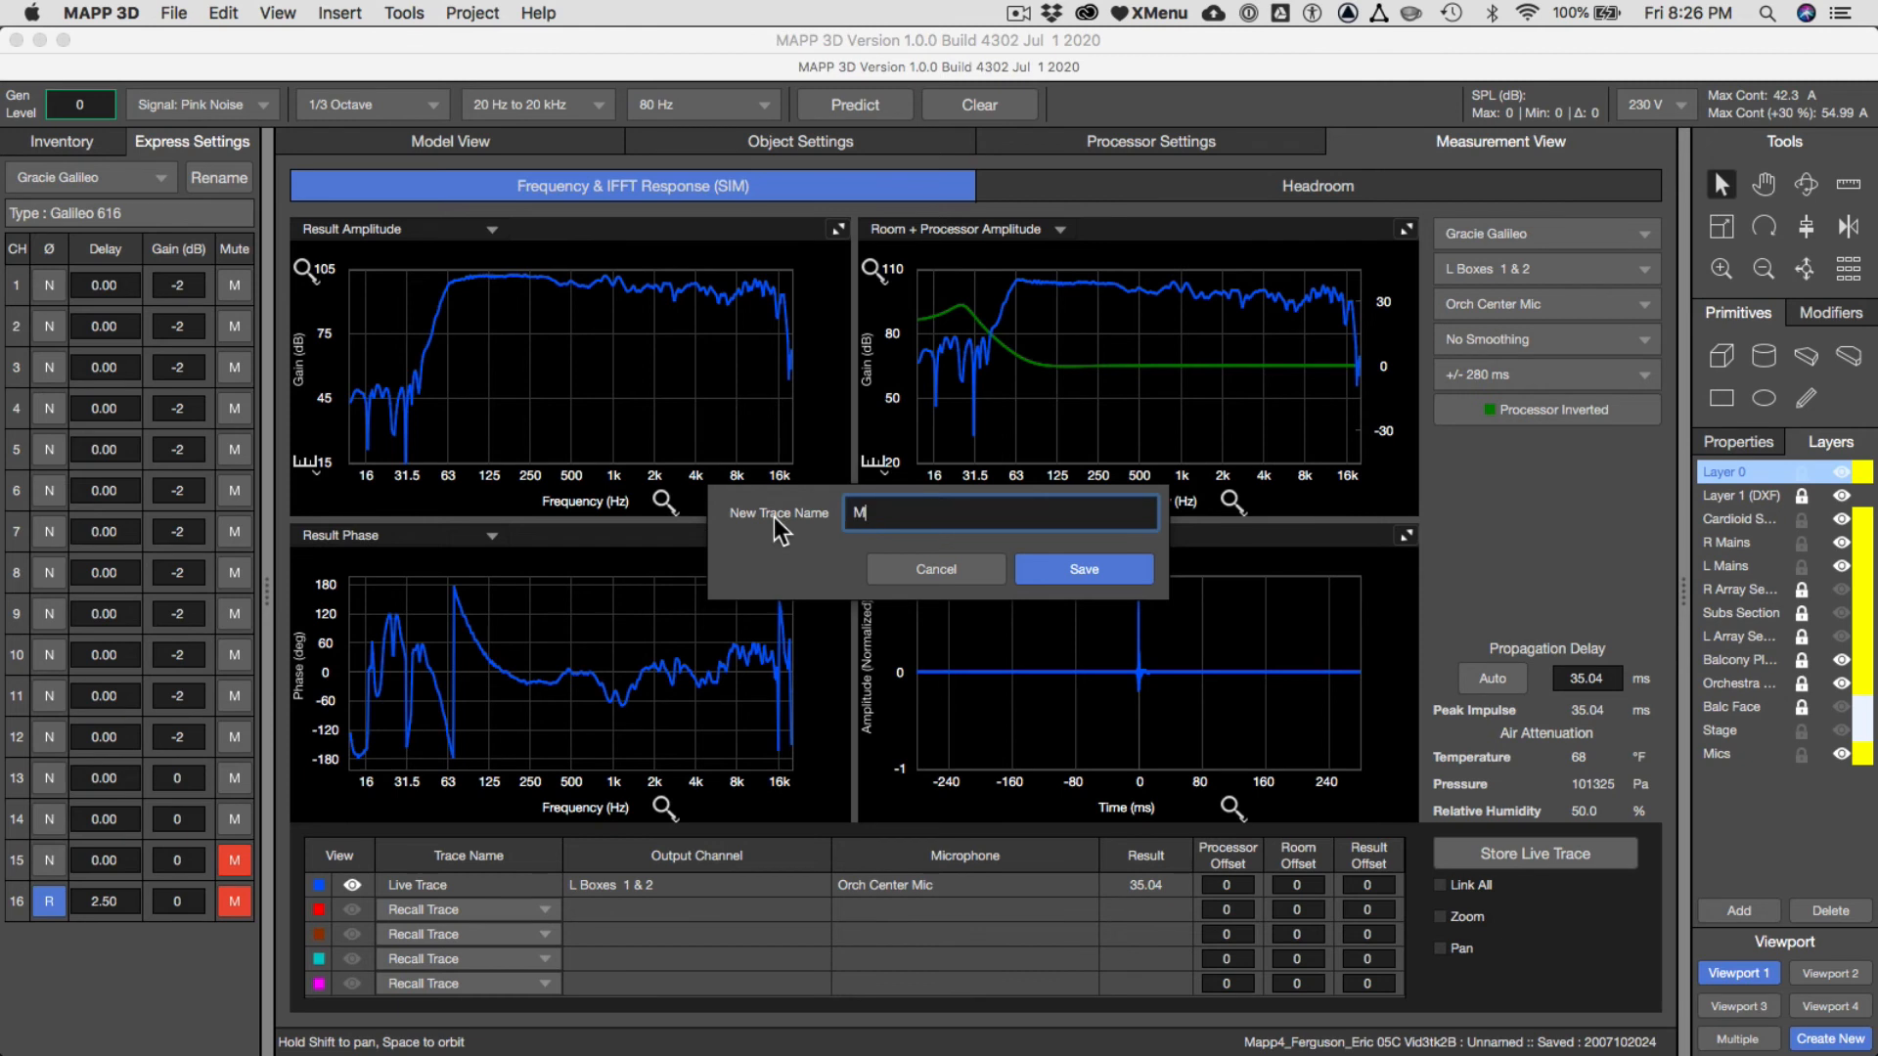
type("ains @ C")
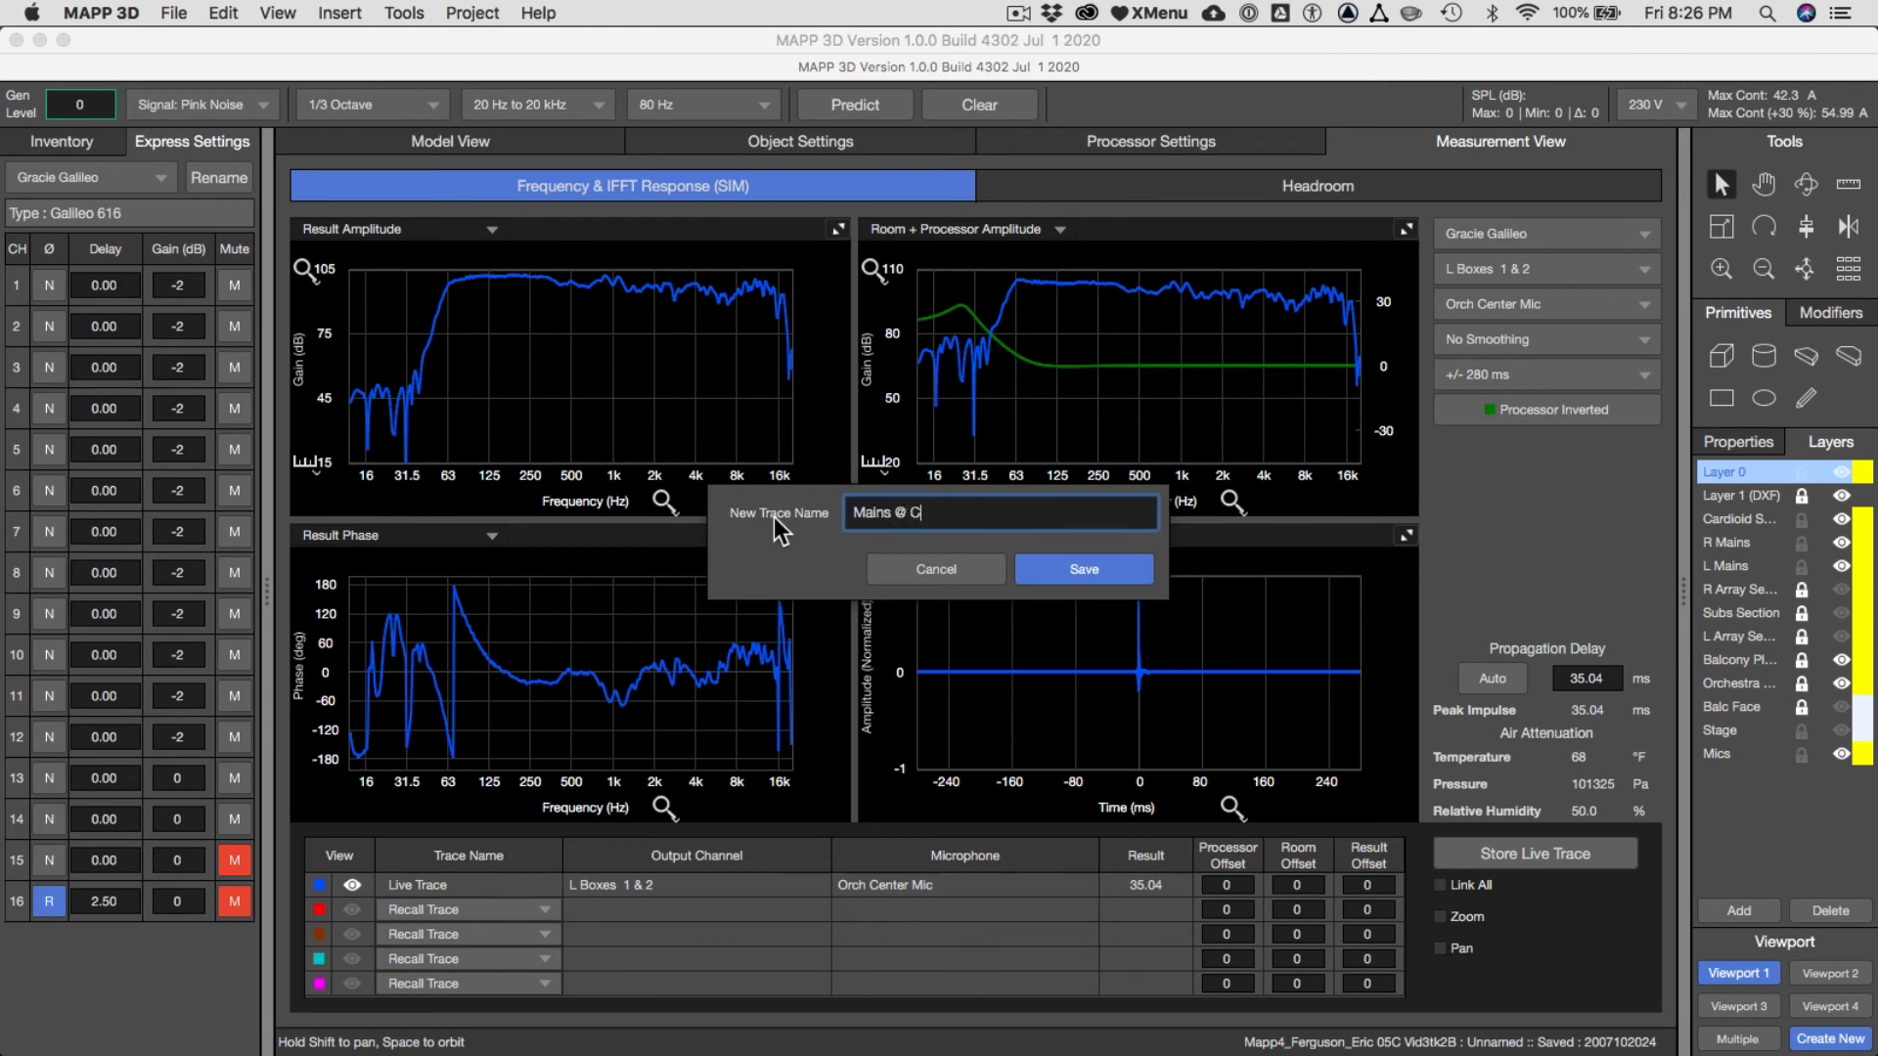
key("Backspace")
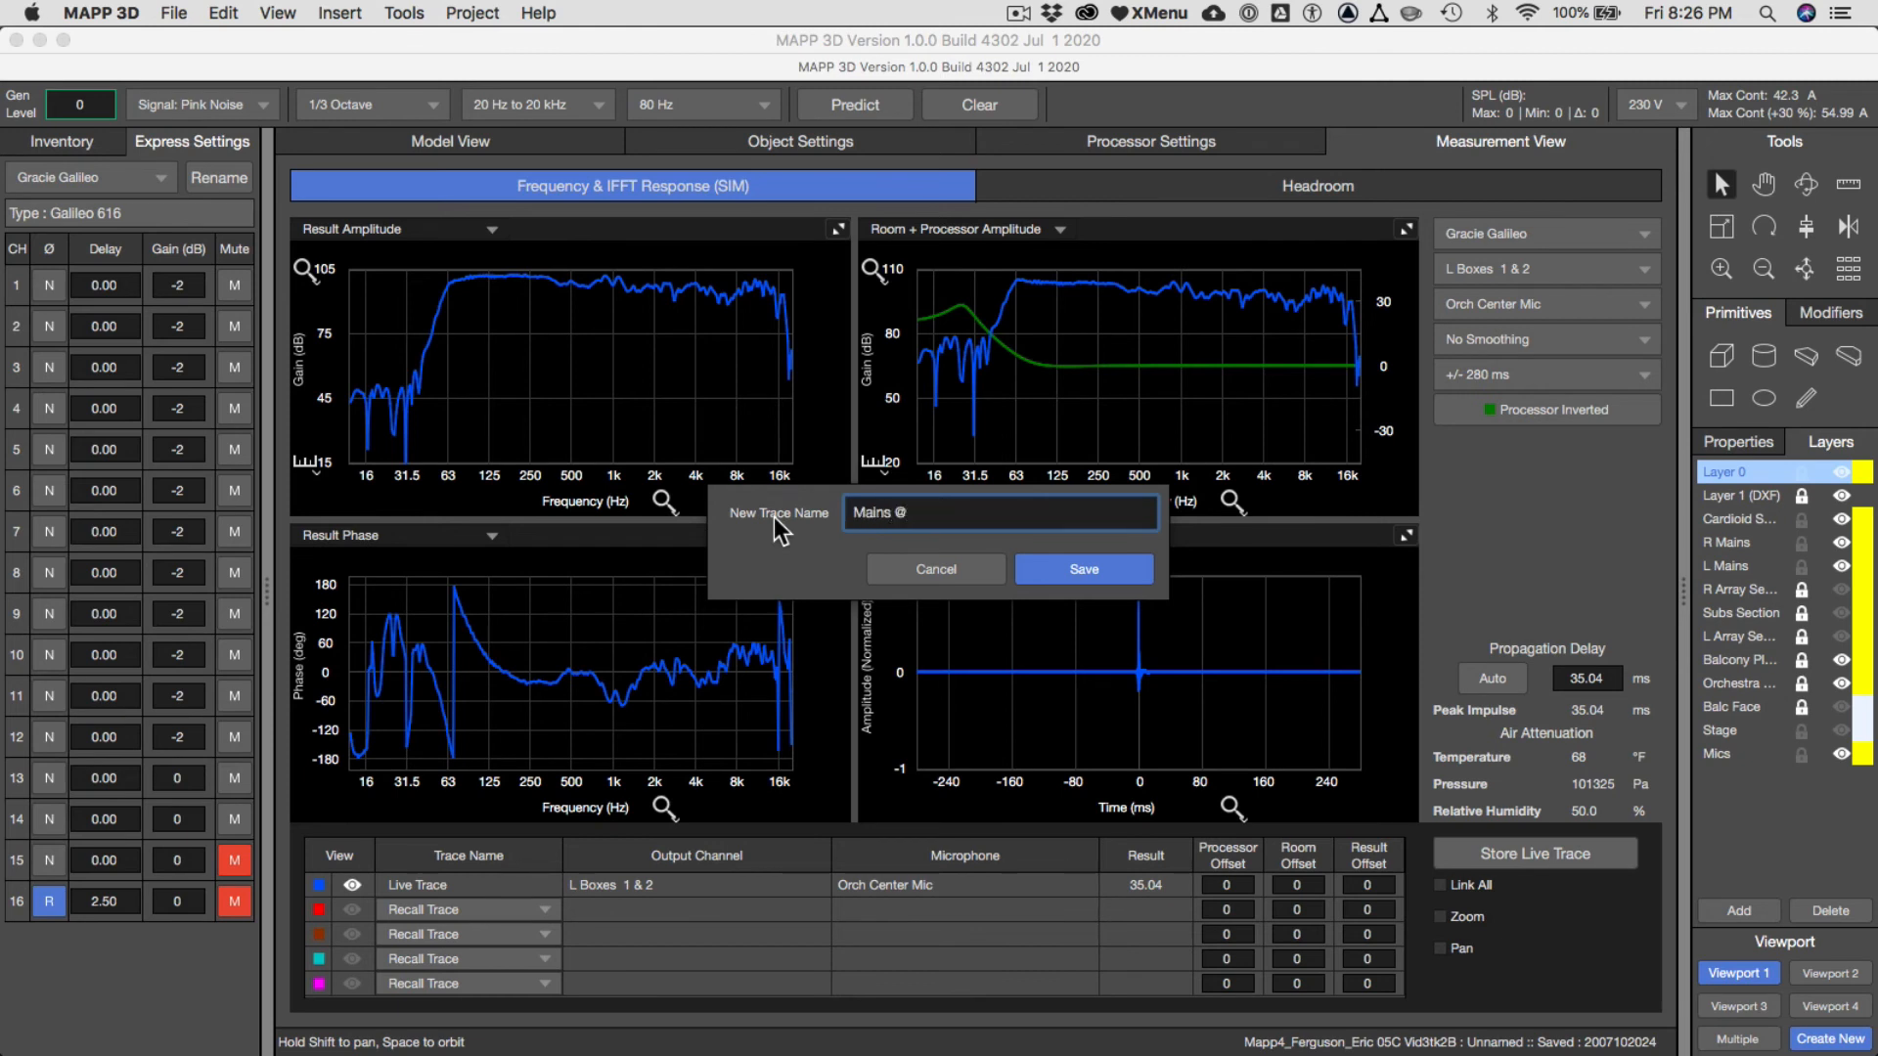
type("Orch Cent")
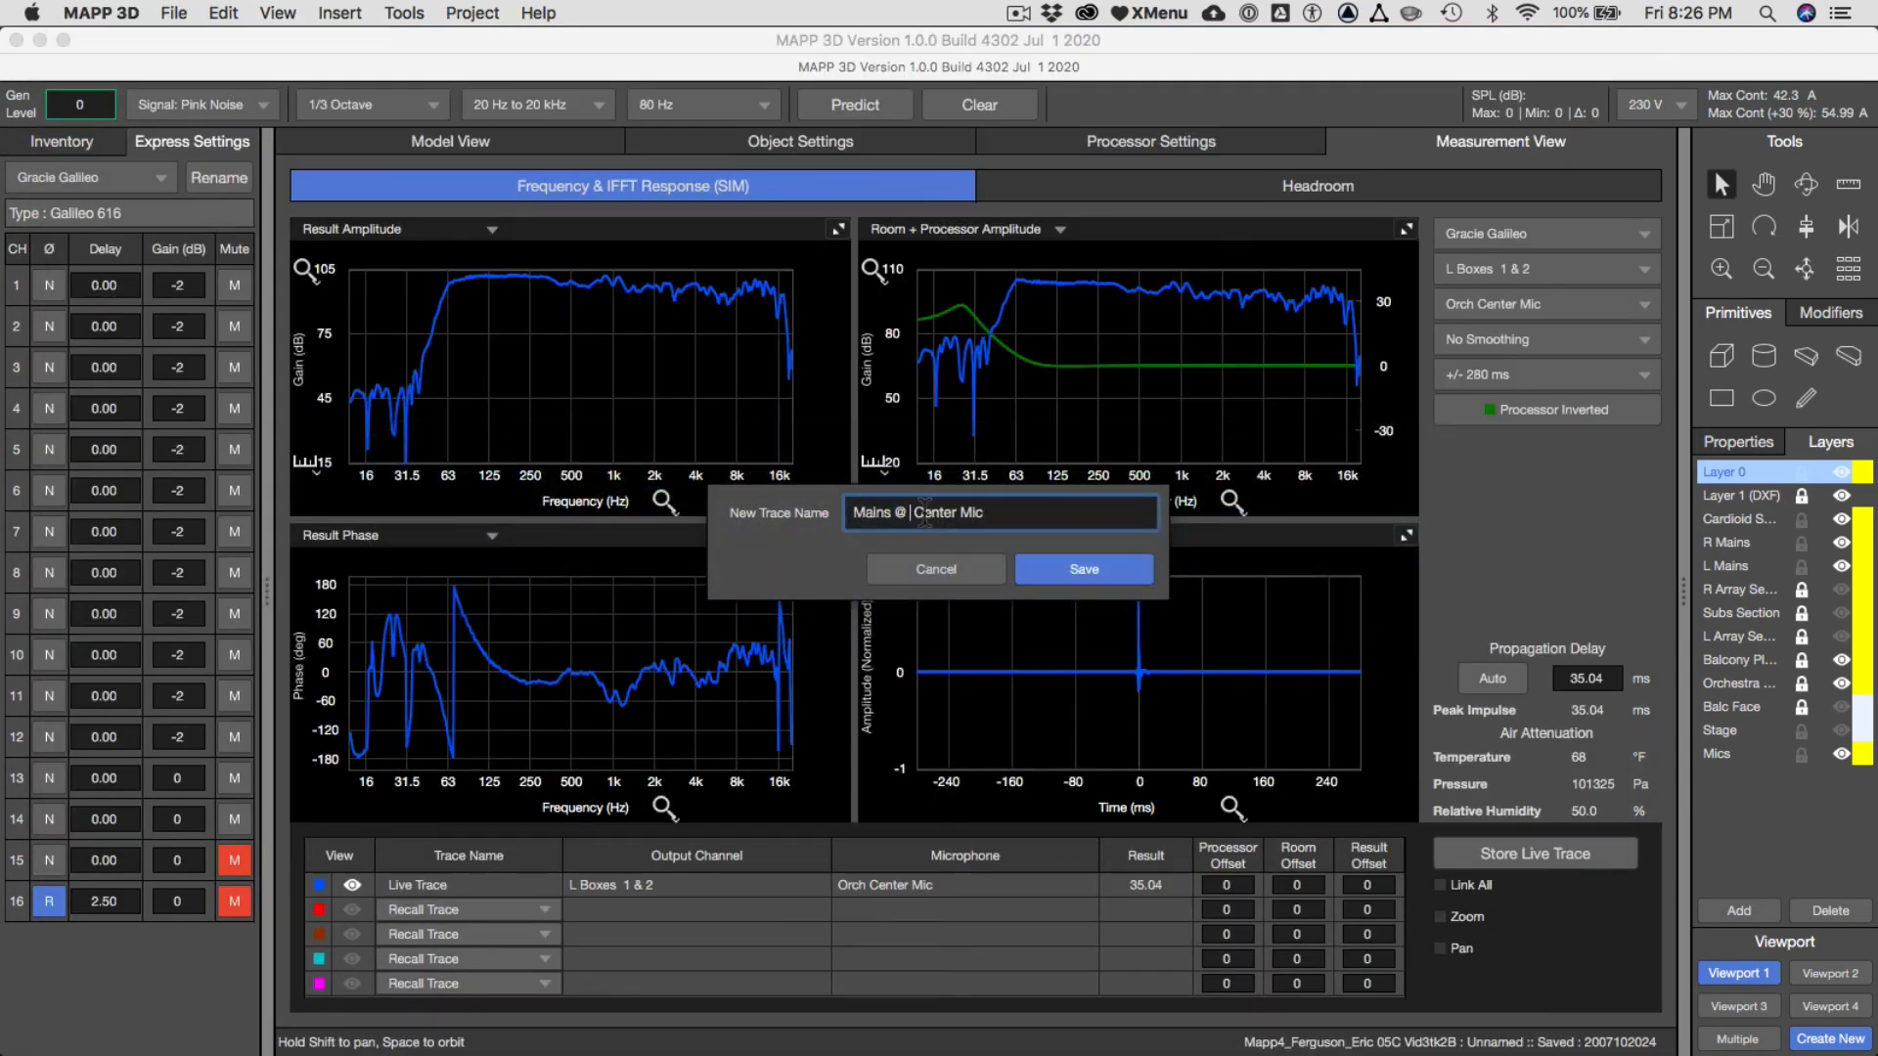
left_click(1082, 570)
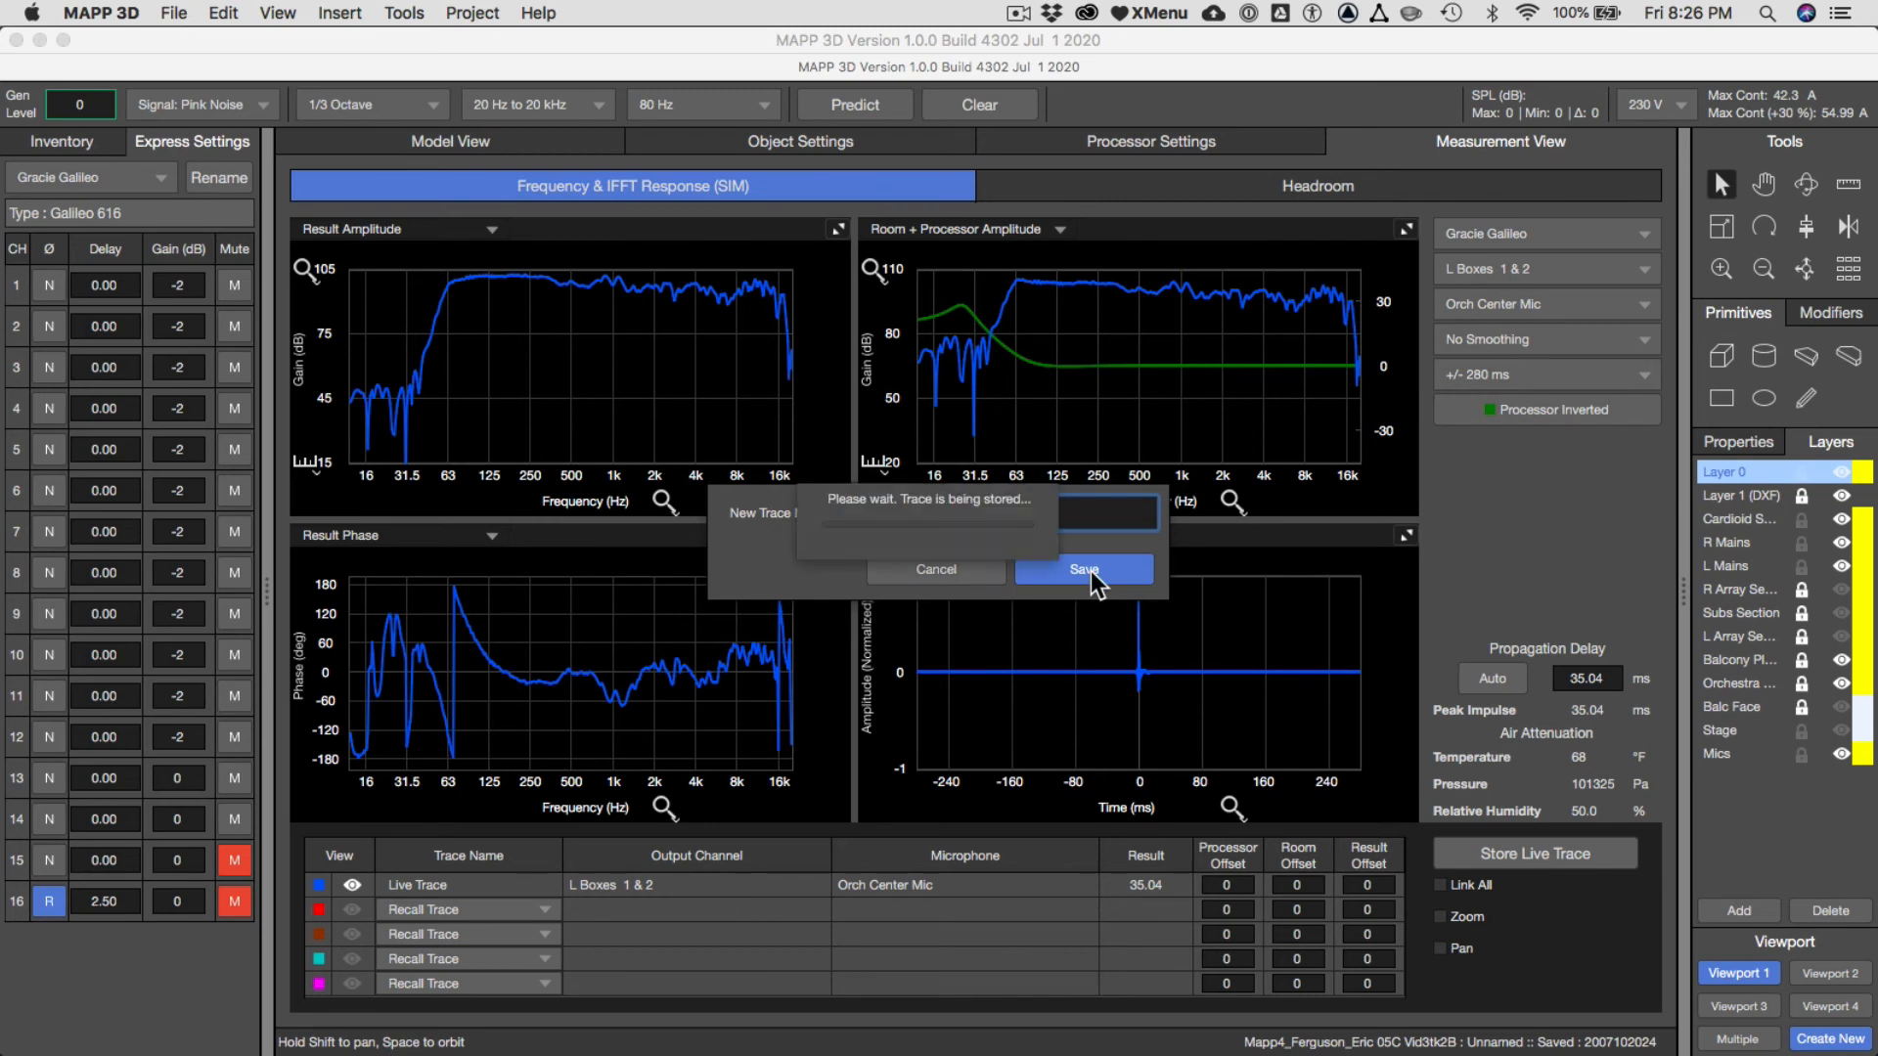
left_click(1079, 570)
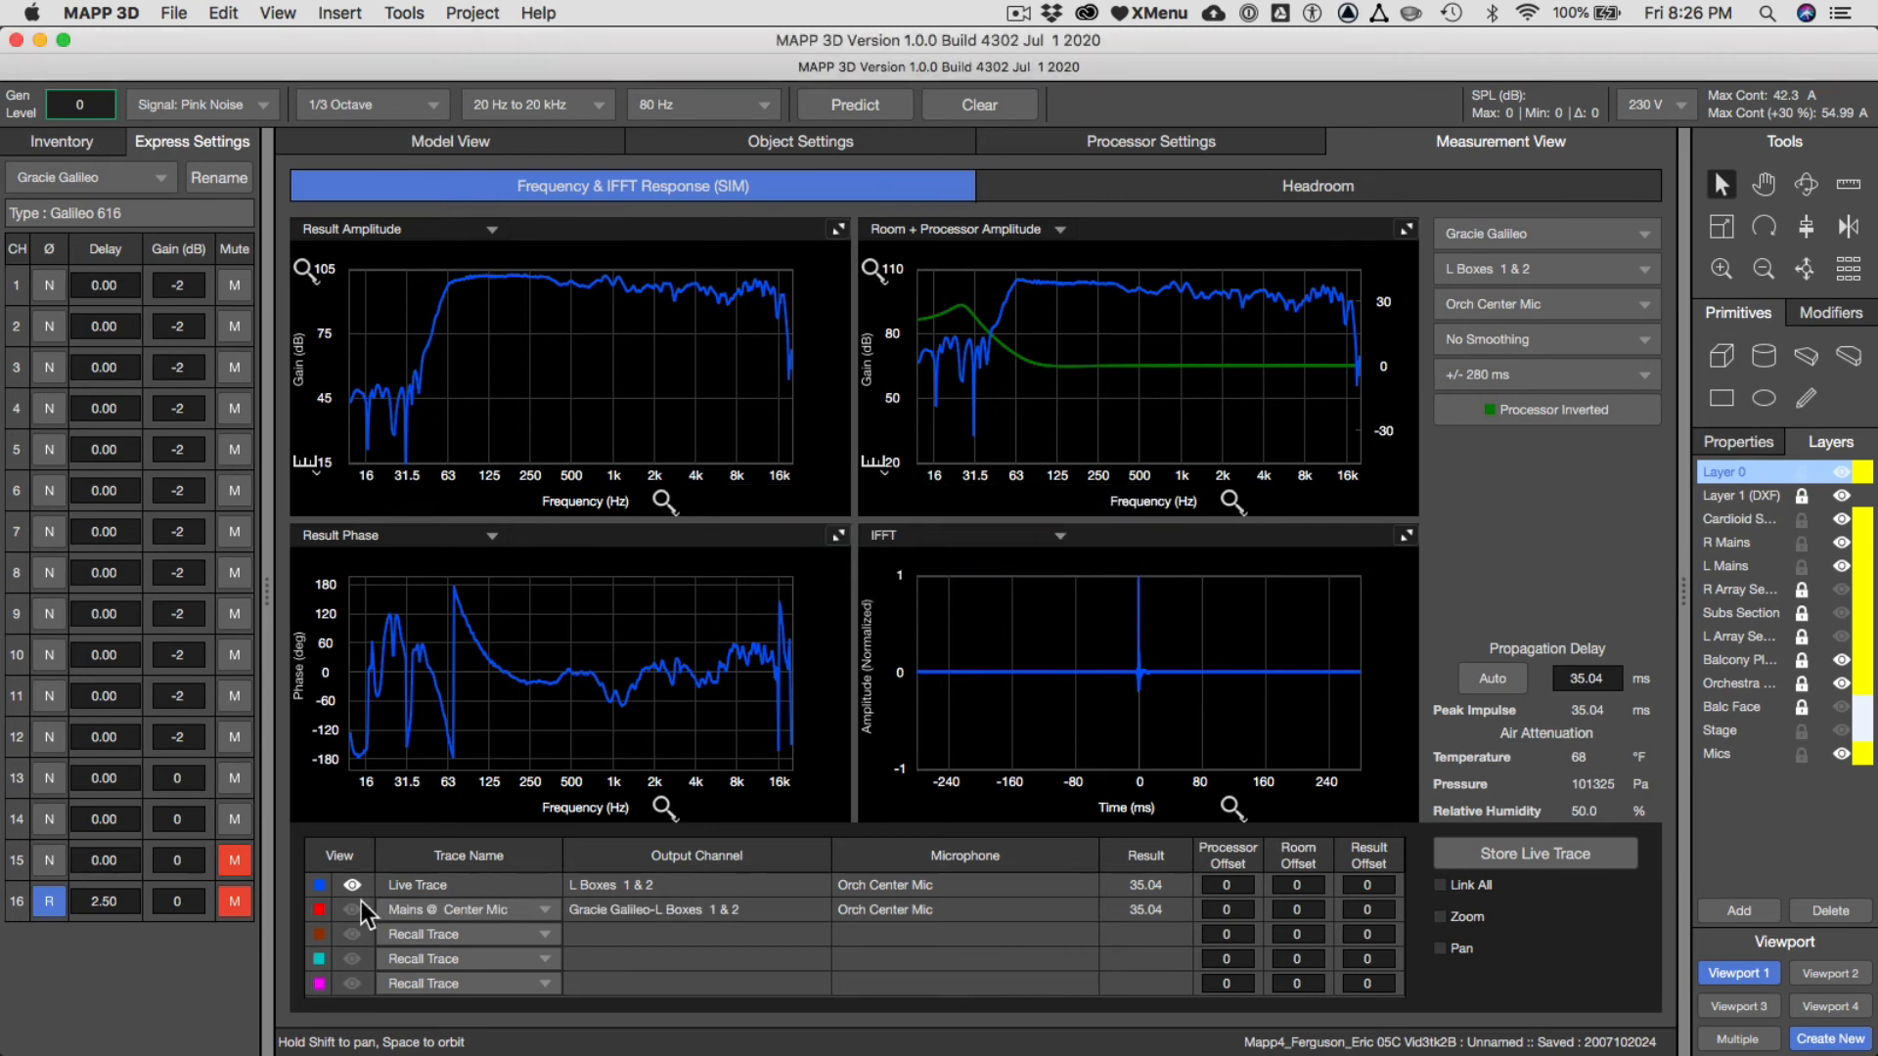
mouse_move(530, 929)
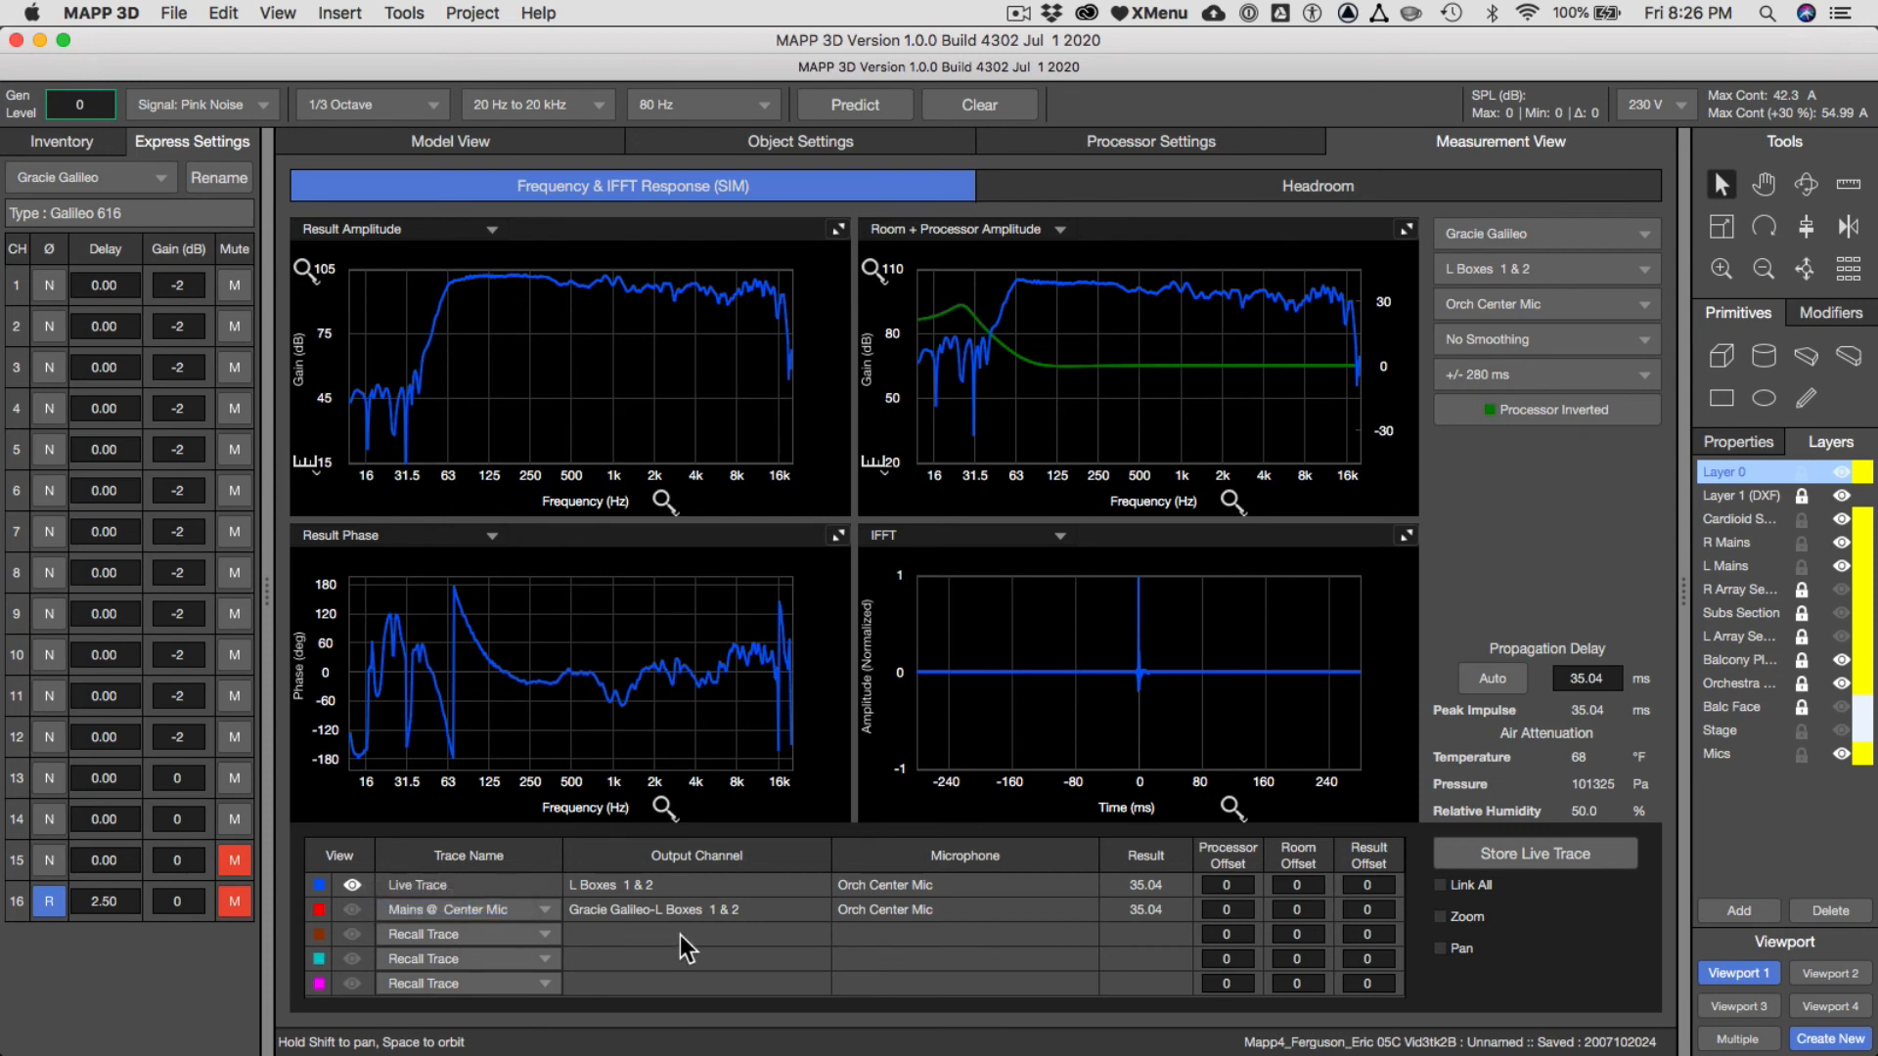
mouse_move(1184, 914)
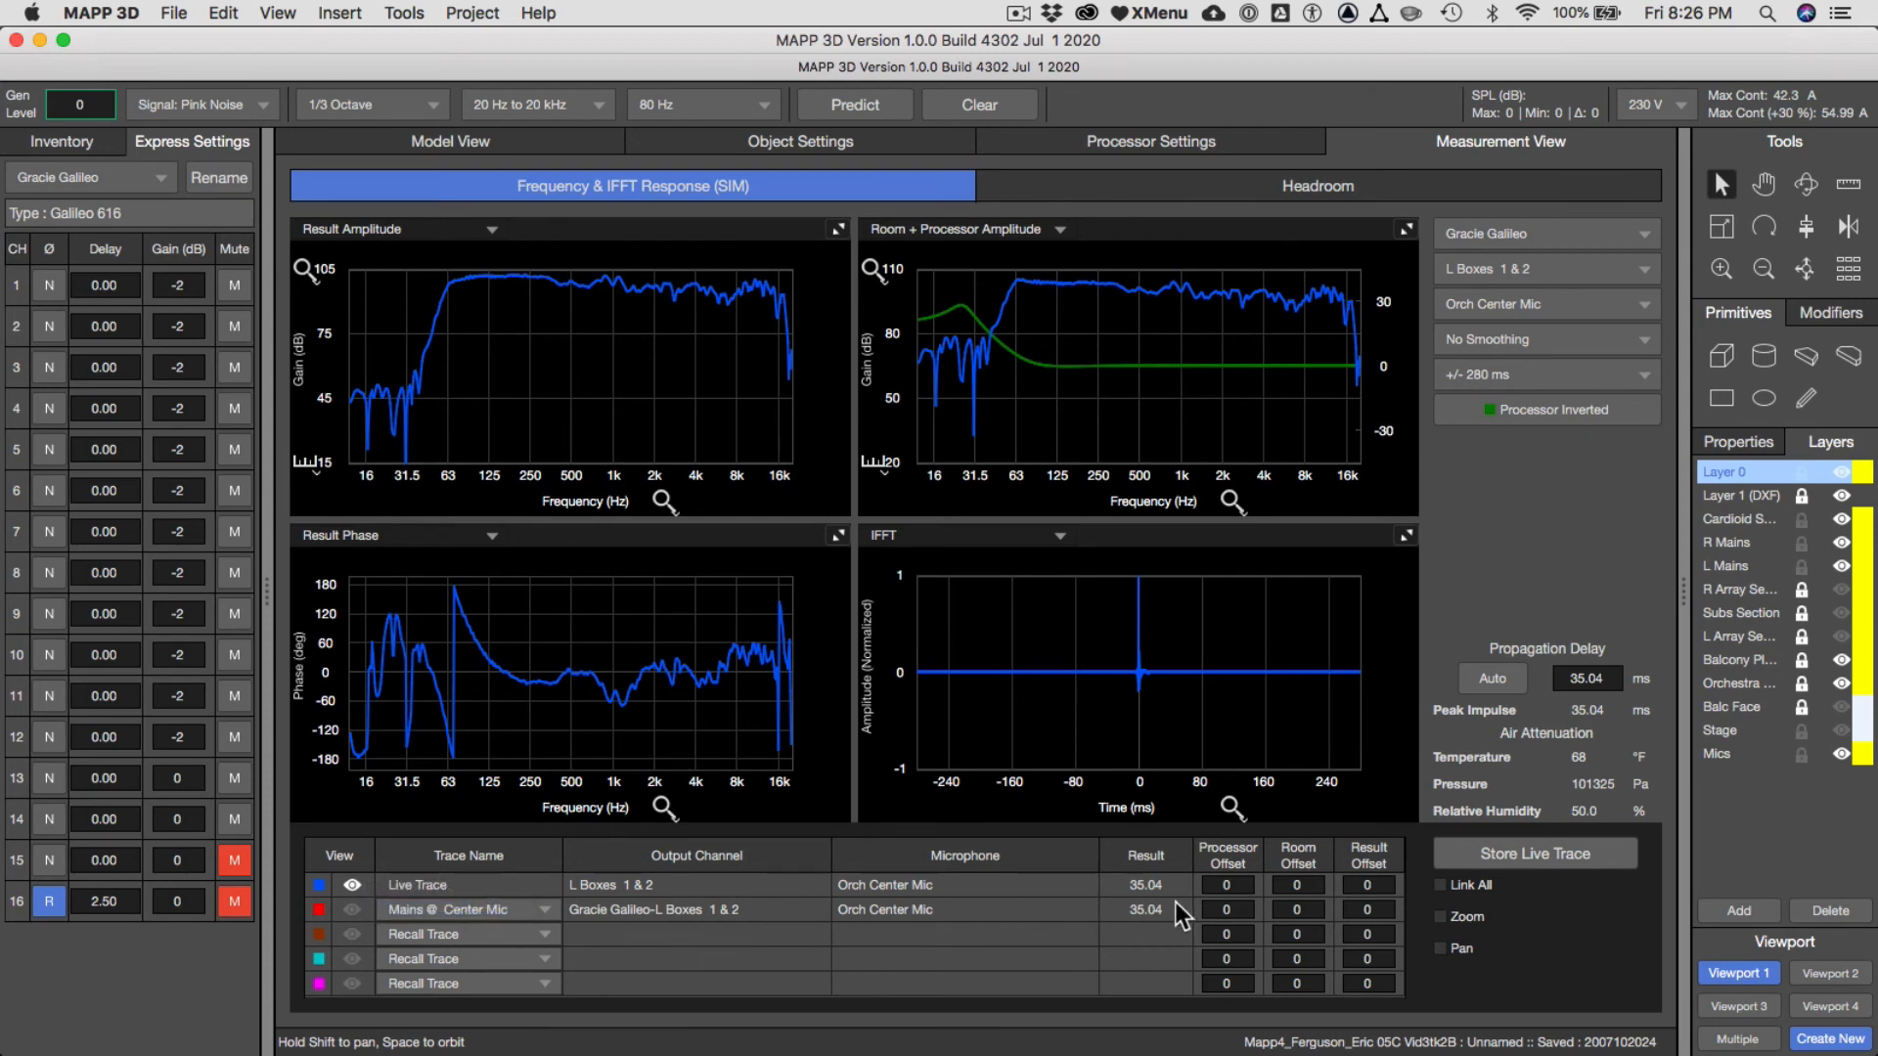
Step: Mute mains 1–12, predict subs 15–16 alone, and save as trace 'Subs @ Center Mic'
left_click(235, 860)
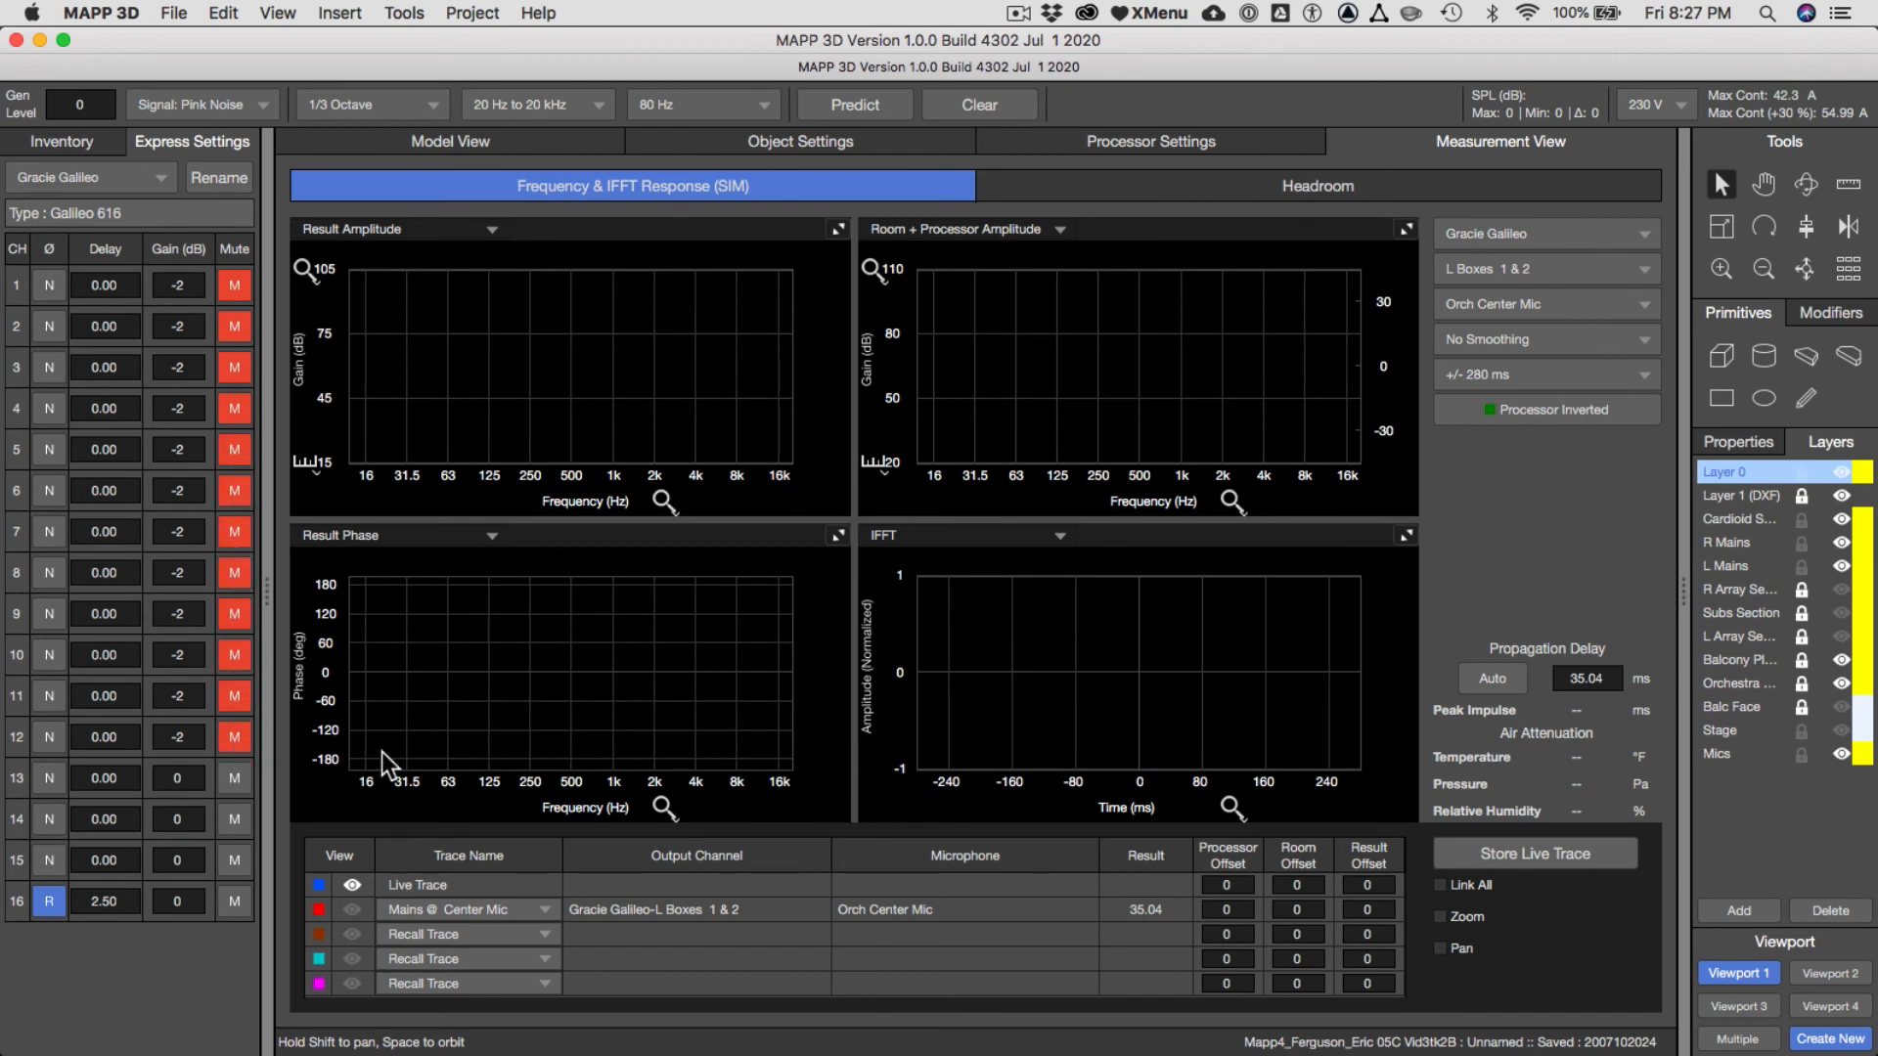
left_click(853, 105)
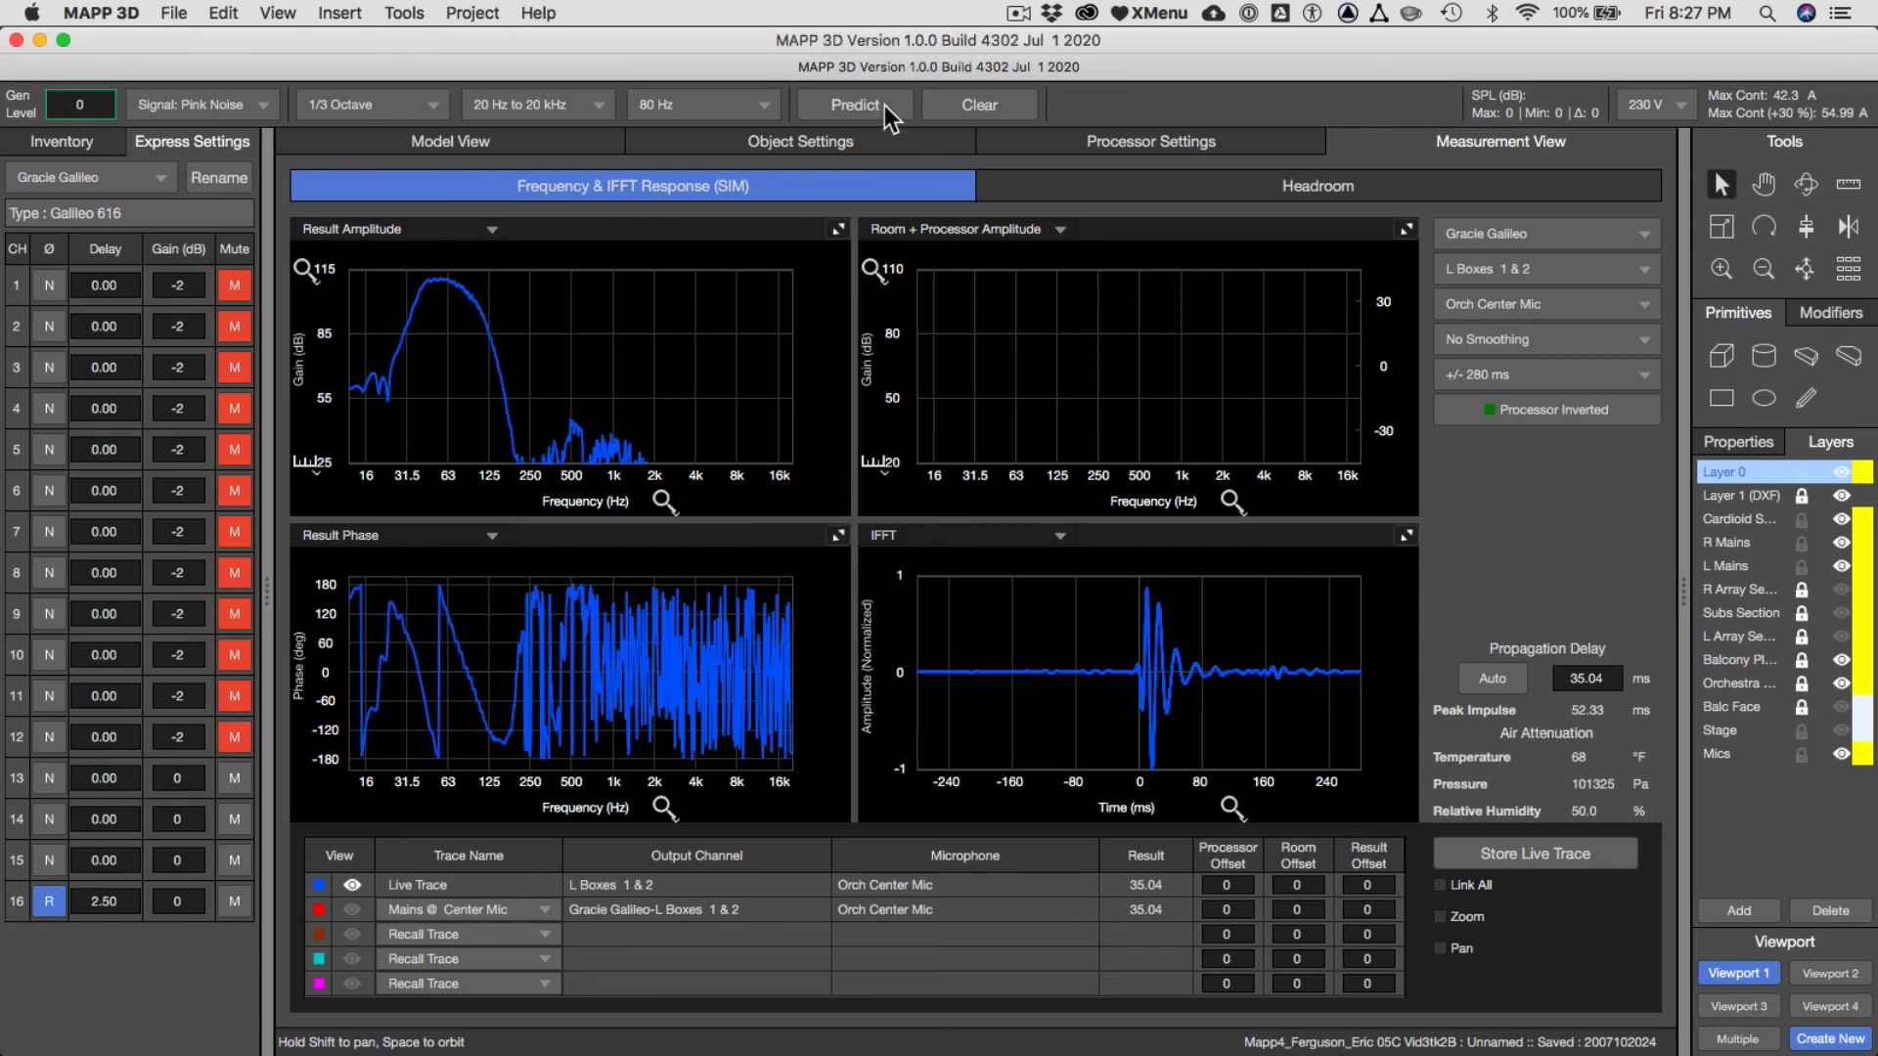
mouse_move(1522, 835)
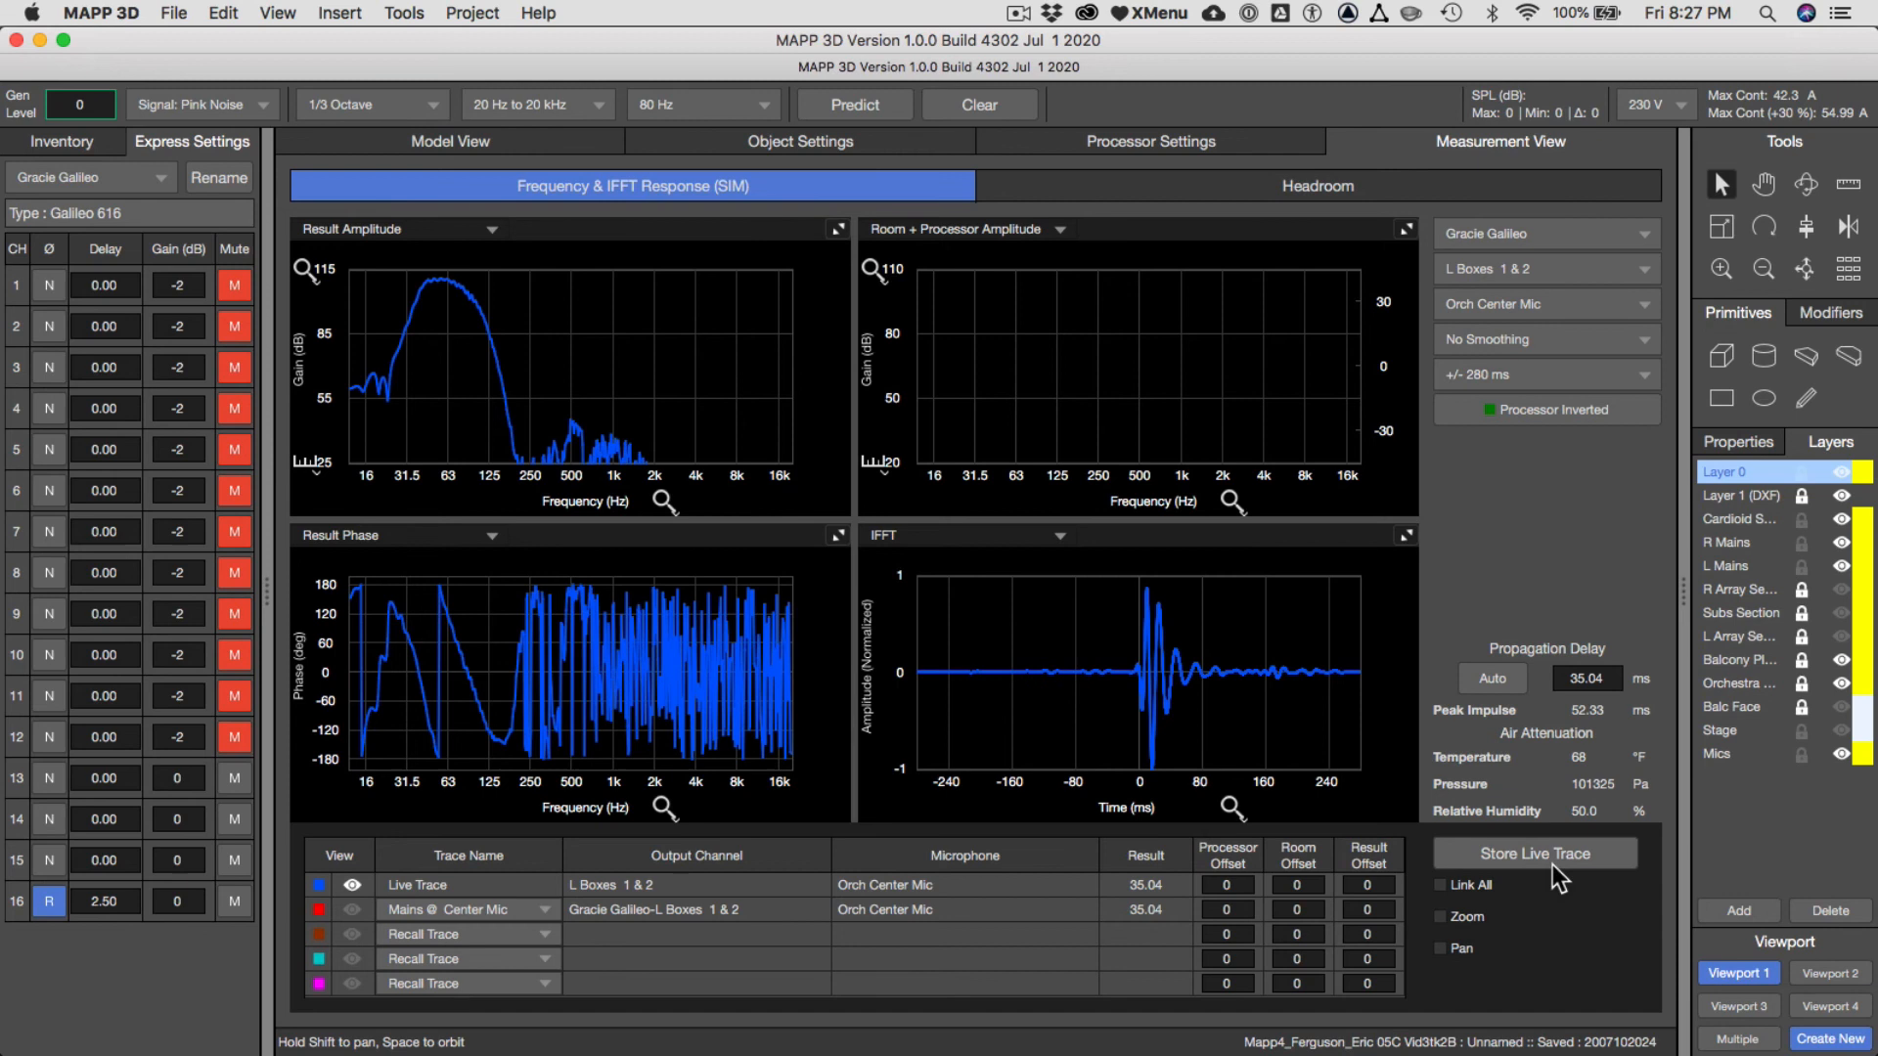
left_click(1535, 852)
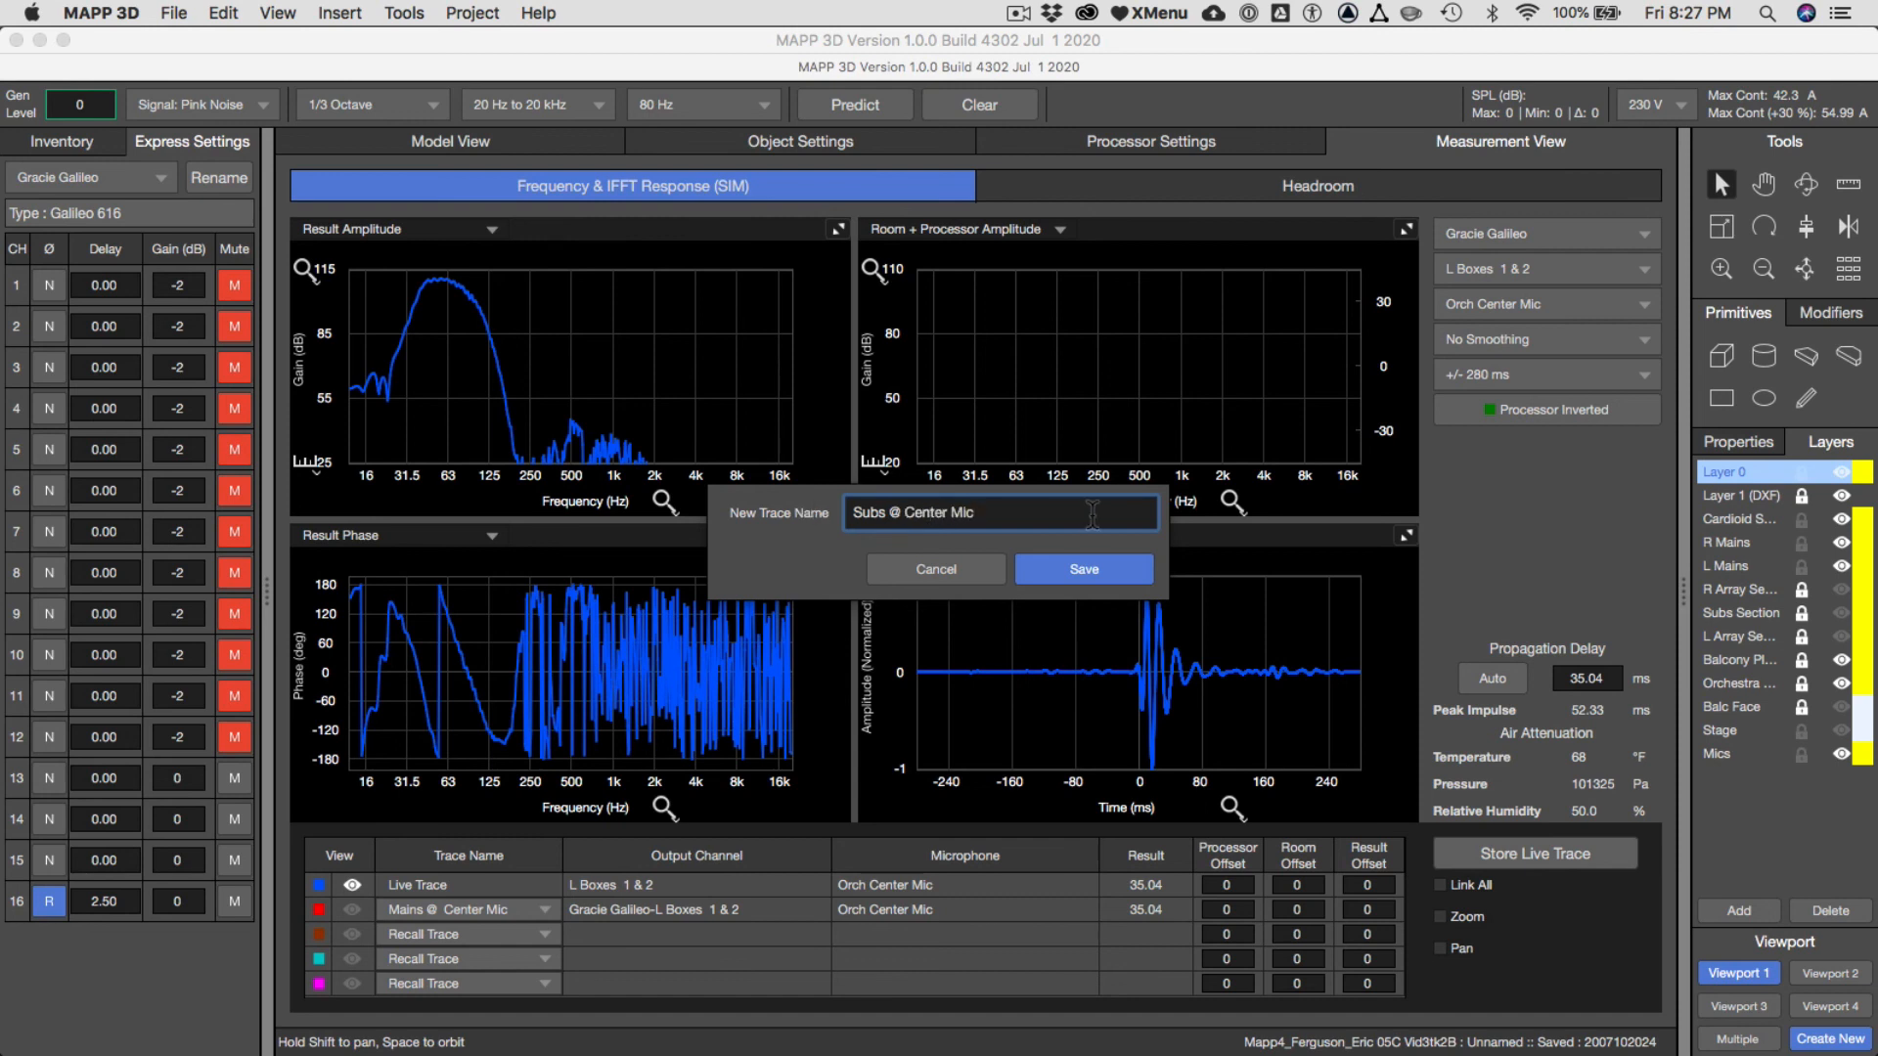
left_click(1080, 569)
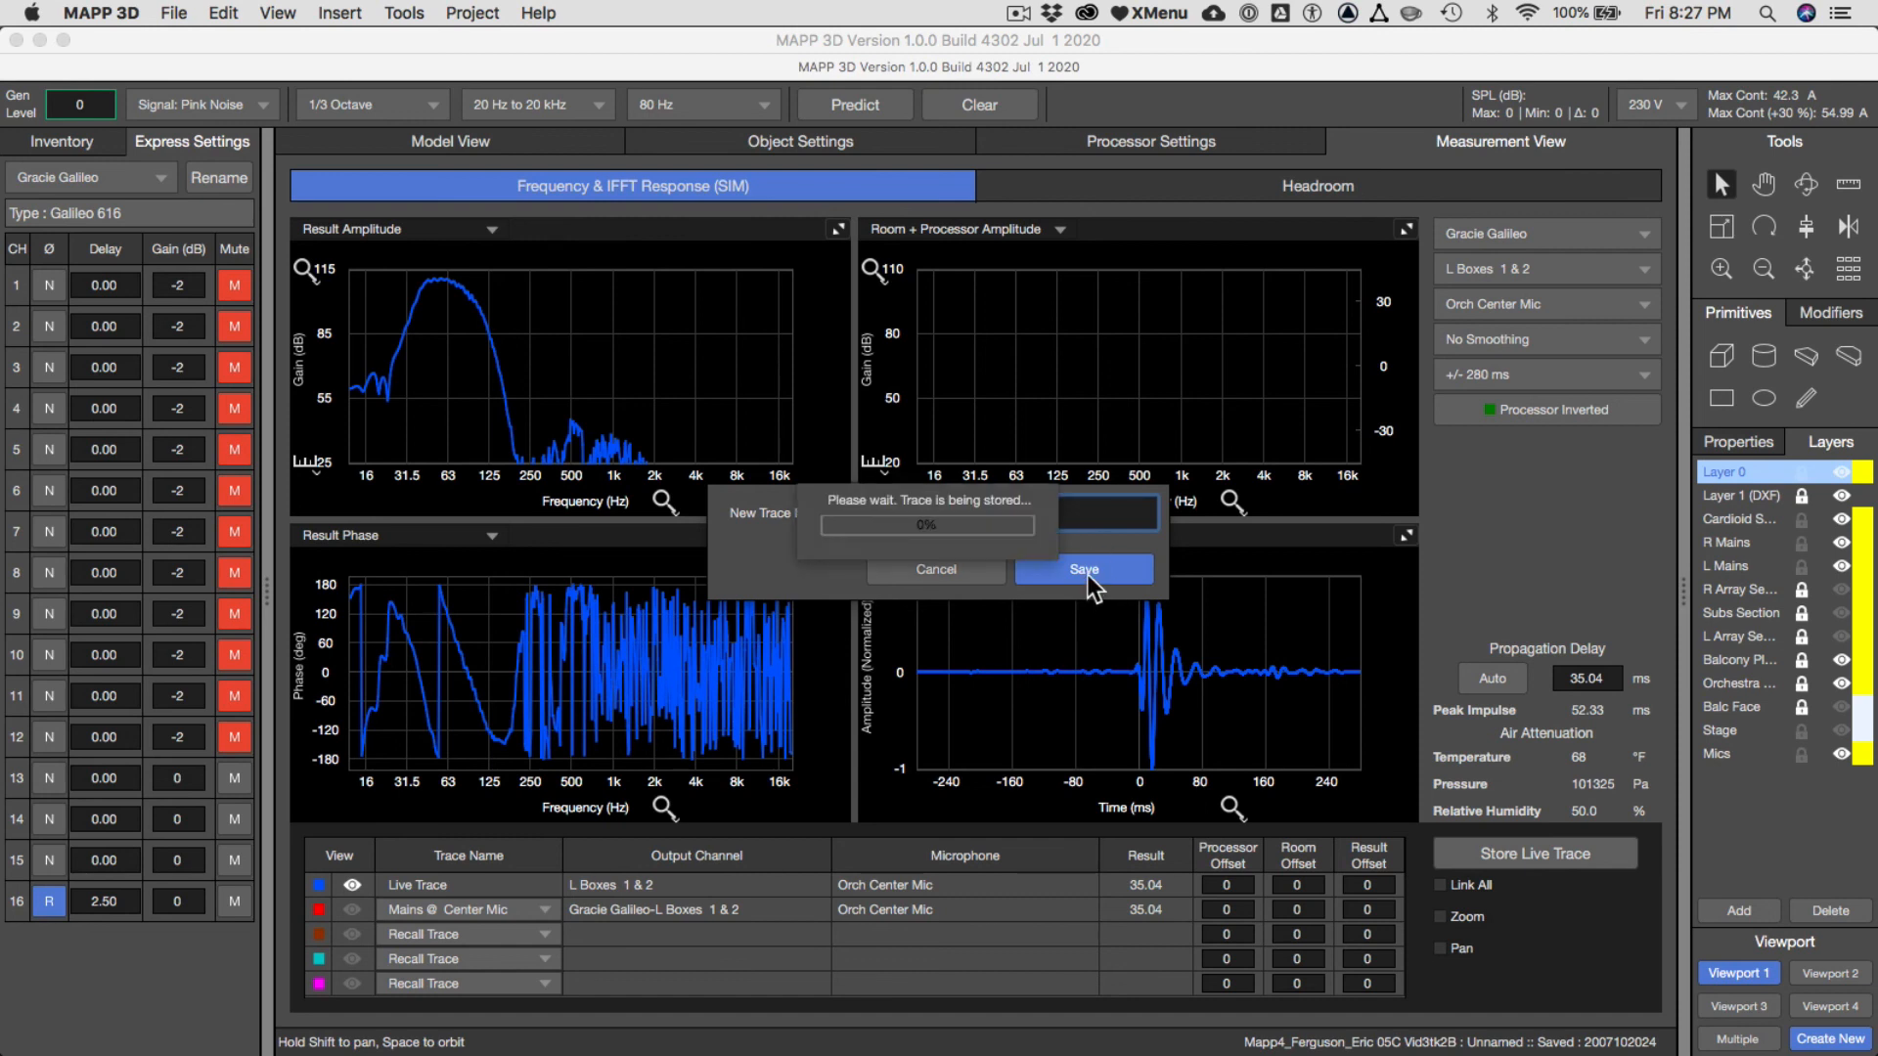
left_click(1080, 569)
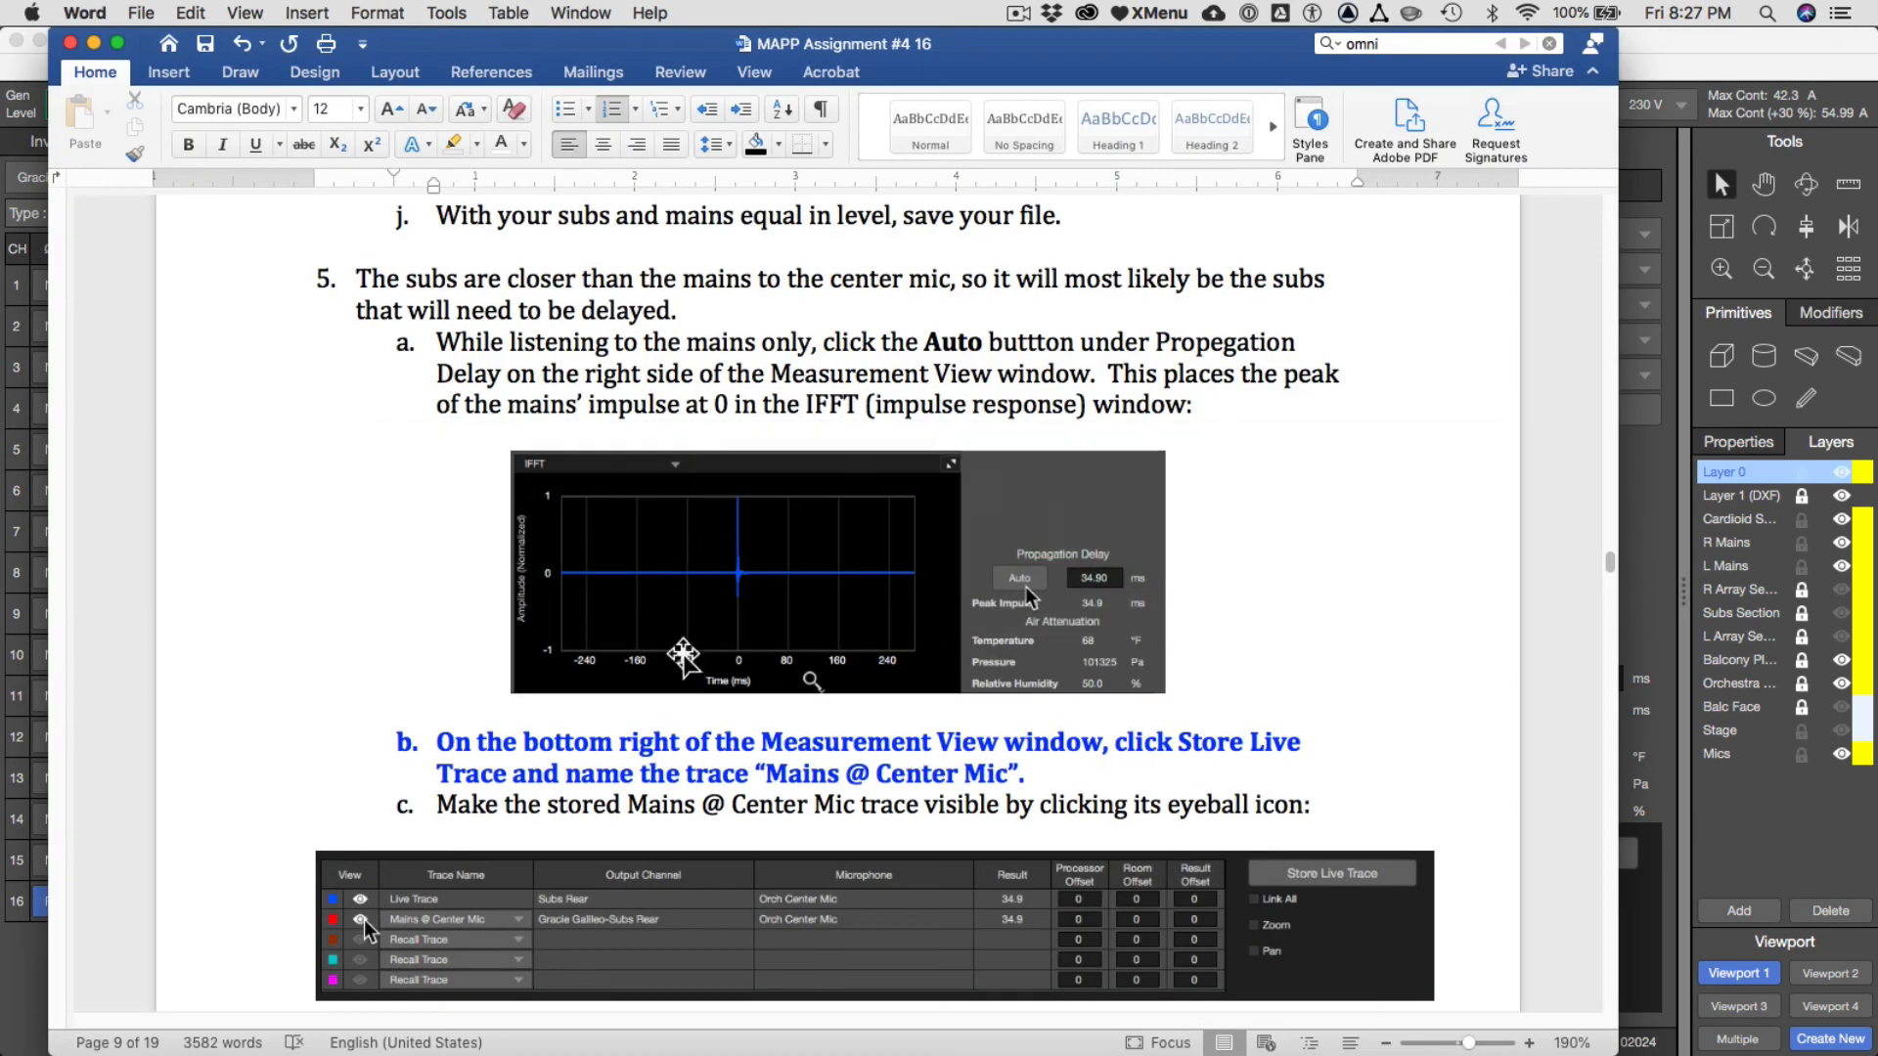
Step: Scroll the Word instructions down to step f on storing the Subs @ Center Mic trace
scroll("down", 3)
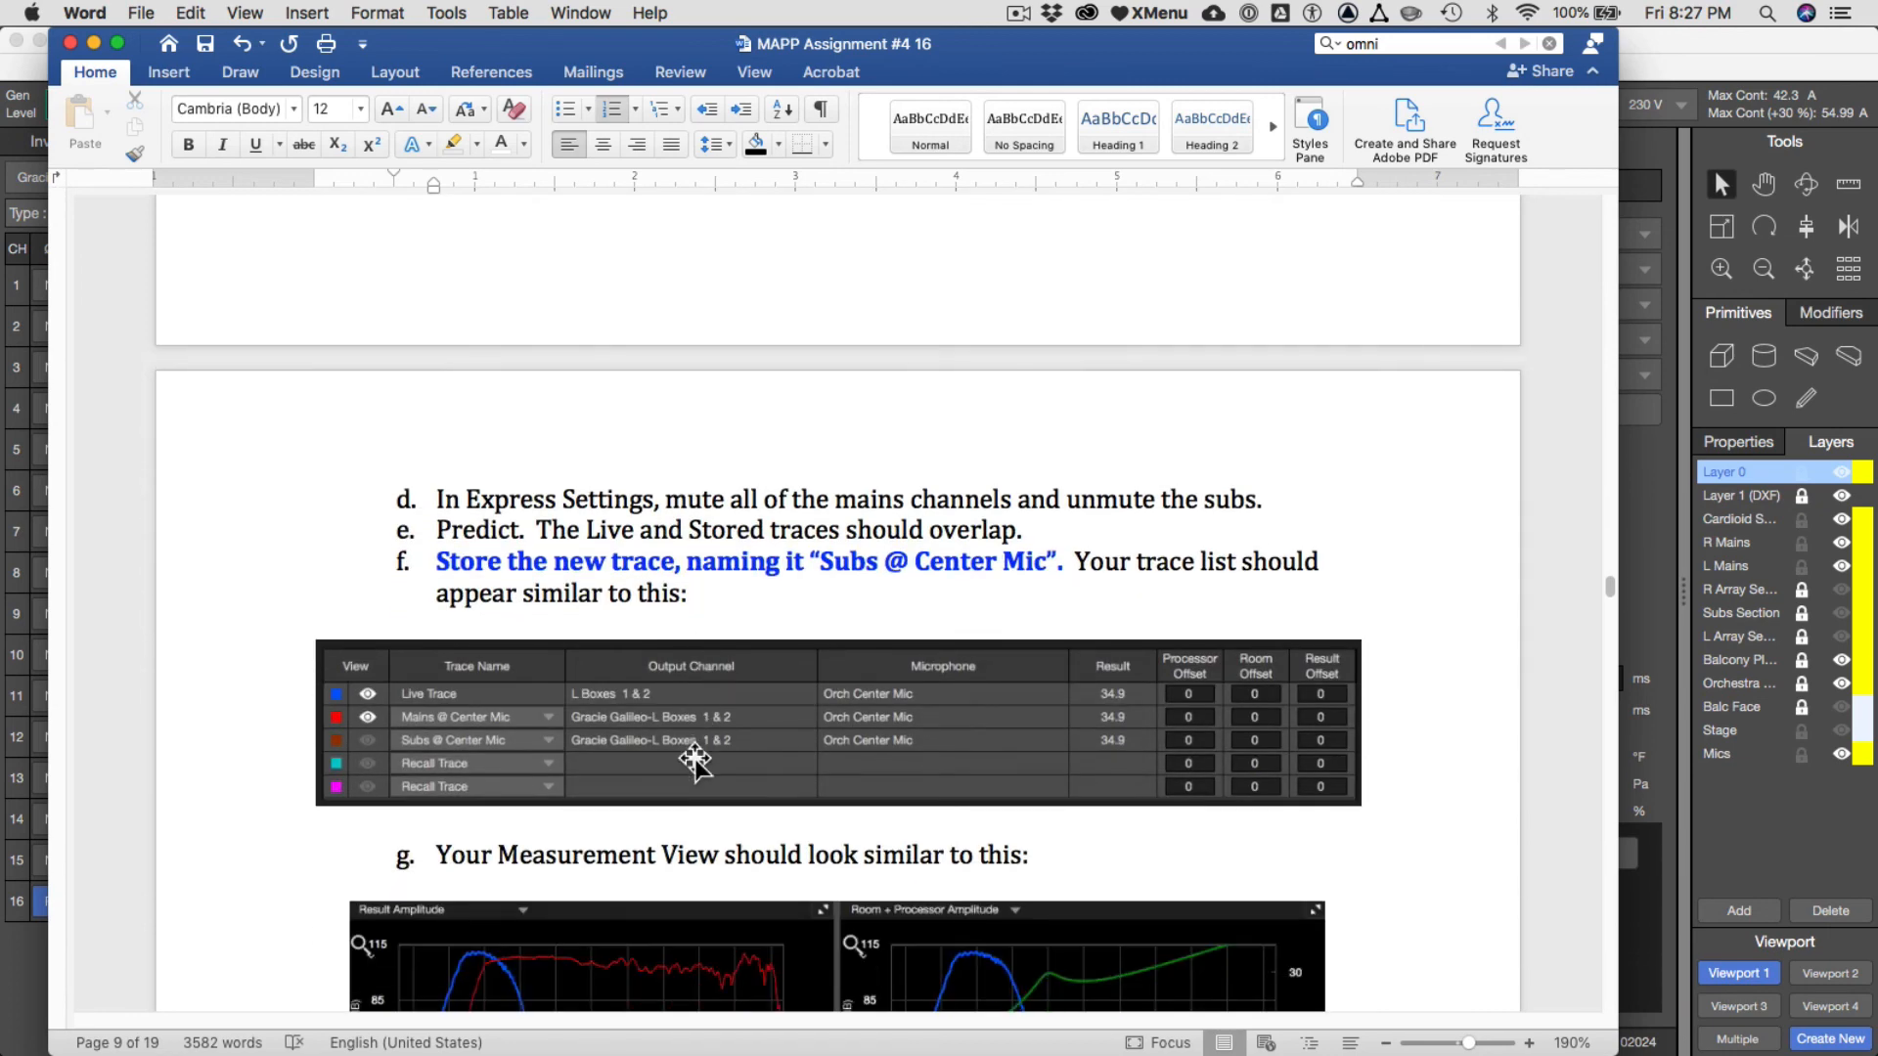
scroll("down", 3)
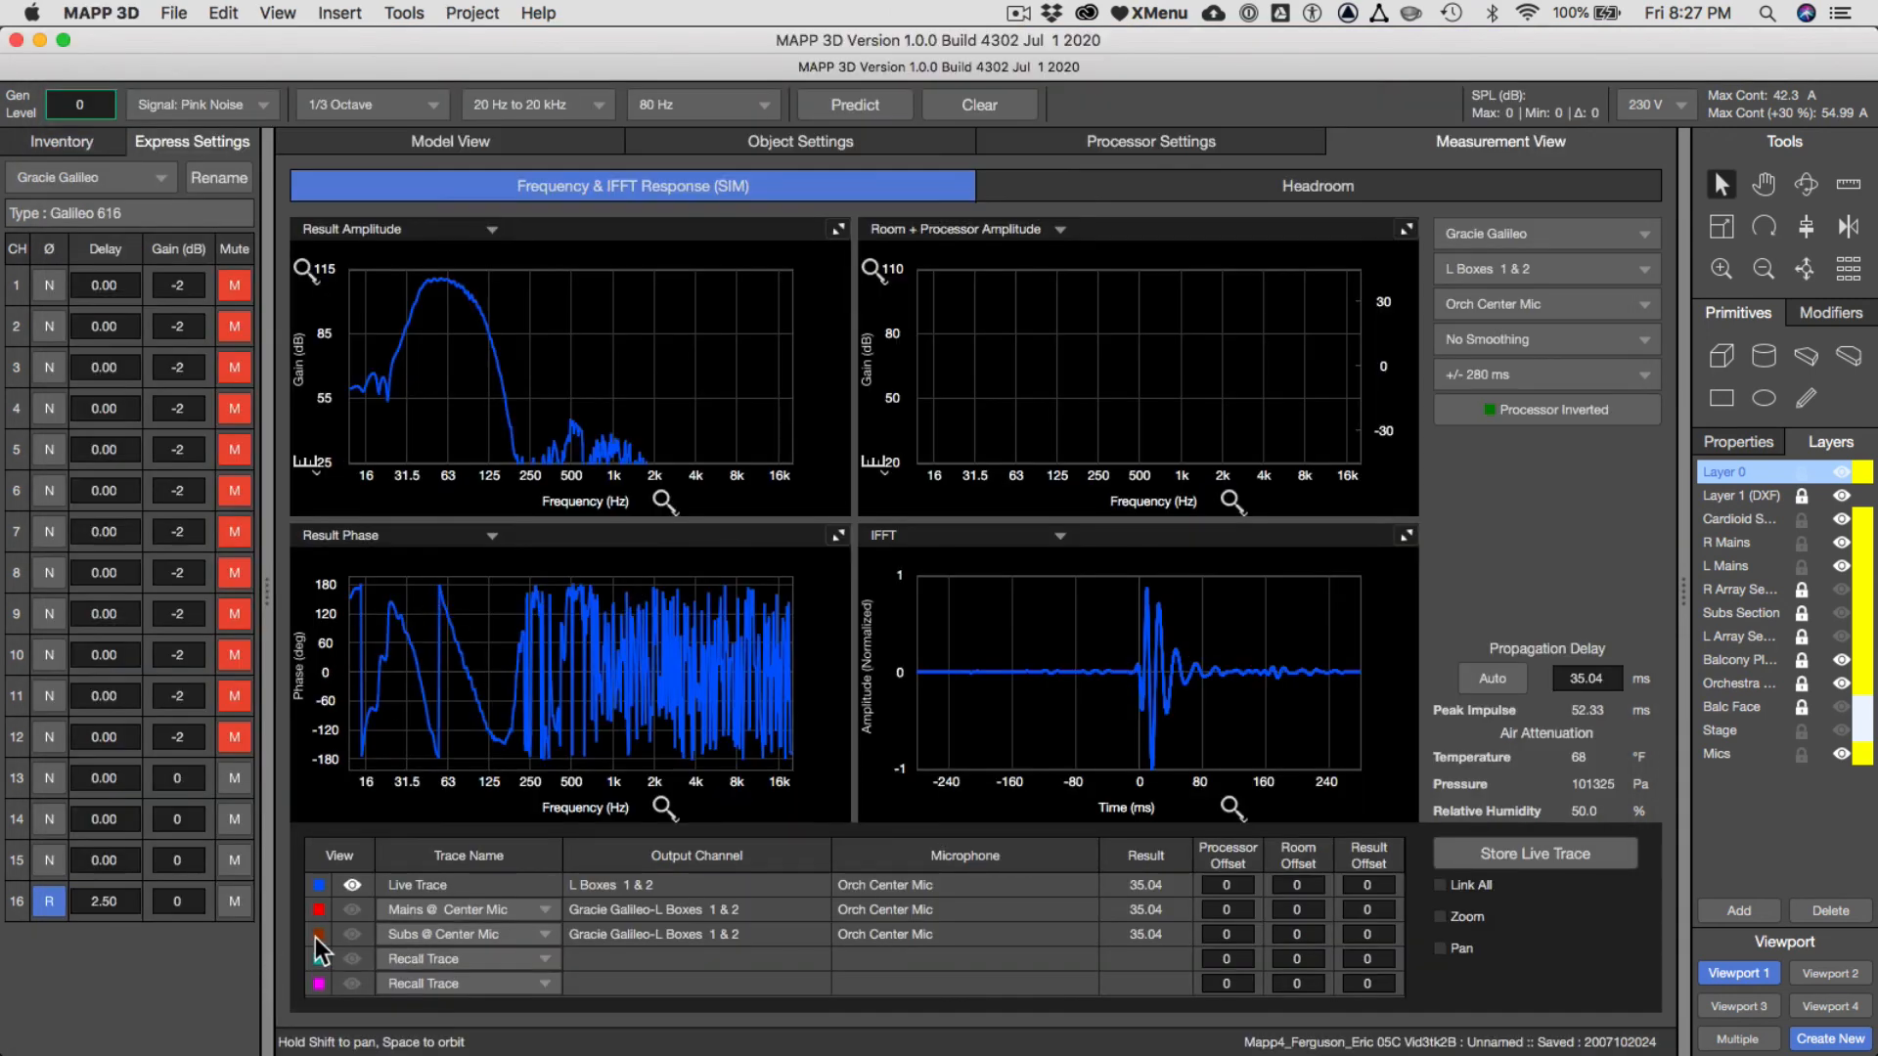
left_click(352, 934)
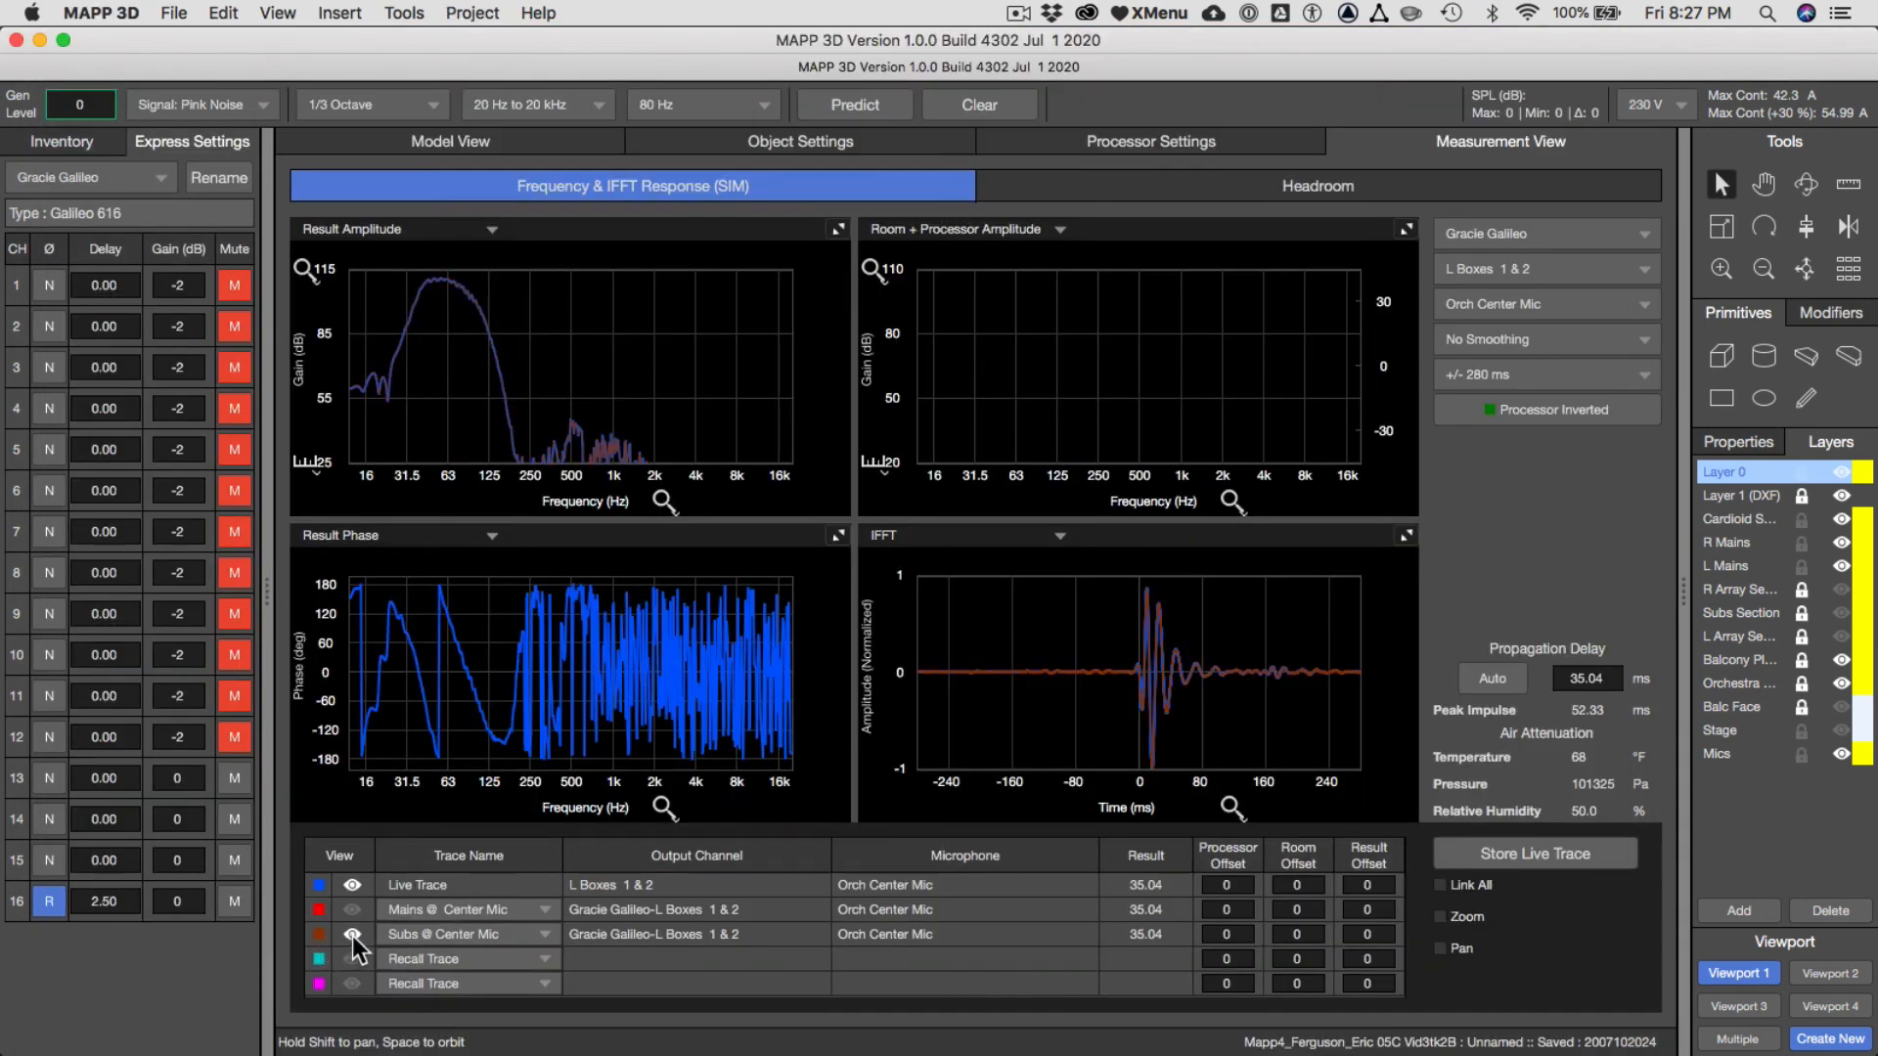
left_click(353, 934)
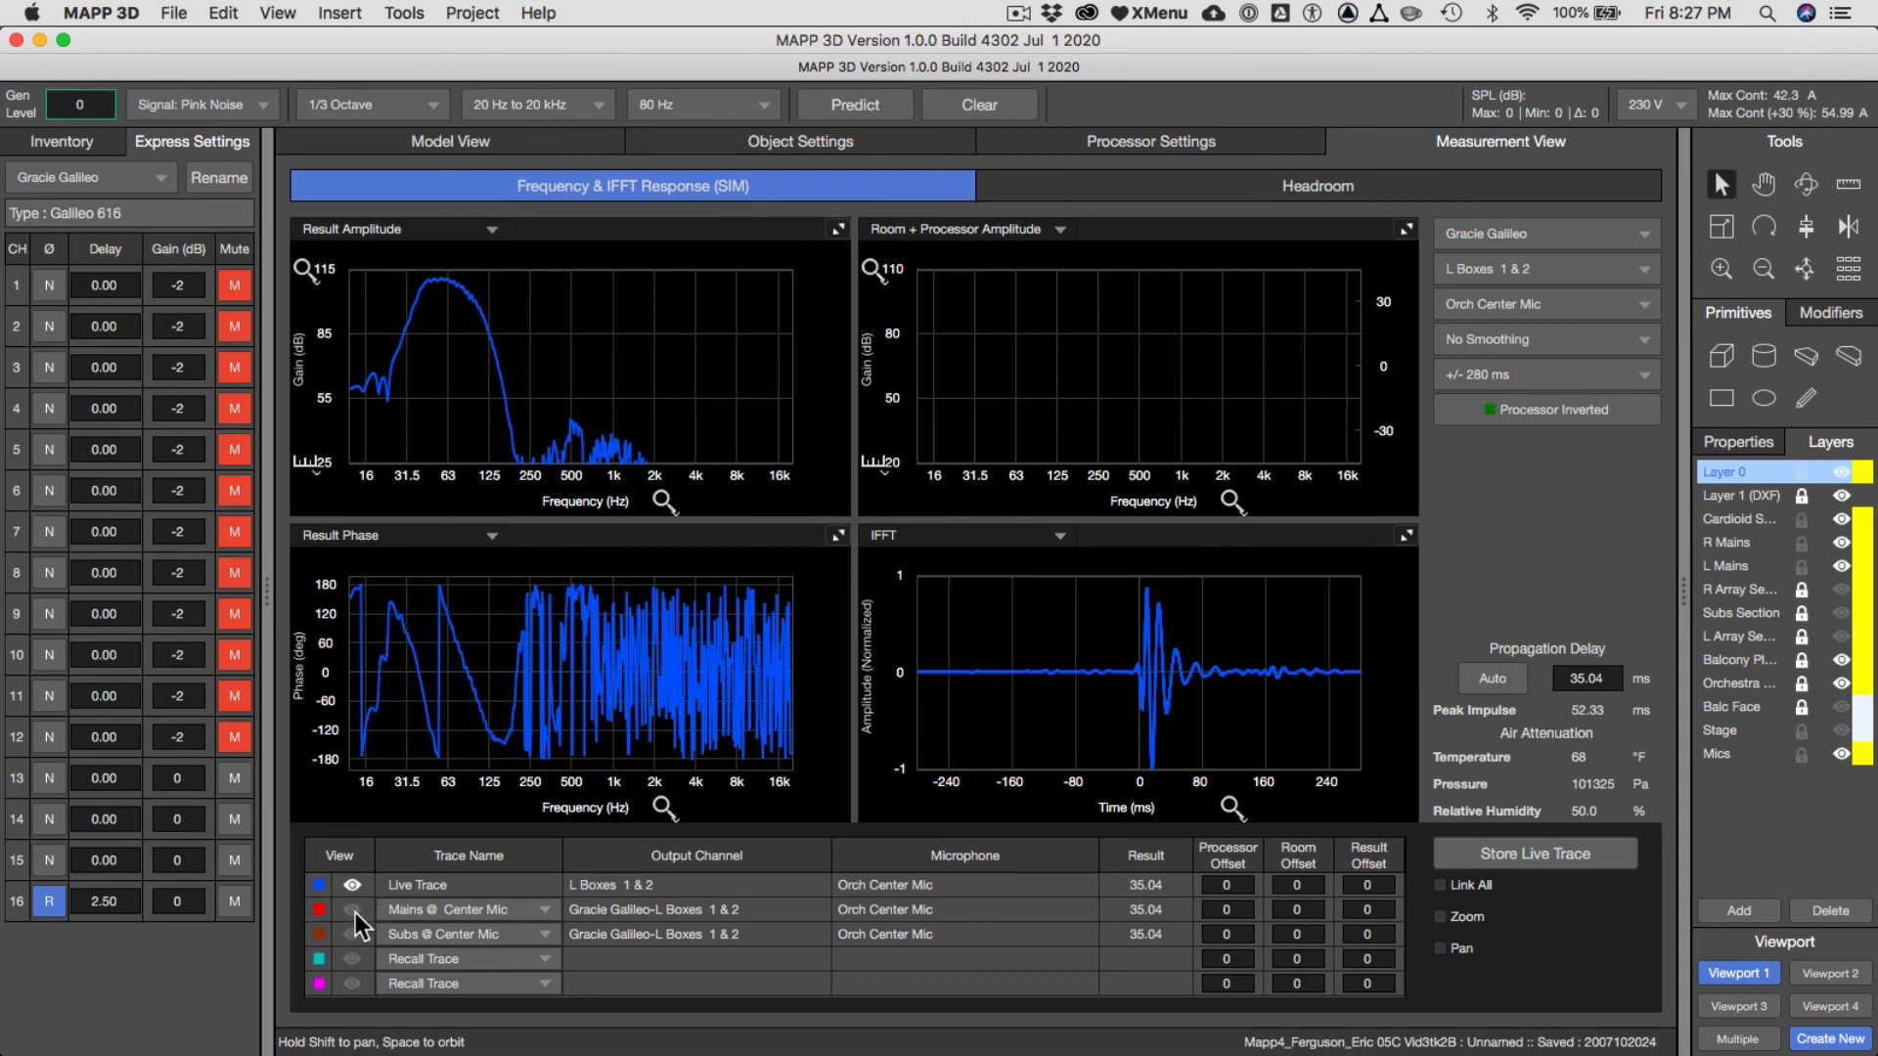
left_click(353, 917)
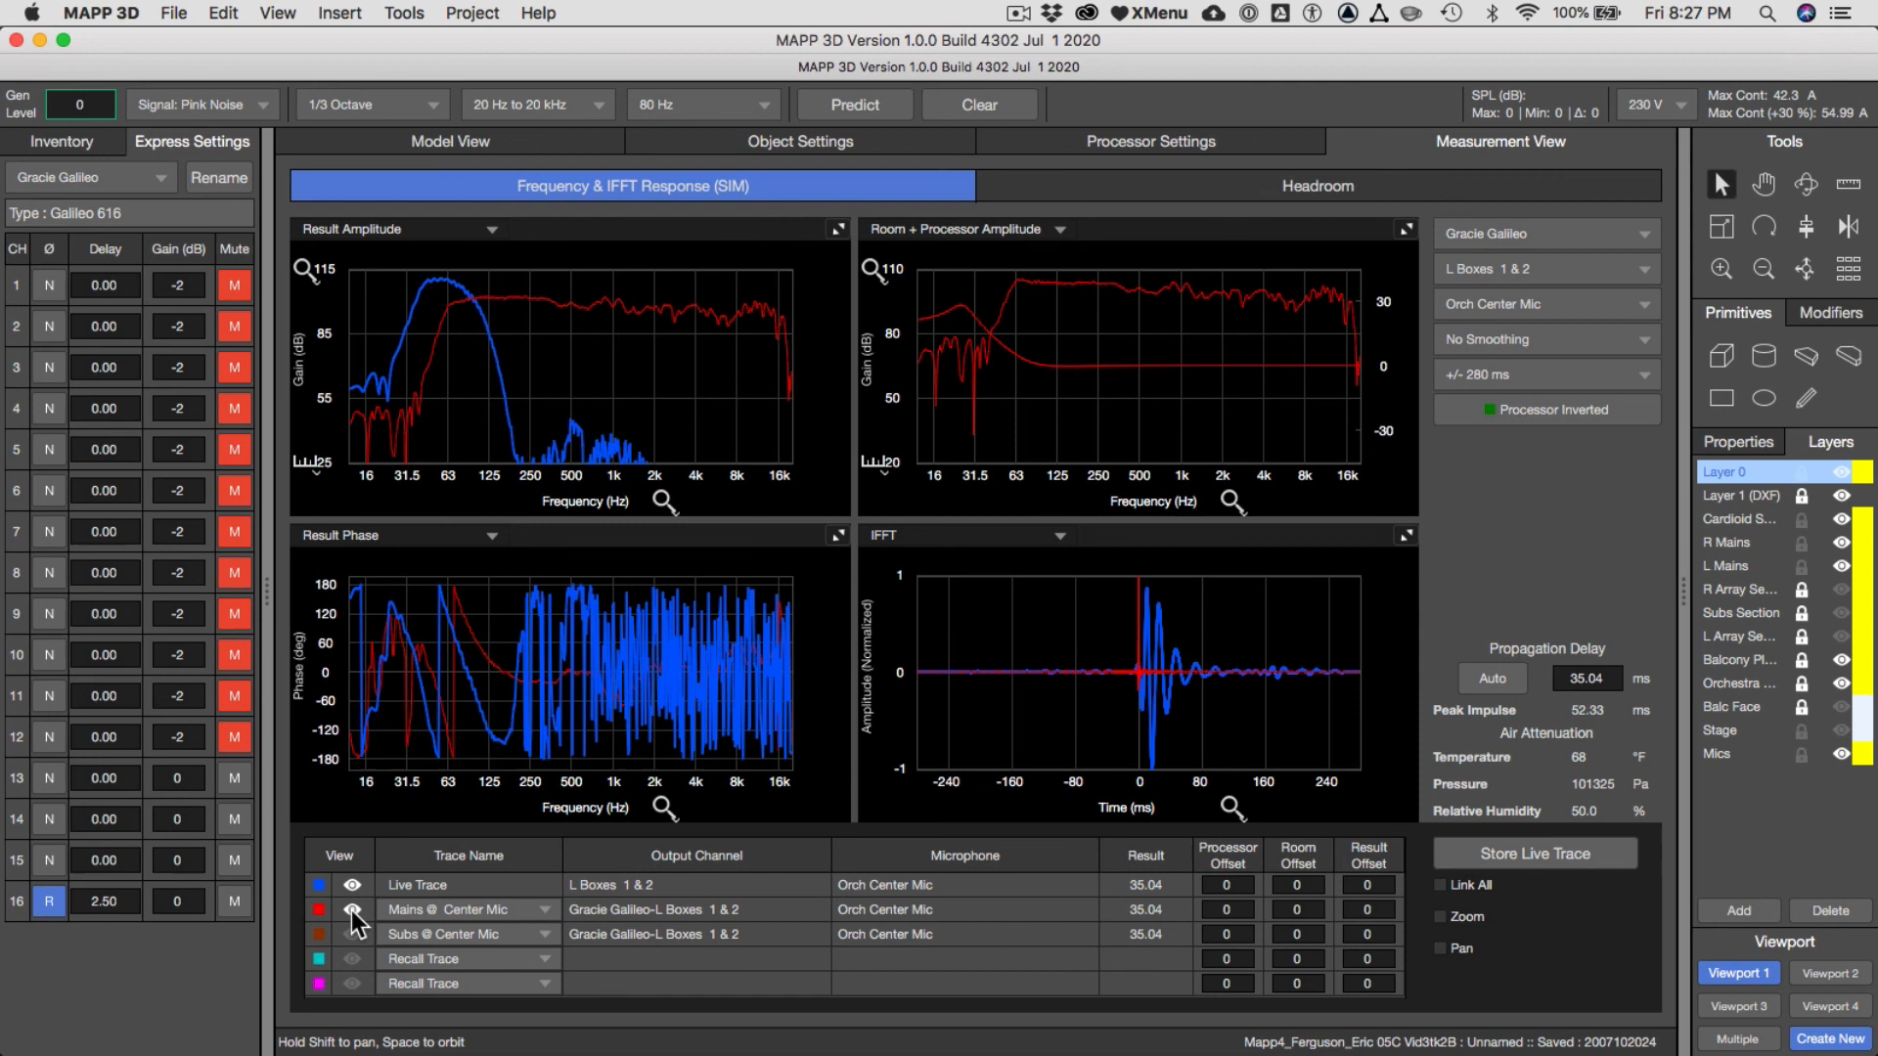
left_click(352, 913)
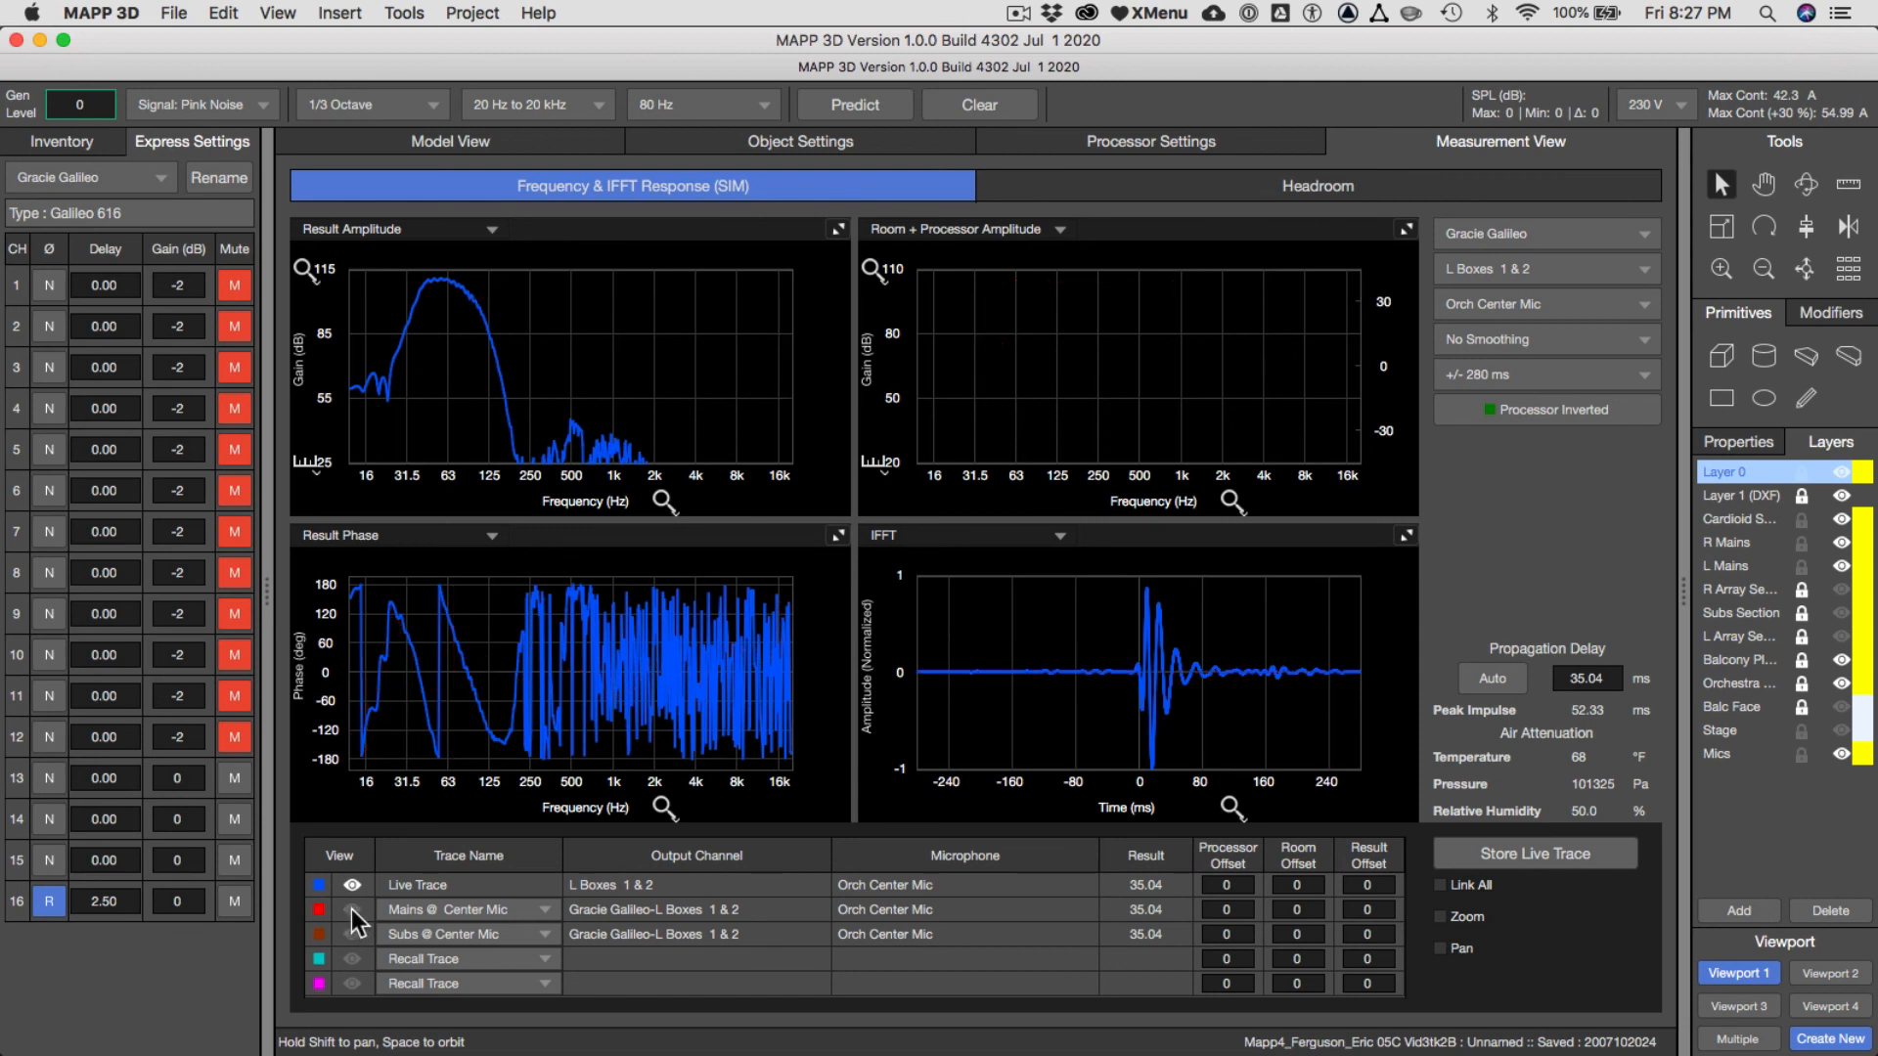